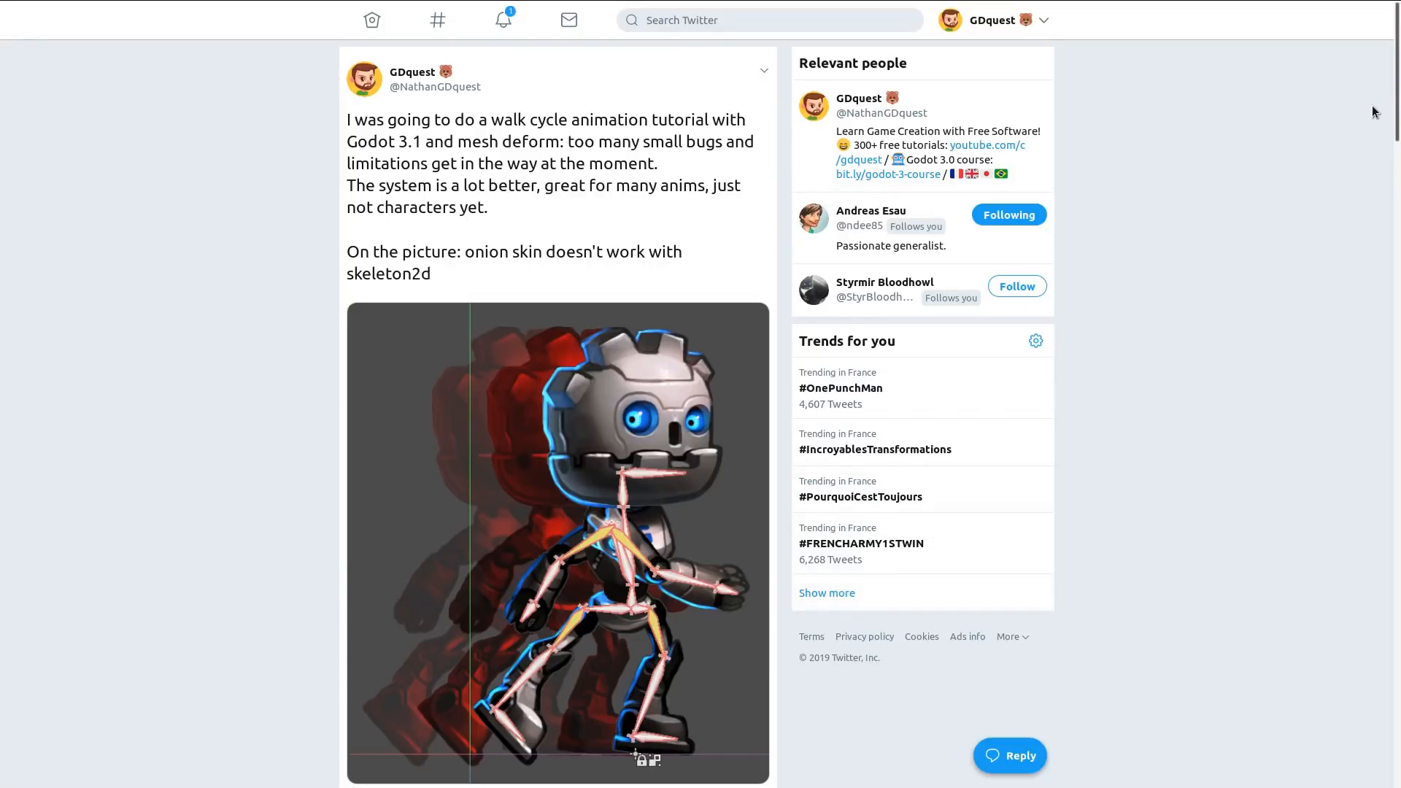
pyautogui.moveTo(1360, 118)
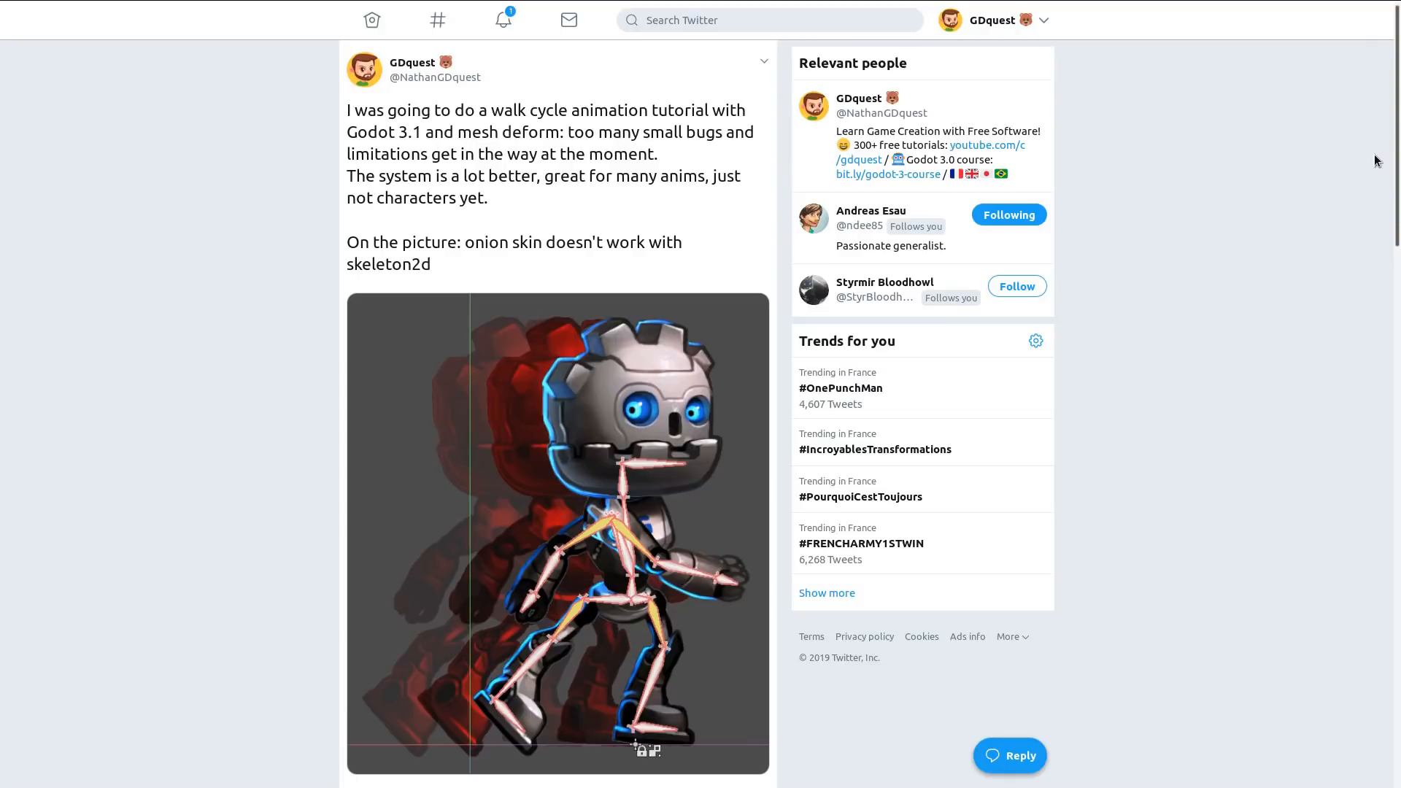
pyautogui.moveTo(1342, 175)
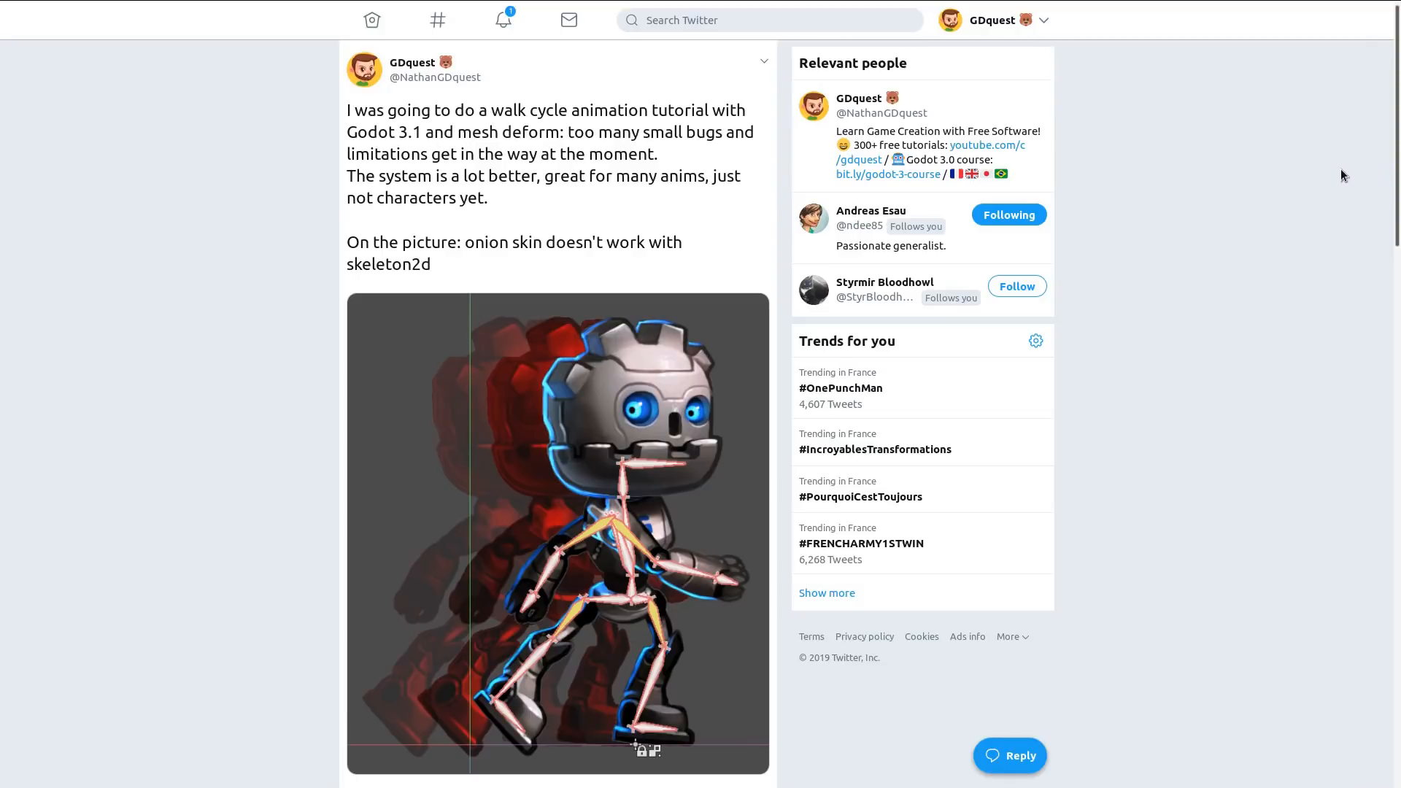
pyautogui.moveTo(1305, 186)
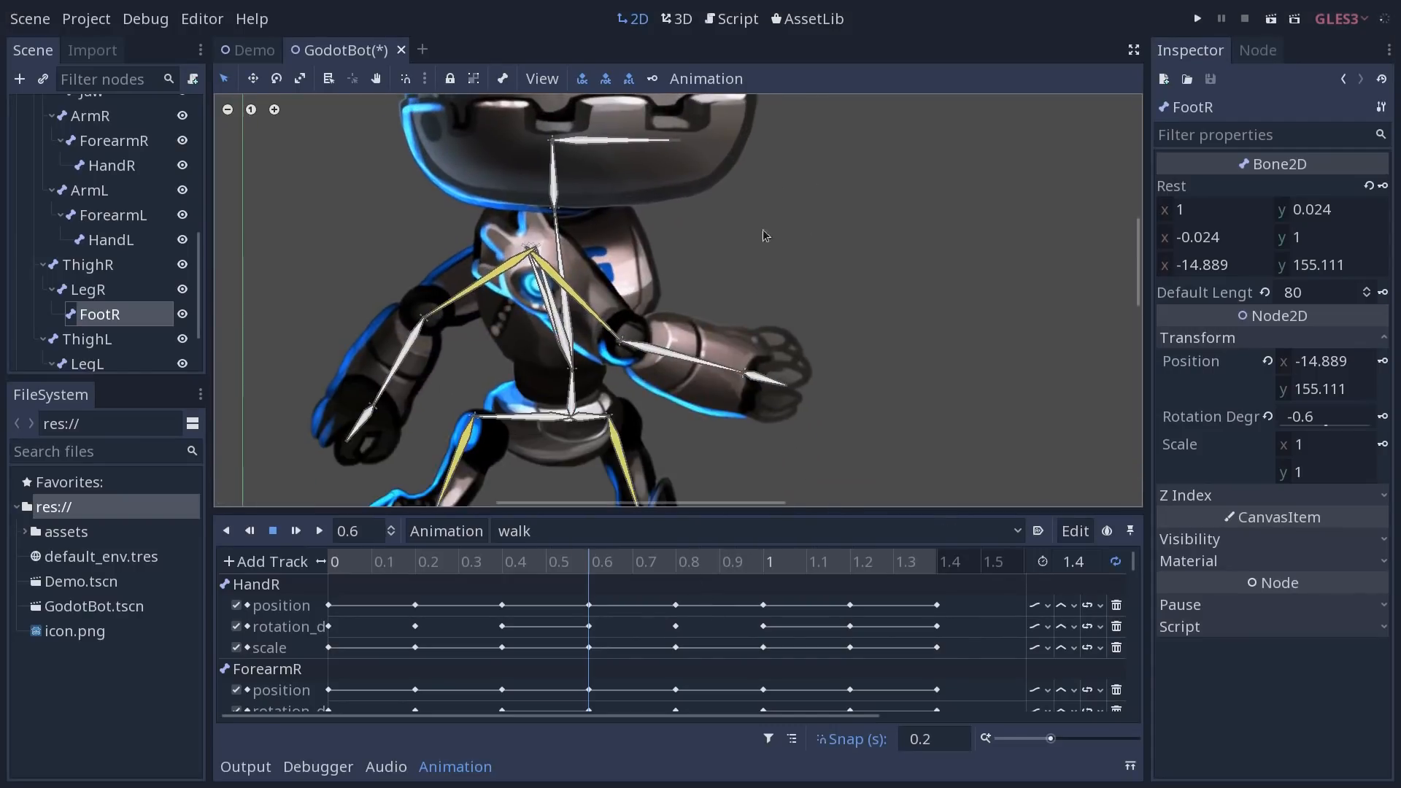
# Inspect the Torso polygon's painted bone weights in the polygon skinning editor and close it.
pyautogui.click(117, 140)
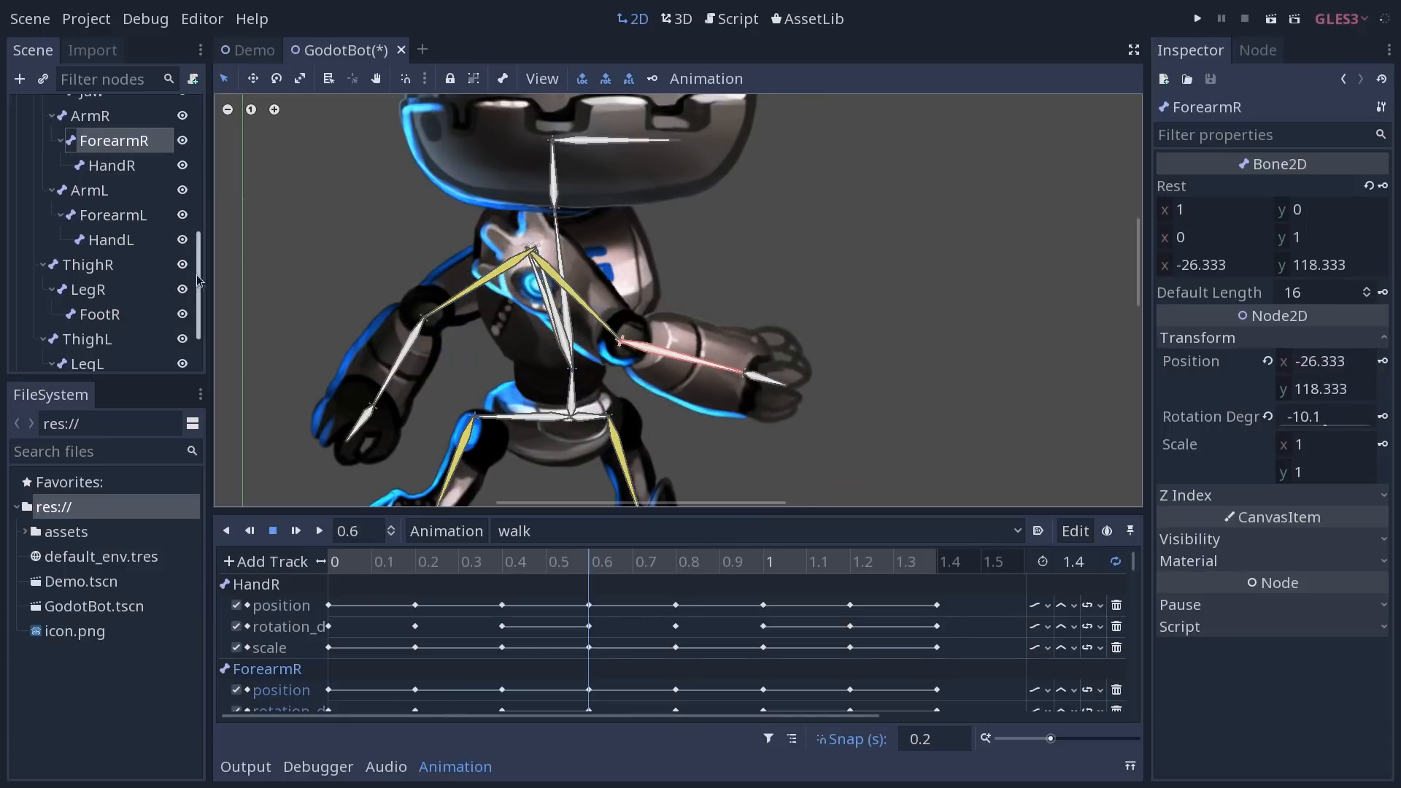
pyautogui.click(72, 159)
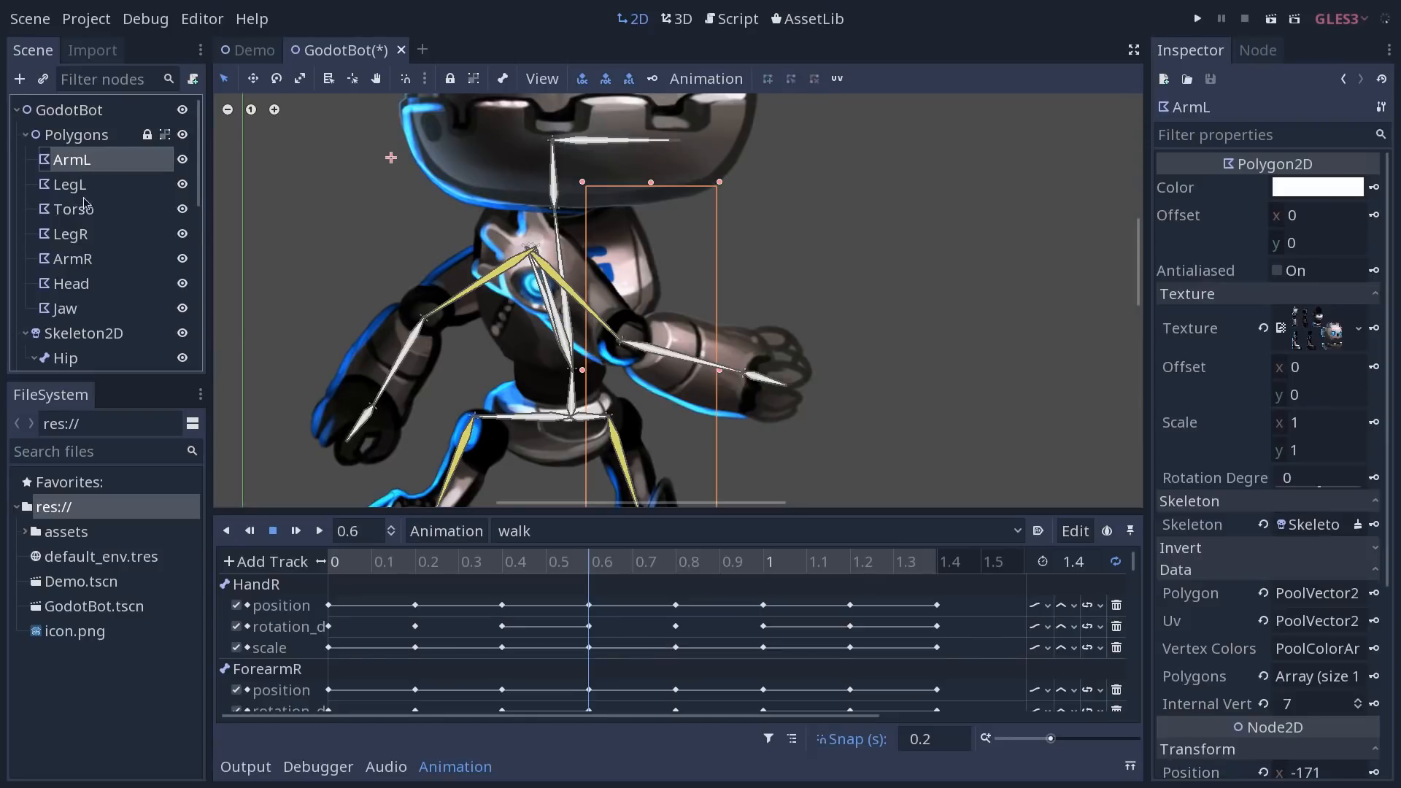
pyautogui.click(73, 209)
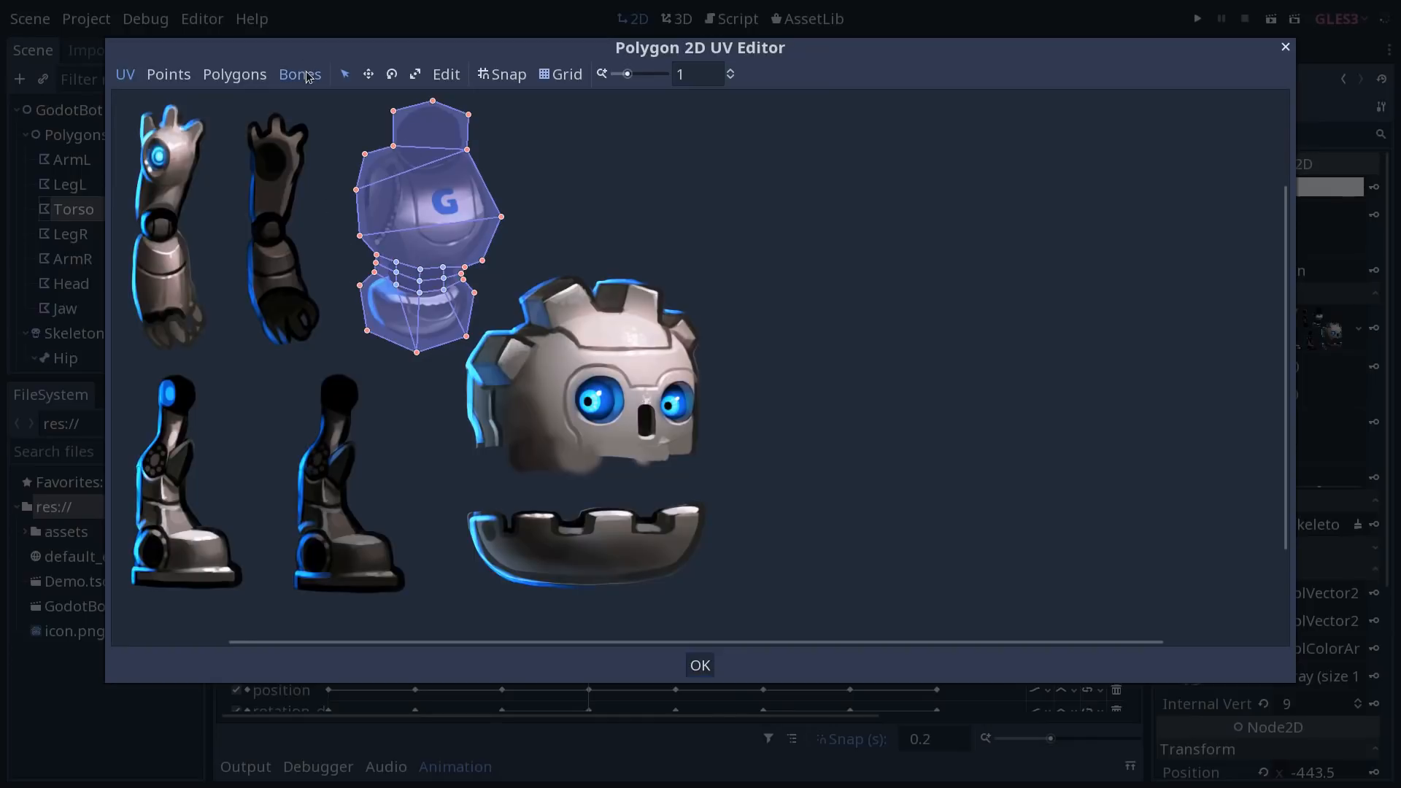
pyautogui.click(301, 74)
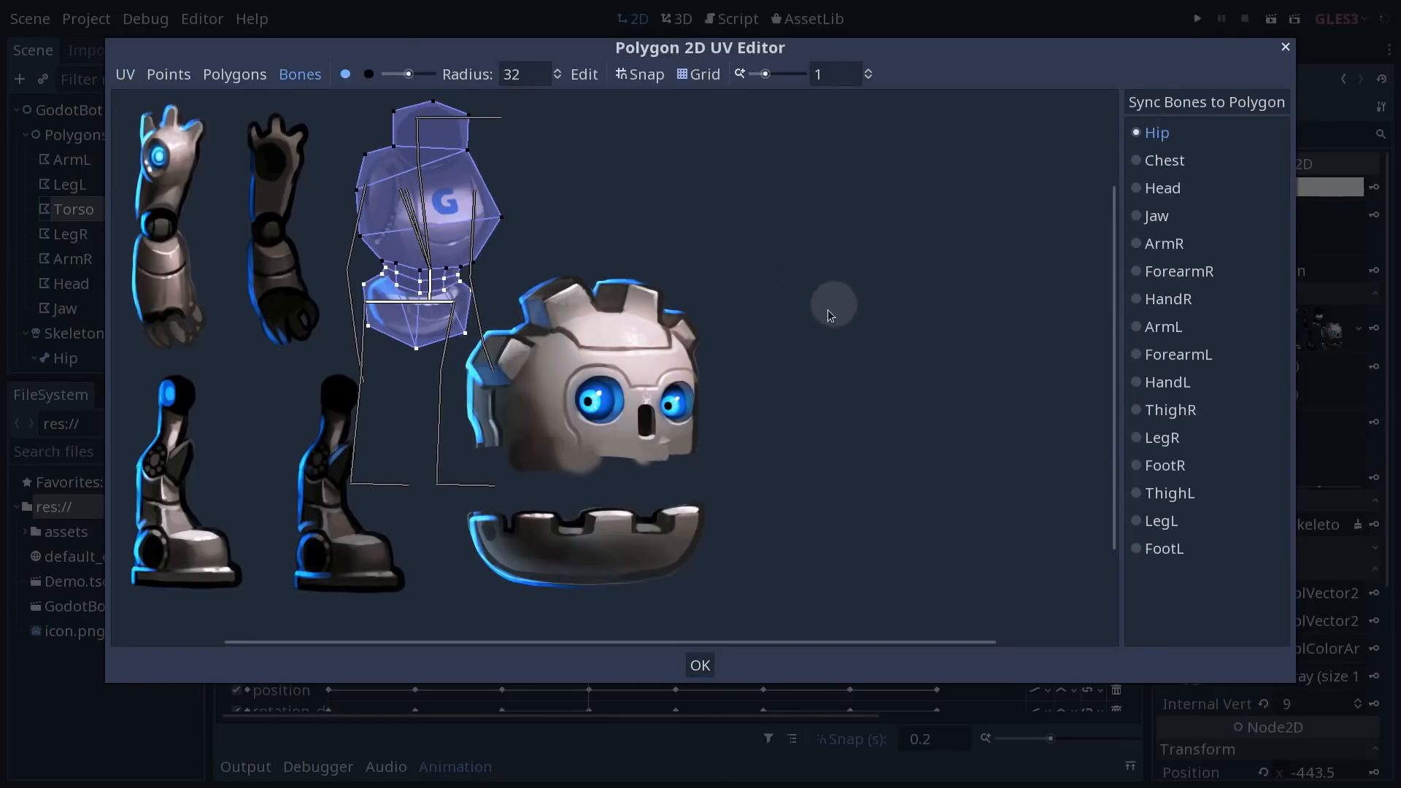
pyautogui.click(699, 665)
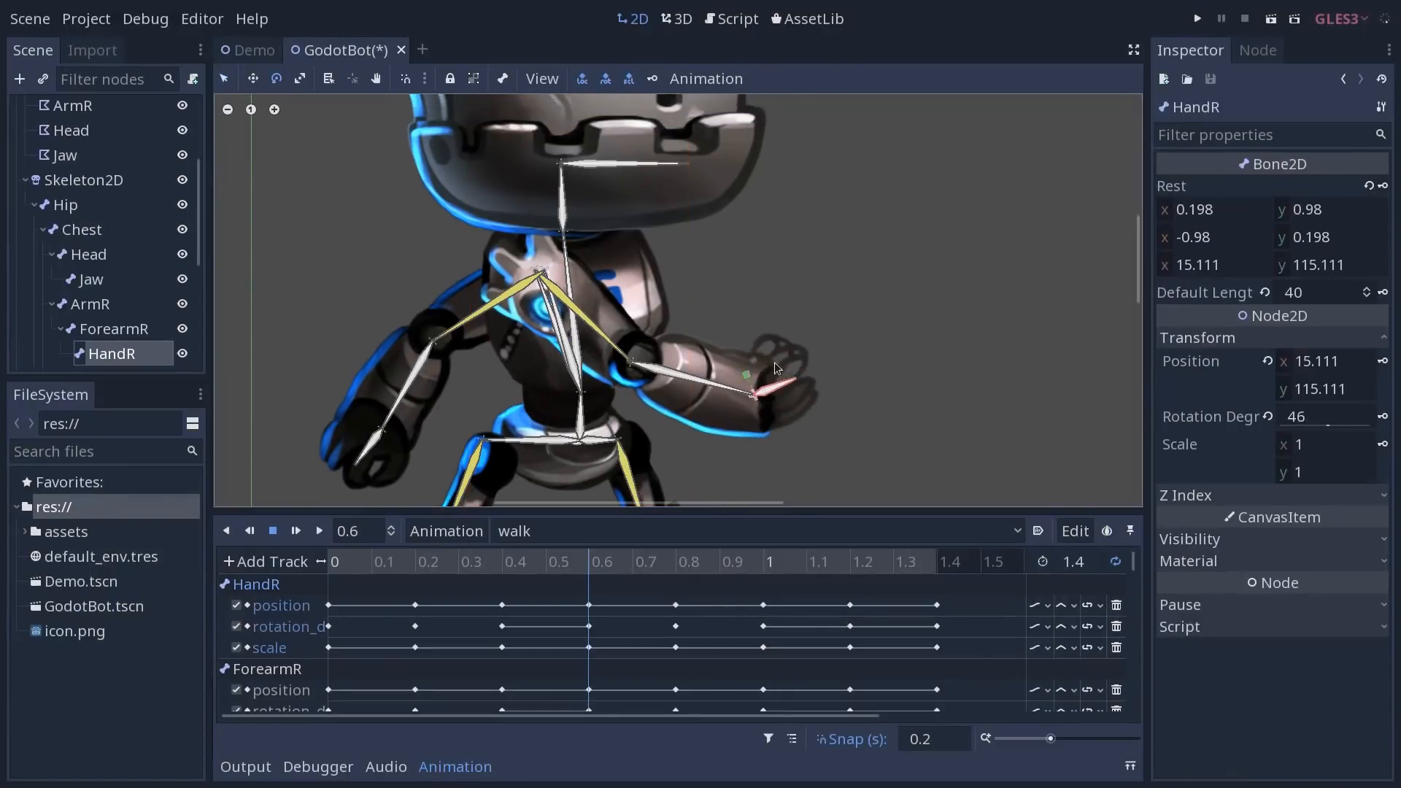
# Scrub the walk animation's playhead to the 0.4 s mid-stride frame.
pyautogui.click(118, 329)
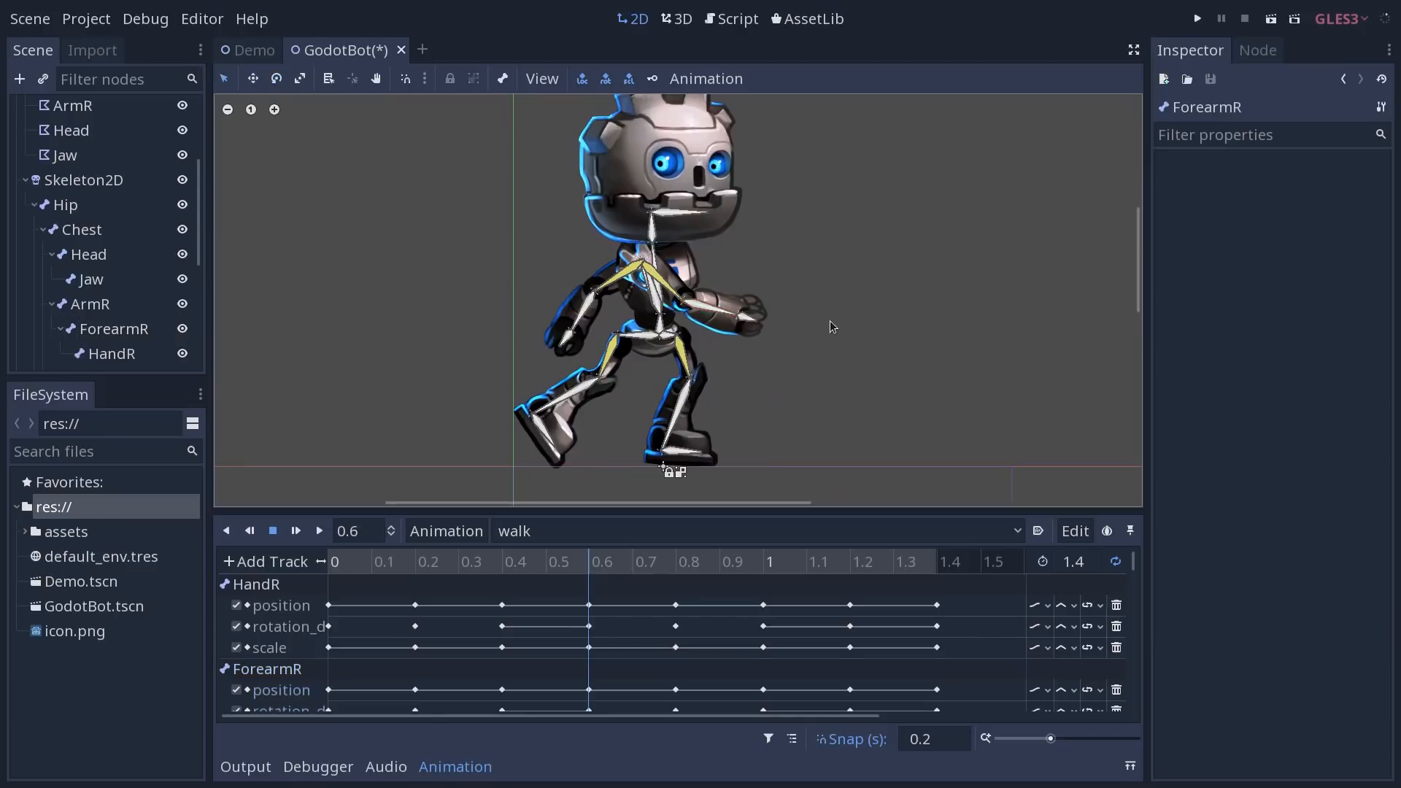
pyautogui.moveTo(712, 347)
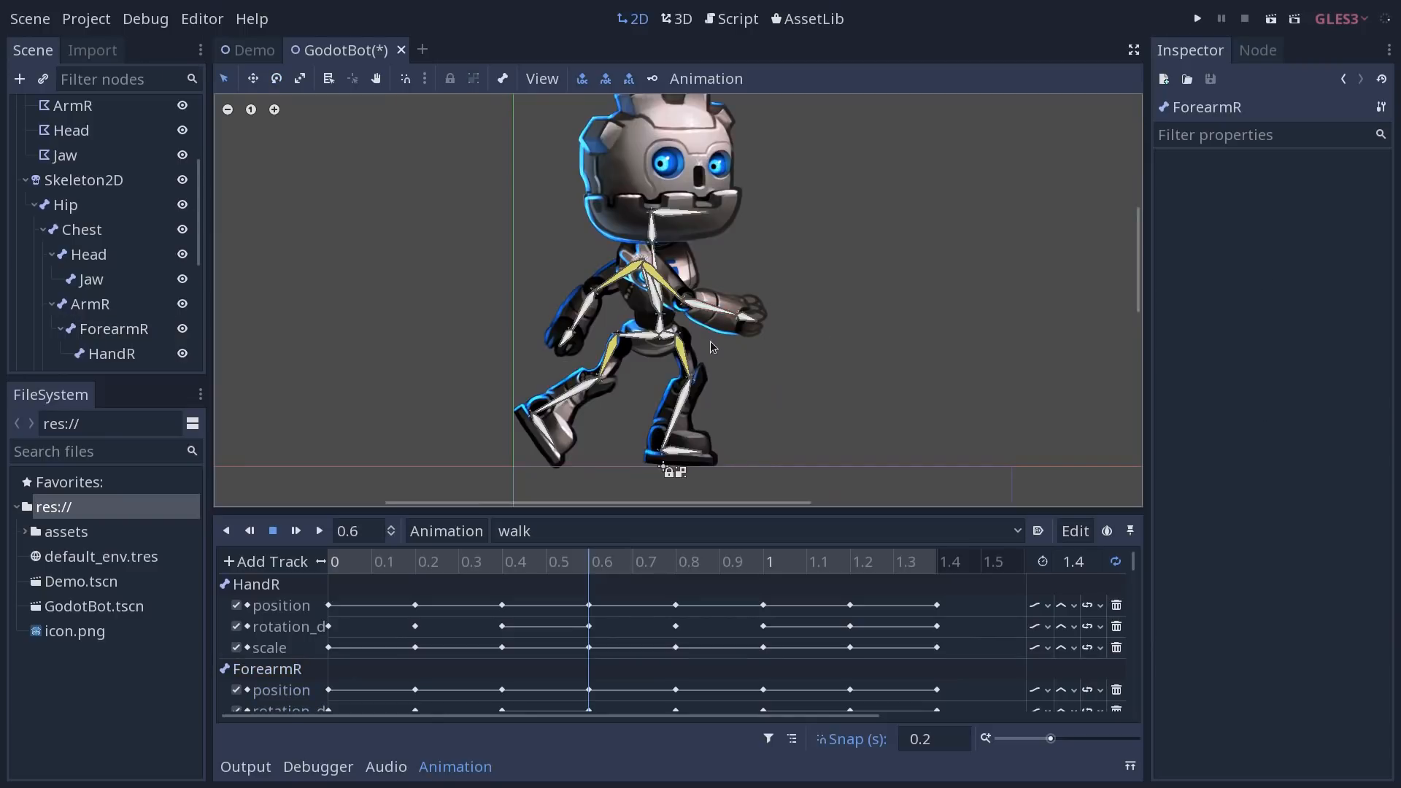
pyautogui.moveTo(791, 309)
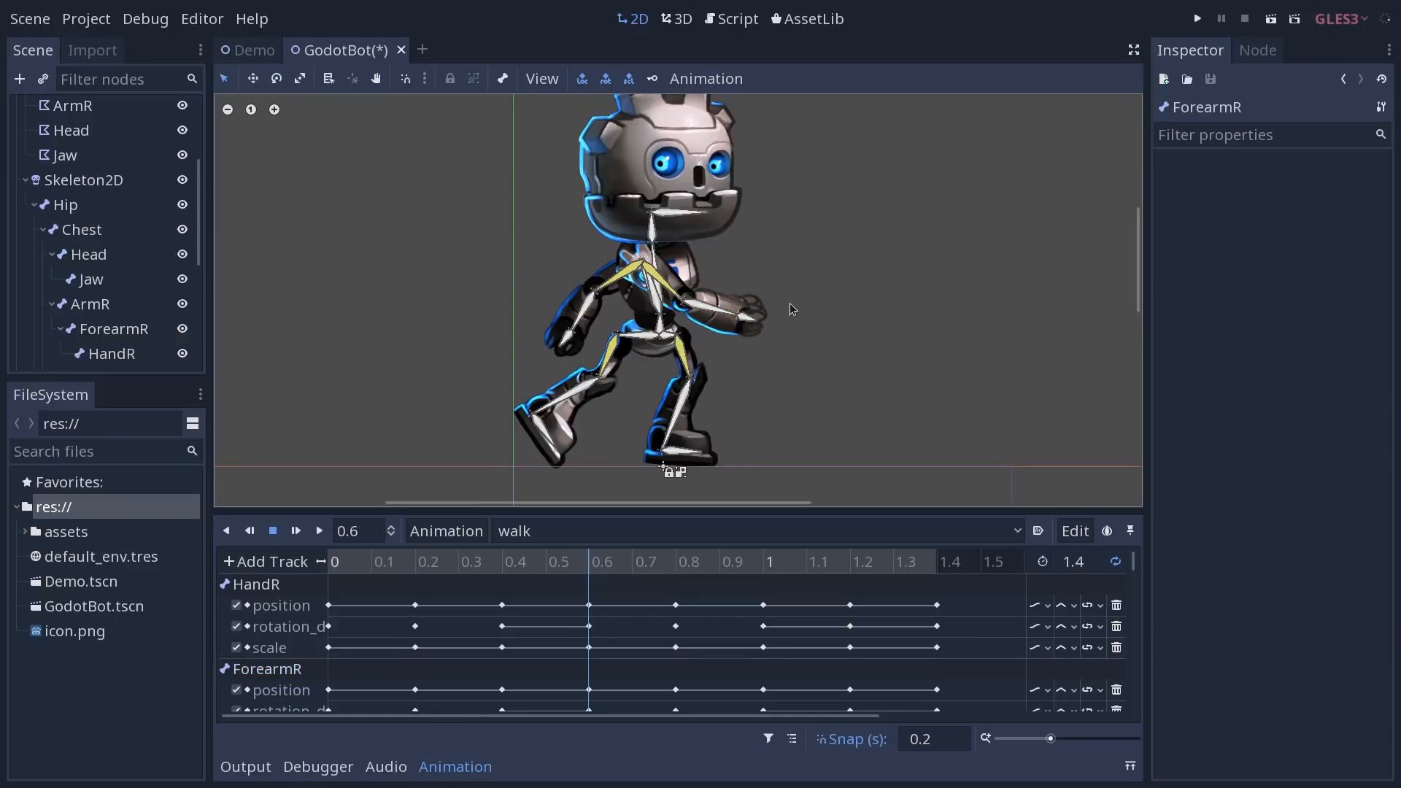
pyautogui.click(515, 561)
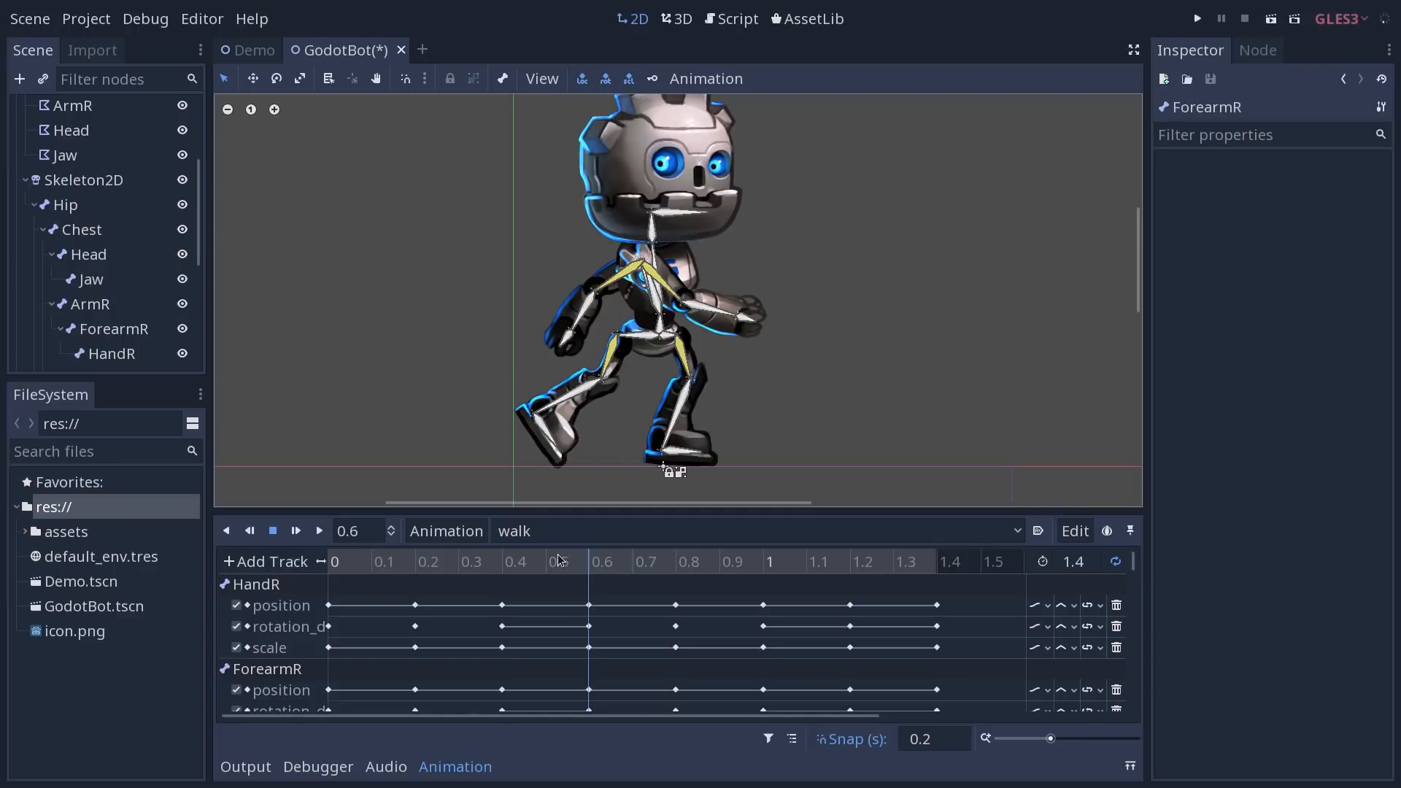
pyautogui.moveTo(555, 560)
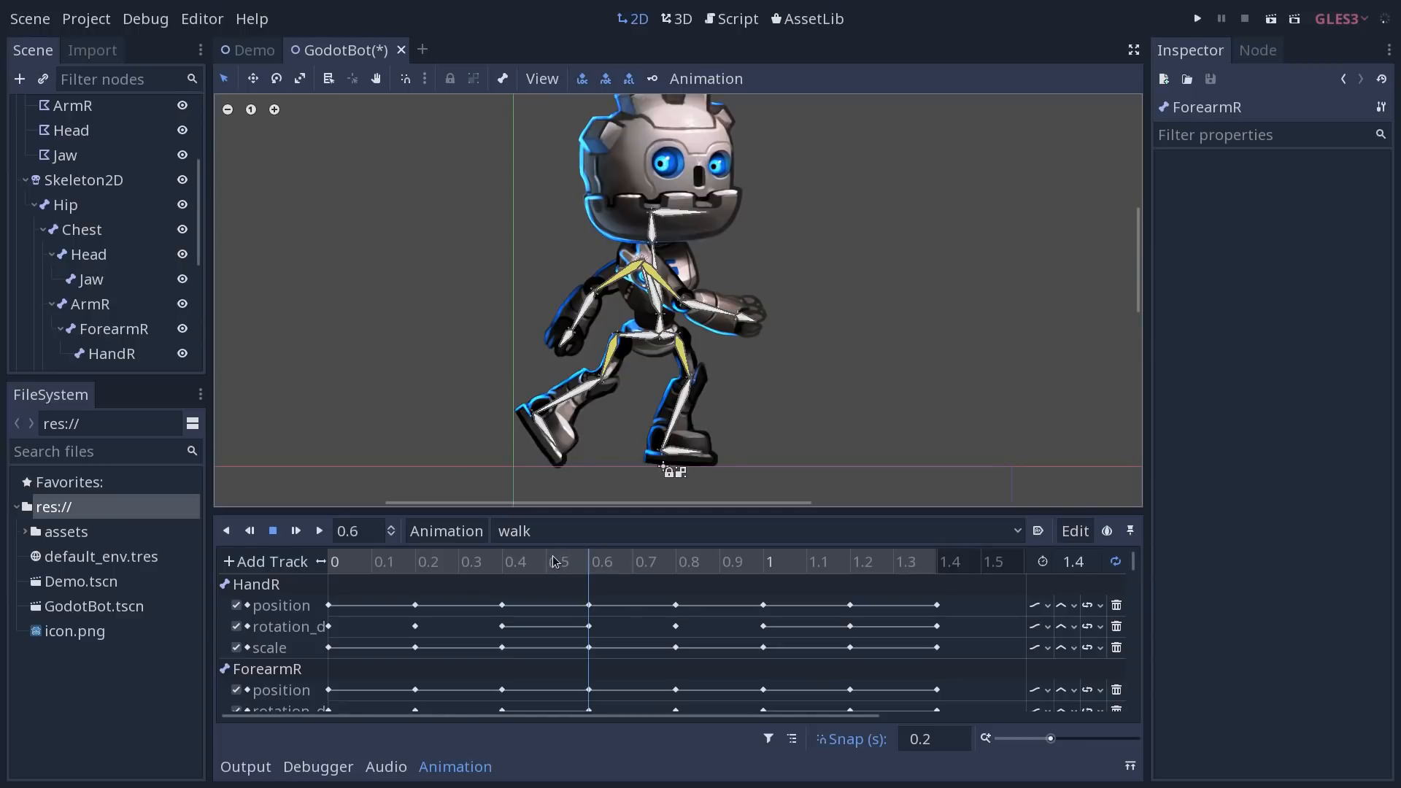
pyautogui.moveTo(523, 565)
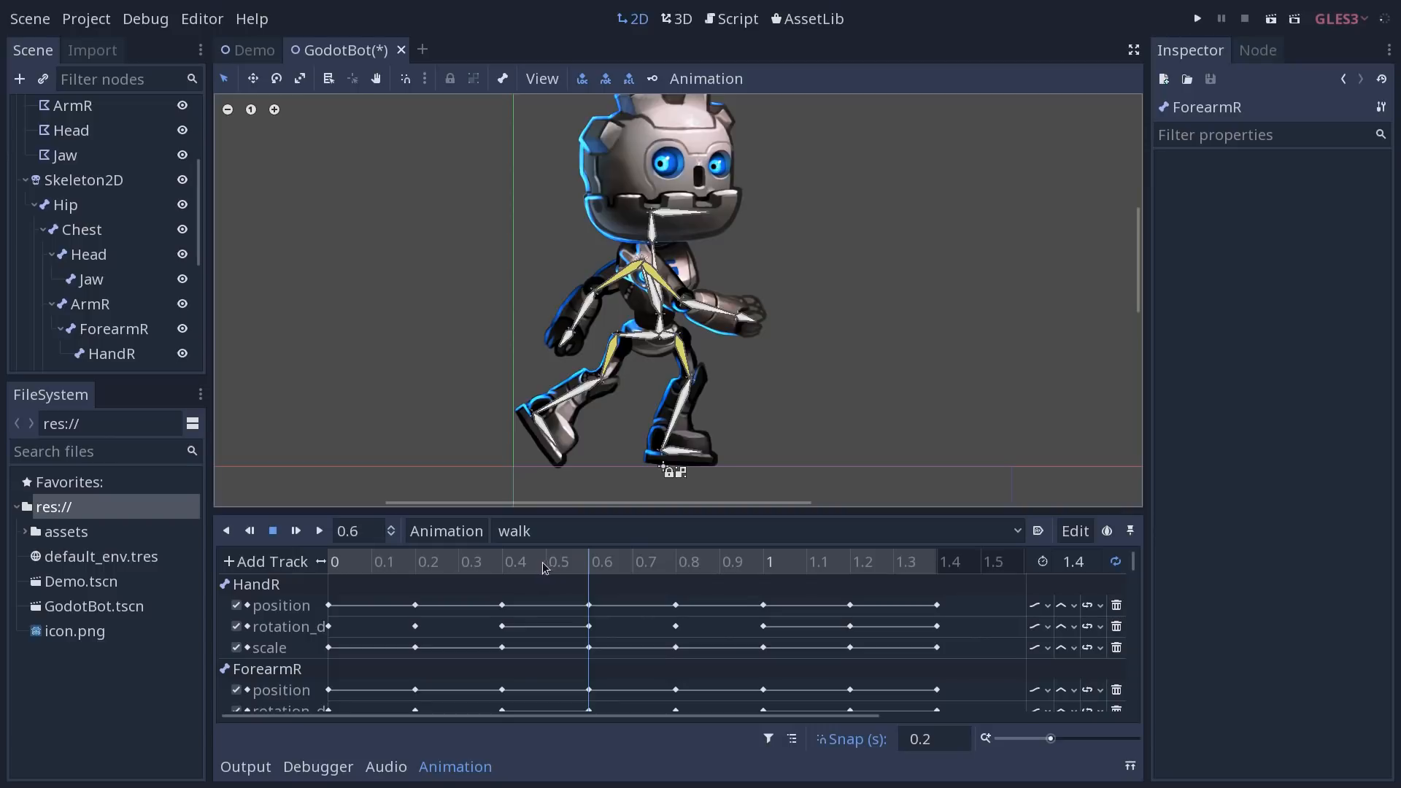
pyautogui.moveTo(536, 571)
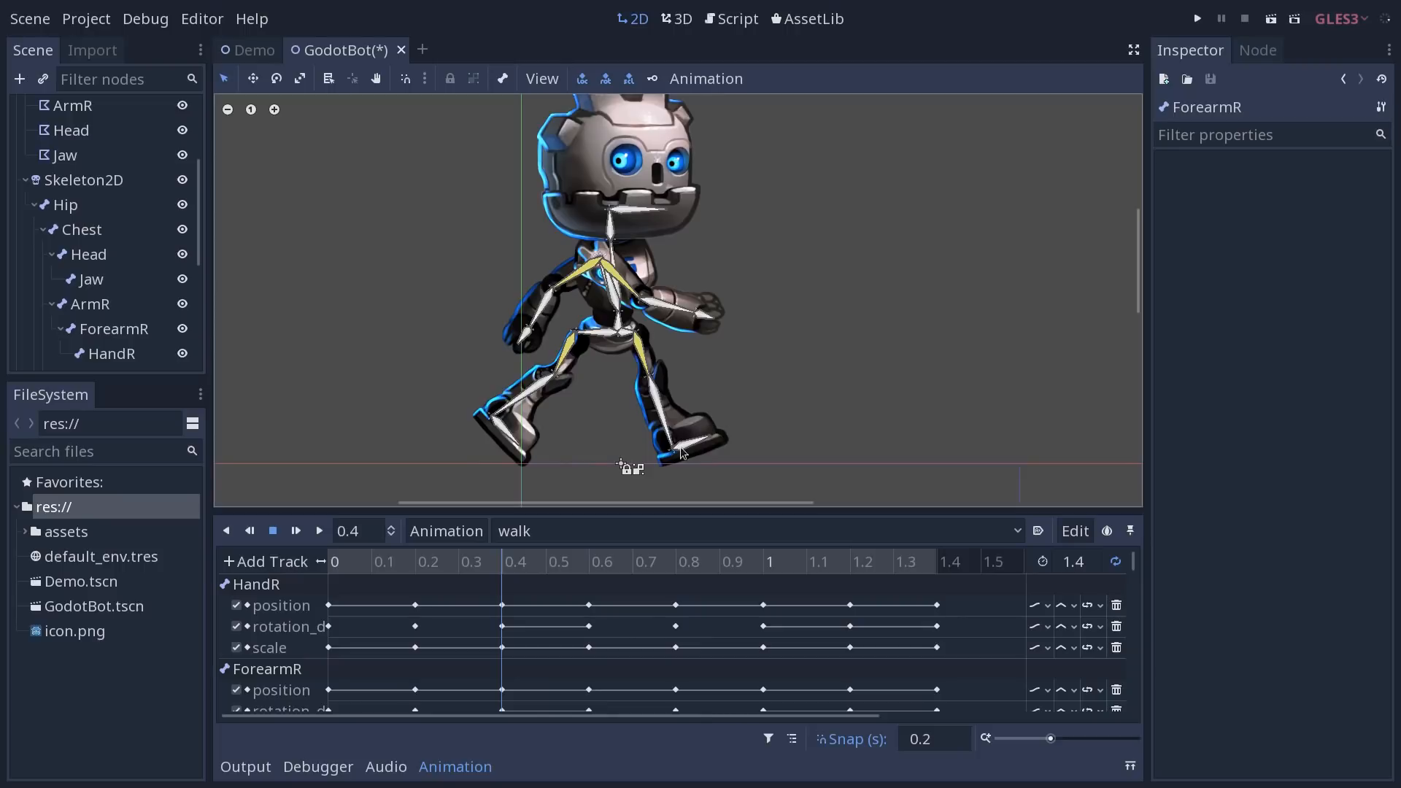
pyautogui.moveTo(606, 336)
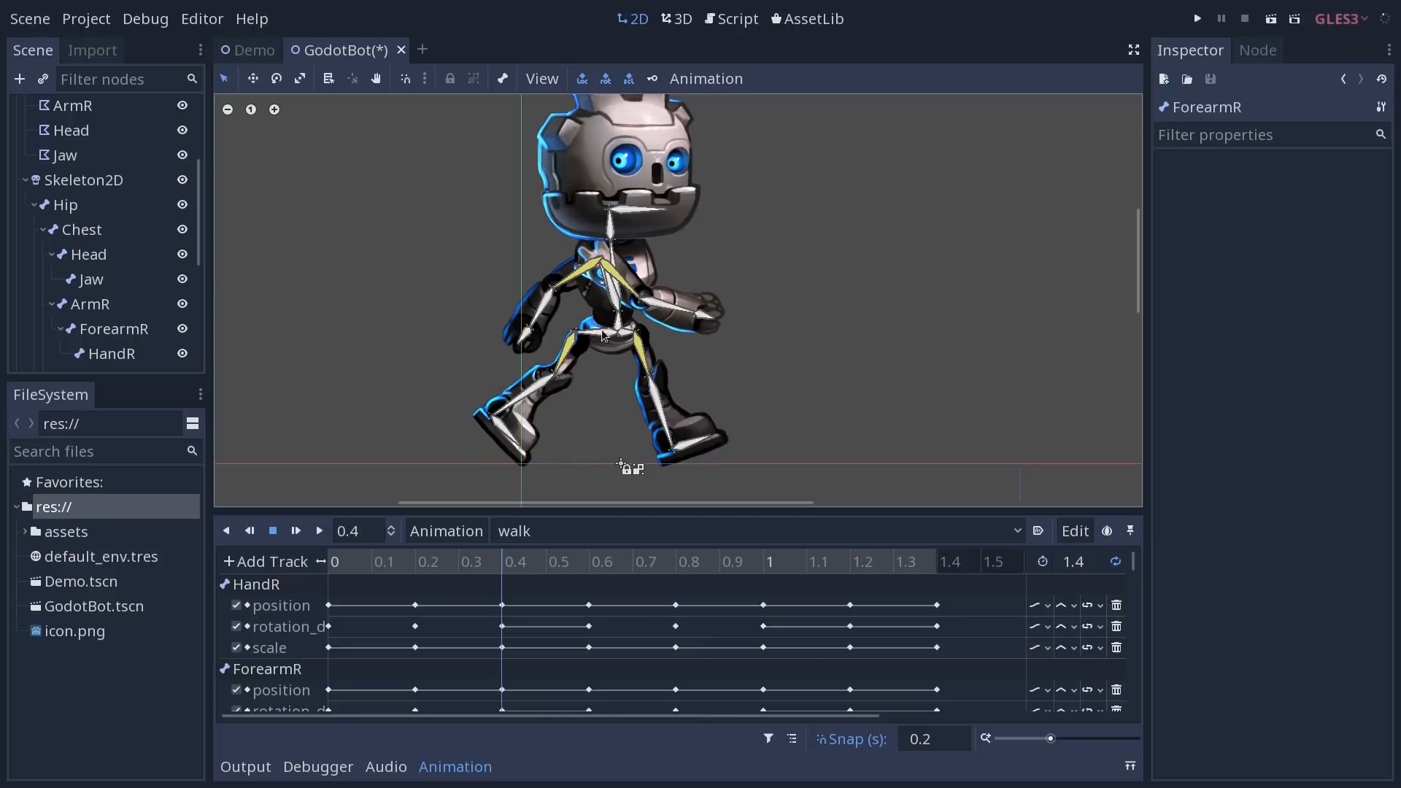
# Rotate GodotBot's right foot bone slightly at the 0.4 s frame.
pyautogui.click(97, 353)
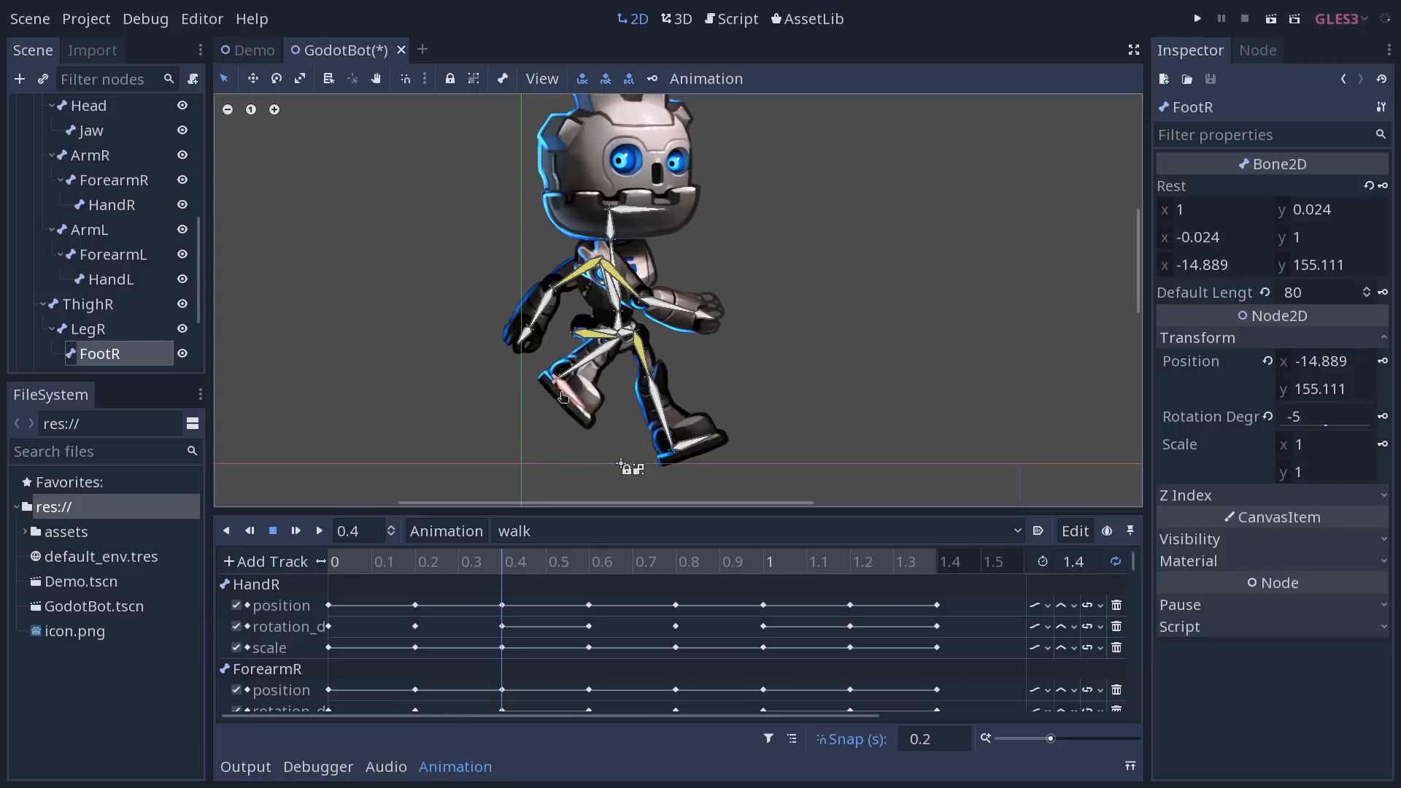
pyautogui.moveTo(560, 397); pyautogui.dragTo(496, 424)
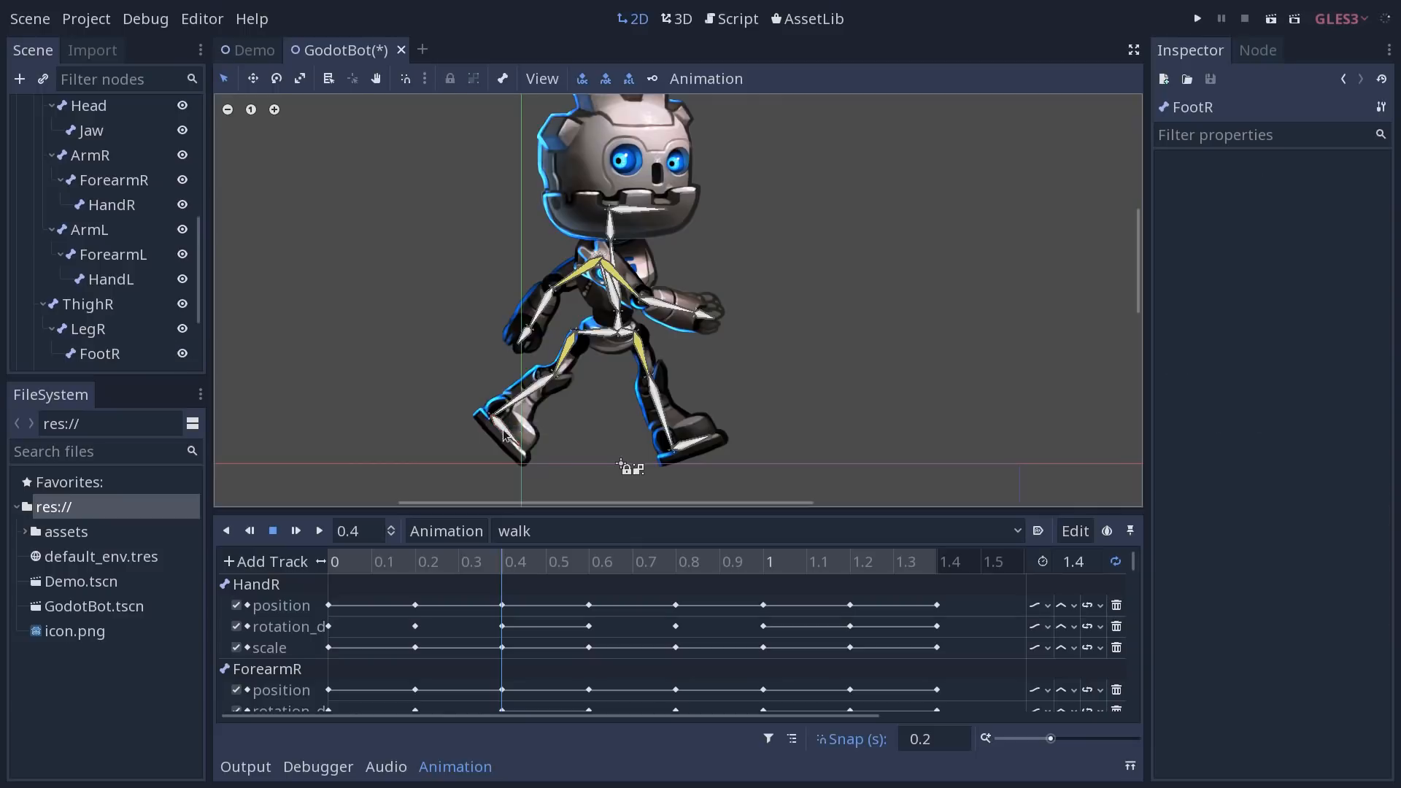
pyautogui.click(99, 353)
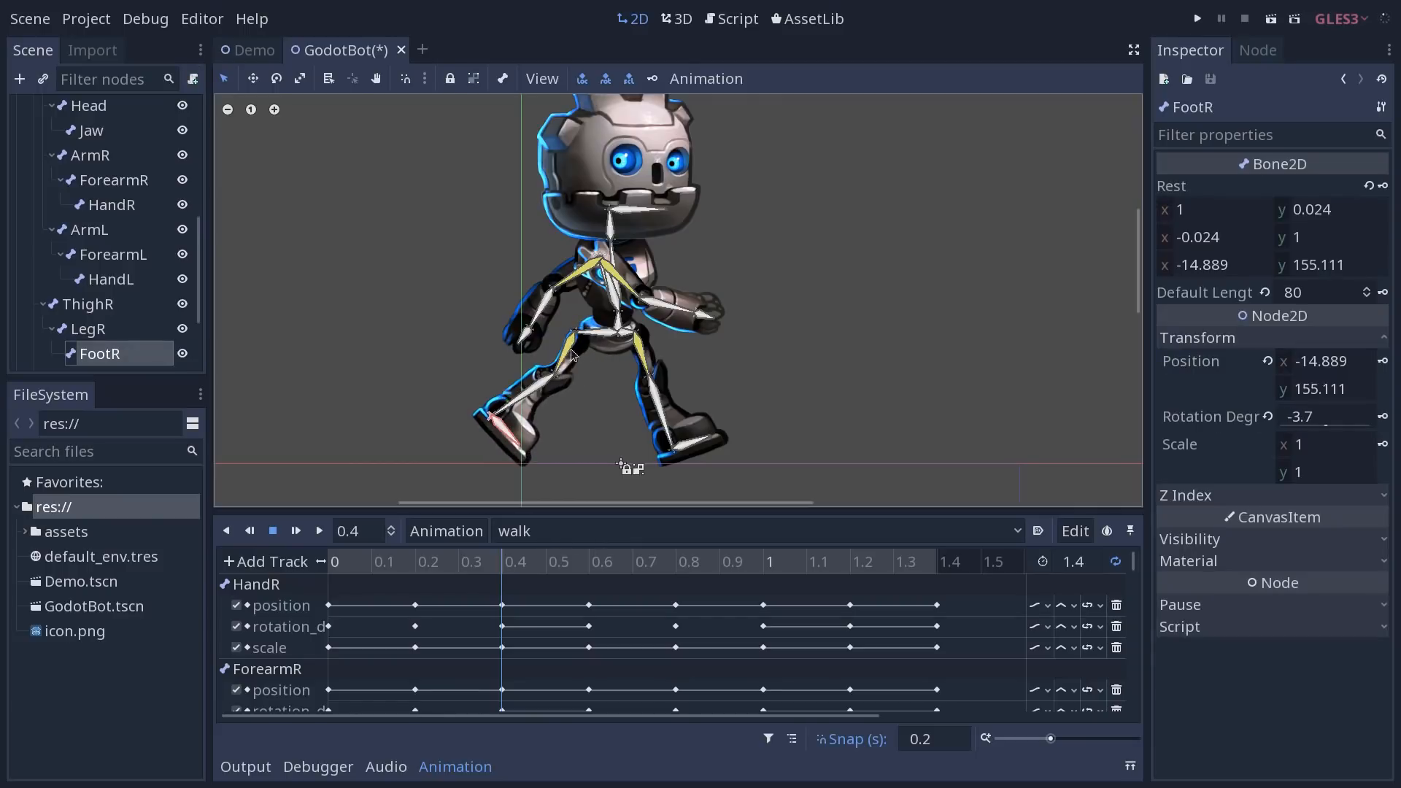
# Rotate the right thigh bone to adjust the leg, then select the hip bone.
pyautogui.click(87, 304)
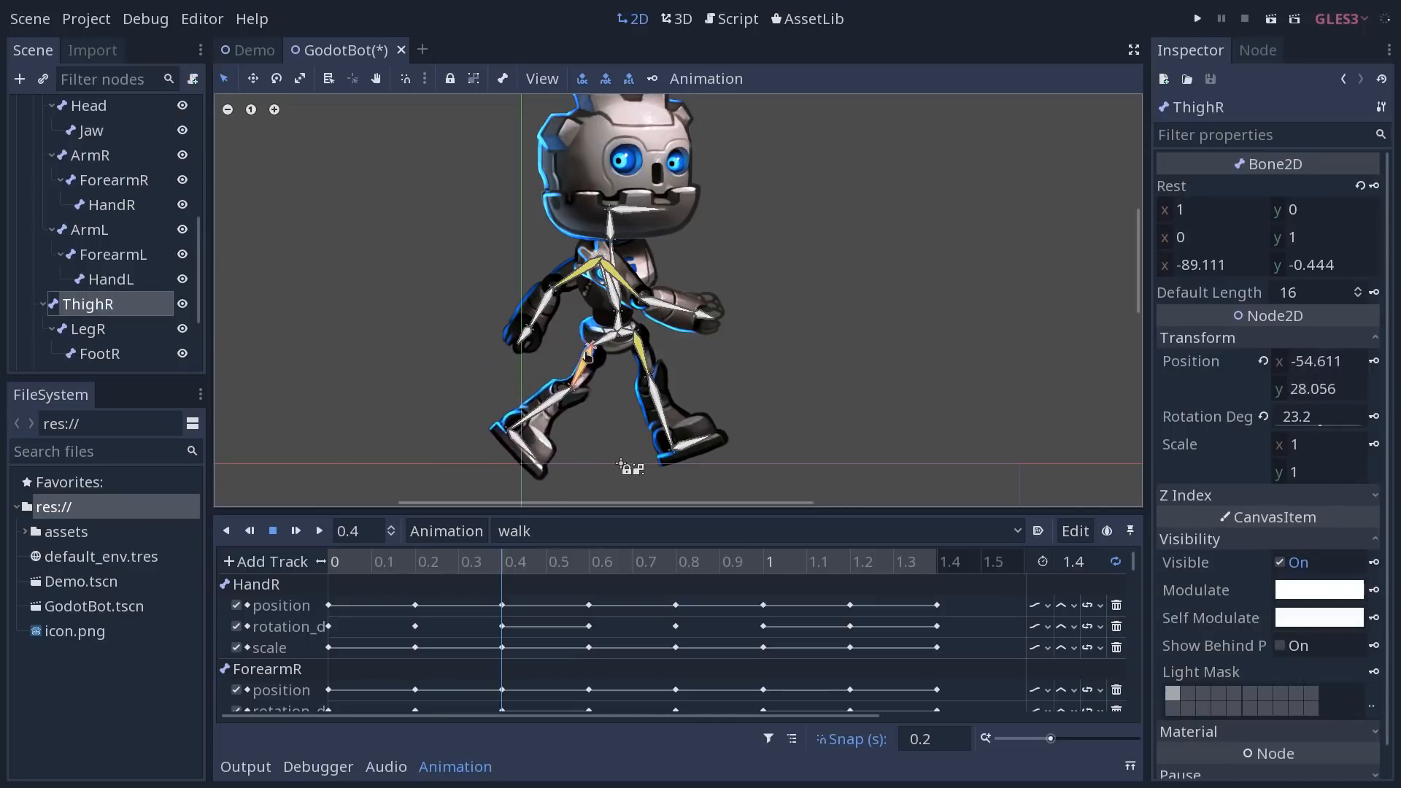
pyautogui.moveTo(585, 358); pyautogui.dragTo(513, 357)
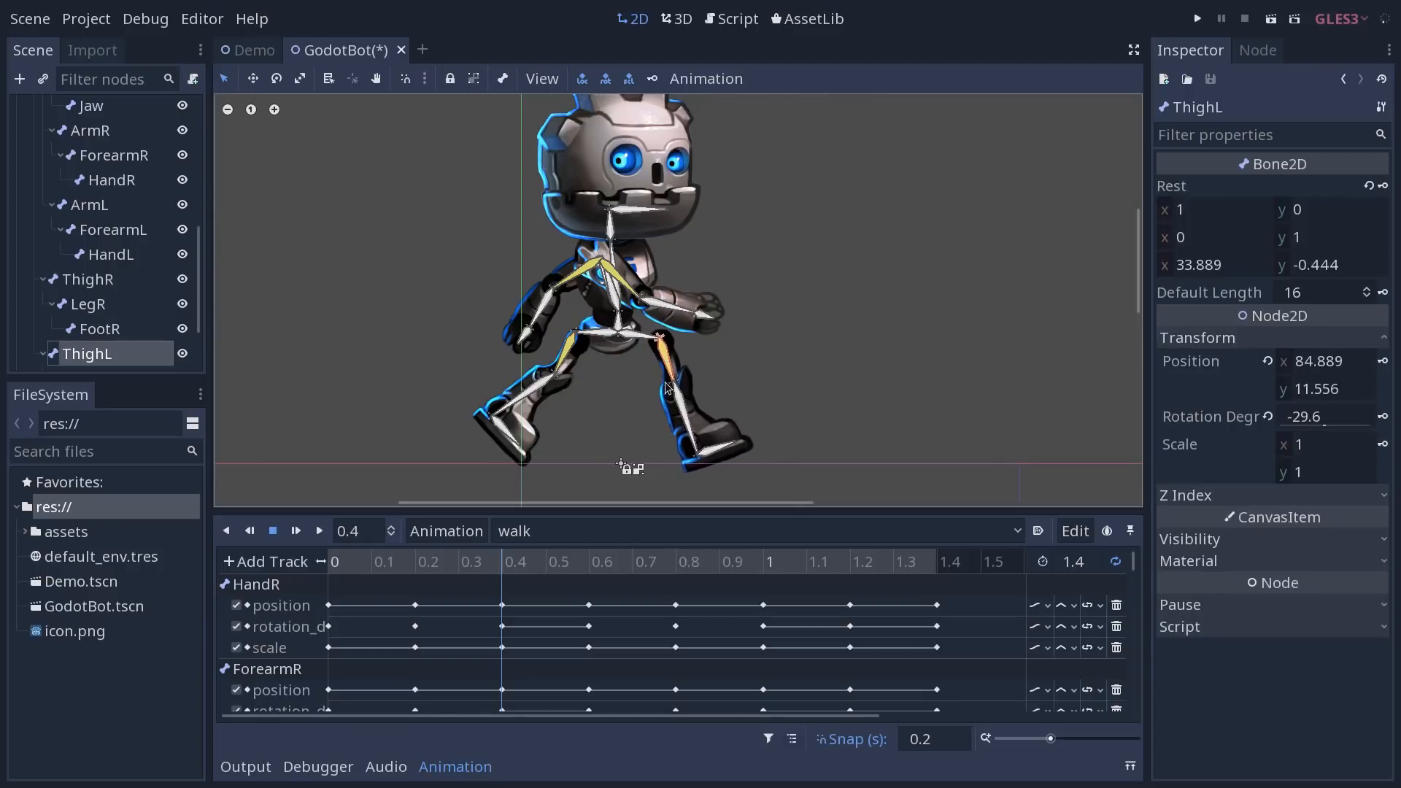
pyautogui.click(66, 109)
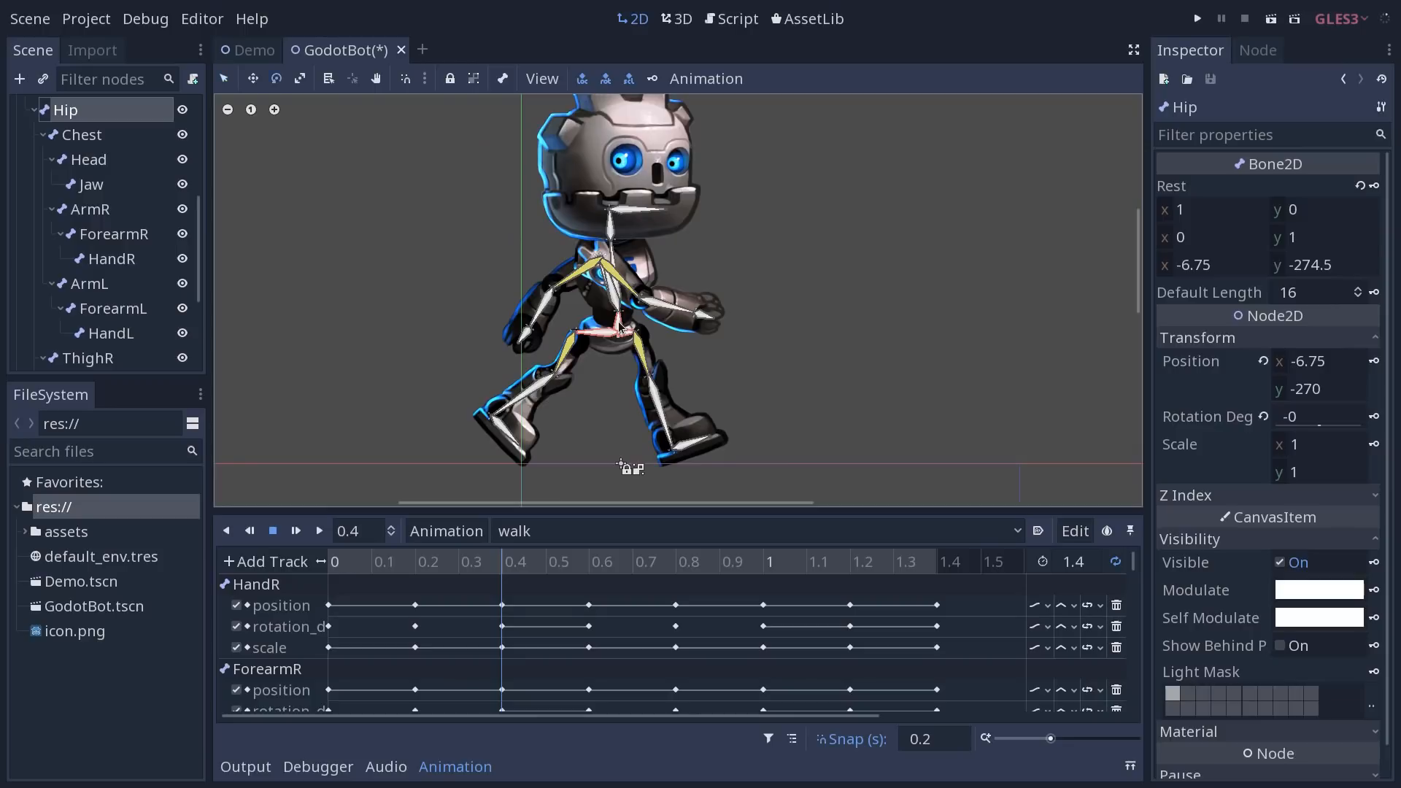
pyautogui.moveTo(632, 338)
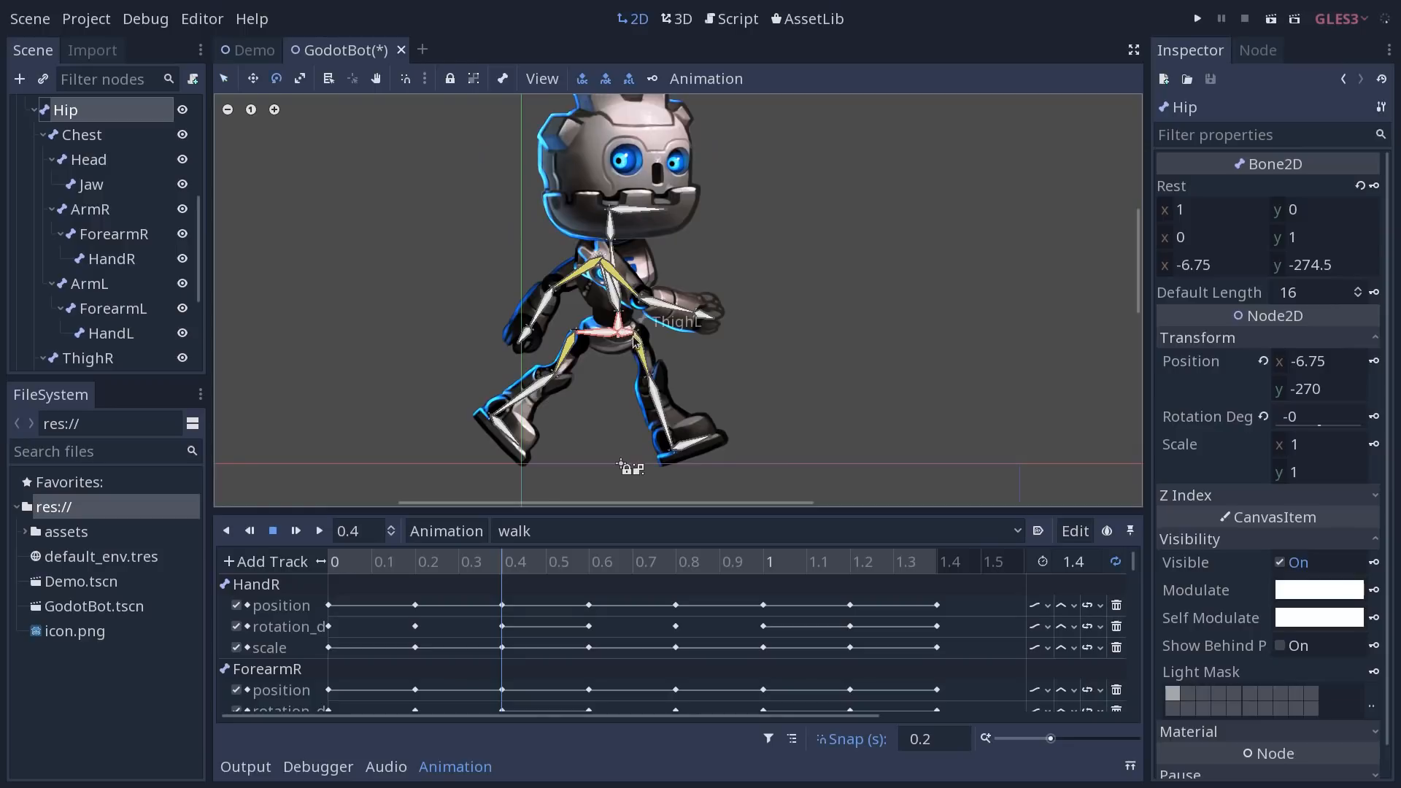
pyautogui.click(82, 134)
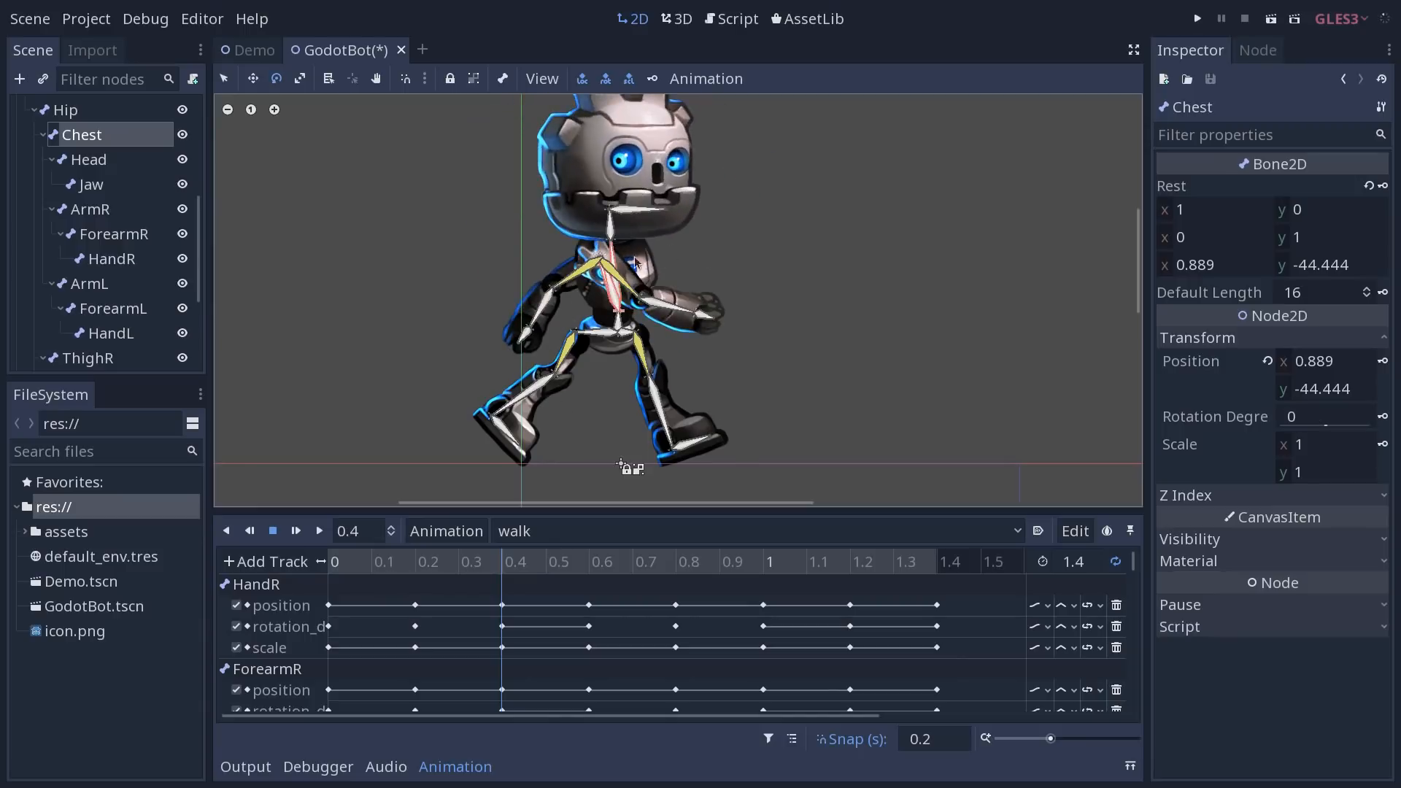
pyautogui.moveTo(615, 241); pyautogui.dragTo(626, 260)
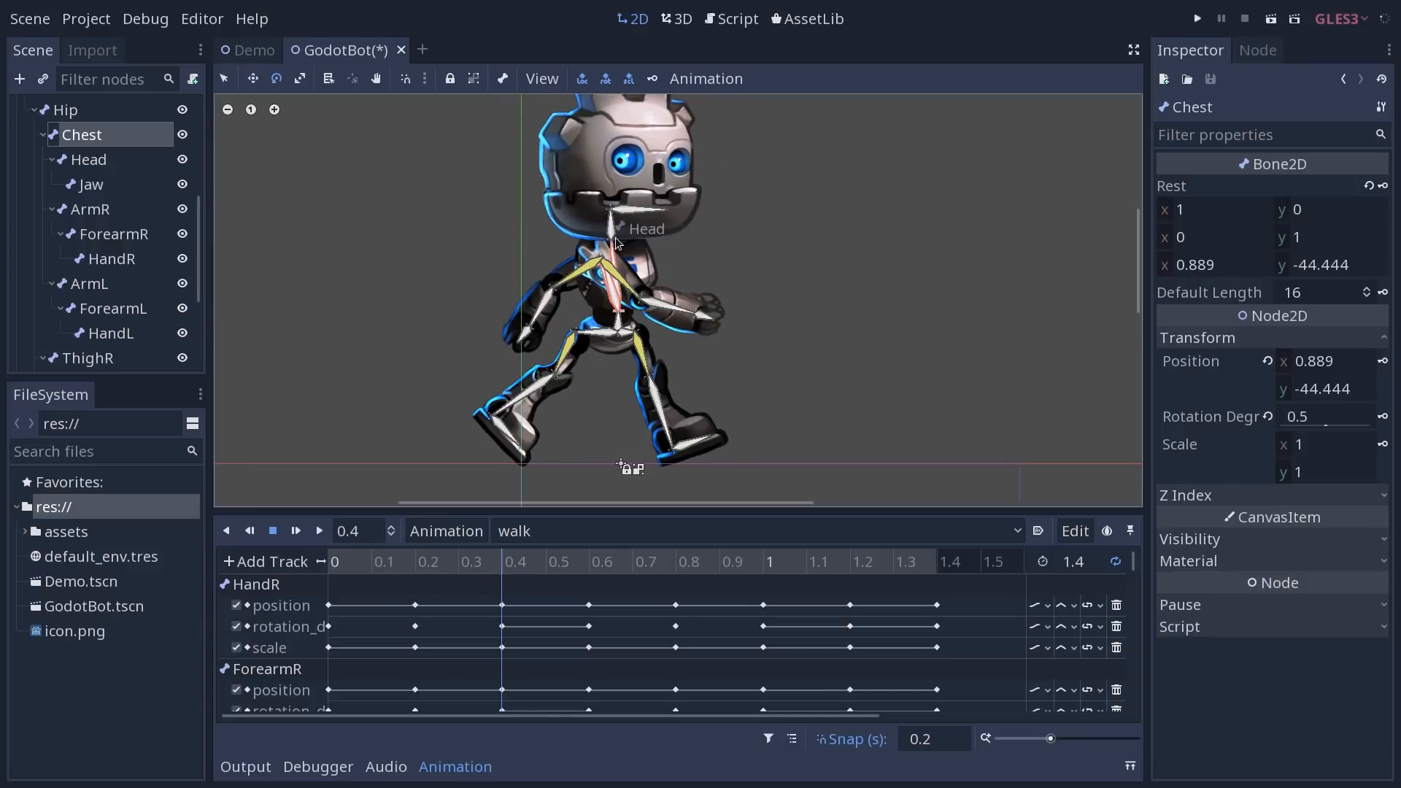
pyautogui.click(87, 159)
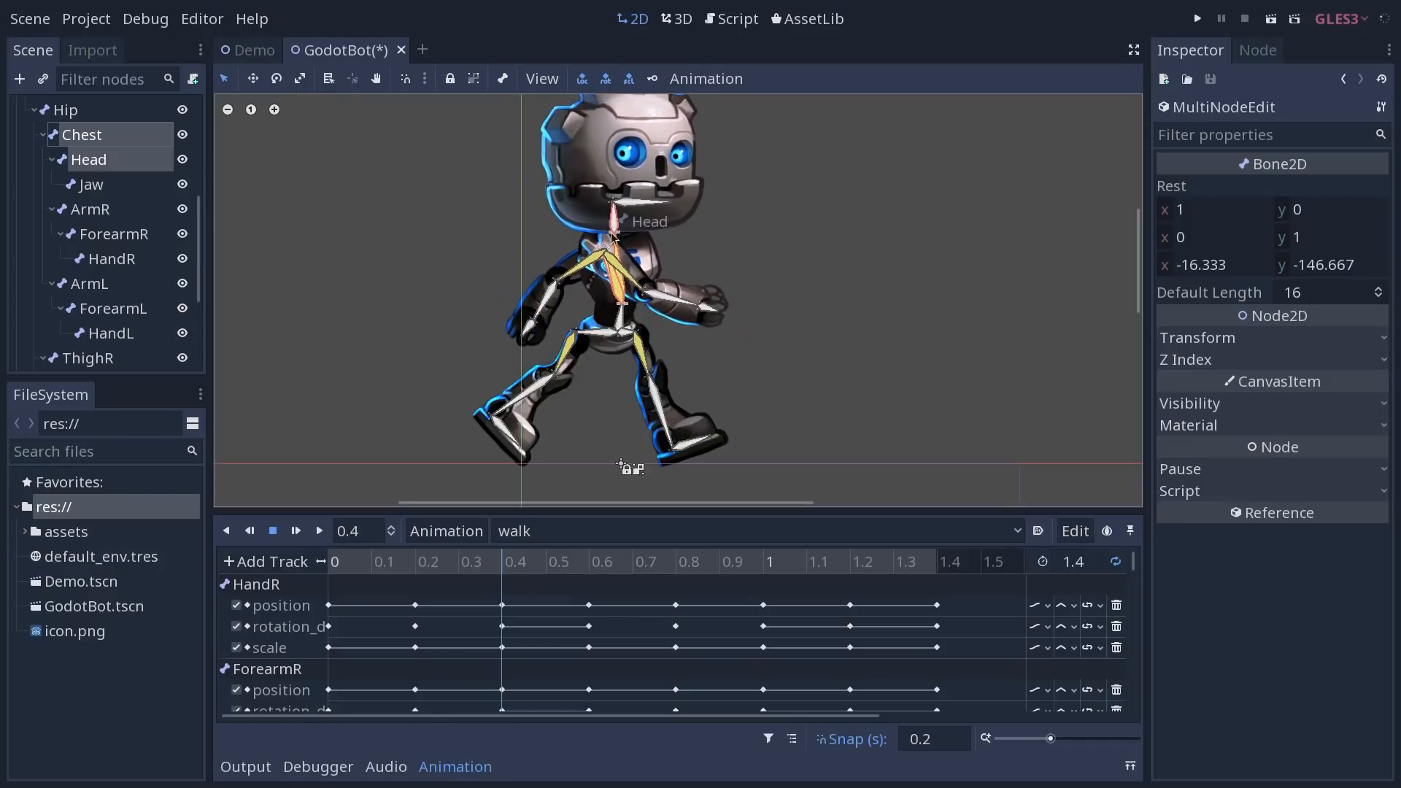
pyautogui.click(82, 134)
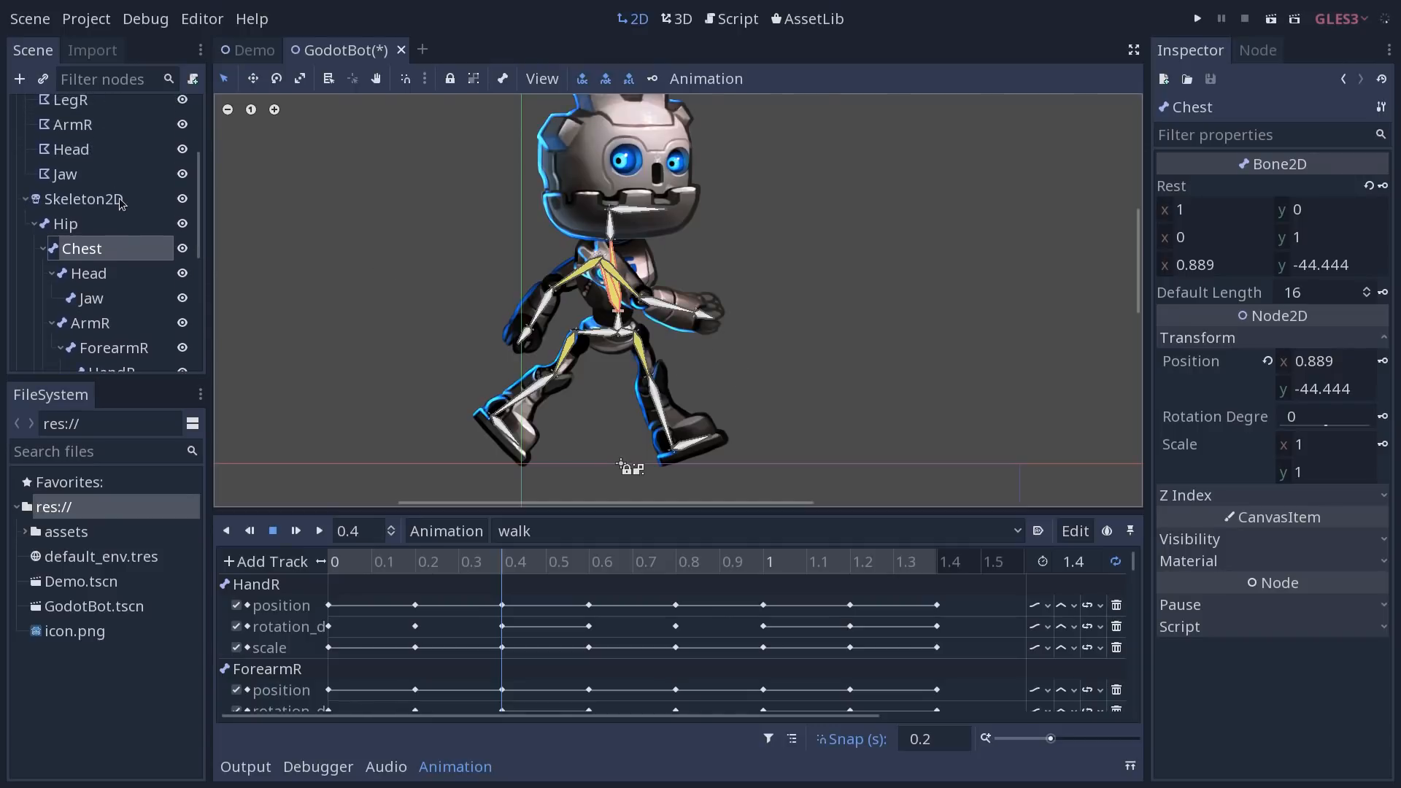
# Adjust the Skeleton2D modulate colour's transparency, then select the Hip bone.
pyautogui.click(85, 199)
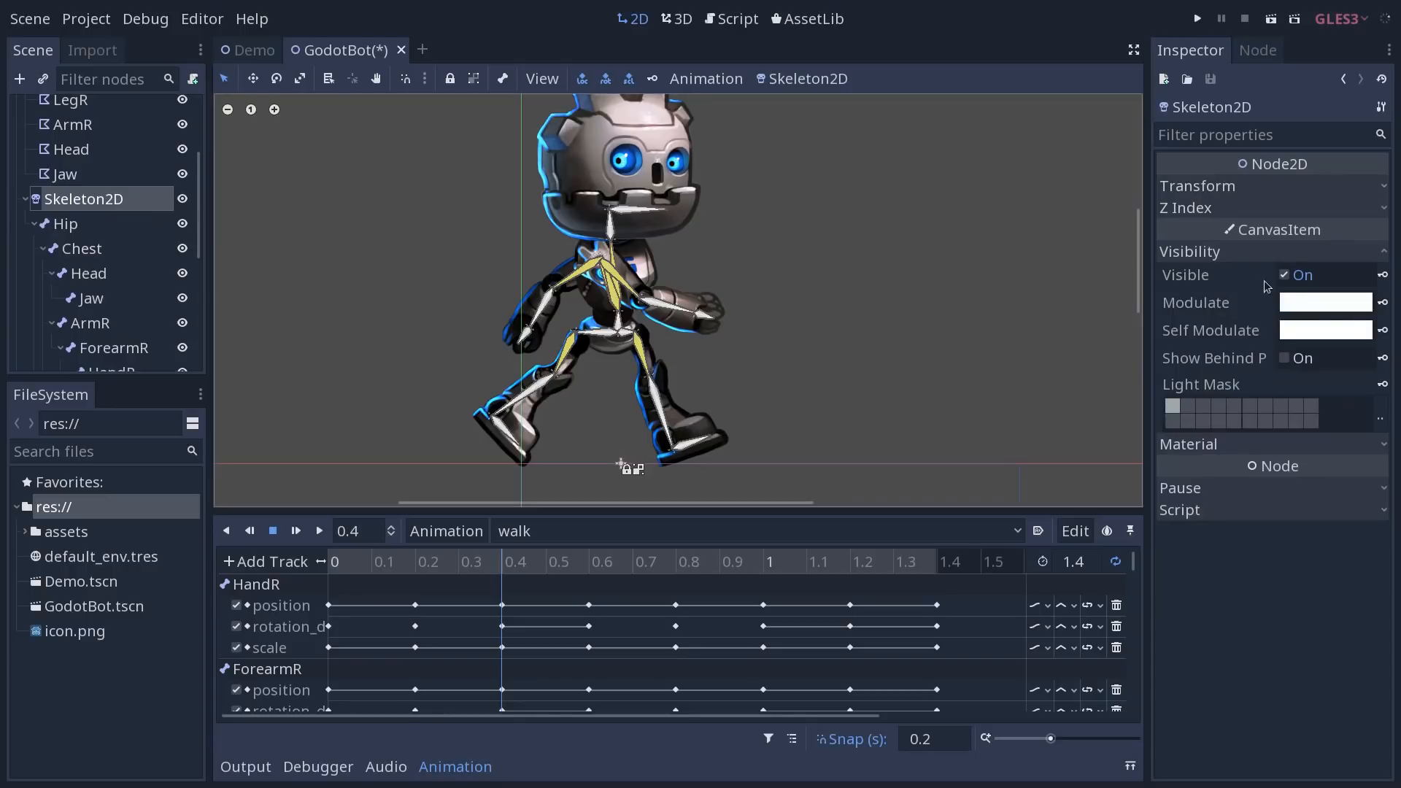
pyautogui.click(1325, 302)
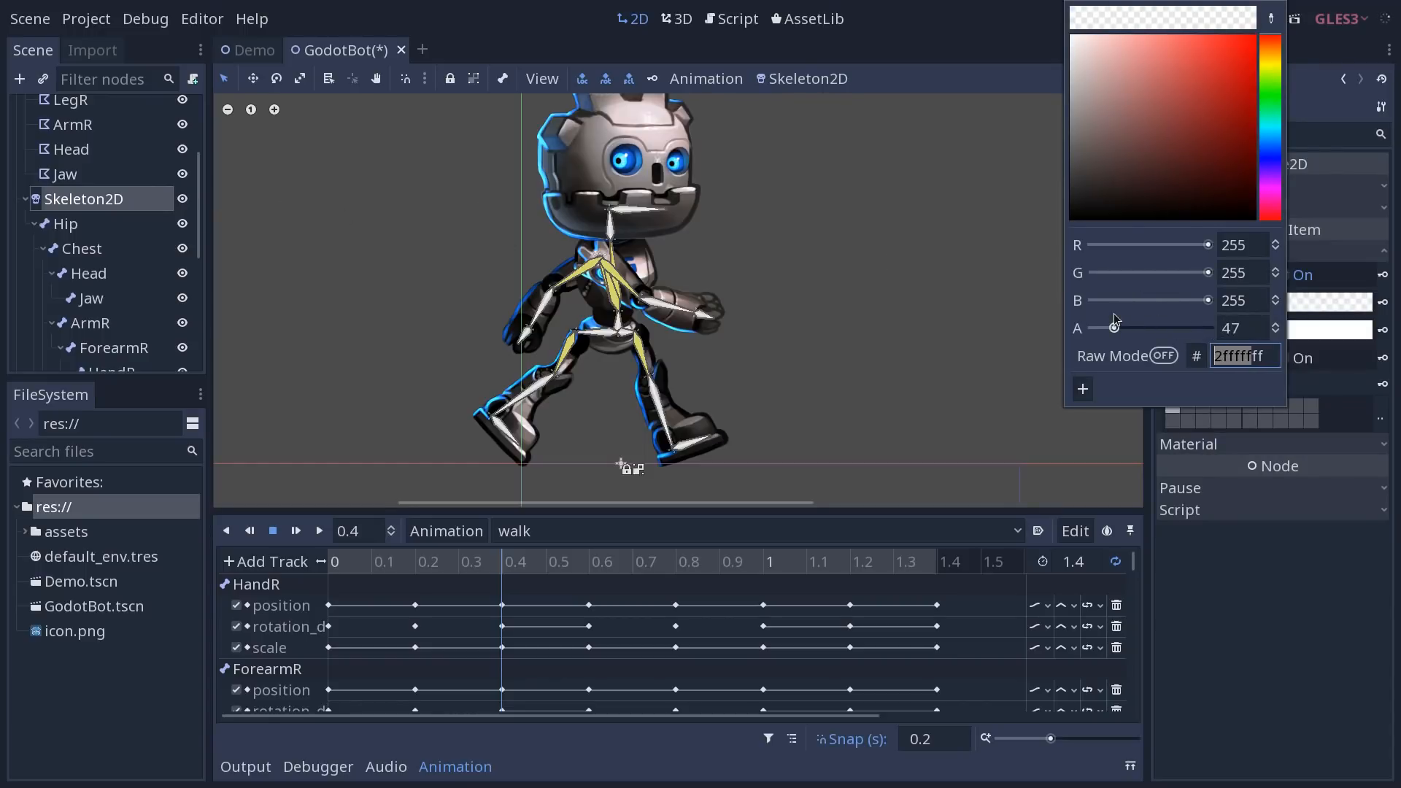
pyautogui.moveTo(1113, 328); pyautogui.dragTo(1208, 328)
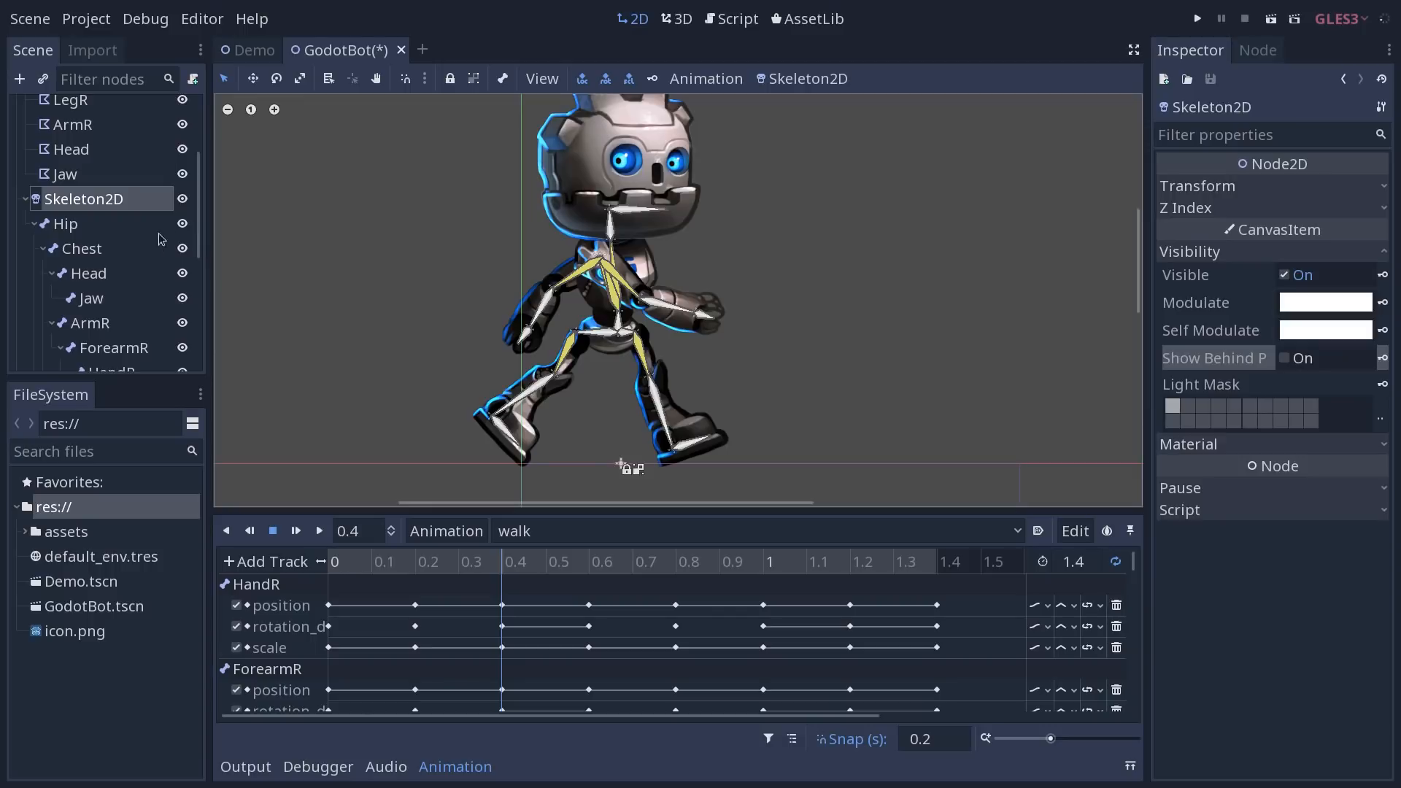
pyautogui.click(64, 224)
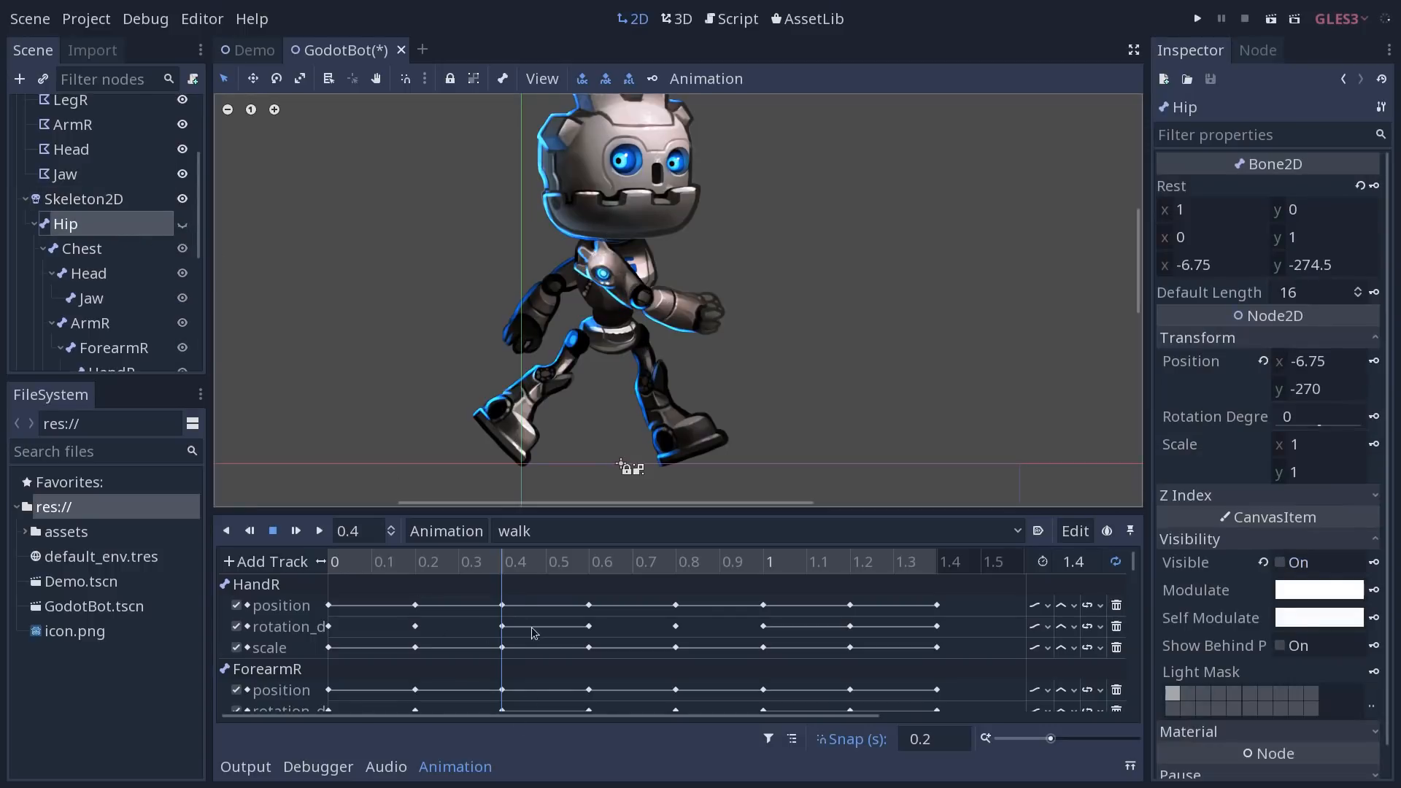
# Set the walk animation to 0.5 s and show only the selected bone's tracks.
pyautogui.click(932, 739)
pyautogui.write('0.1')
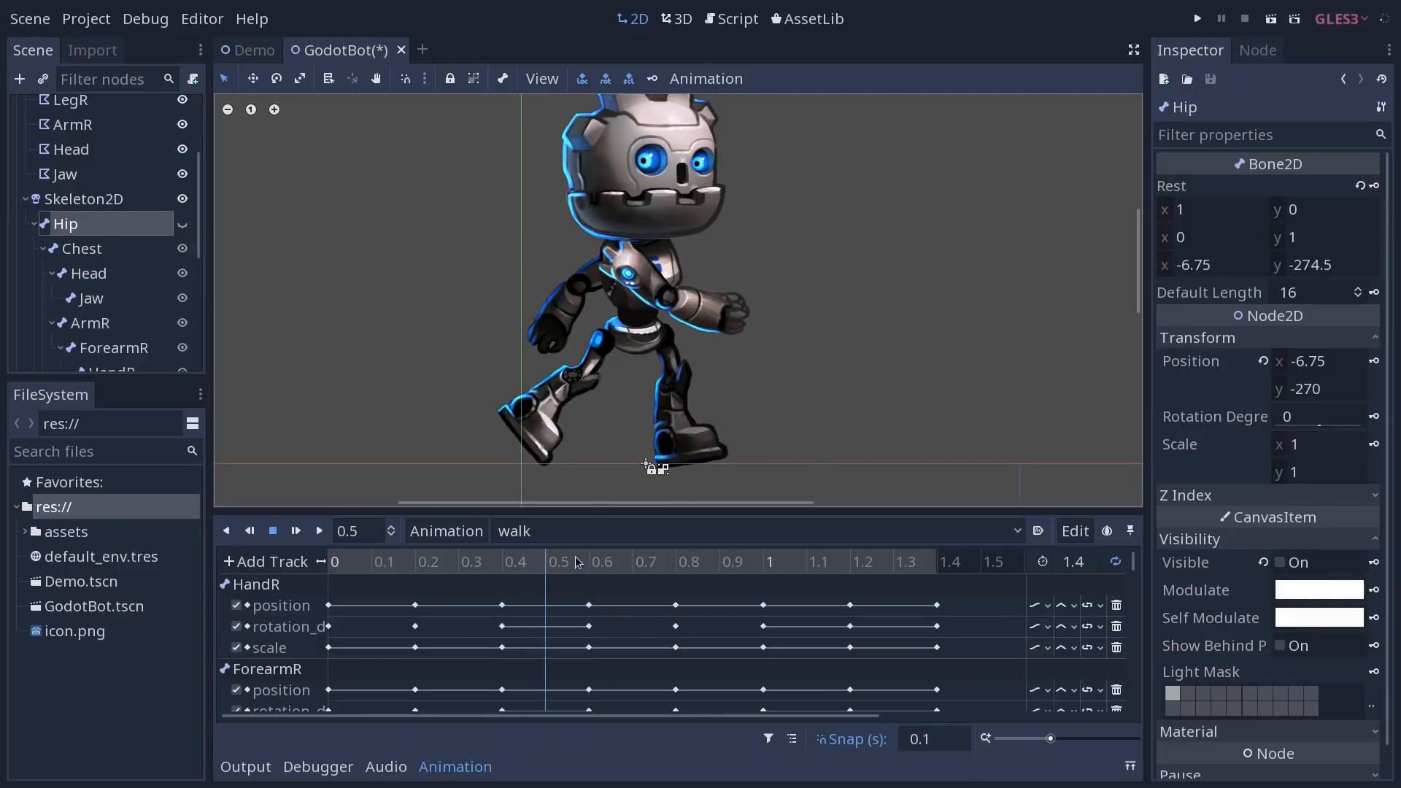
pyautogui.moveTo(654, 62)
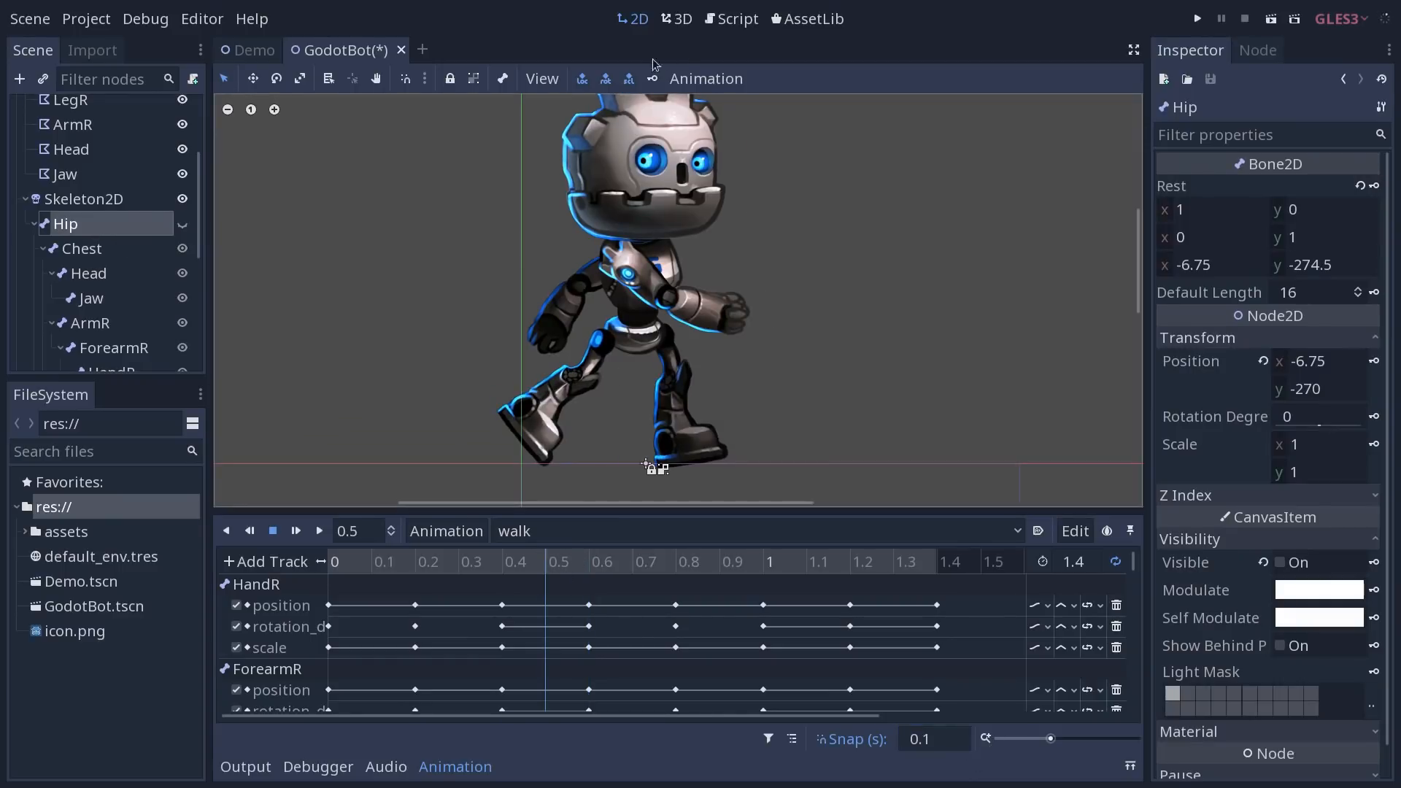
pyautogui.click(933, 739)
pyautogui.write('0.2')
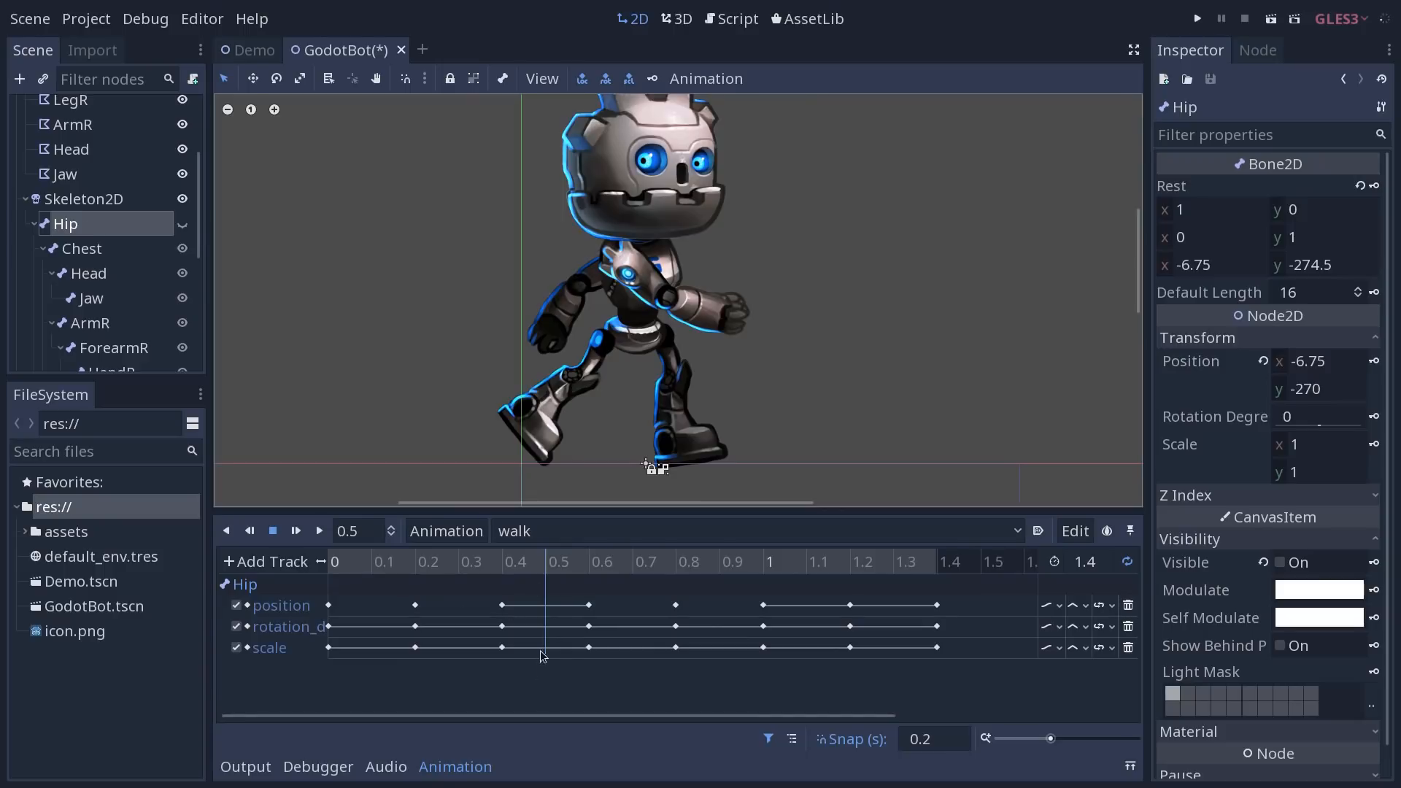
pyautogui.moveTo(748, 734)
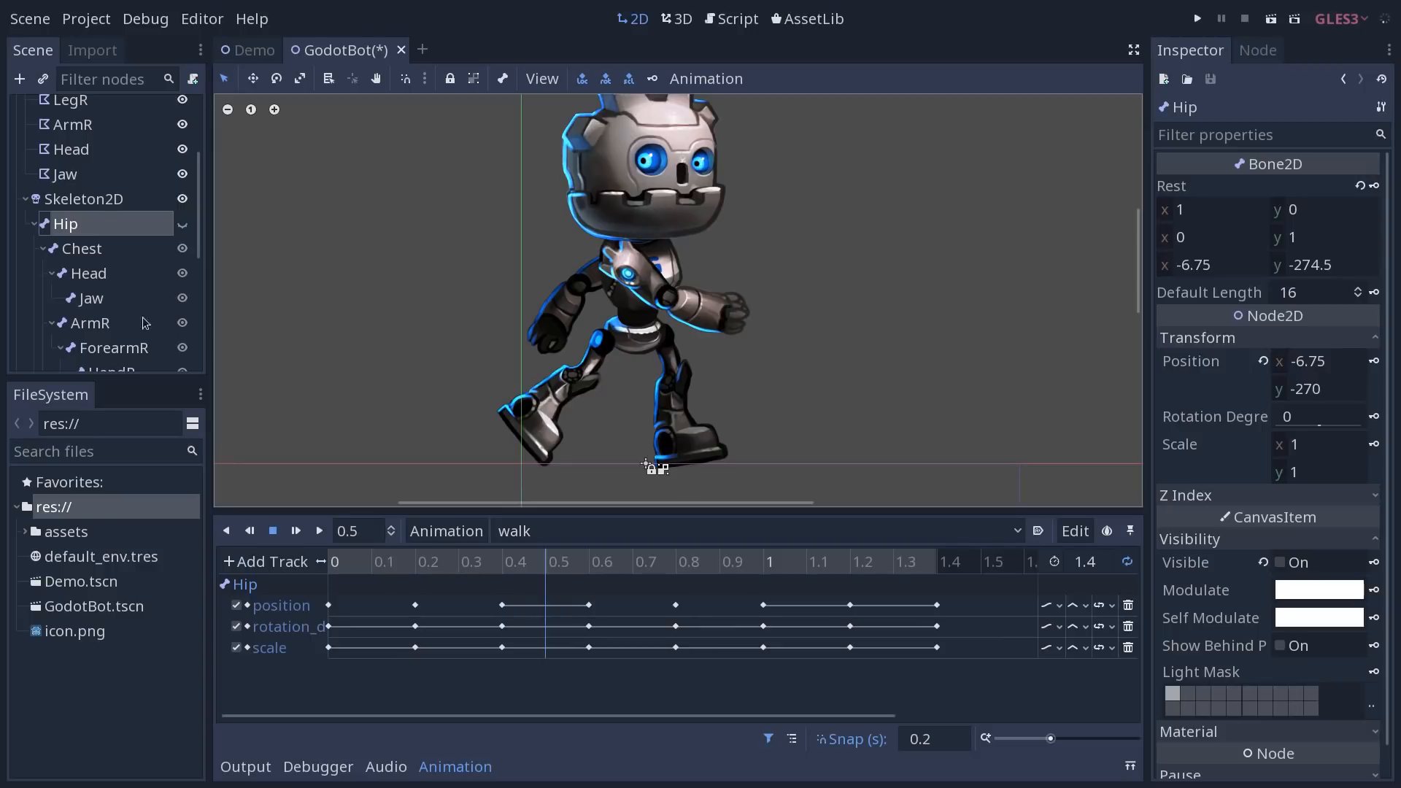
pyautogui.scroll(-3)
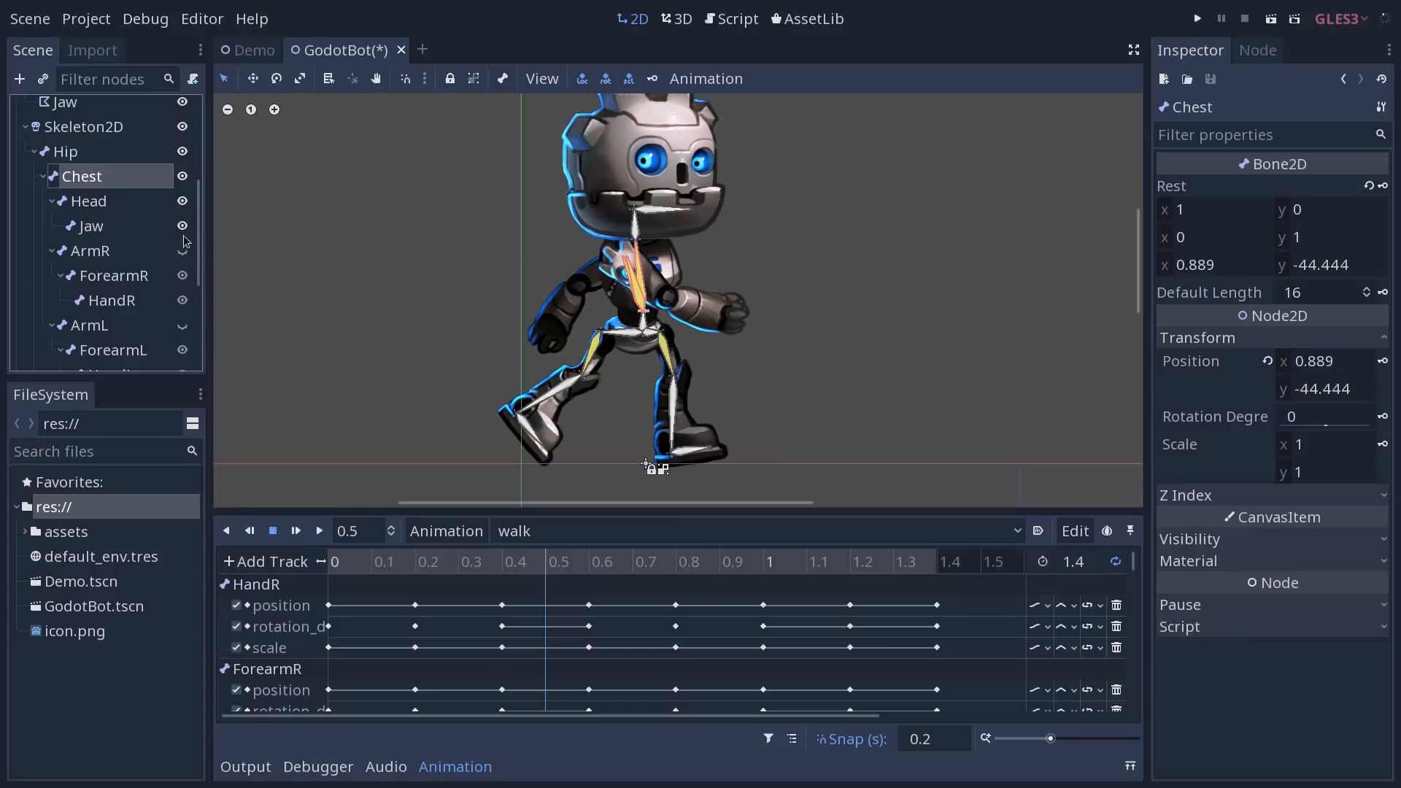
pyautogui.scroll(-3)
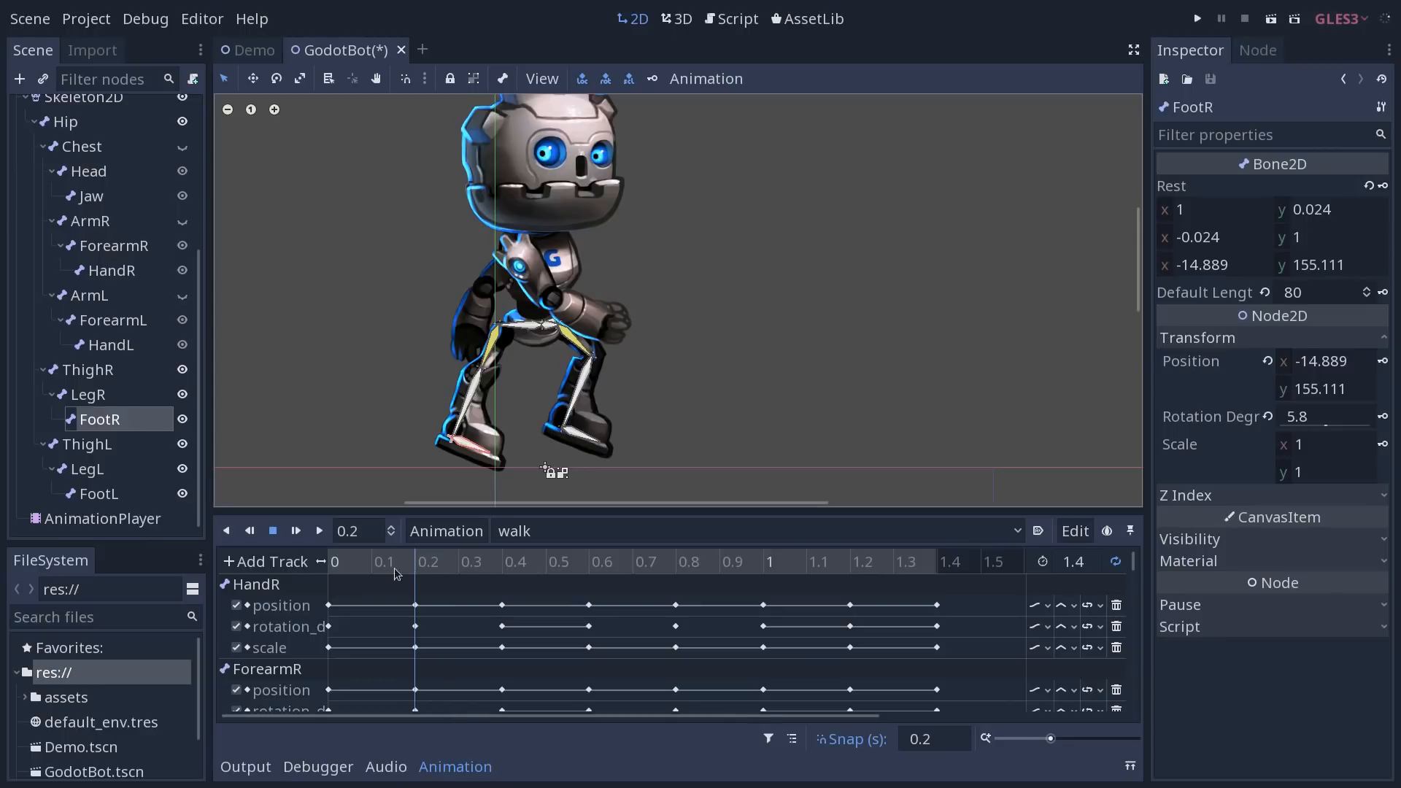
# Return the walk animation's playhead to the 0 s starting pose.
pyautogui.click(516, 560)
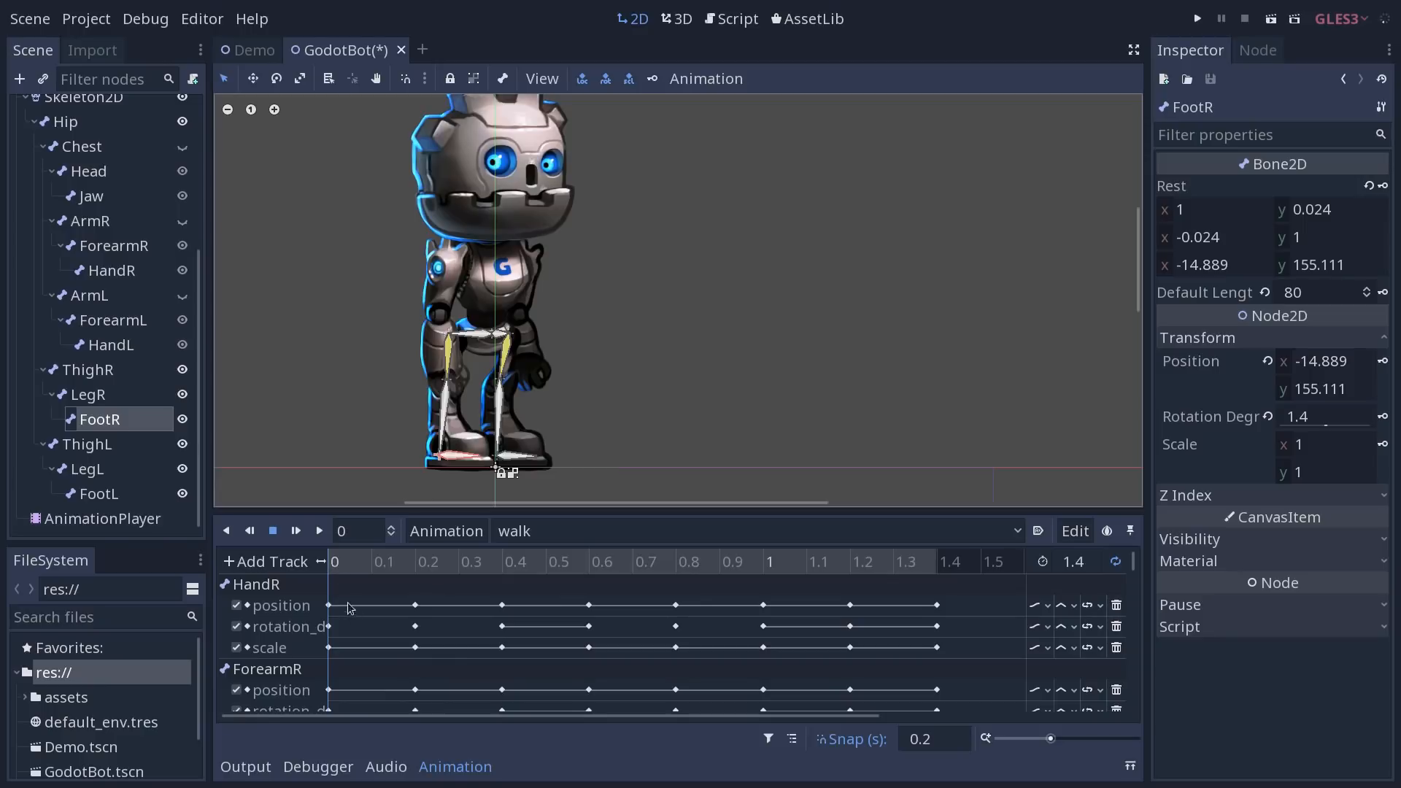
pyautogui.click(472, 560)
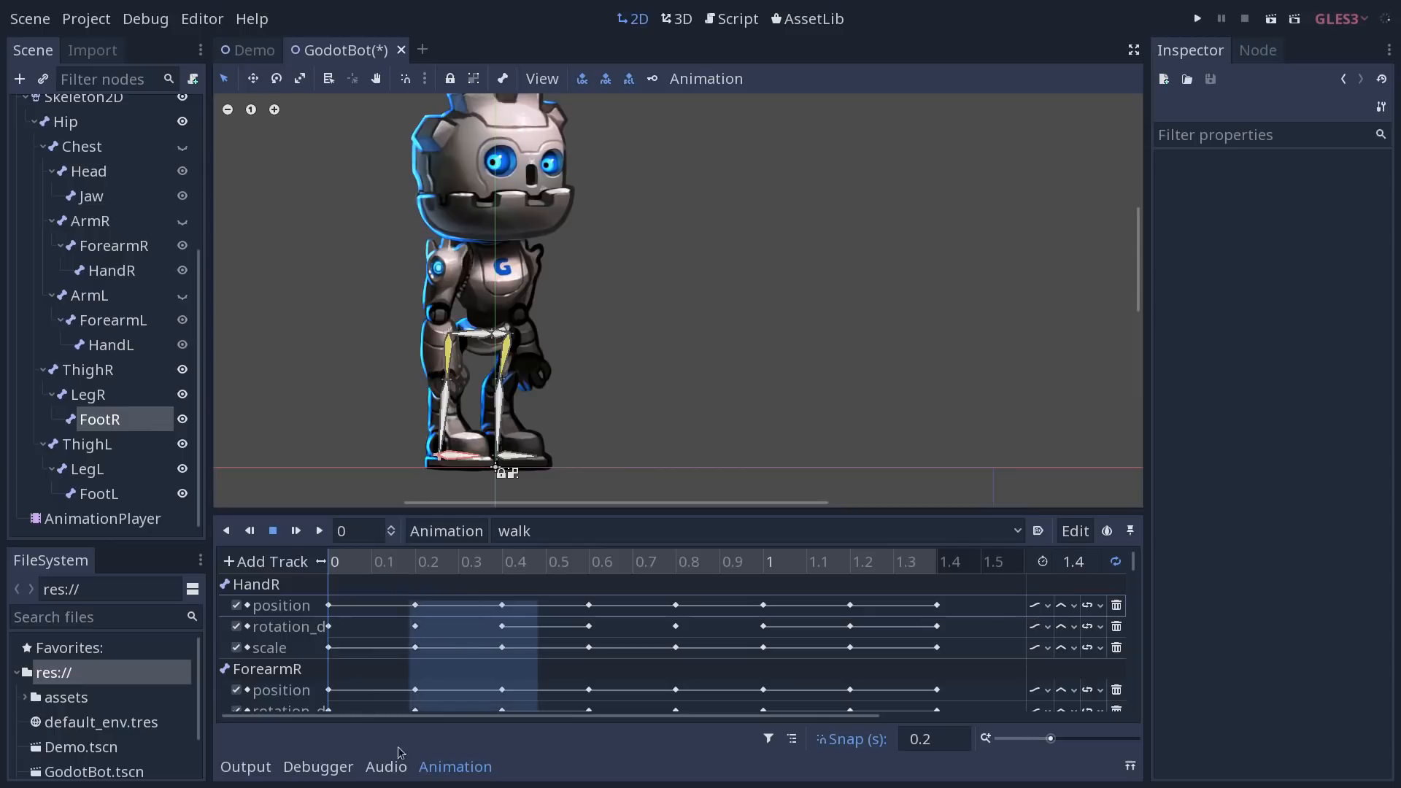
# Delete the dope-sheet keys at 0.2–0.4 s, undo it, and enlarge the 2D scene view.
pyautogui.click(467, 694)
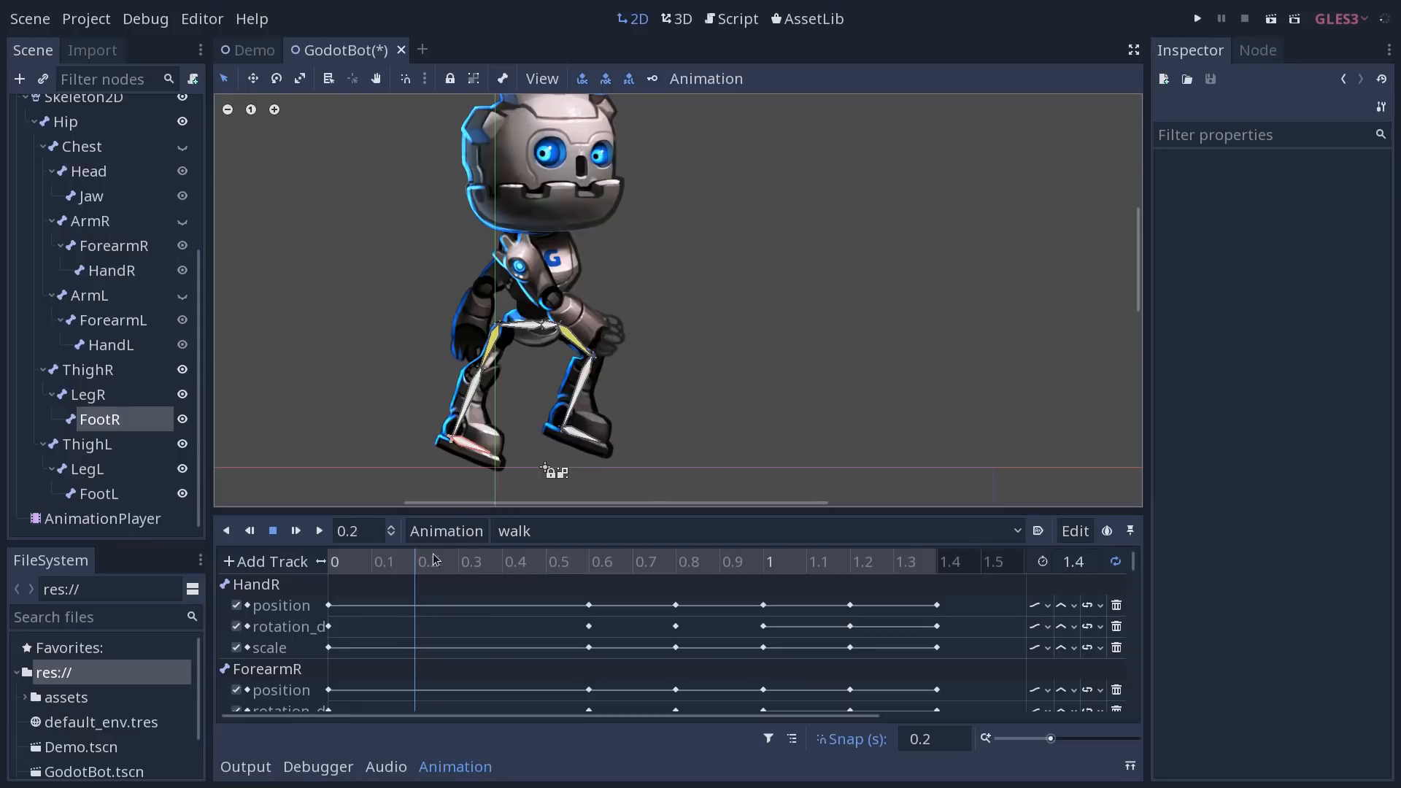
pyautogui.moveTo(480, 435)
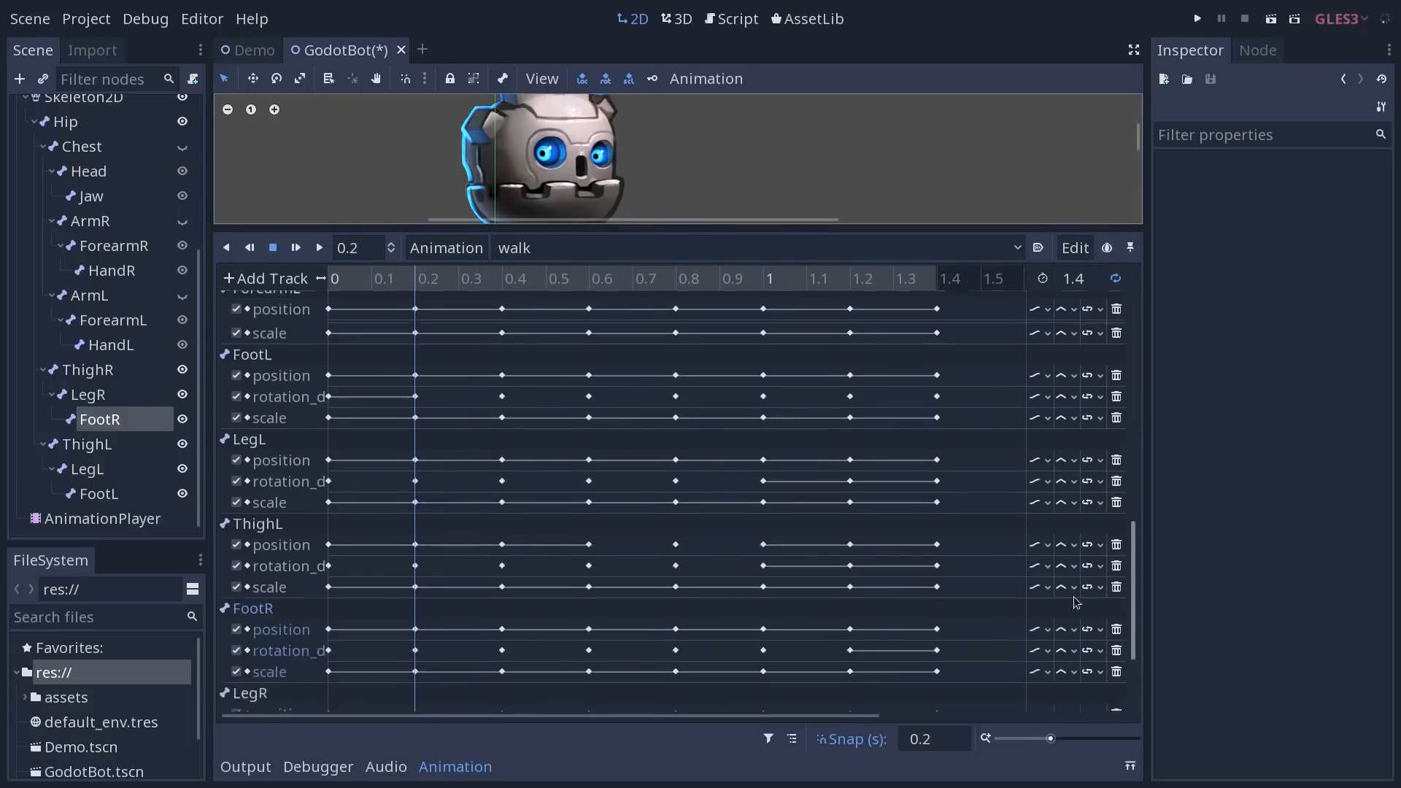
pyautogui.scroll(-3)
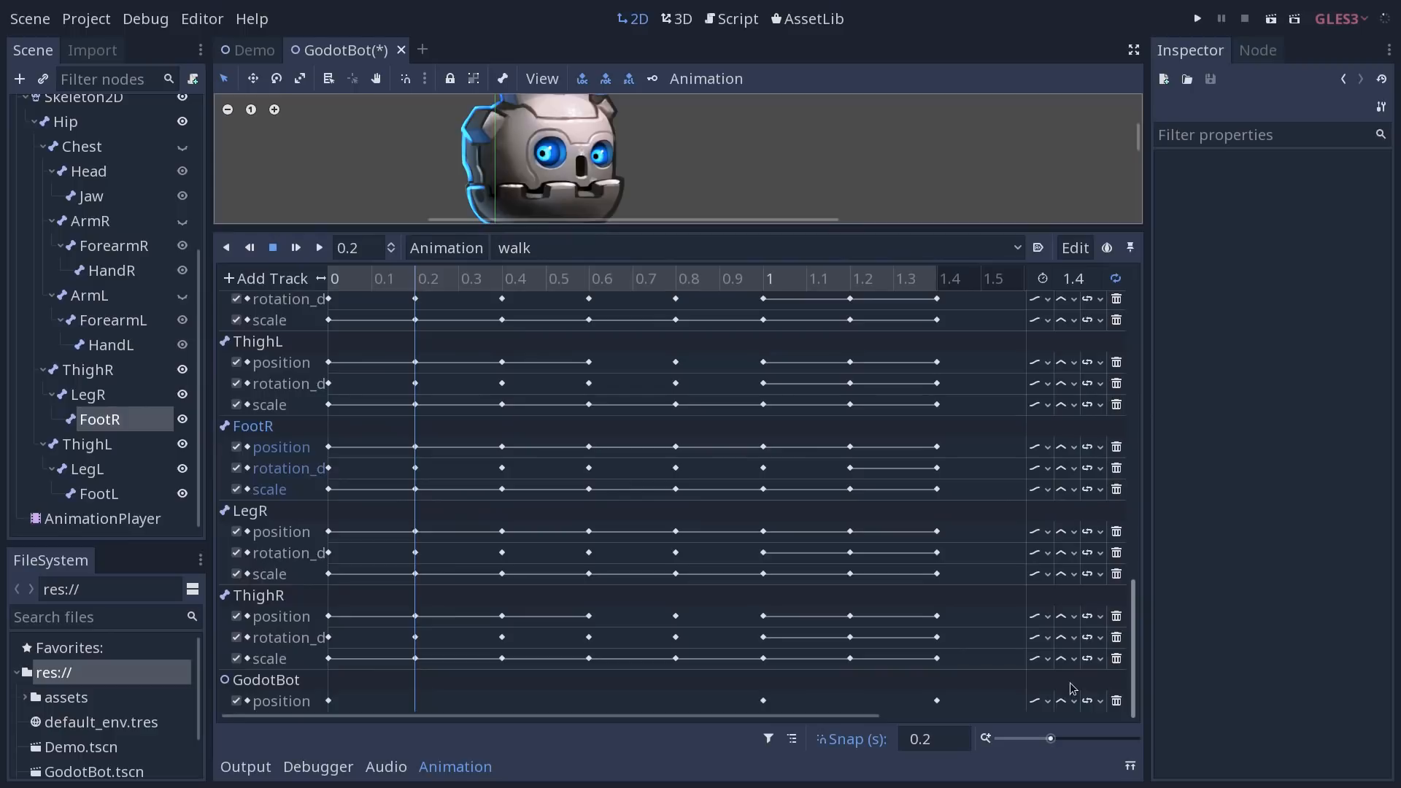
pyautogui.moveTo(1073, 674)
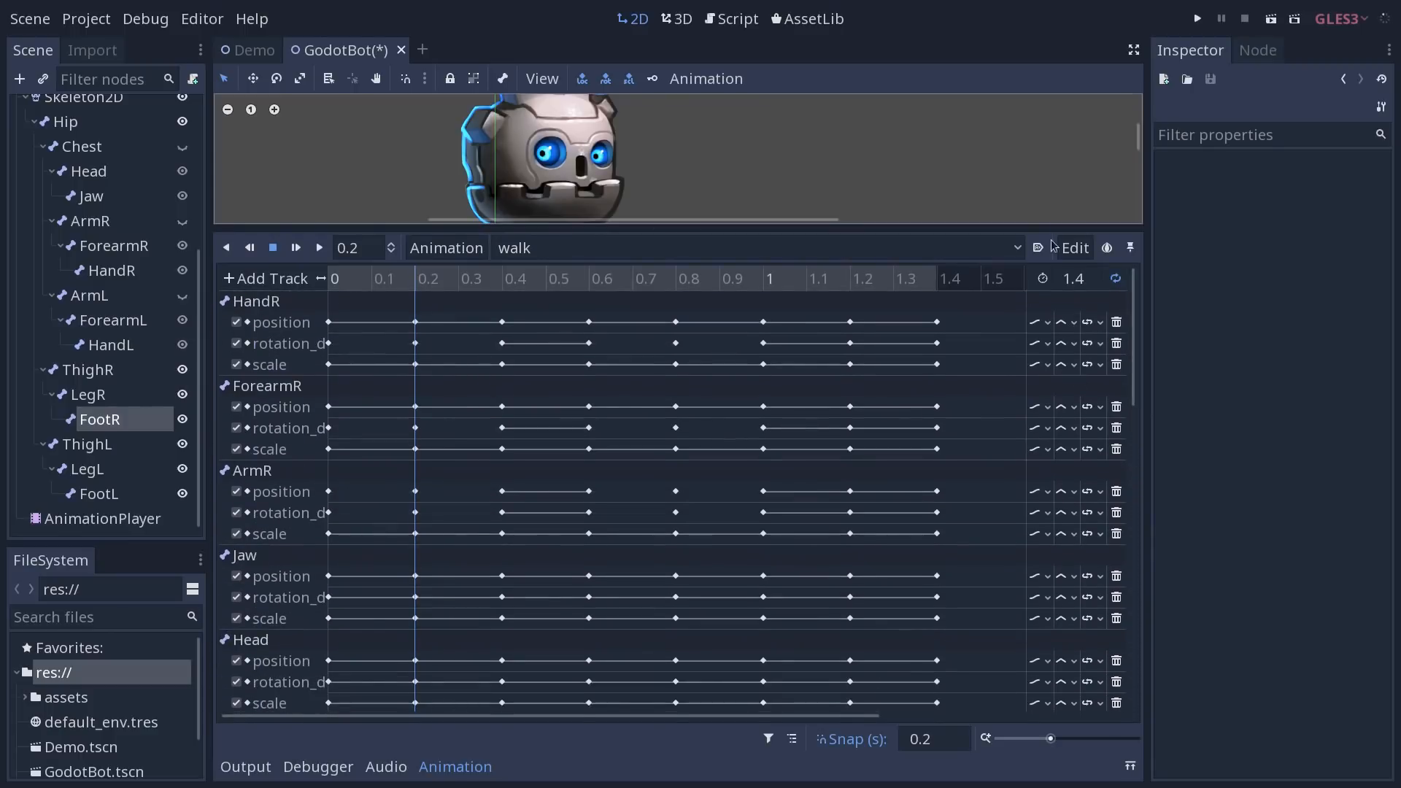
pyautogui.moveTo(681, 230); pyautogui.dragTo(681, 523)
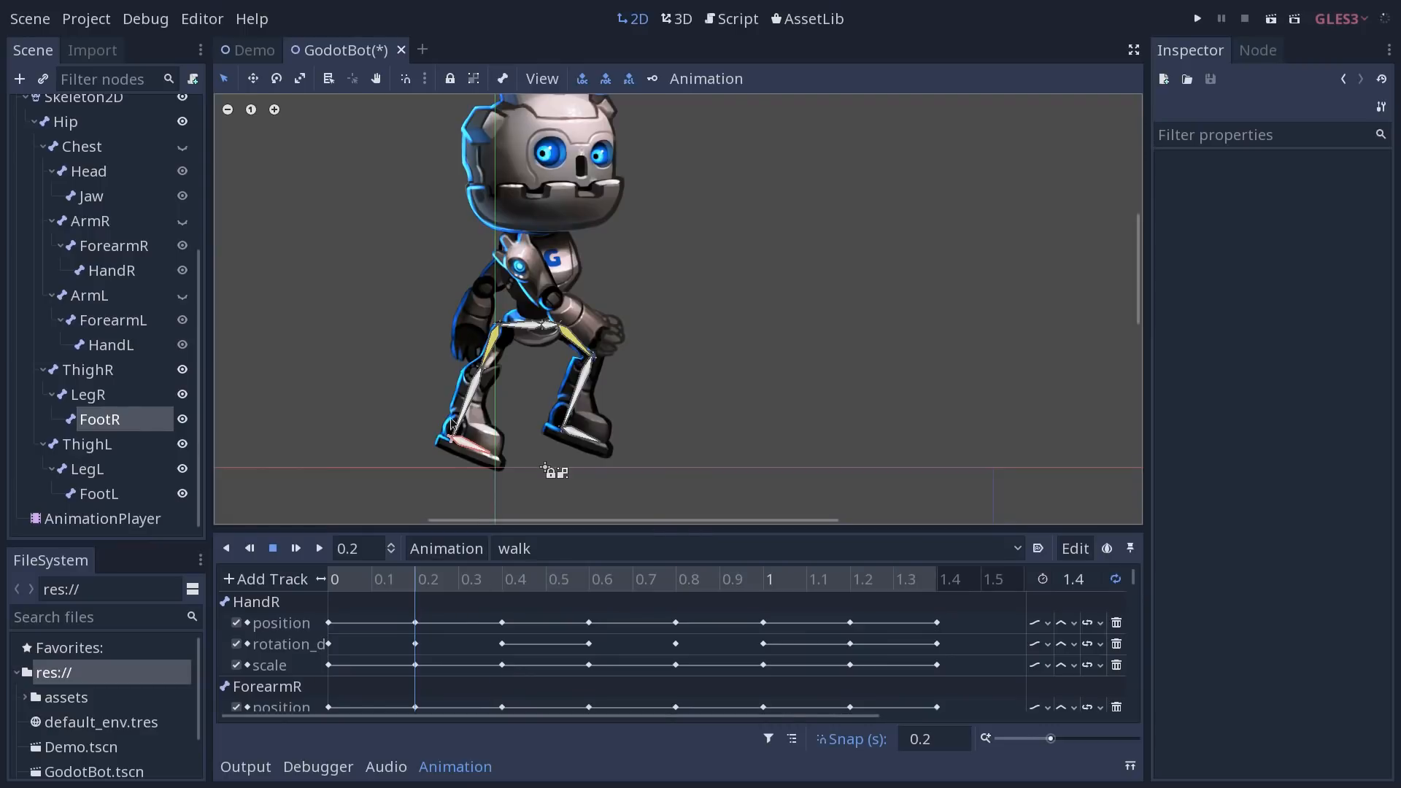
pyautogui.moveTo(510, 447)
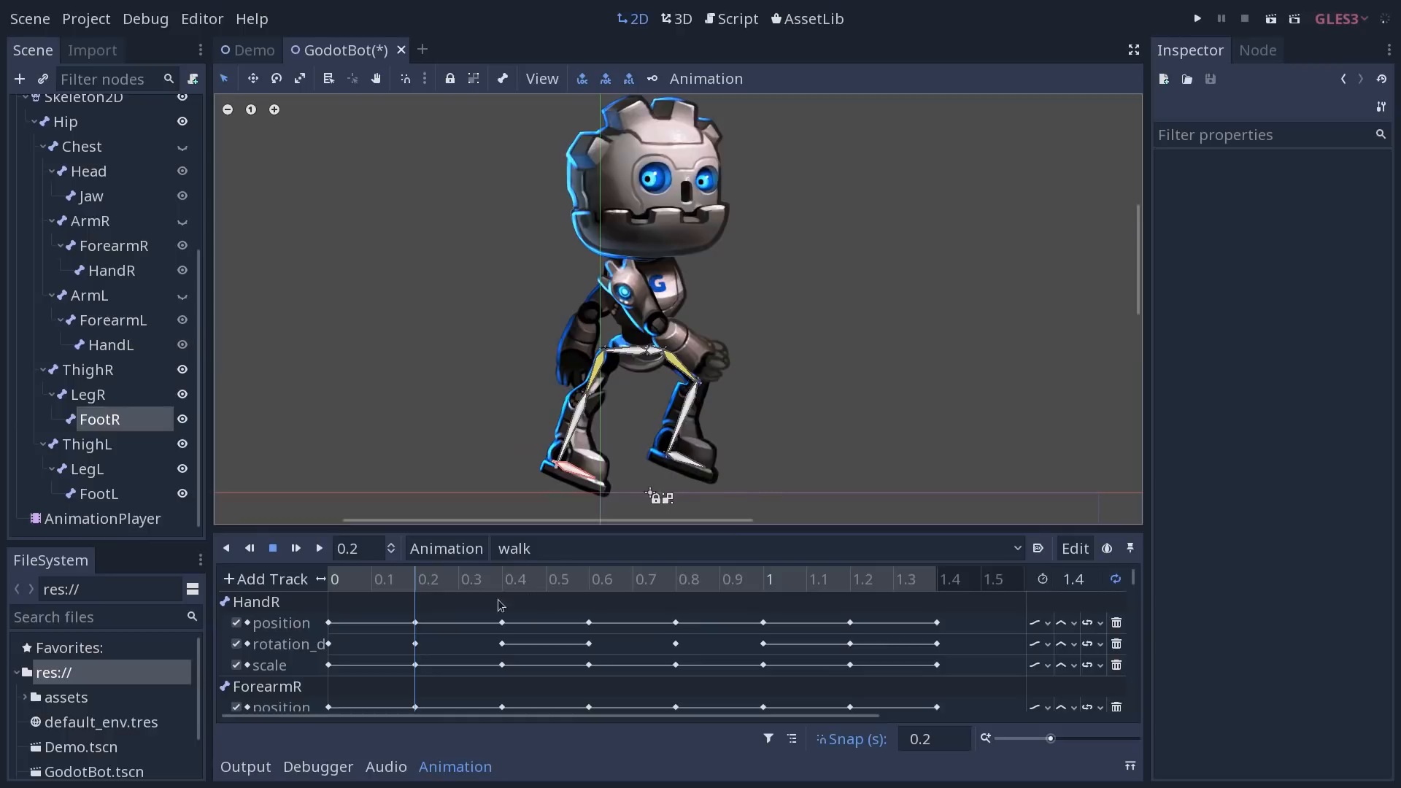
pyautogui.moveTo(522, 594)
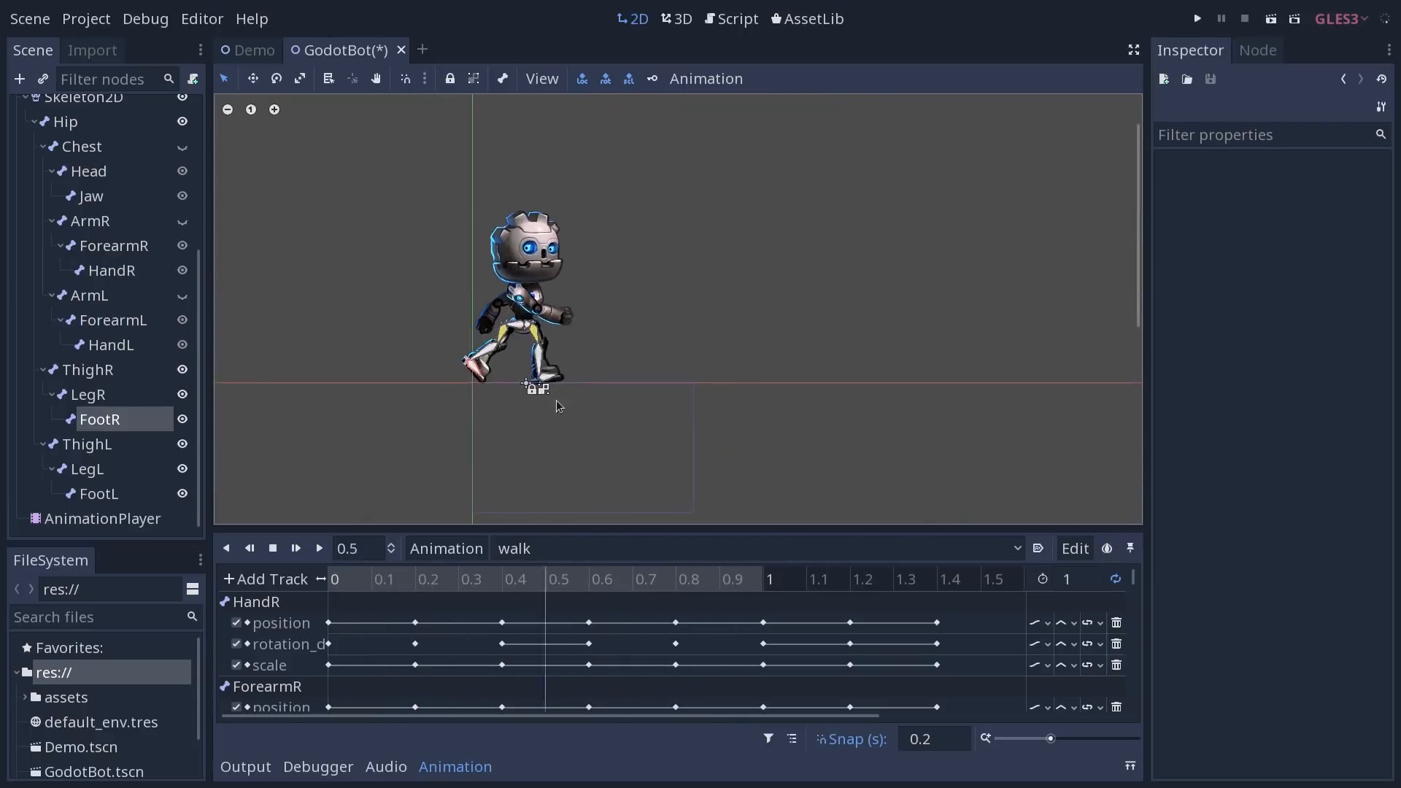
# Set the walk animation length to 1 second and play it back.
pyautogui.click(273, 549)
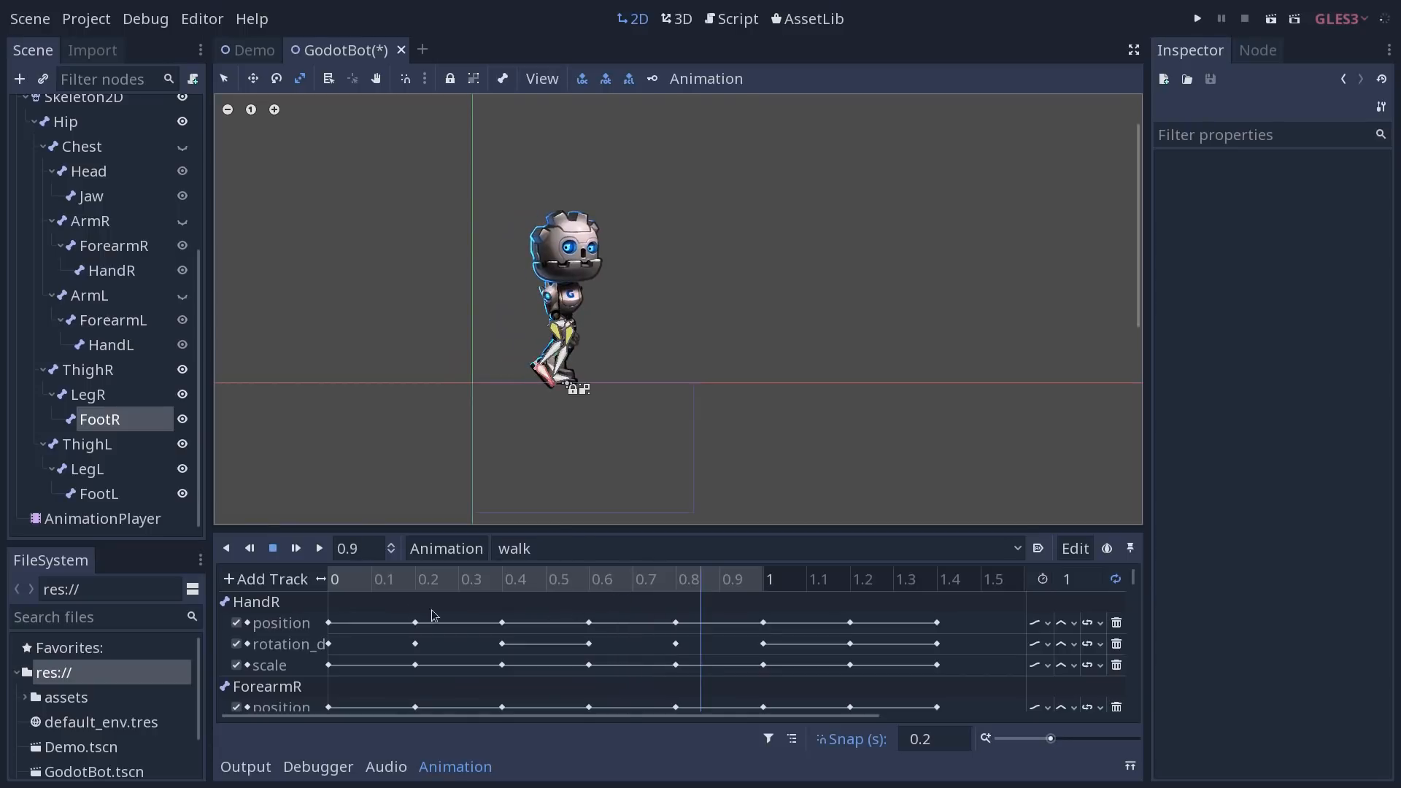
pyautogui.click(429, 578)
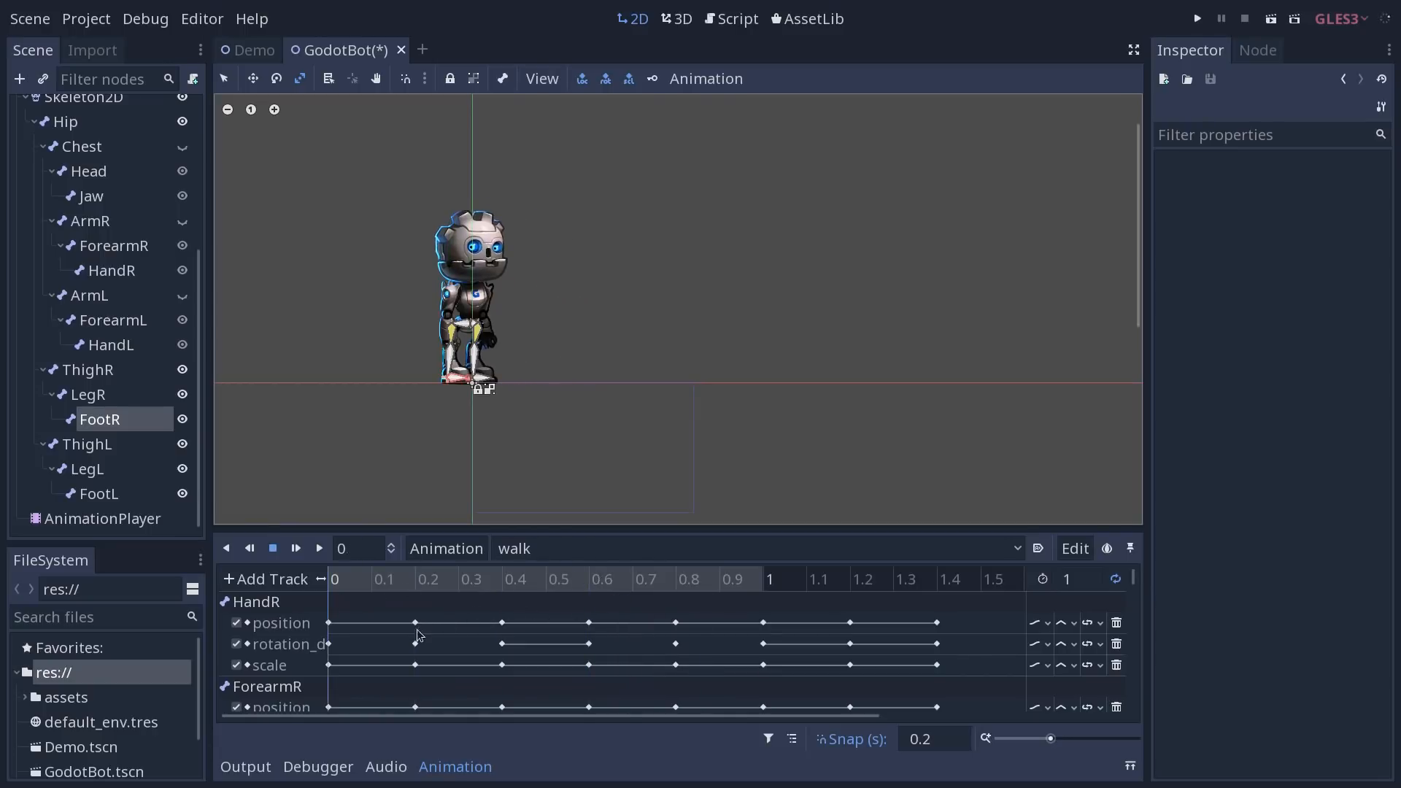
# Select the keyframes in the 0.2 s column across all tracks.
pyautogui.click(414, 623)
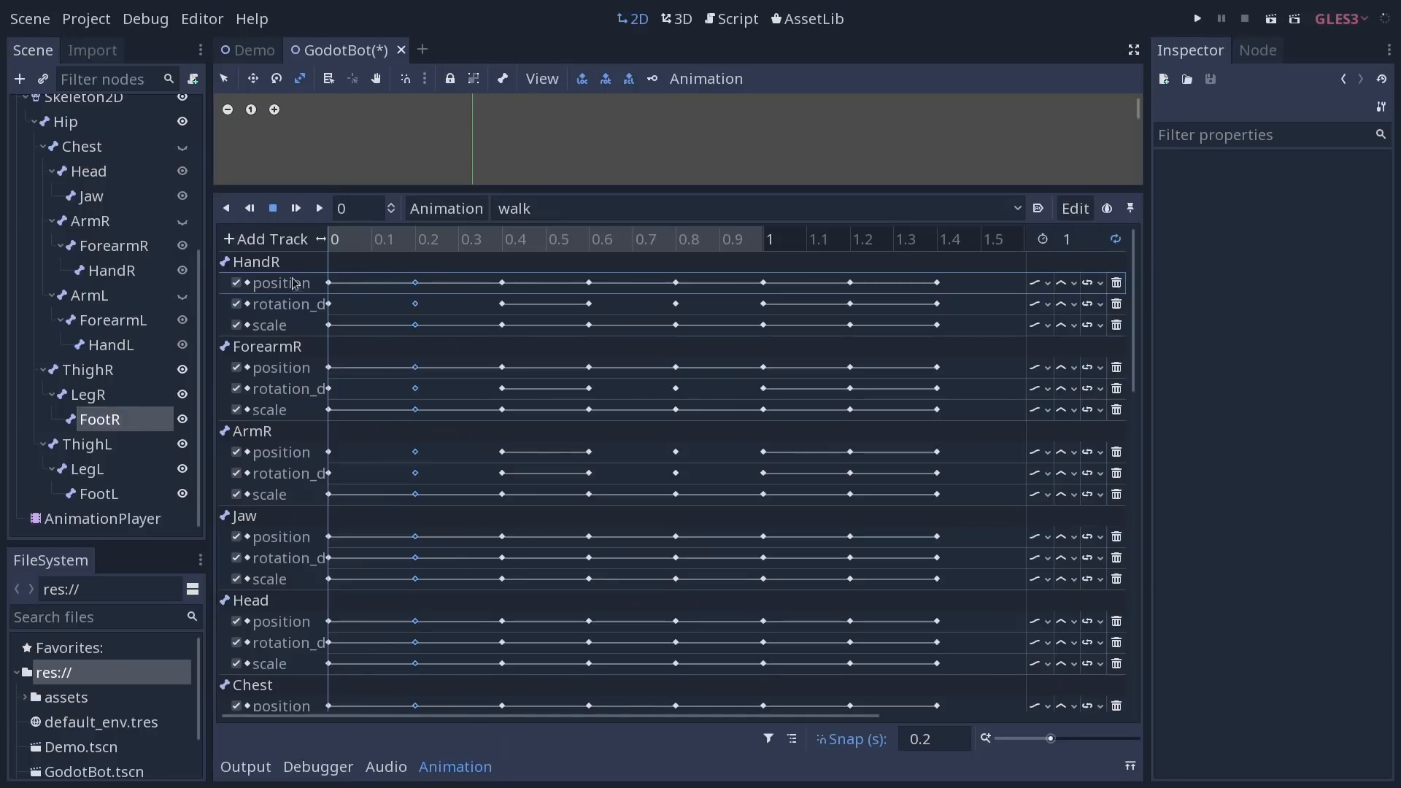
pyautogui.moveTo(413, 253)
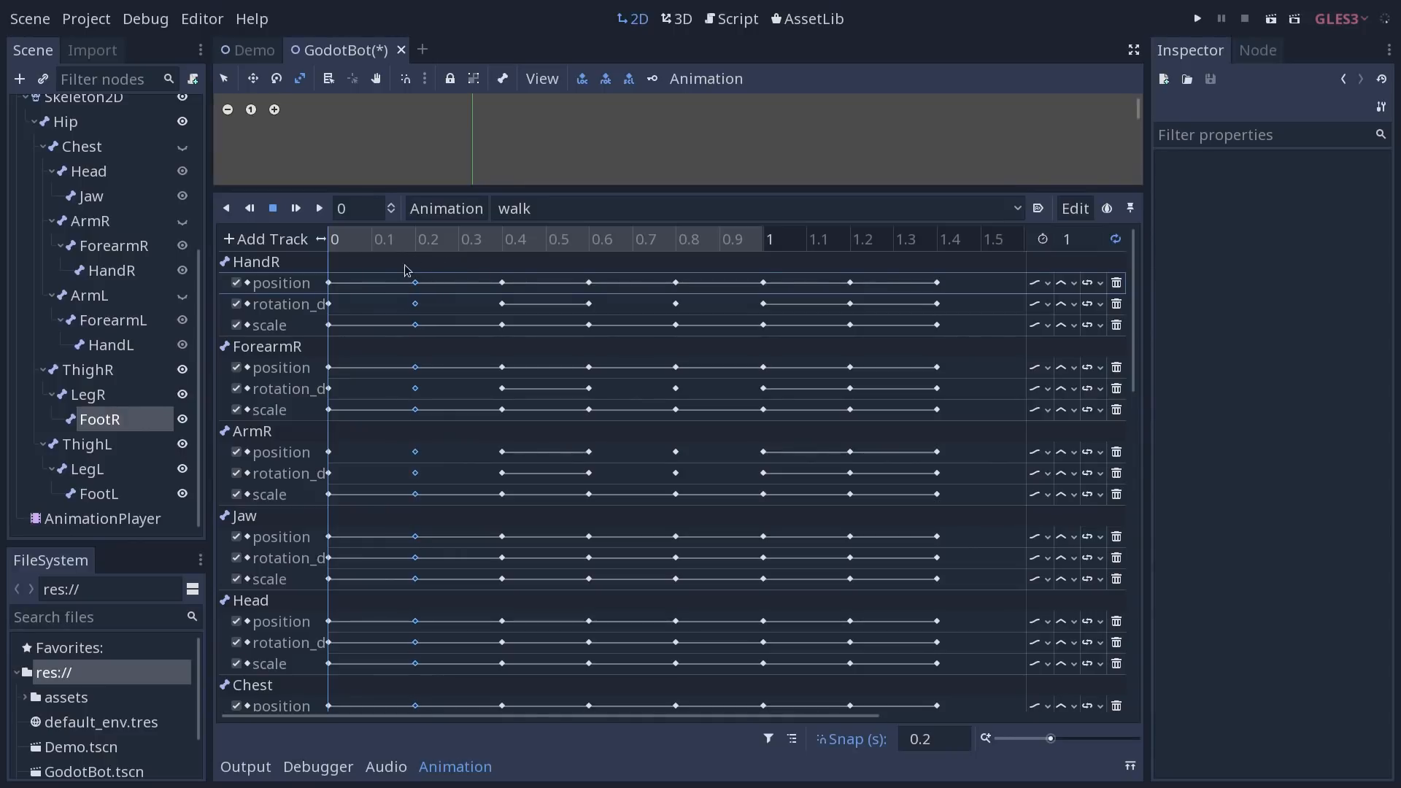
pyautogui.moveTo(468, 260)
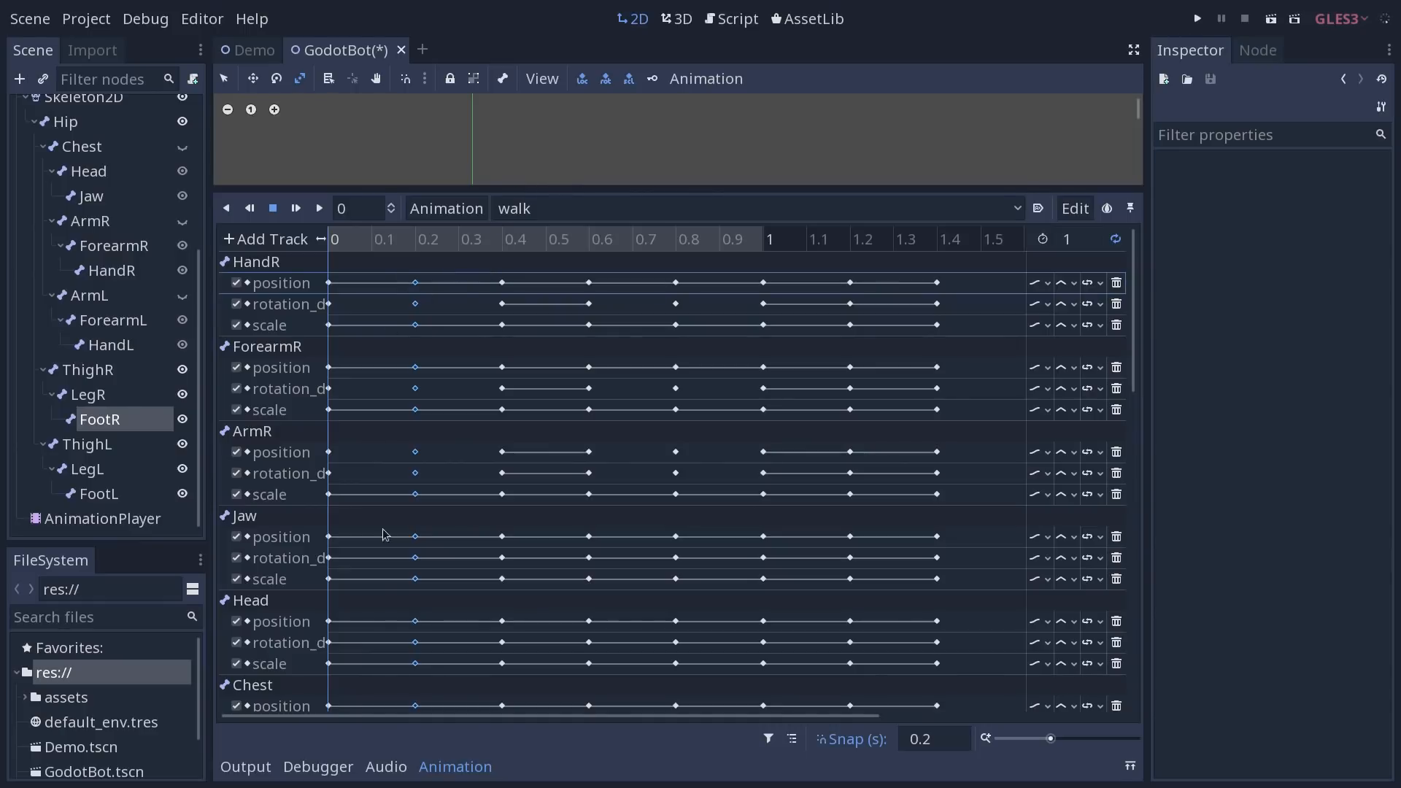
pyautogui.moveTo(766, 340)
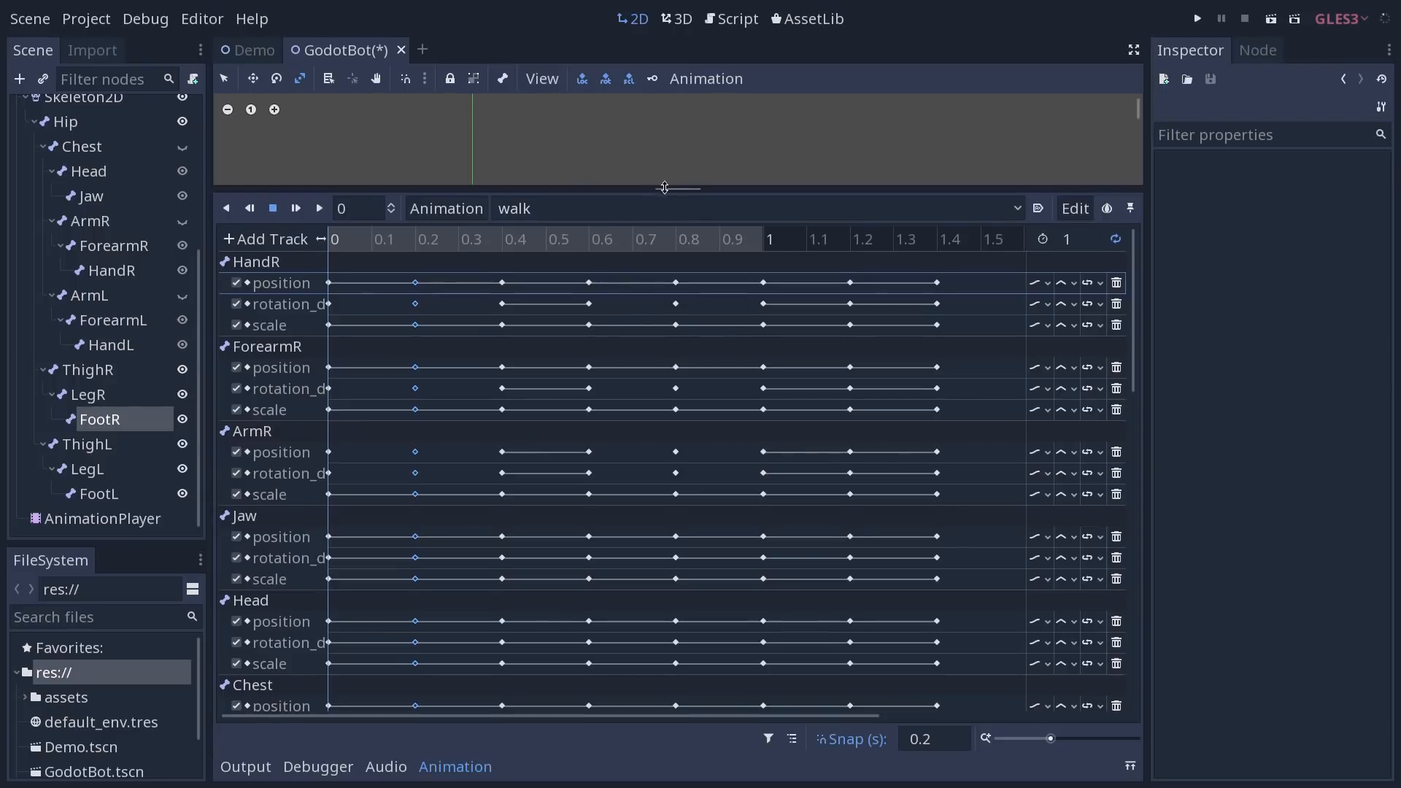
# Enlarge the scene view and select GodotBot's left foot bone at the 0.2 s pose.
pyautogui.moveTo(664, 188); pyautogui.dragTo(650, 518)
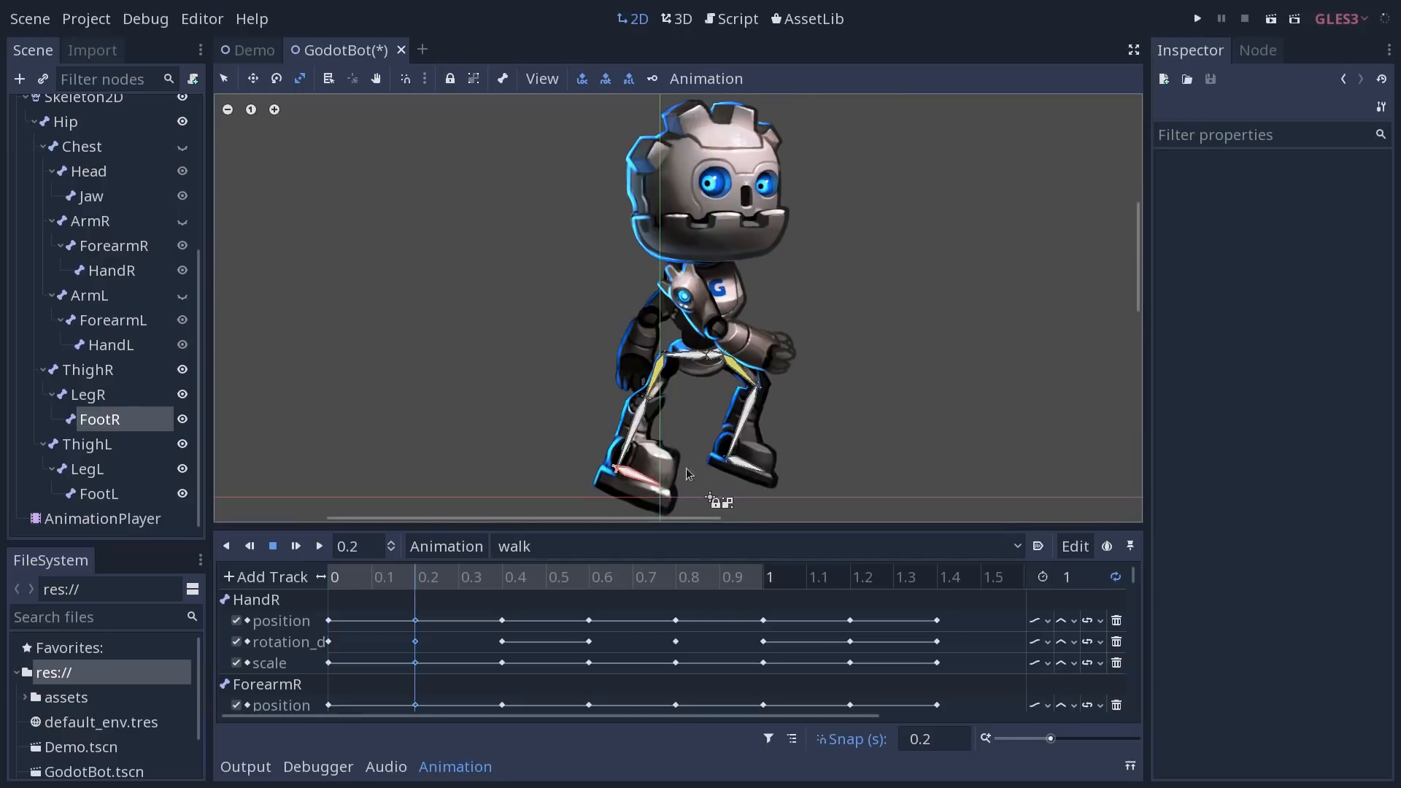
pyautogui.click(99, 493)
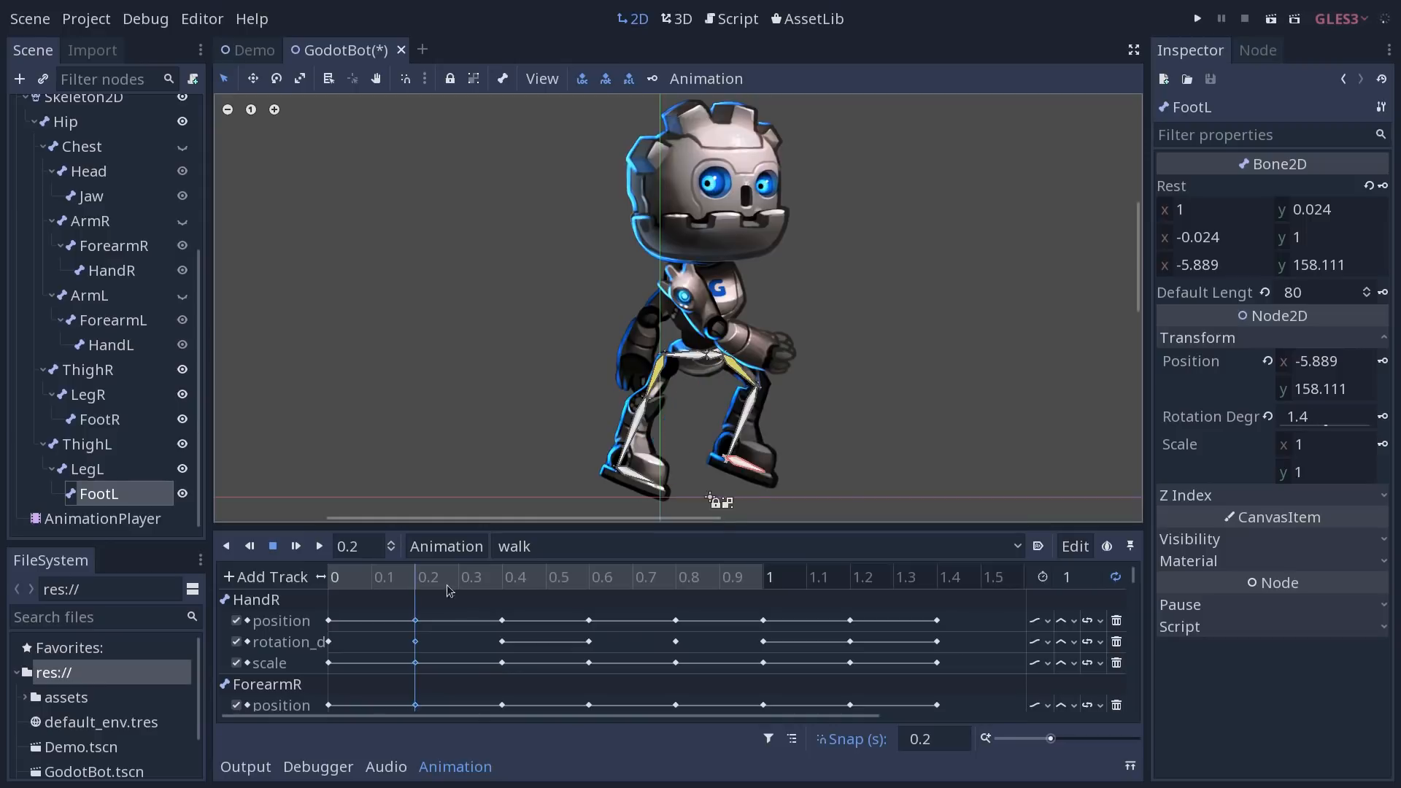
pyautogui.moveTo(409, 585)
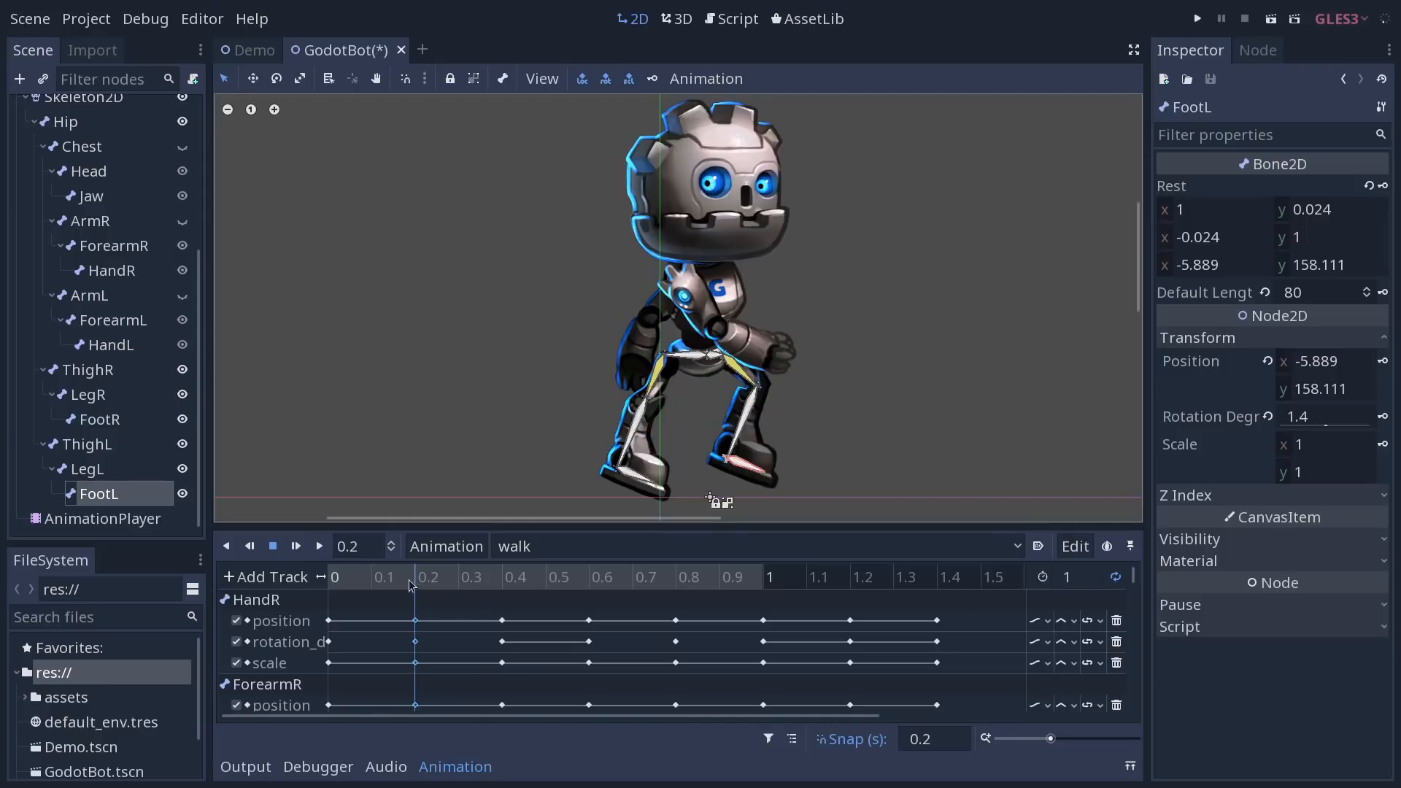
pyautogui.click(705, 79)
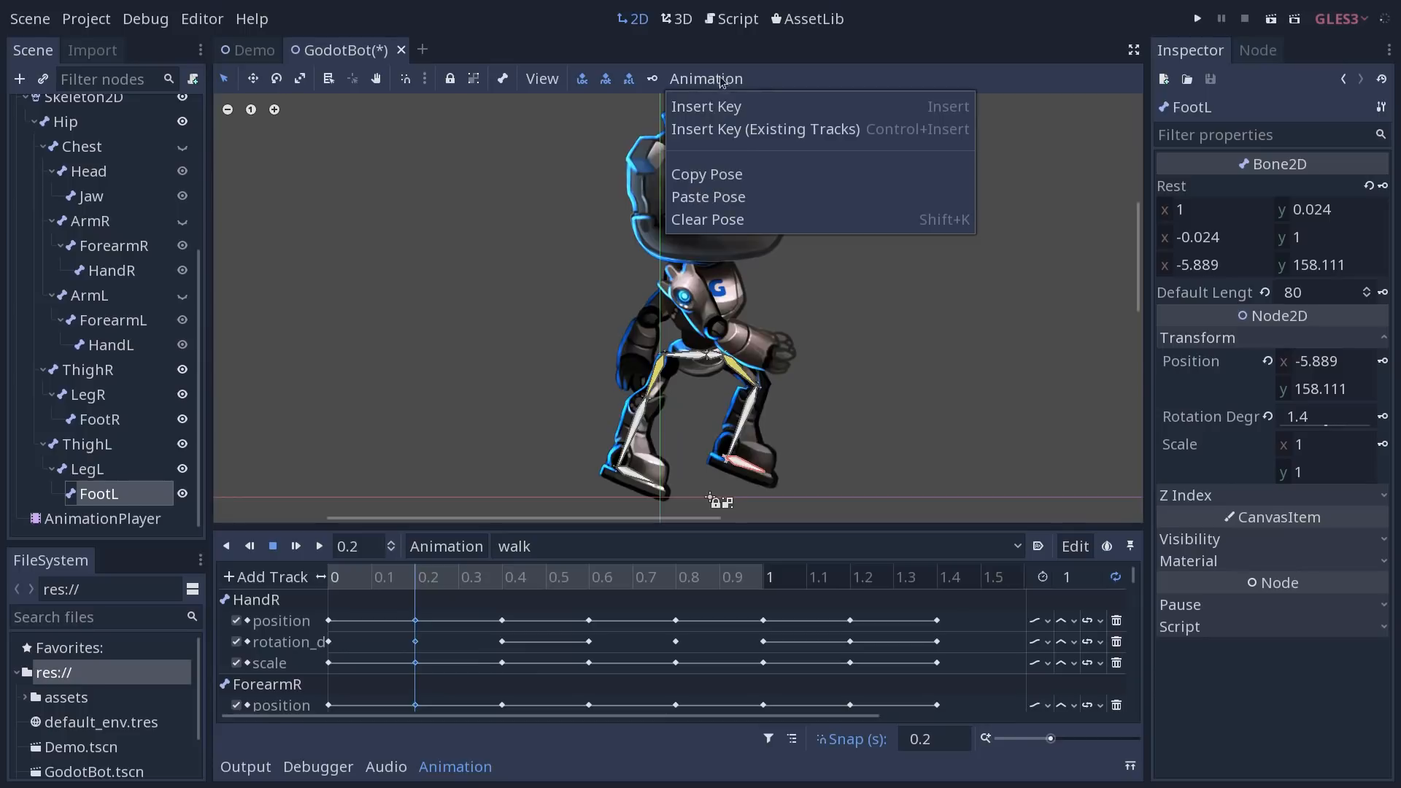
pyautogui.moveTo(766, 129)
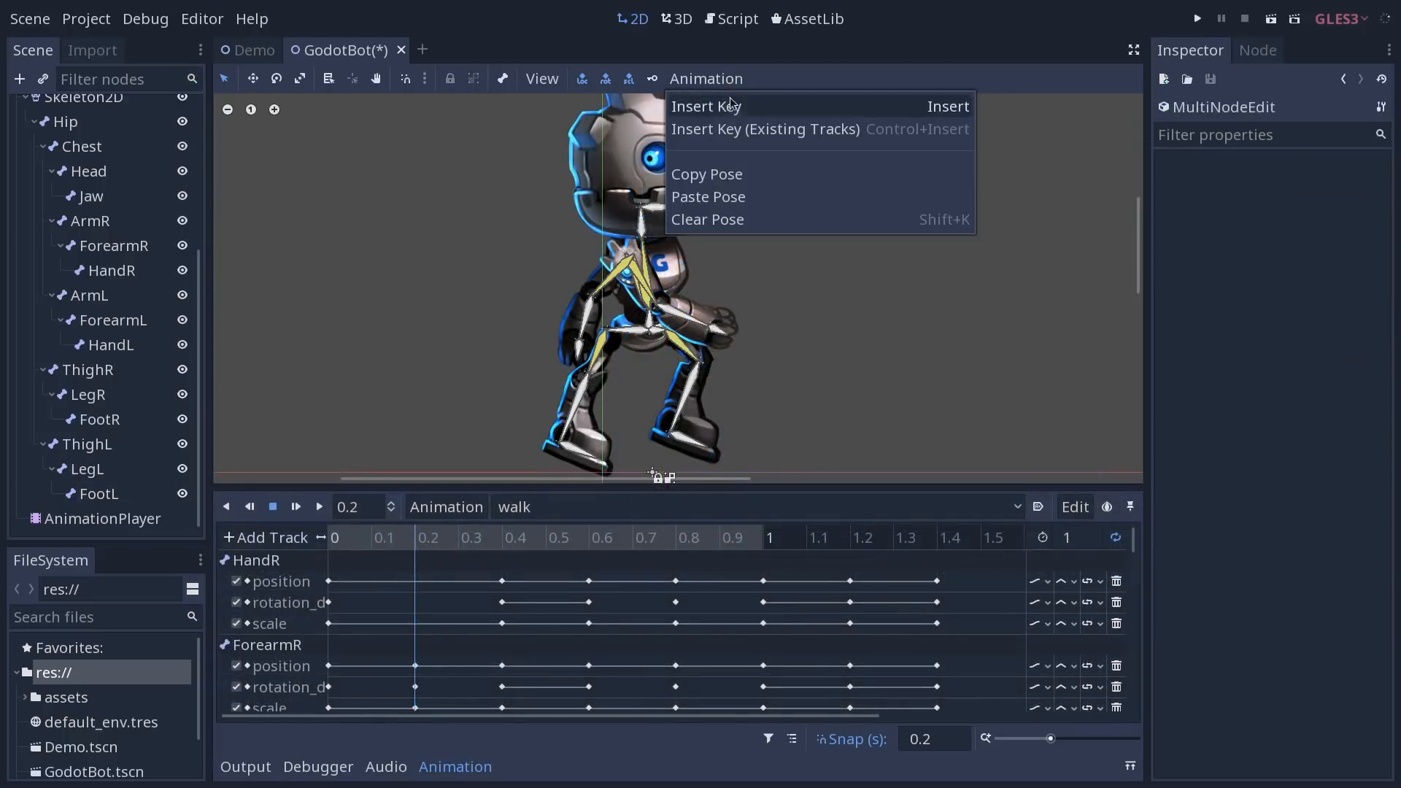
pyautogui.moveTo(729, 129)
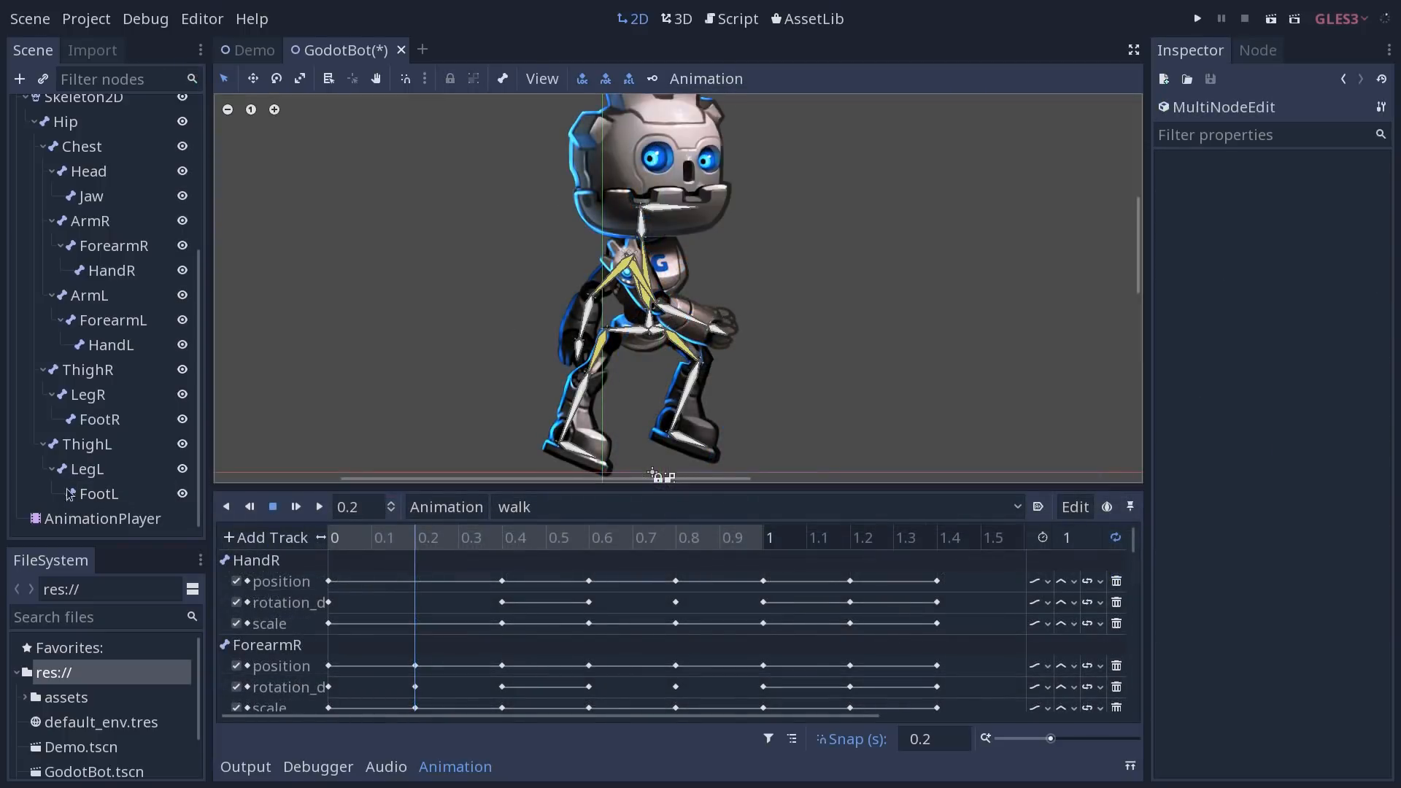
pyautogui.click(97, 493)
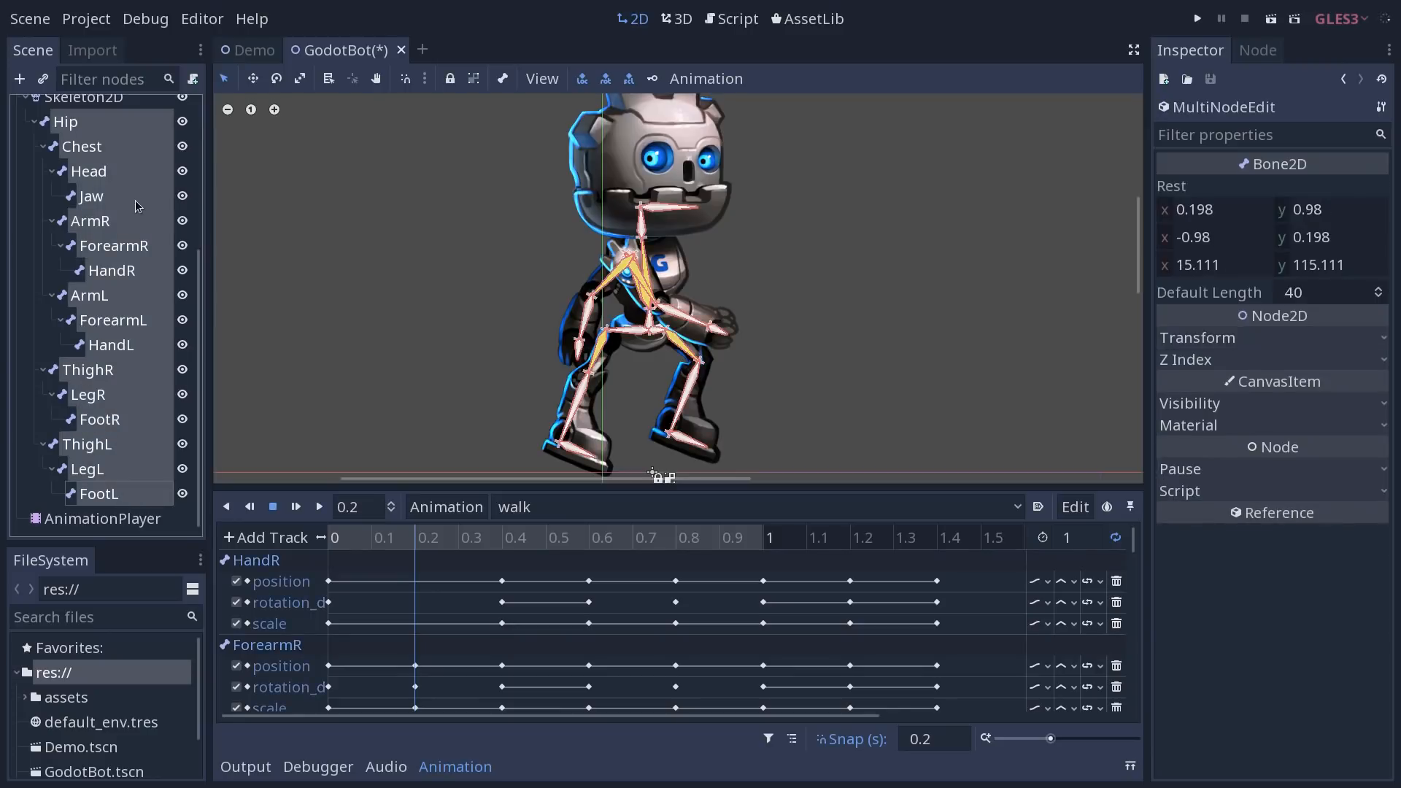
pyautogui.moveTo(140, 459)
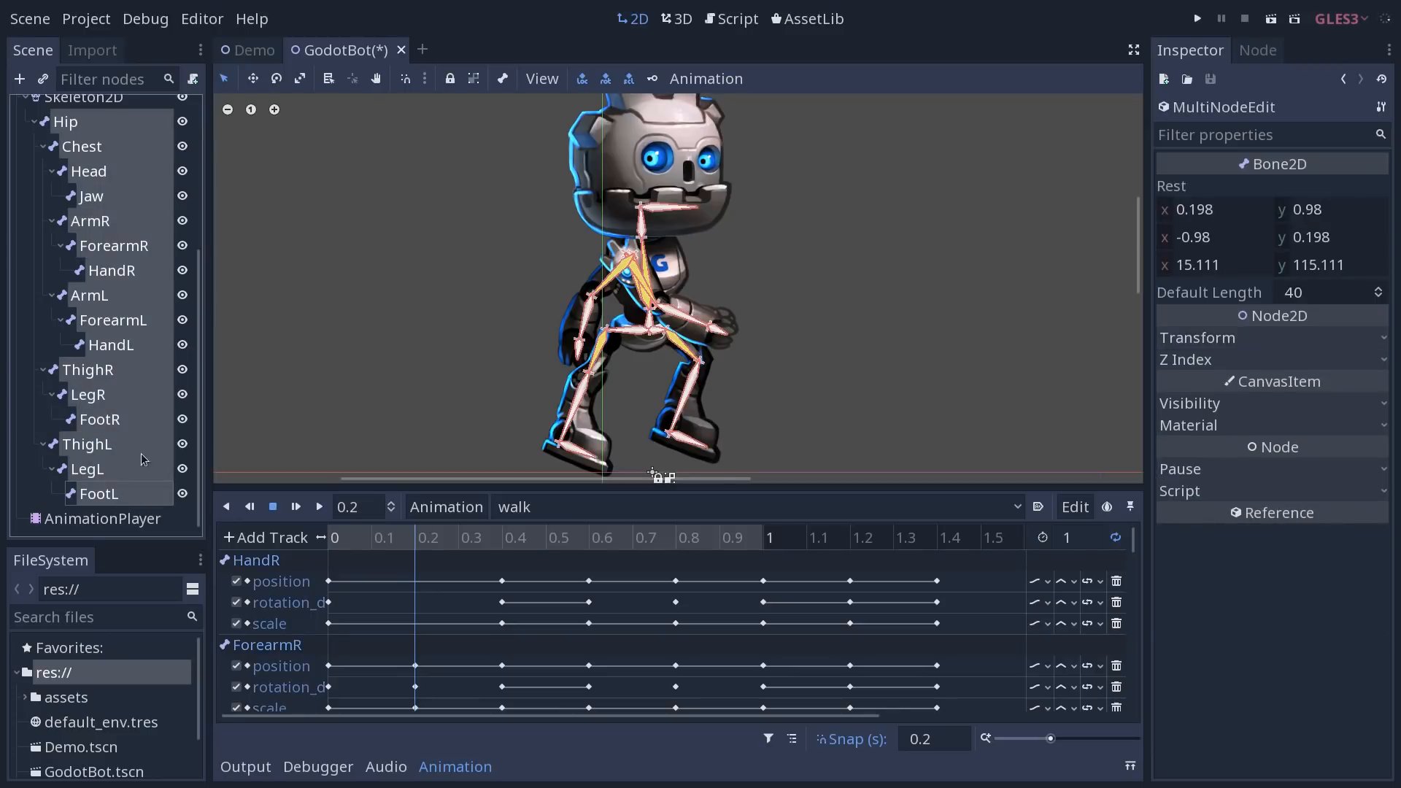
pyautogui.click(98, 493)
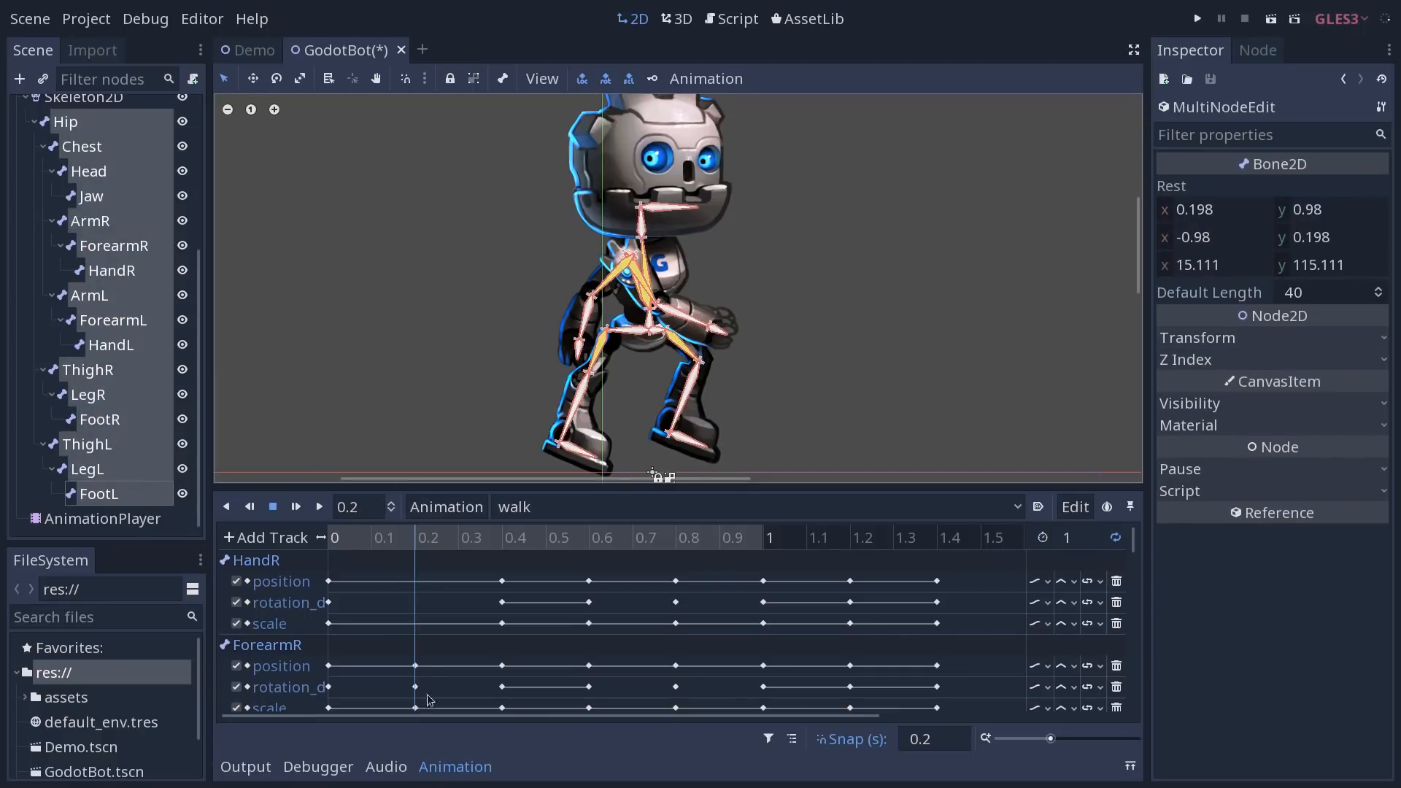
pyautogui.moveTo(423, 626)
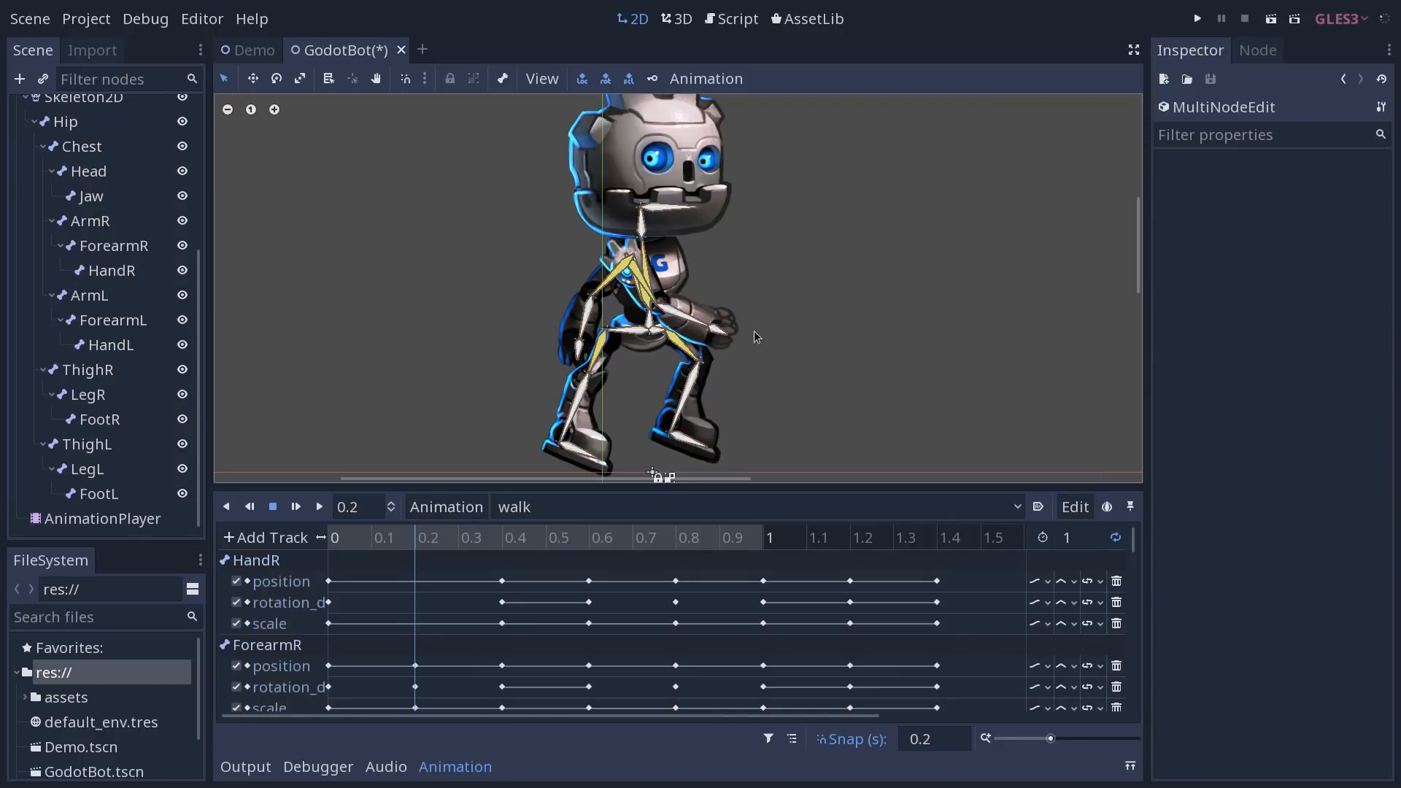
# Raise the right hand forward and key HandR's position, rotation and scale at 0.2 s.
pyautogui.click(110, 270)
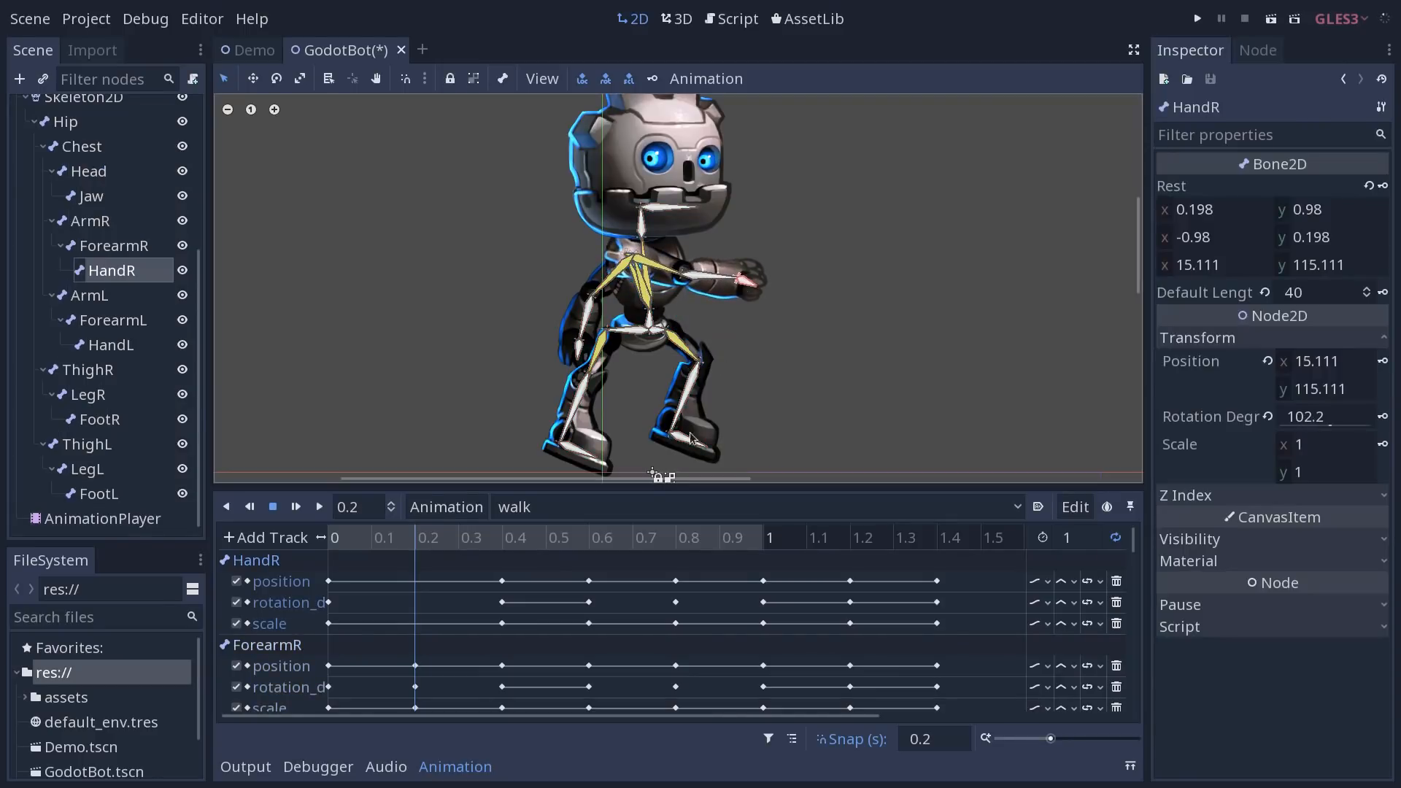
pyautogui.click(99, 493)
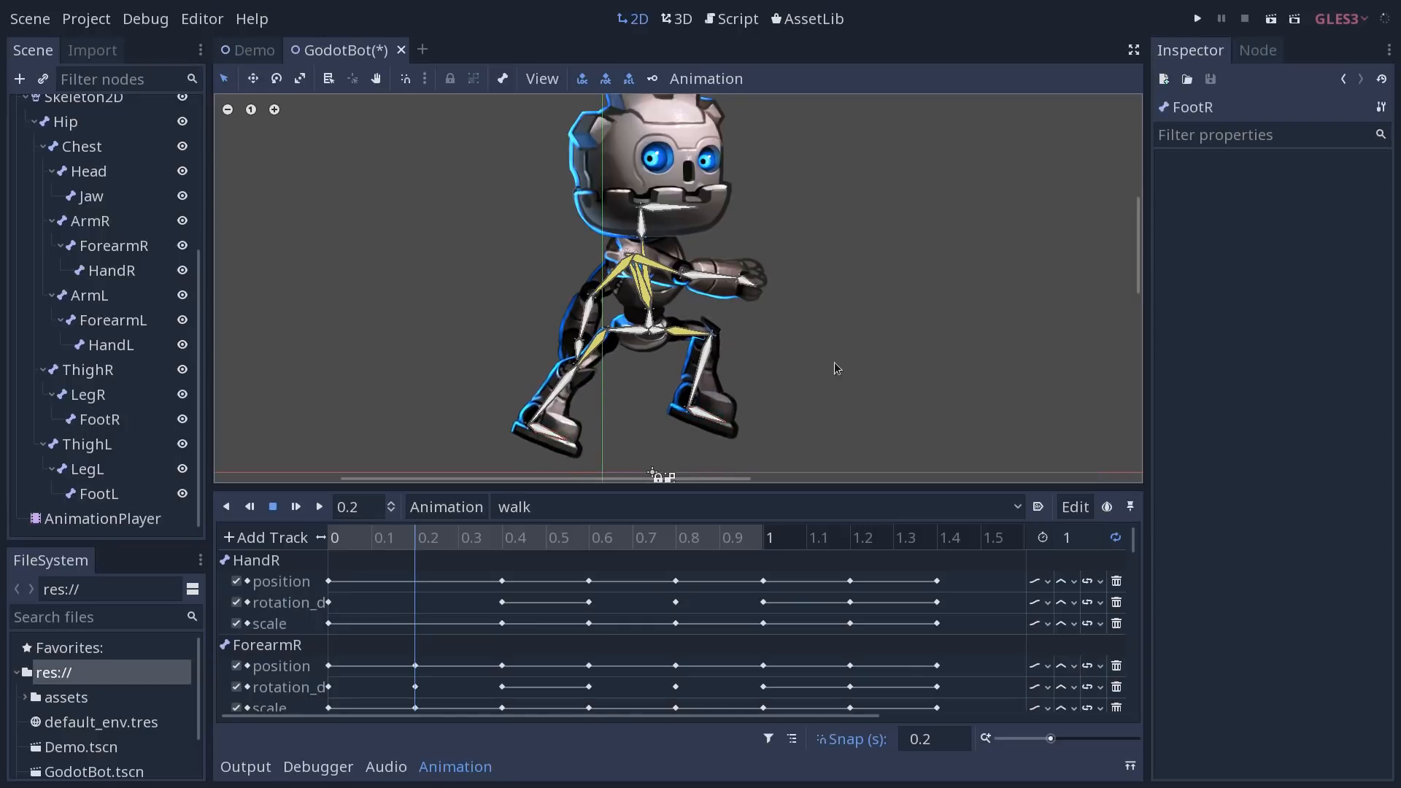
pyautogui.moveTo(867, 288)
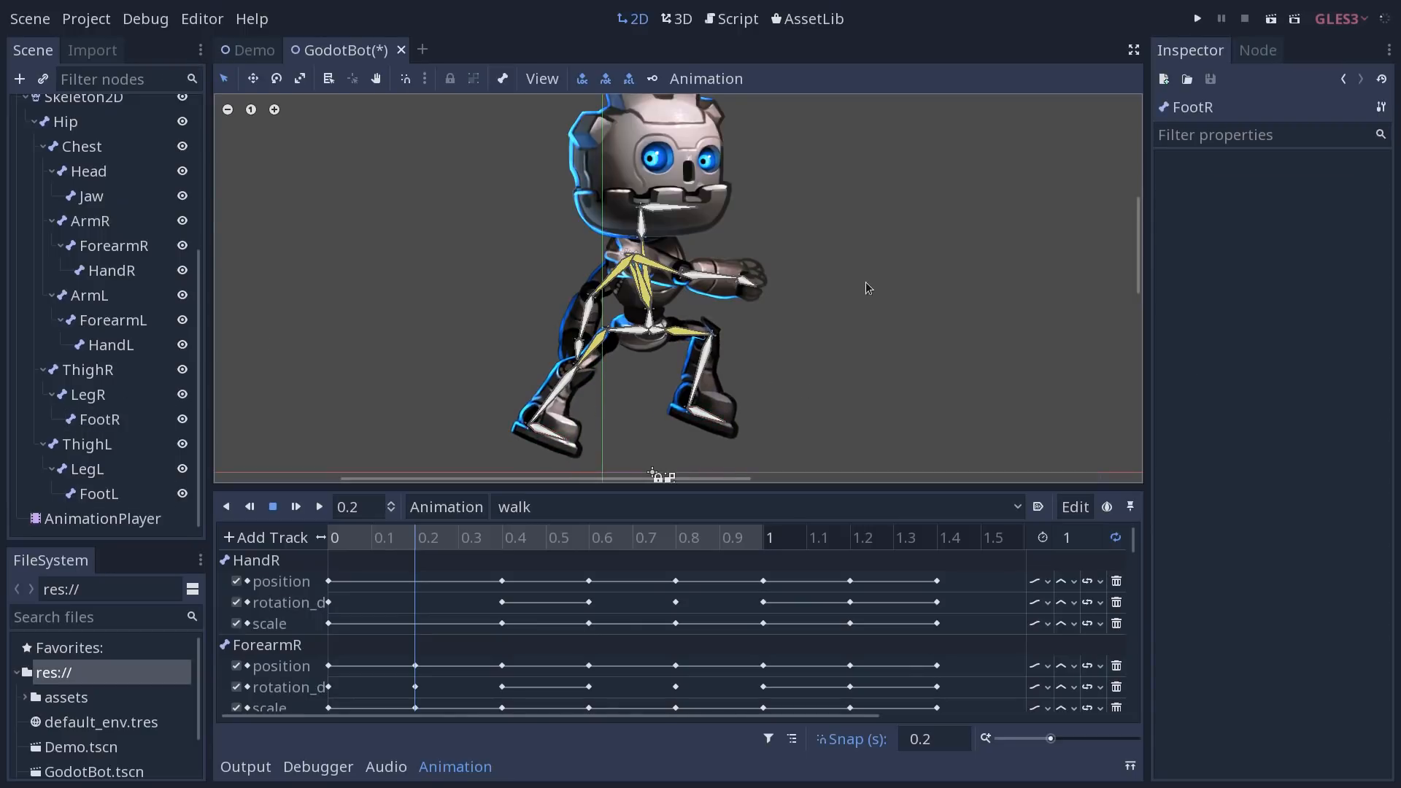
pyautogui.moveTo(895, 332)
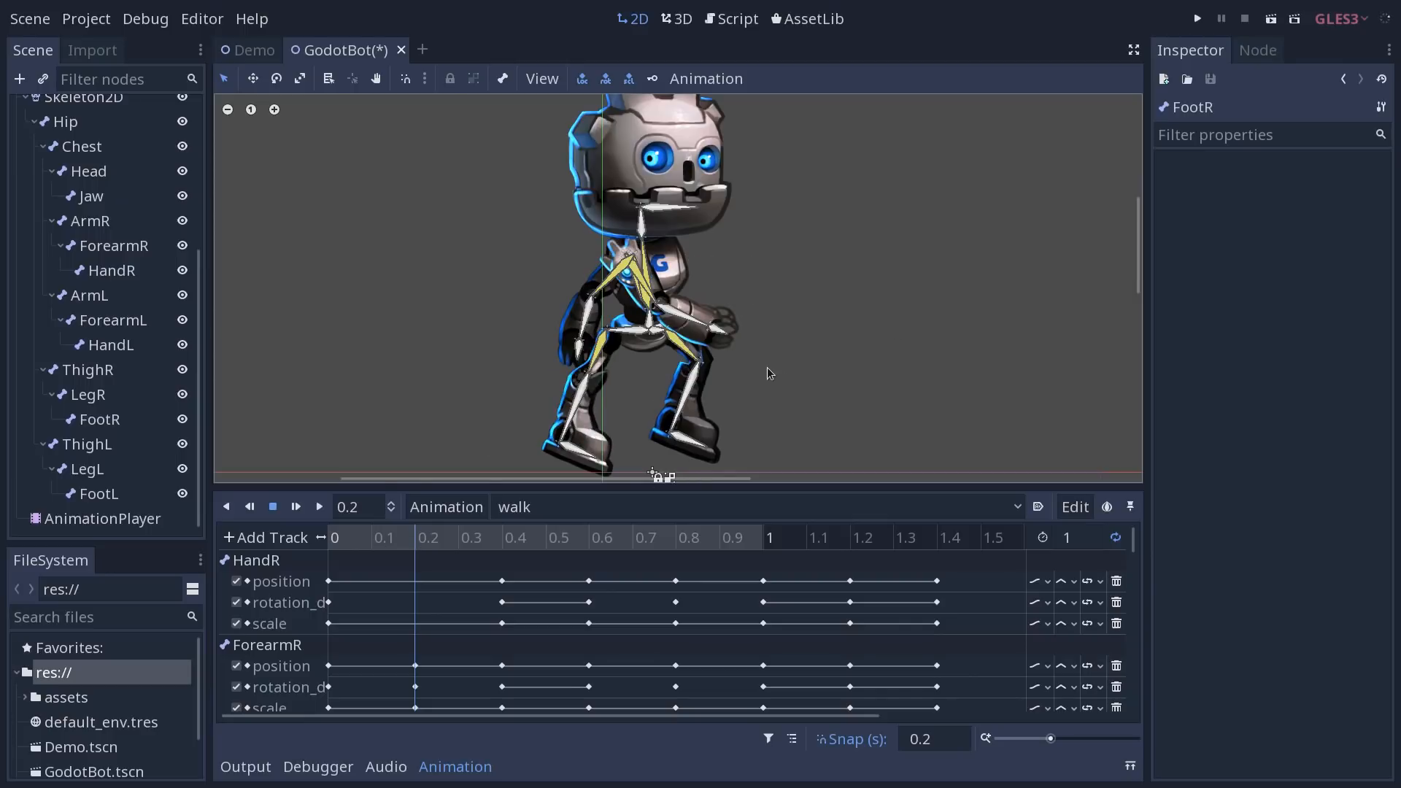
pyautogui.moveTo(729, 85)
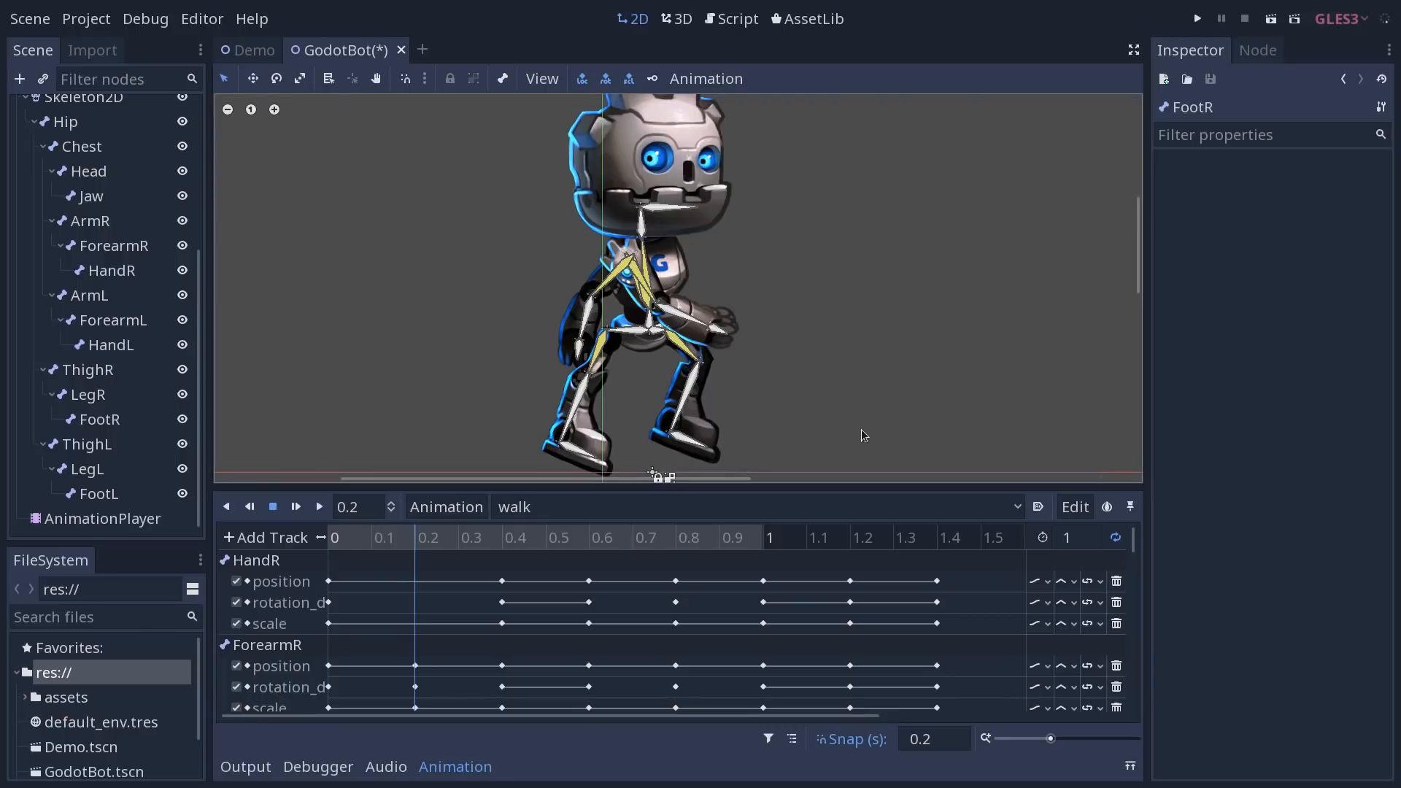
pyautogui.moveTo(420, 540)
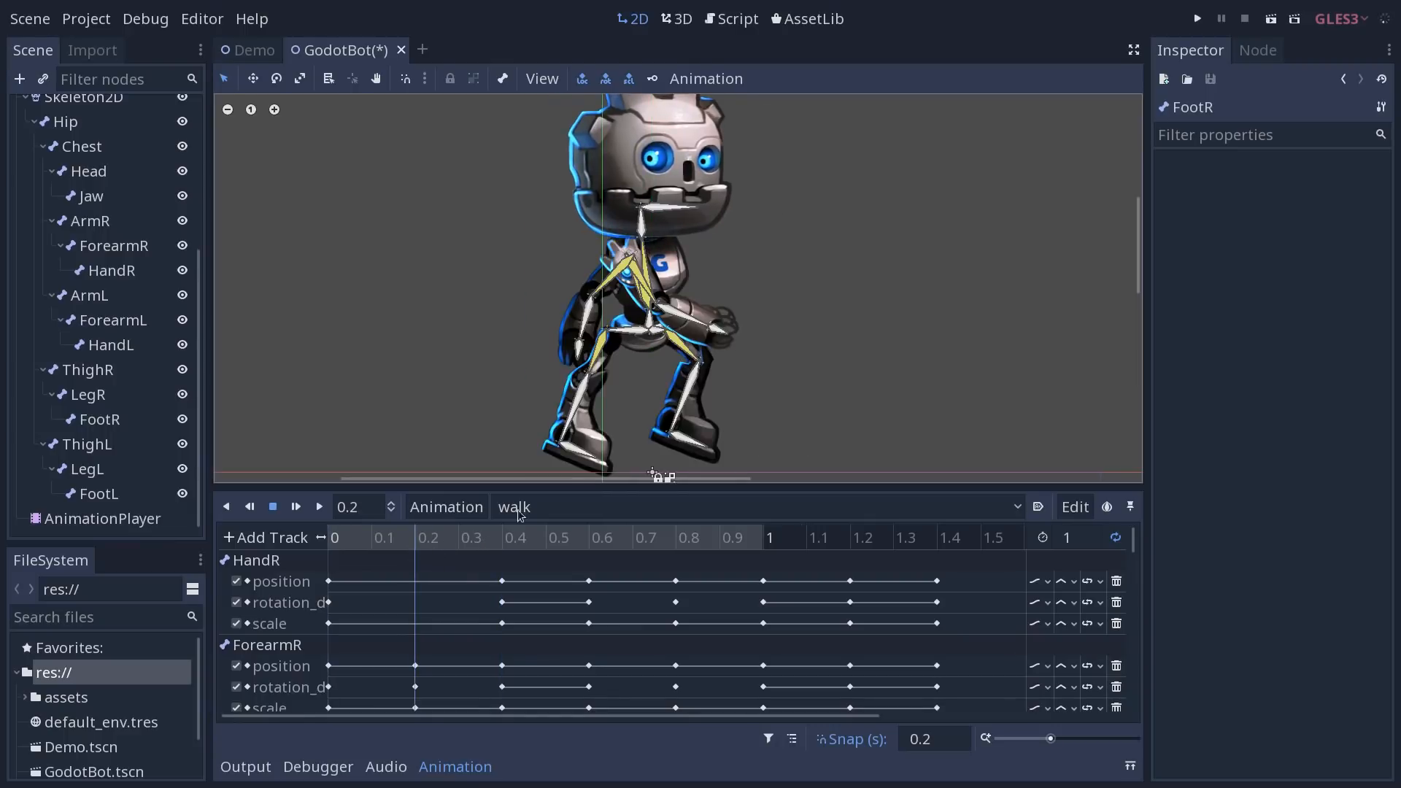
pyautogui.moveTo(688, 445)
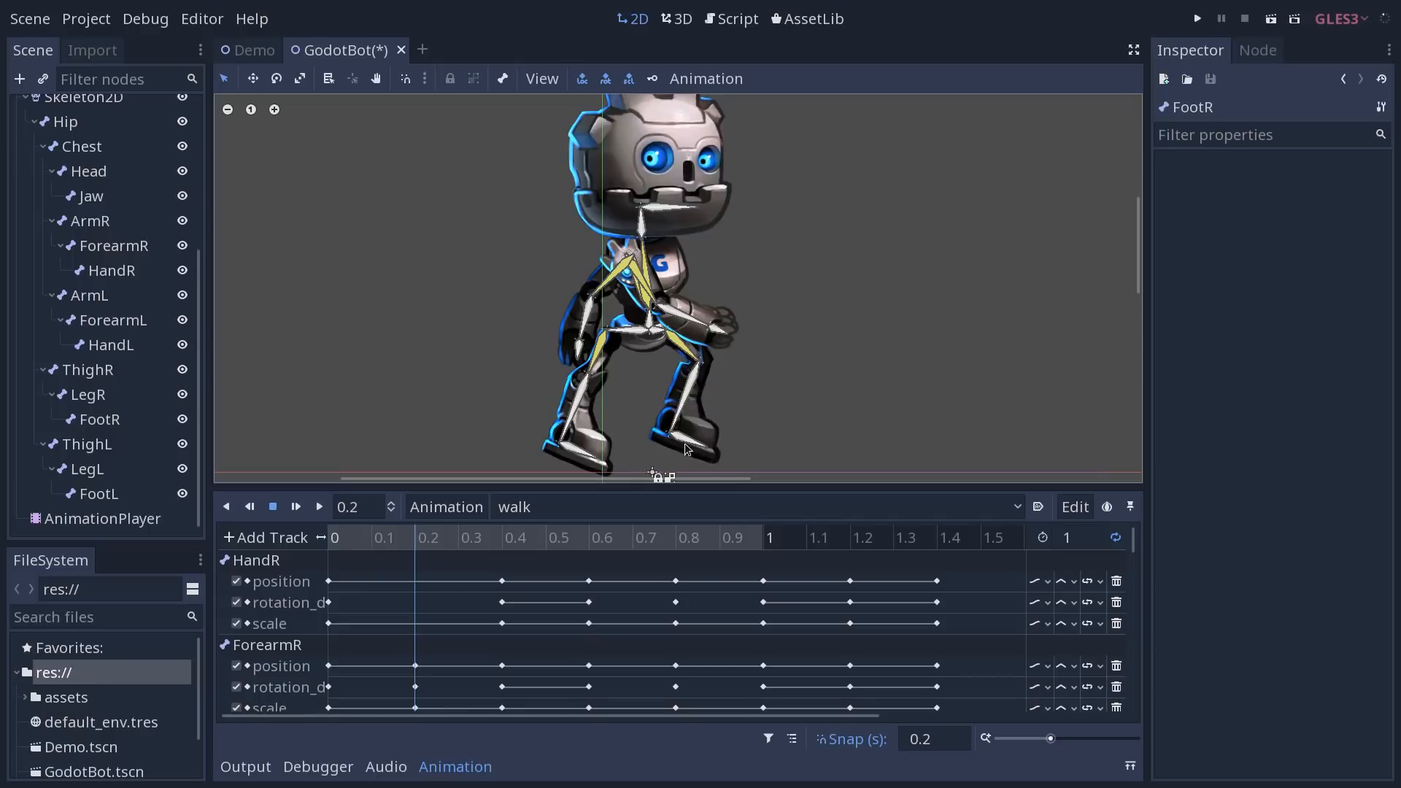
pyautogui.moveTo(687, 446)
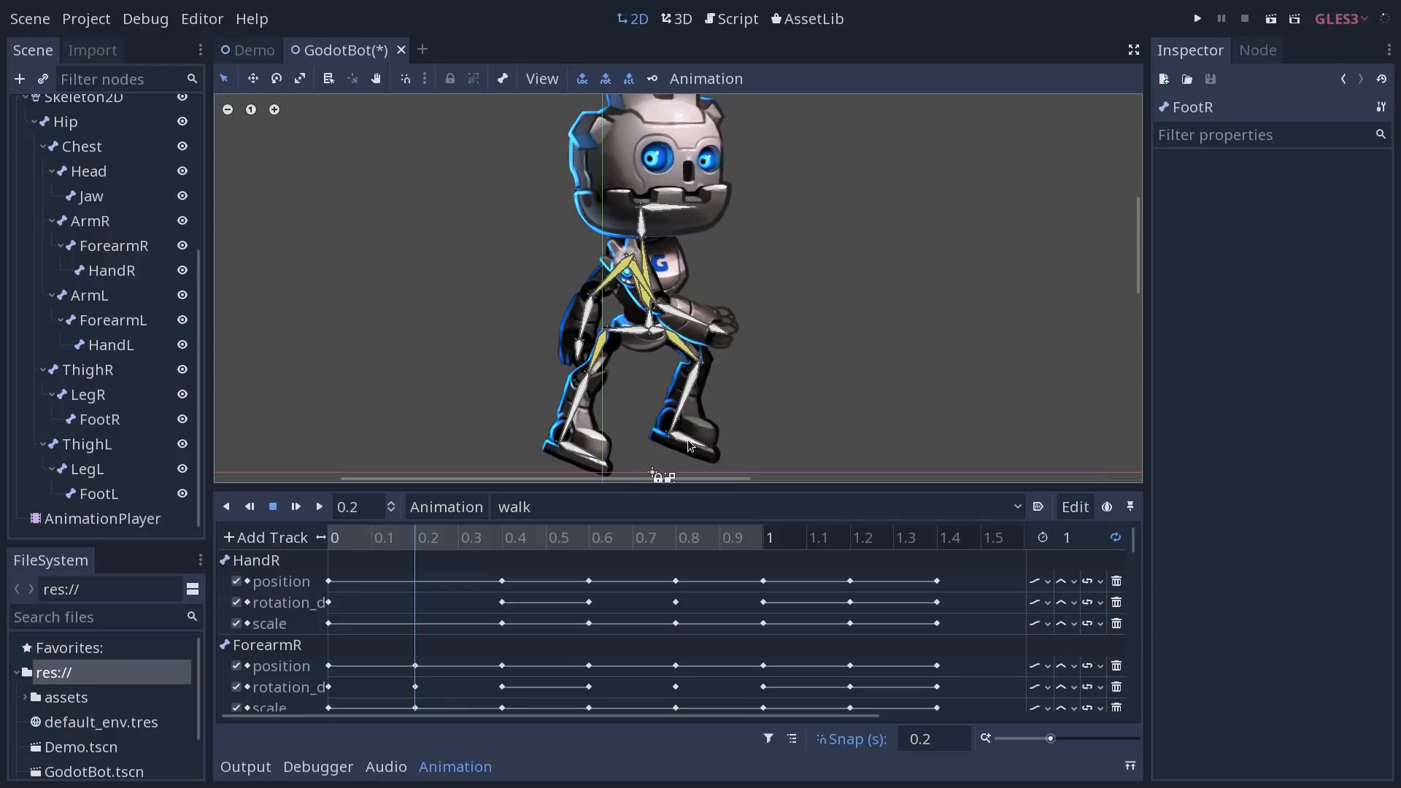
pyautogui.moveTo(681, 445)
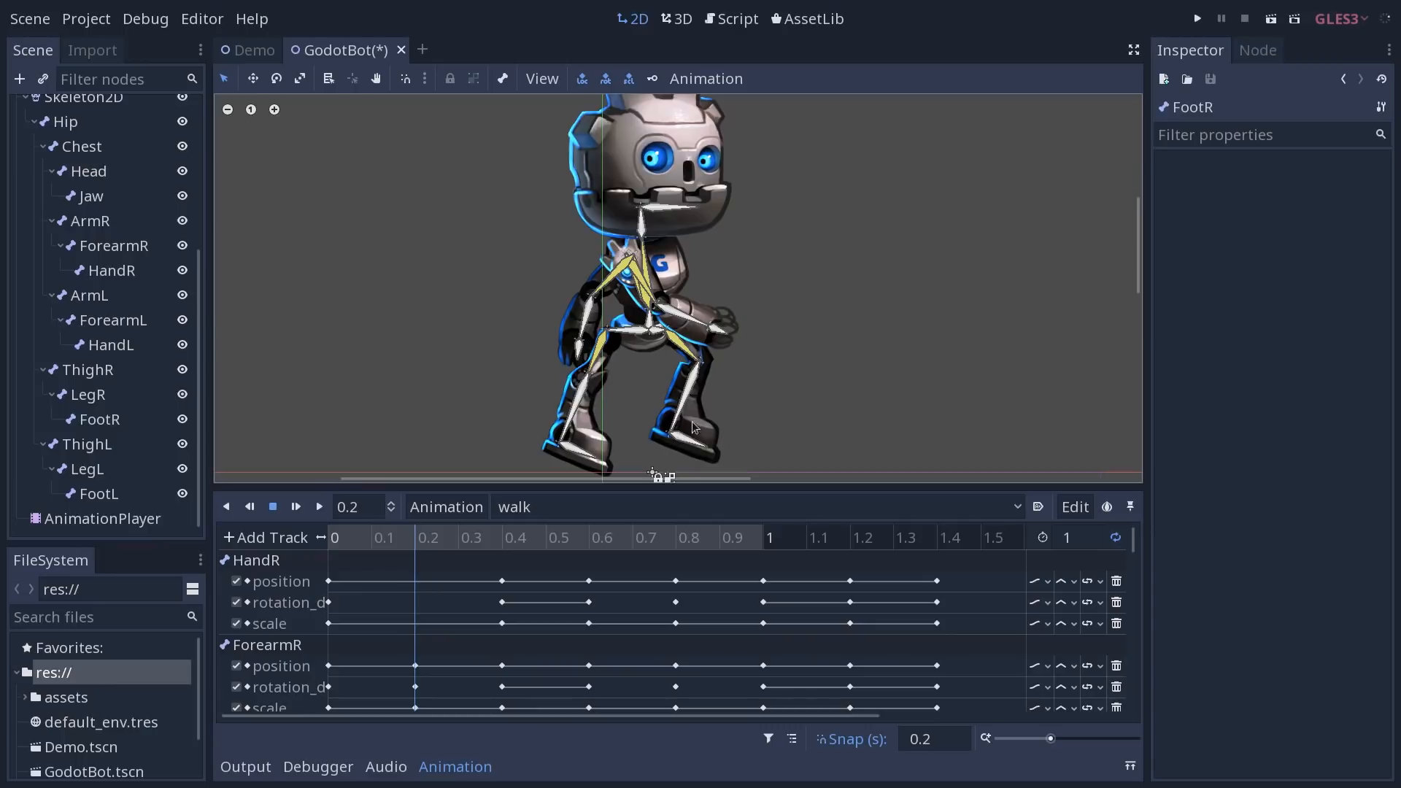
pyautogui.click(111, 270)
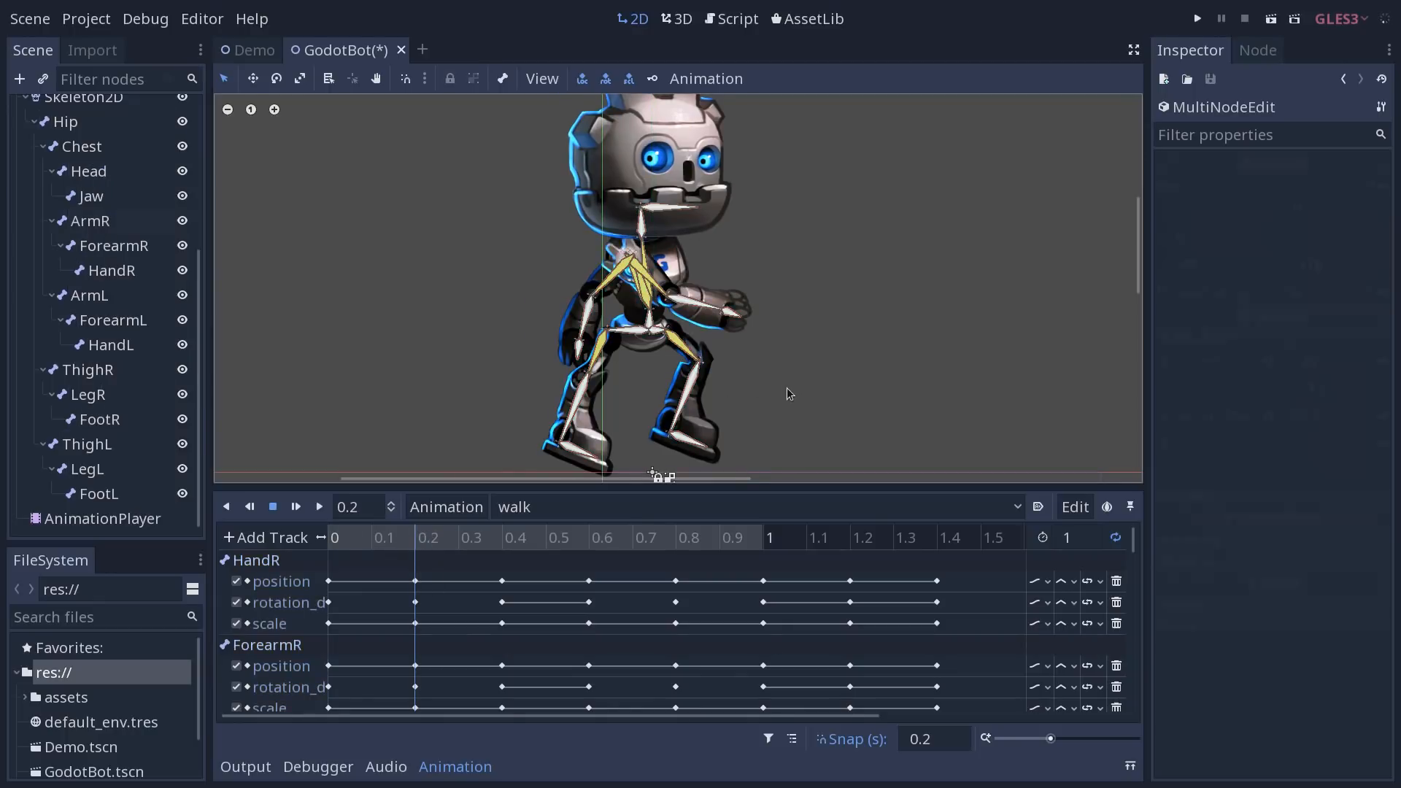
# Rotate HandR to about 90.7°, select the Chest bone and rewind the walk animation to 0.
pyautogui.click(90, 221)
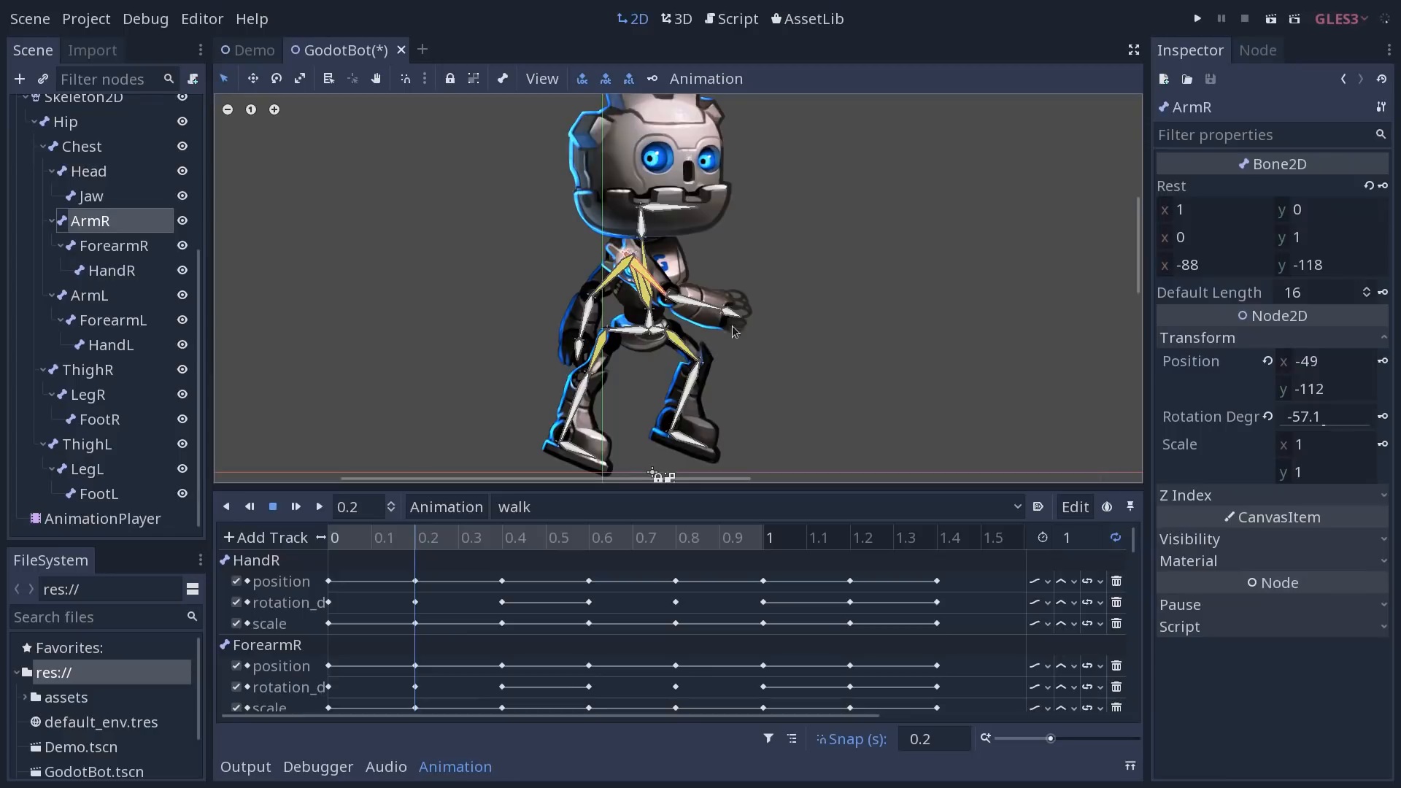
pyautogui.click(114, 270)
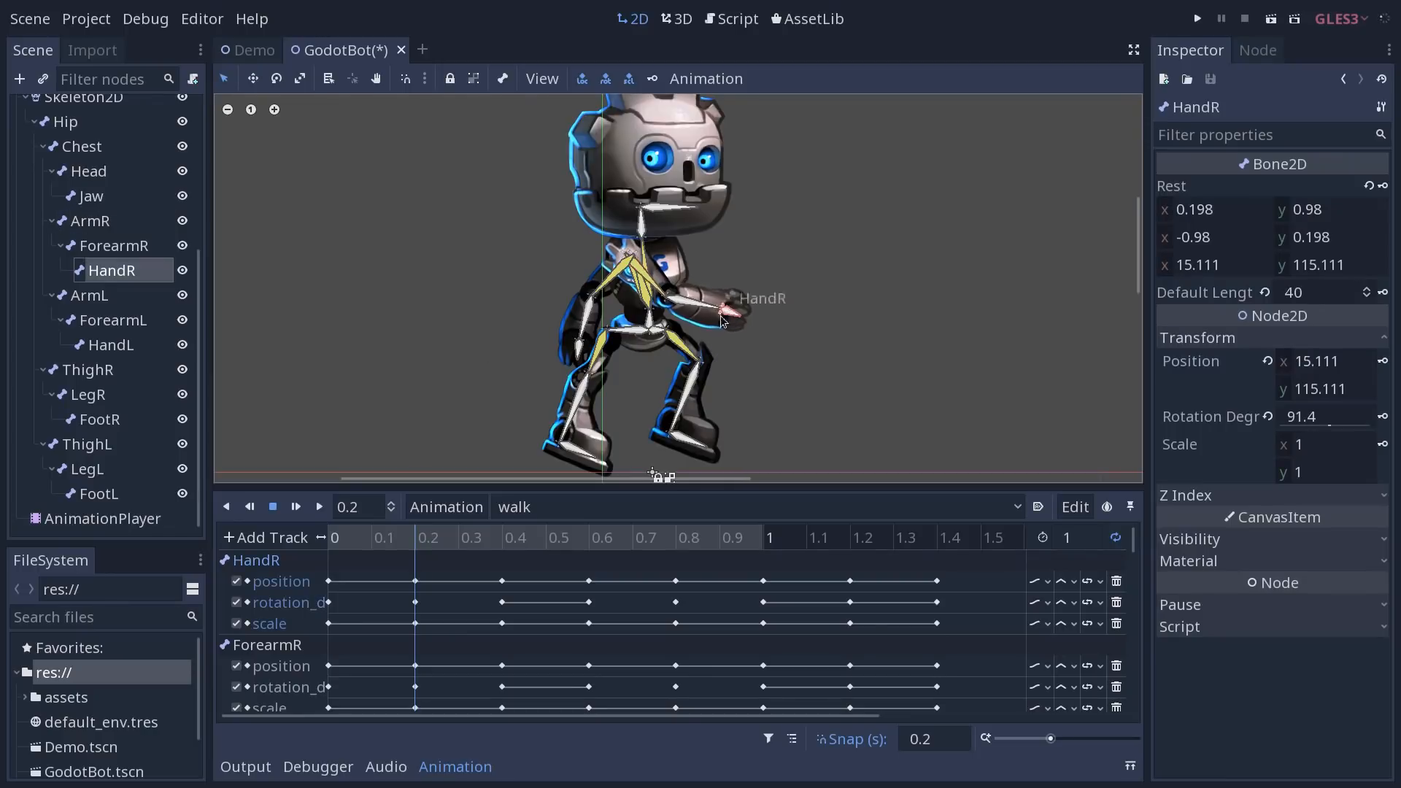
pyautogui.moveTo(724, 321); pyautogui.dragTo(724, 308)
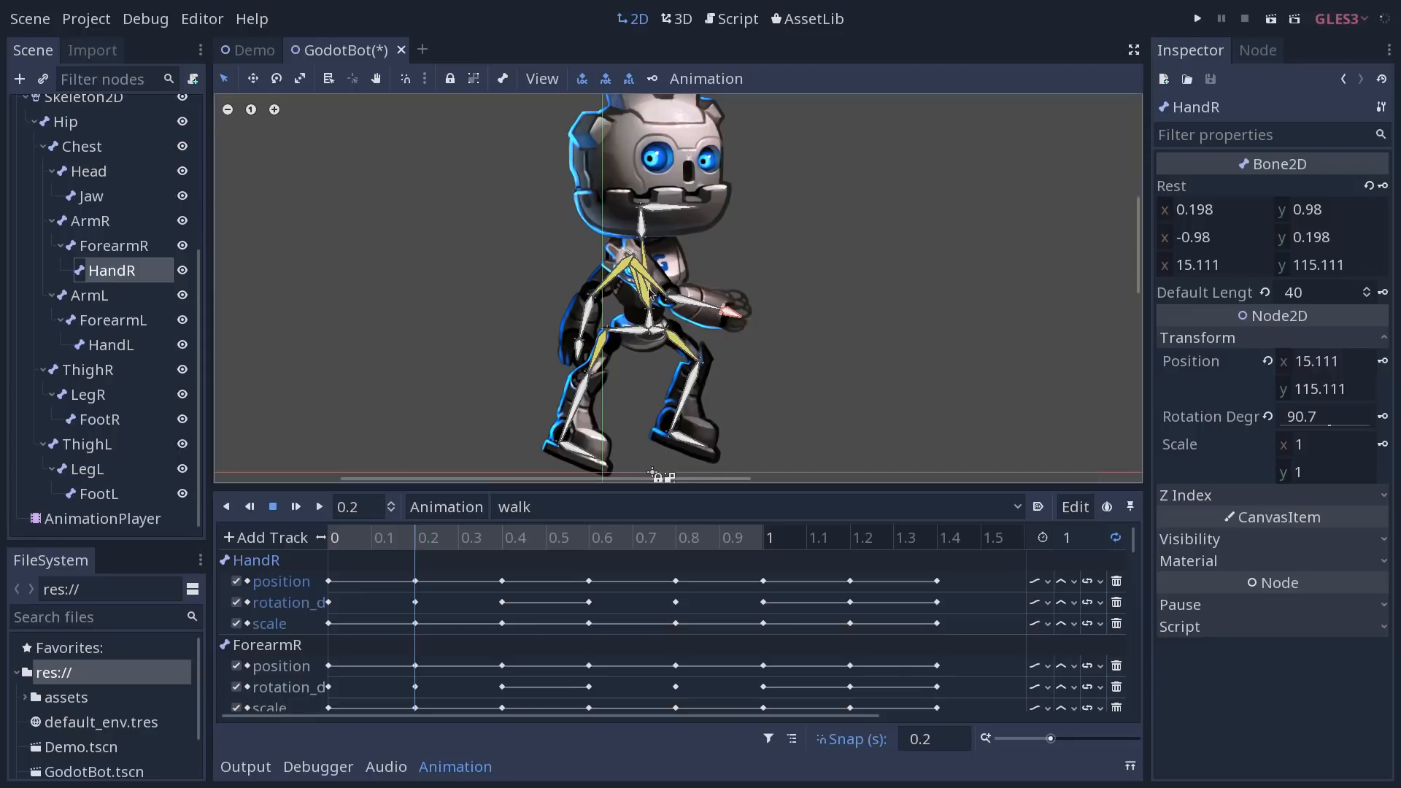
pyautogui.click(81, 146)
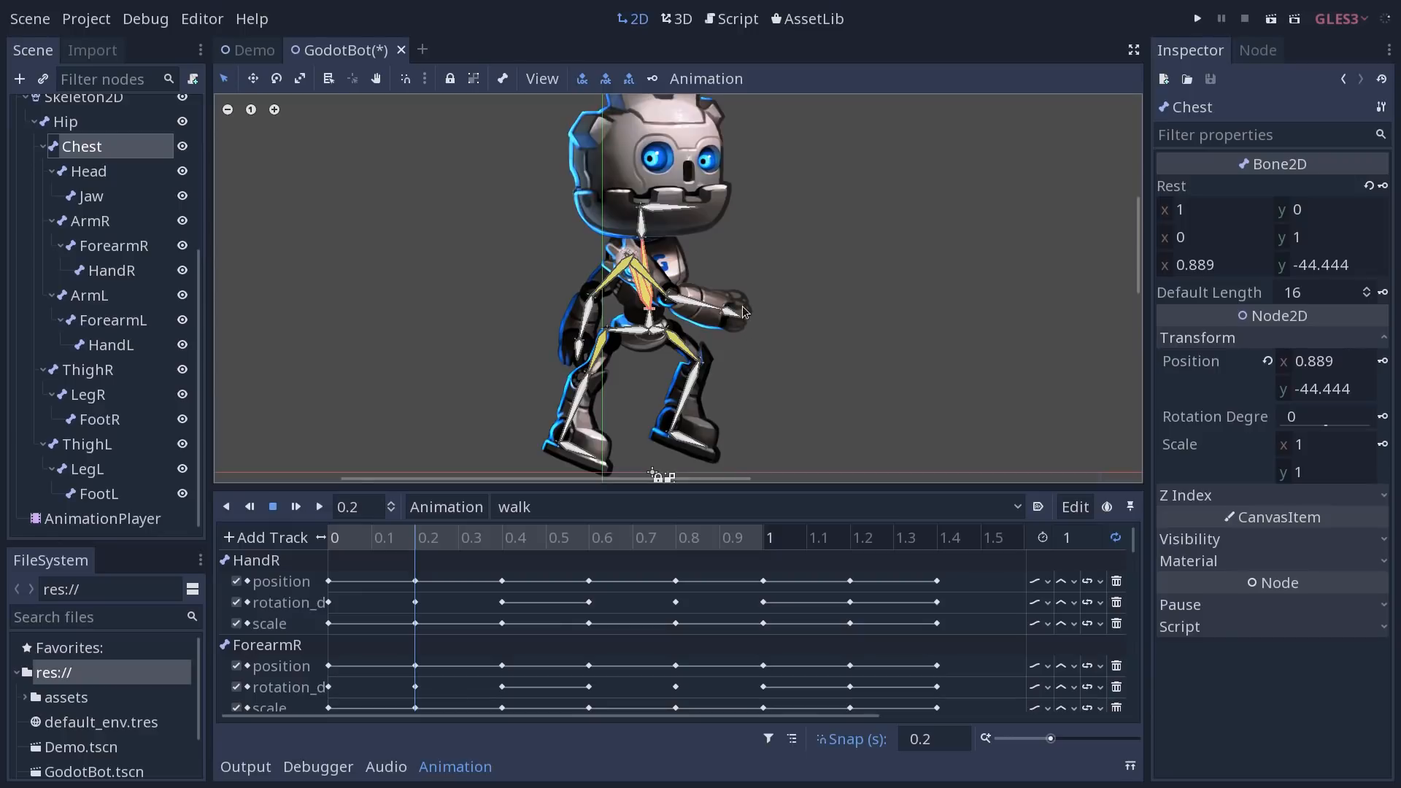
pyautogui.moveTo(599, 294)
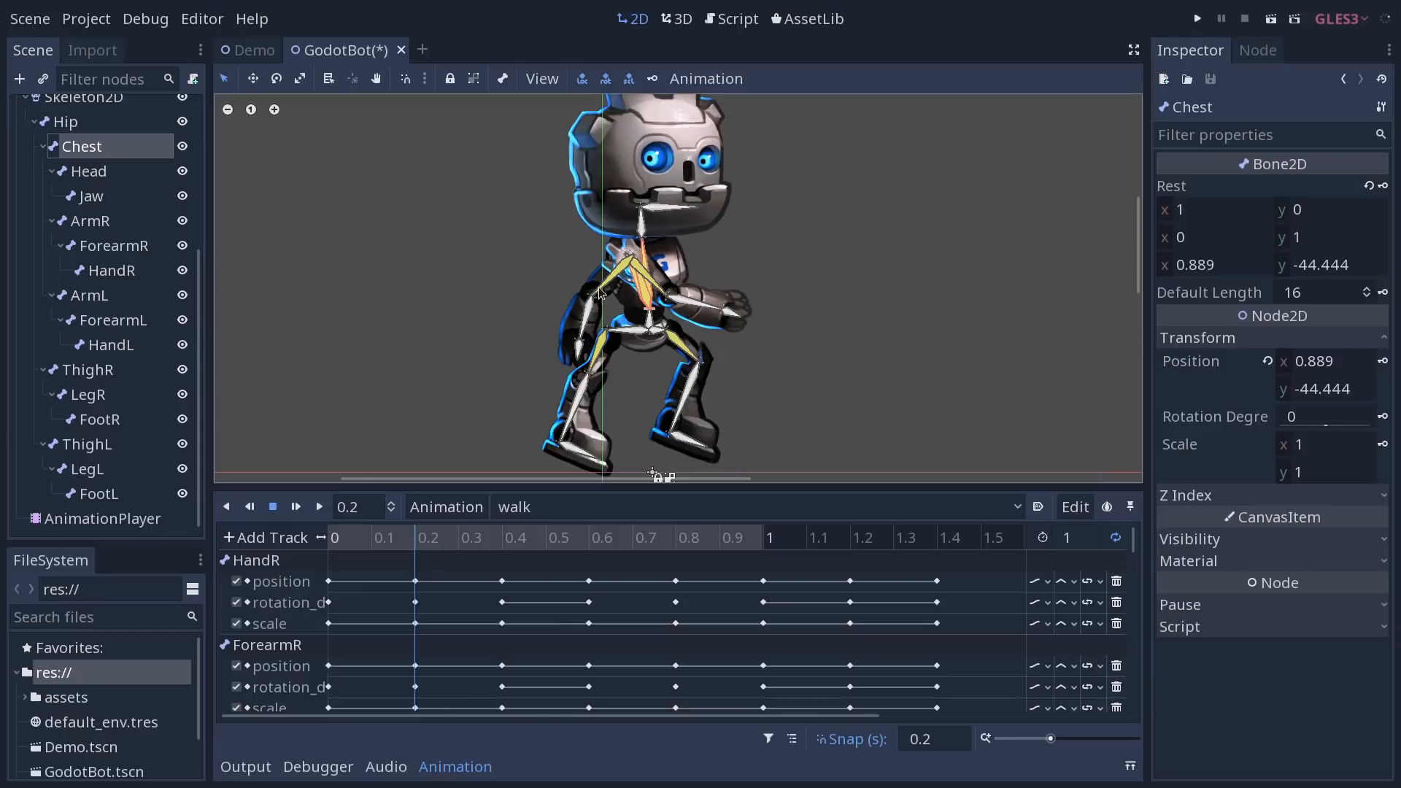
pyautogui.moveTo(813, 283)
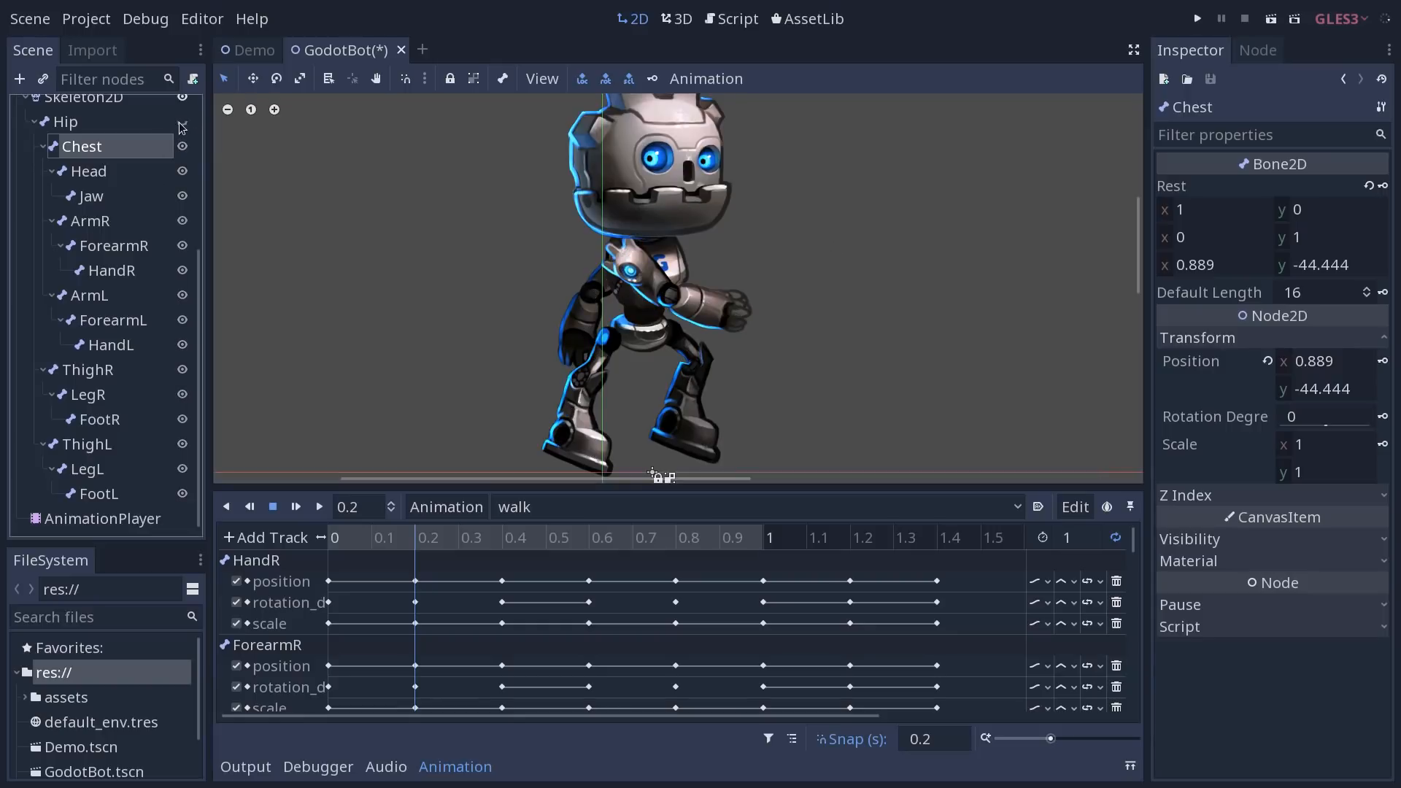
pyautogui.moveTo(675, 300)
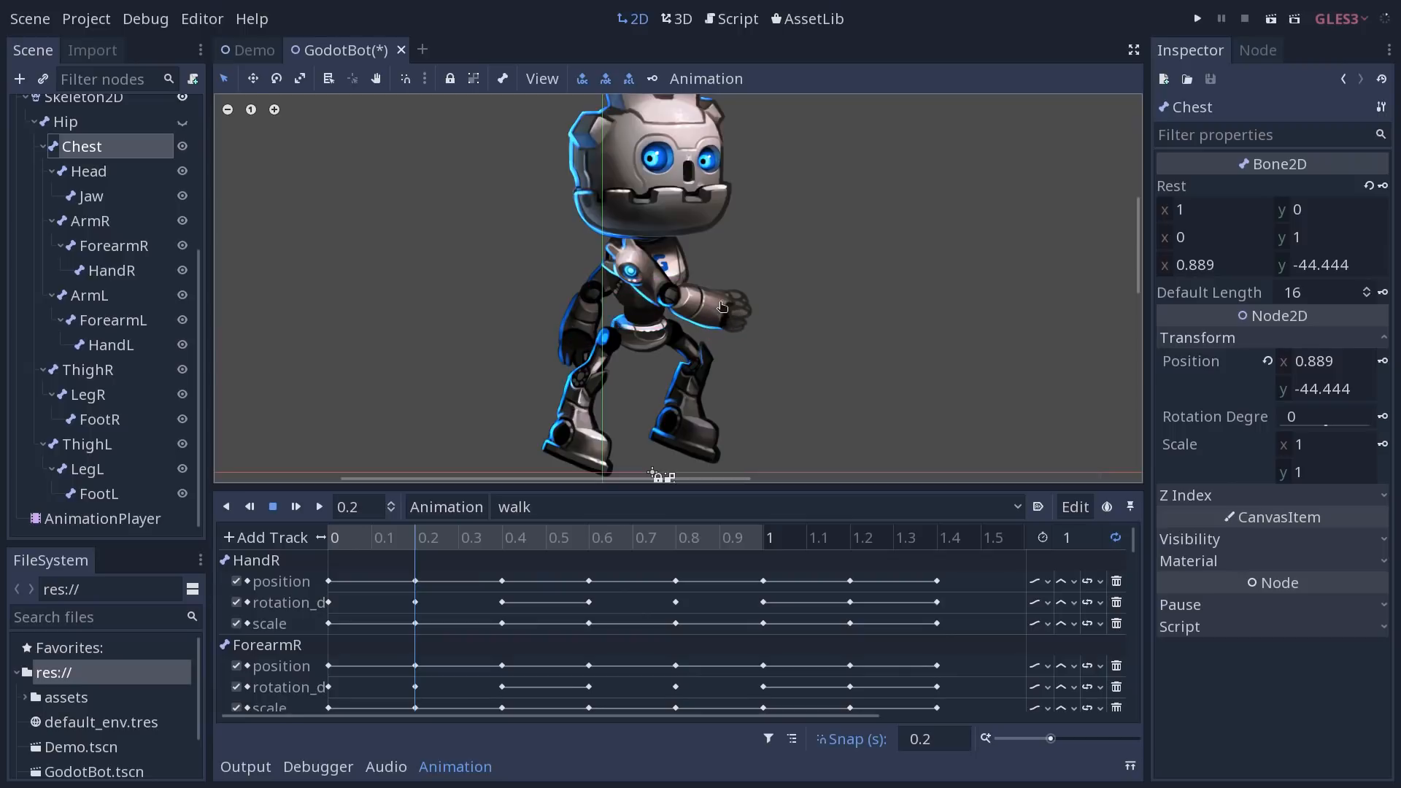
pyautogui.moveTo(710, 297)
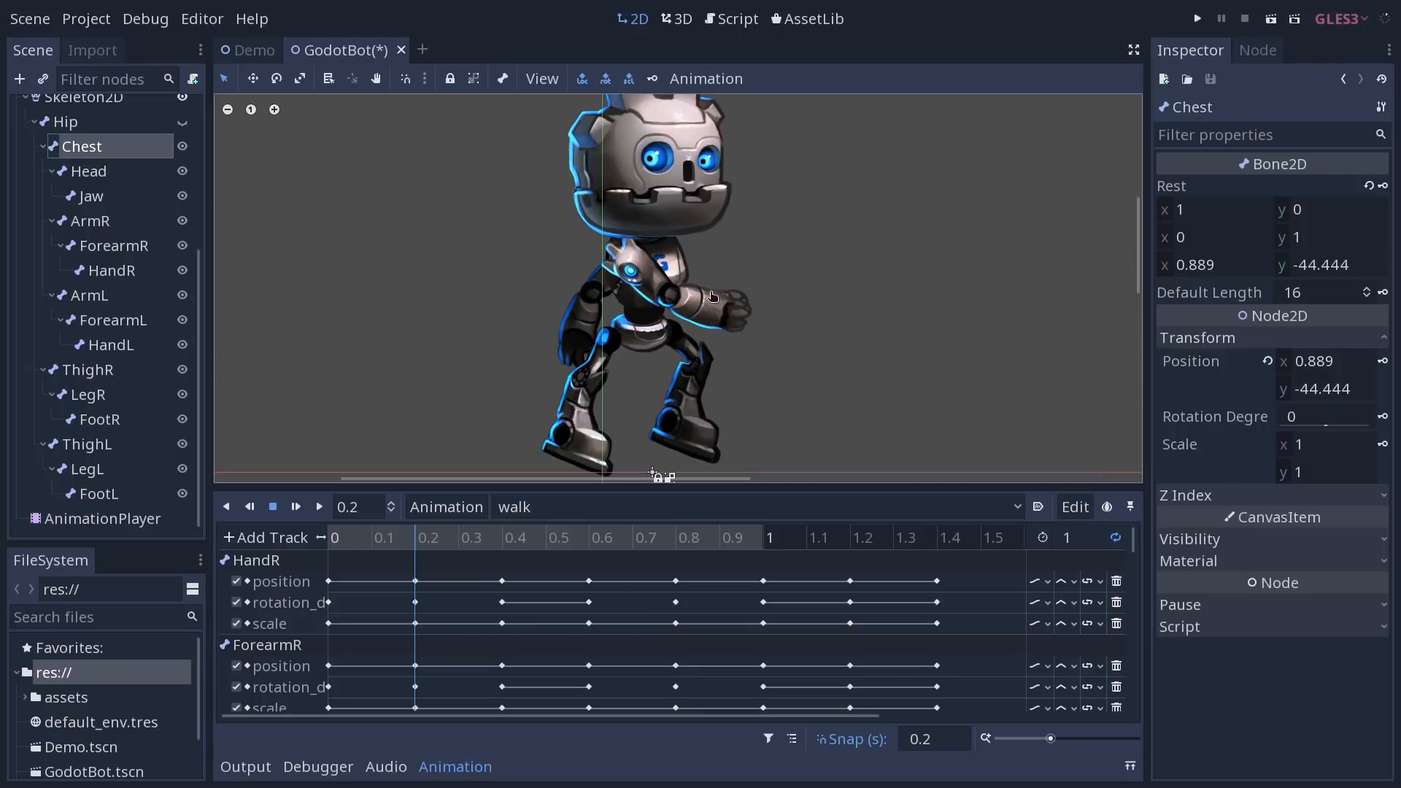
pyautogui.click(711, 296)
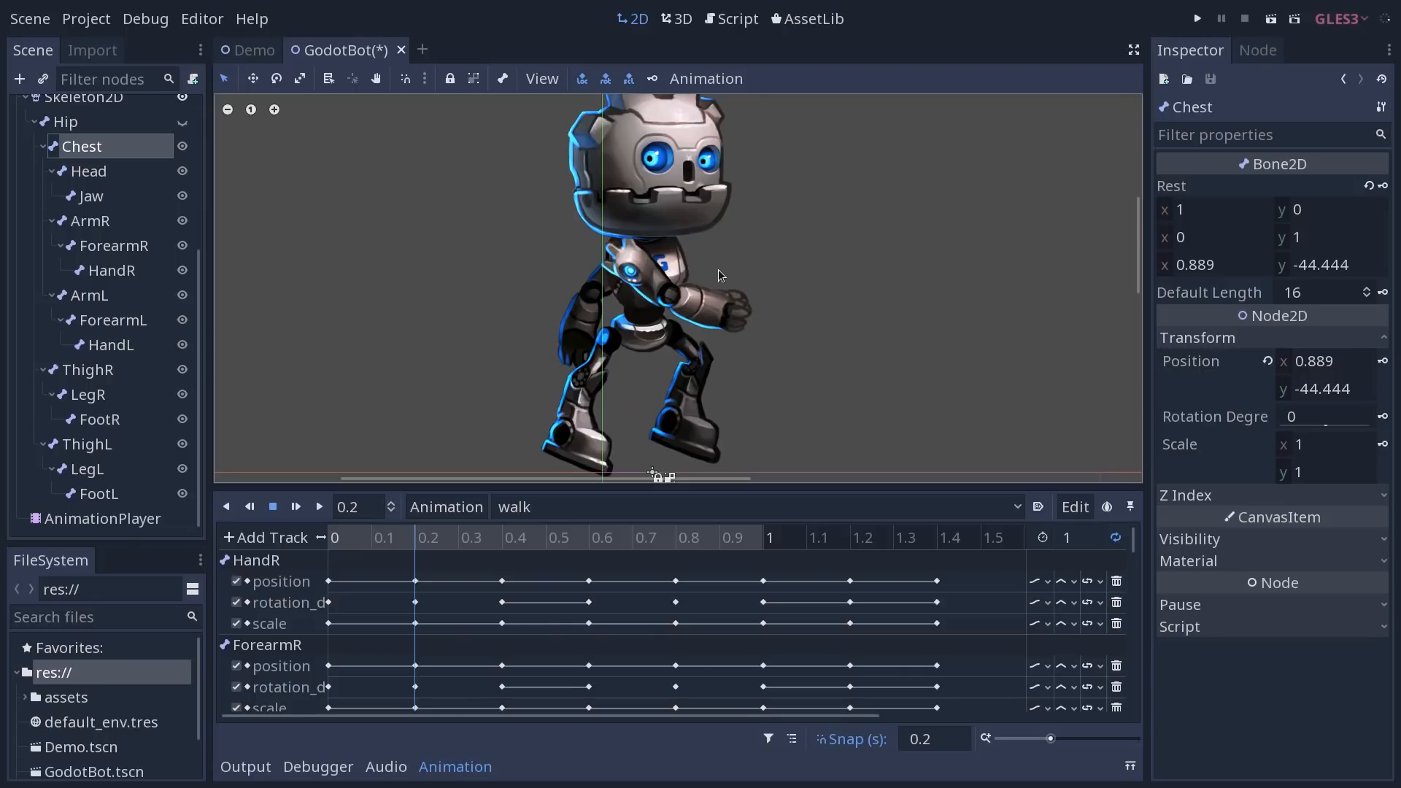
pyautogui.moveTo(945, 464)
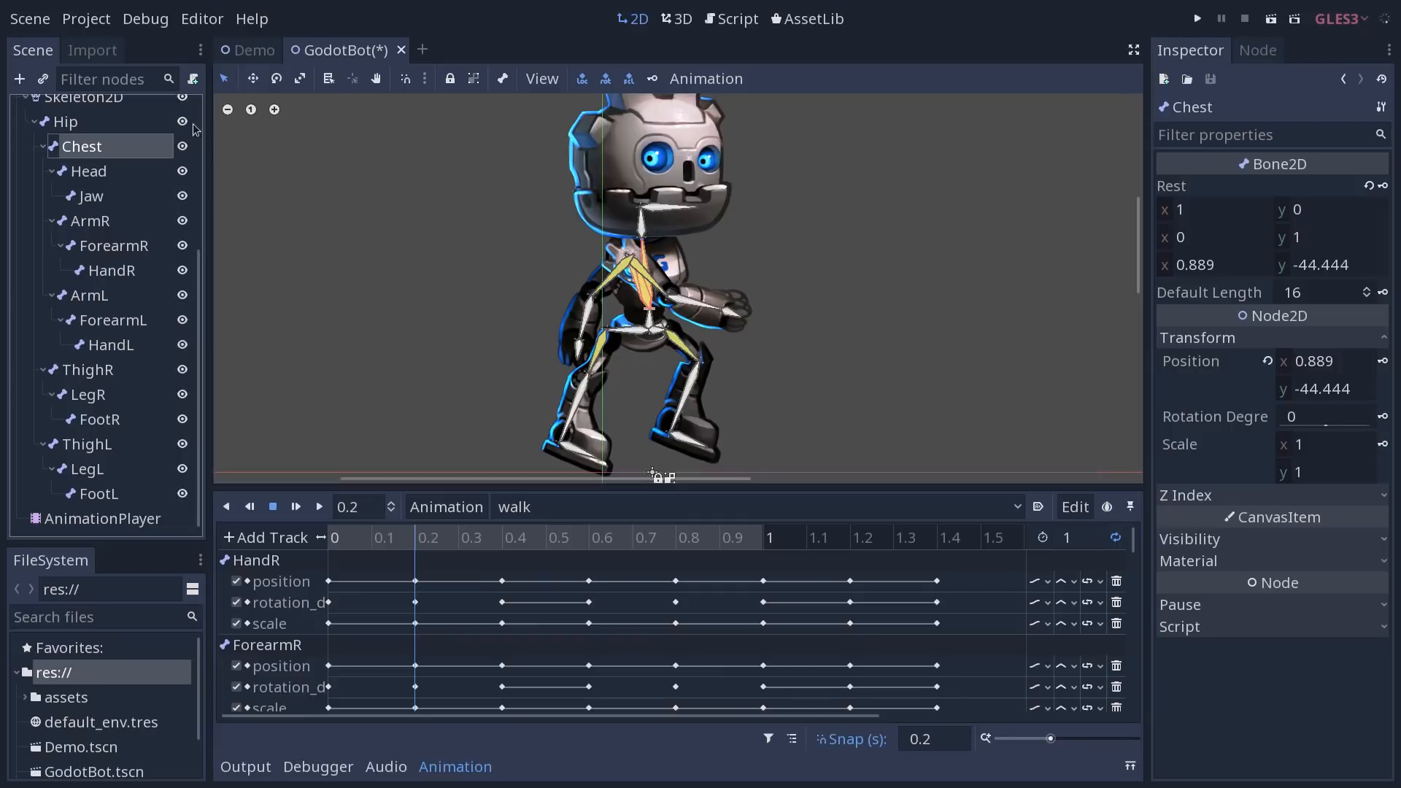
pyautogui.moveTo(263, 178)
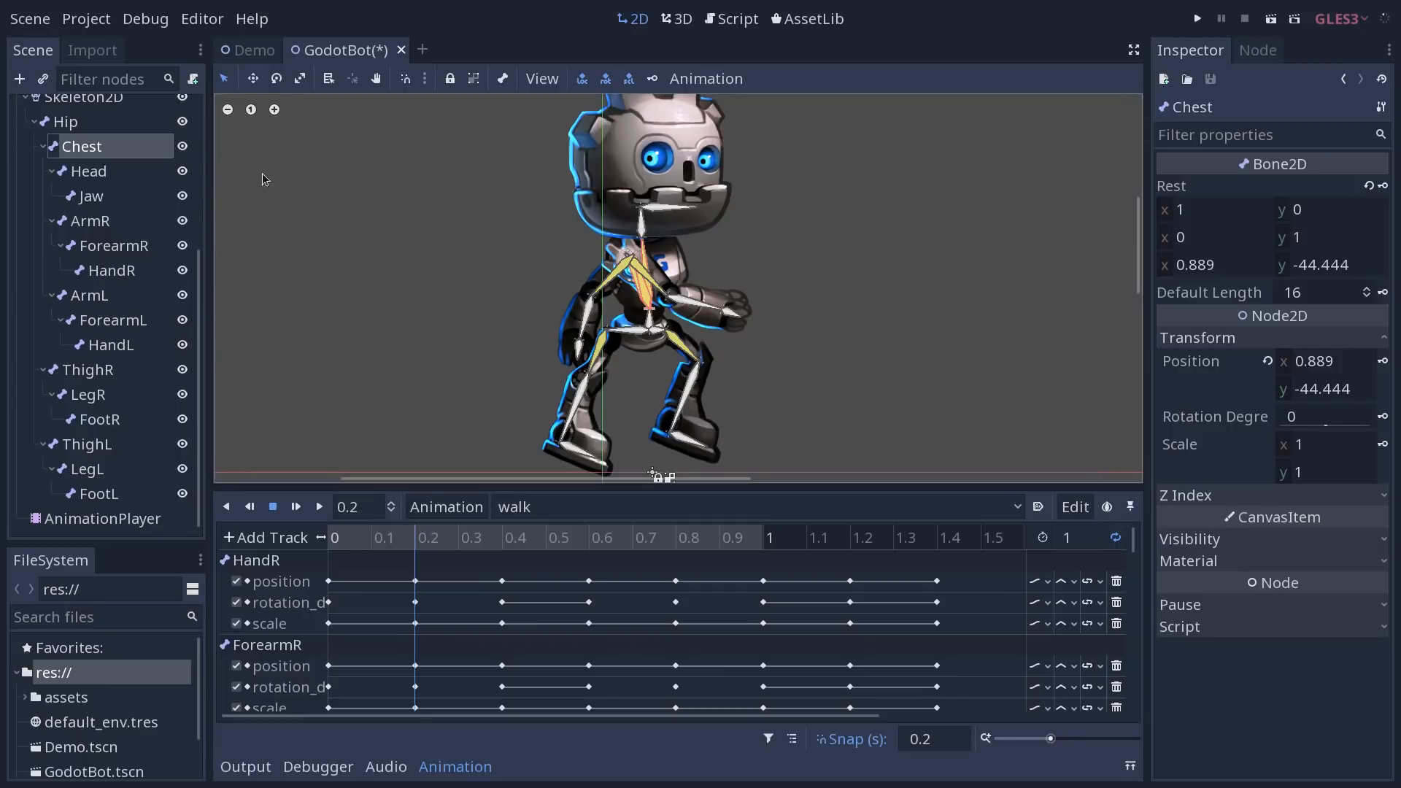
pyautogui.moveTo(238, 189)
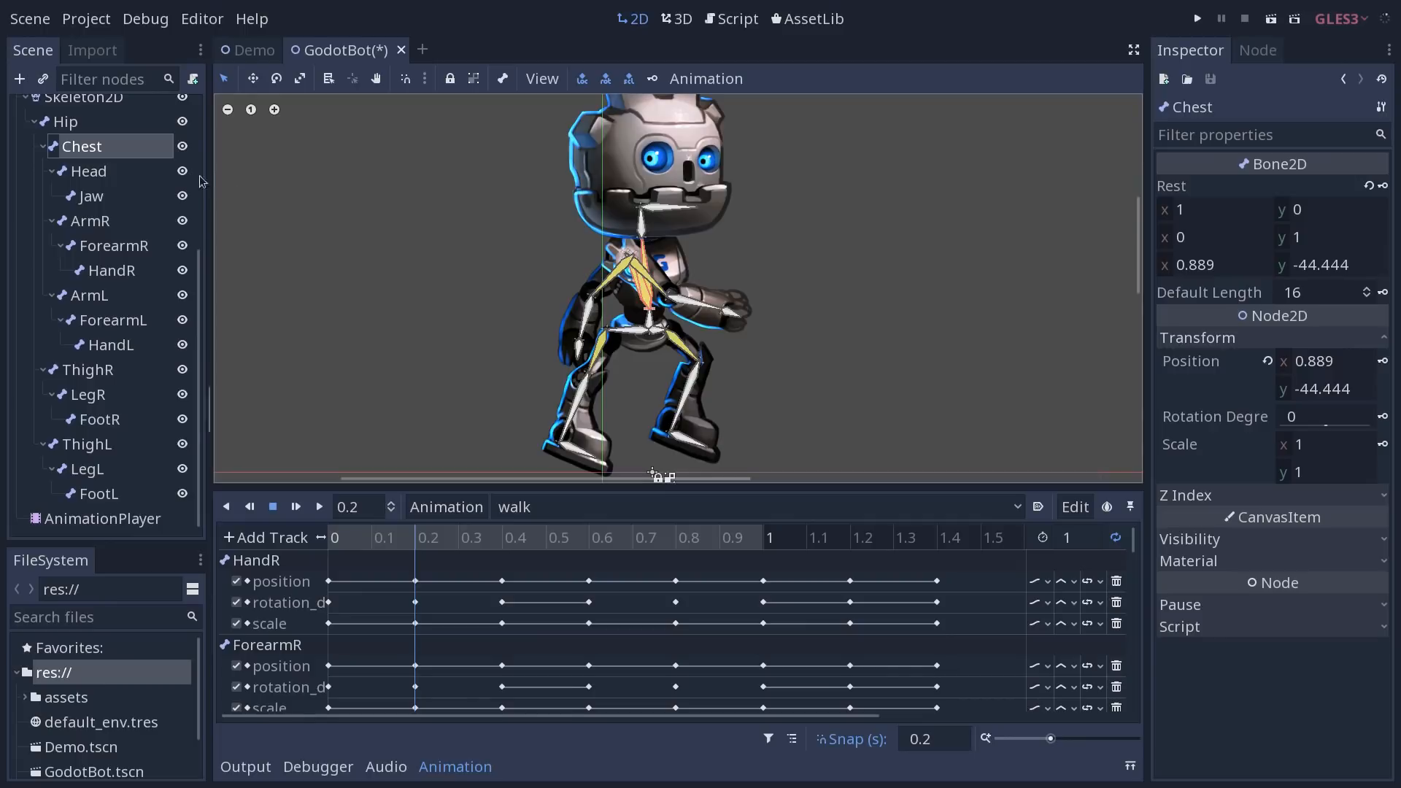
pyautogui.moveTo(184, 123)
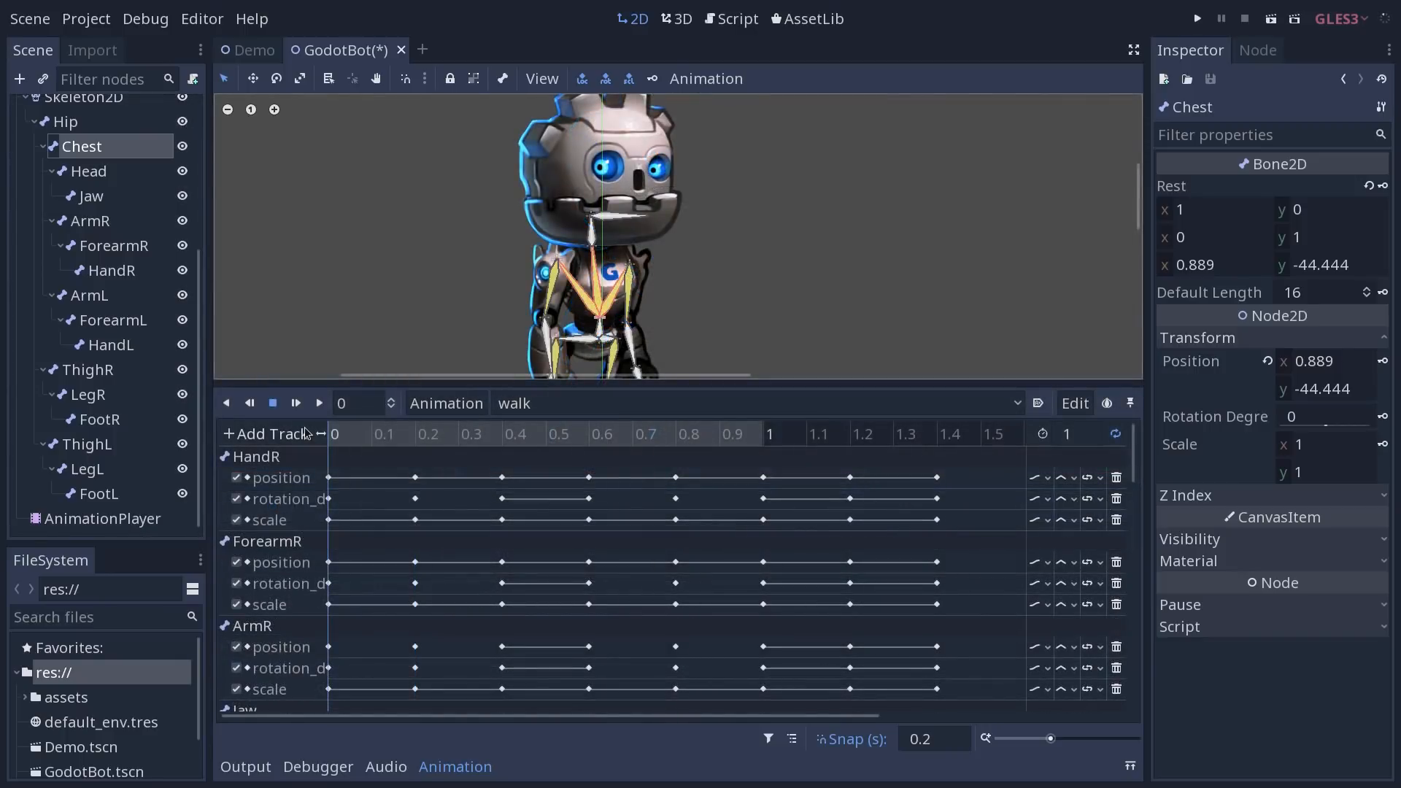
pyautogui.moveTo(682, 337)
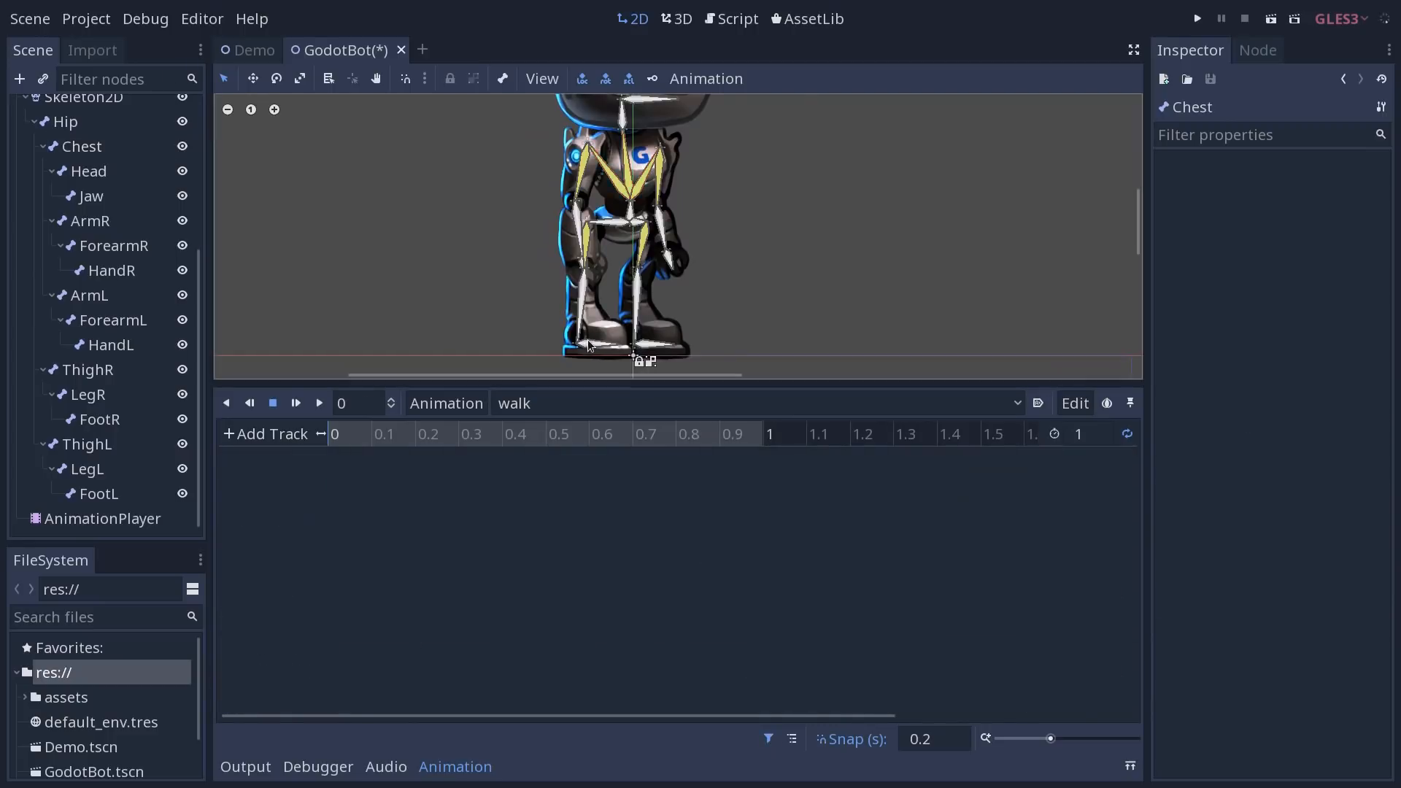
# Add a Bezier Curve Track to the walk animation, bringing up the node picker.
pyautogui.click(98, 419)
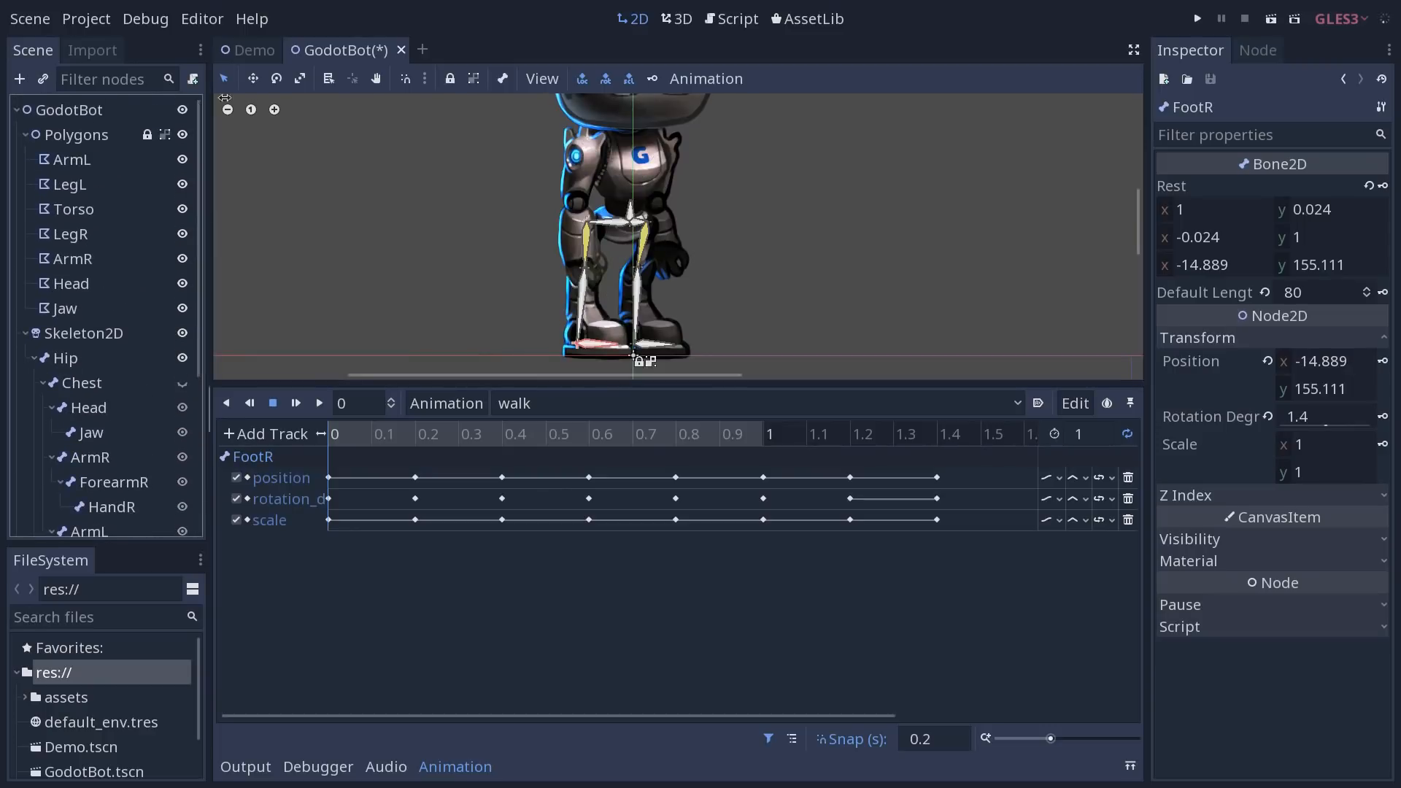
pyautogui.click(266, 433)
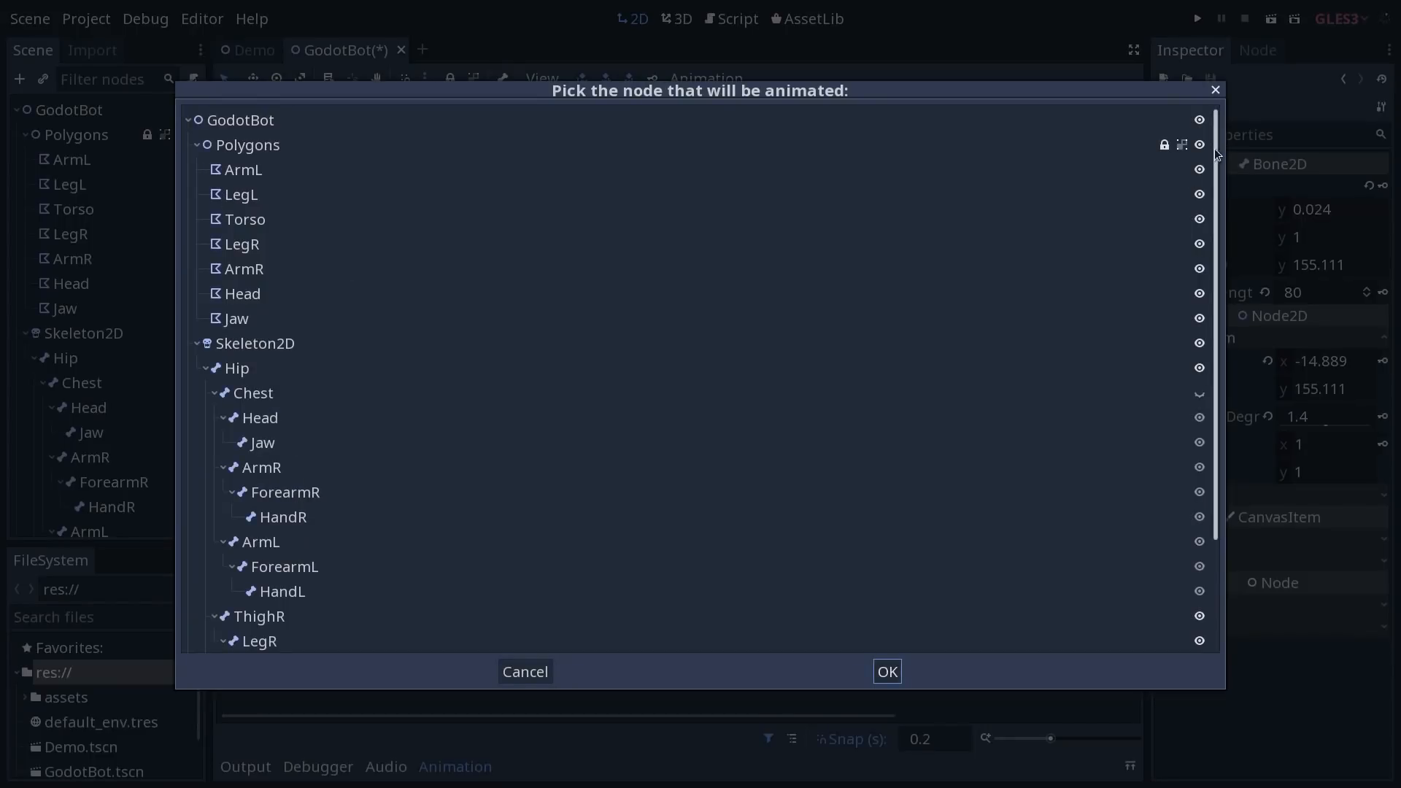
# Choose FootR's position property so it gets position.x and position.y bezier tracks.
pyautogui.scroll(-3)
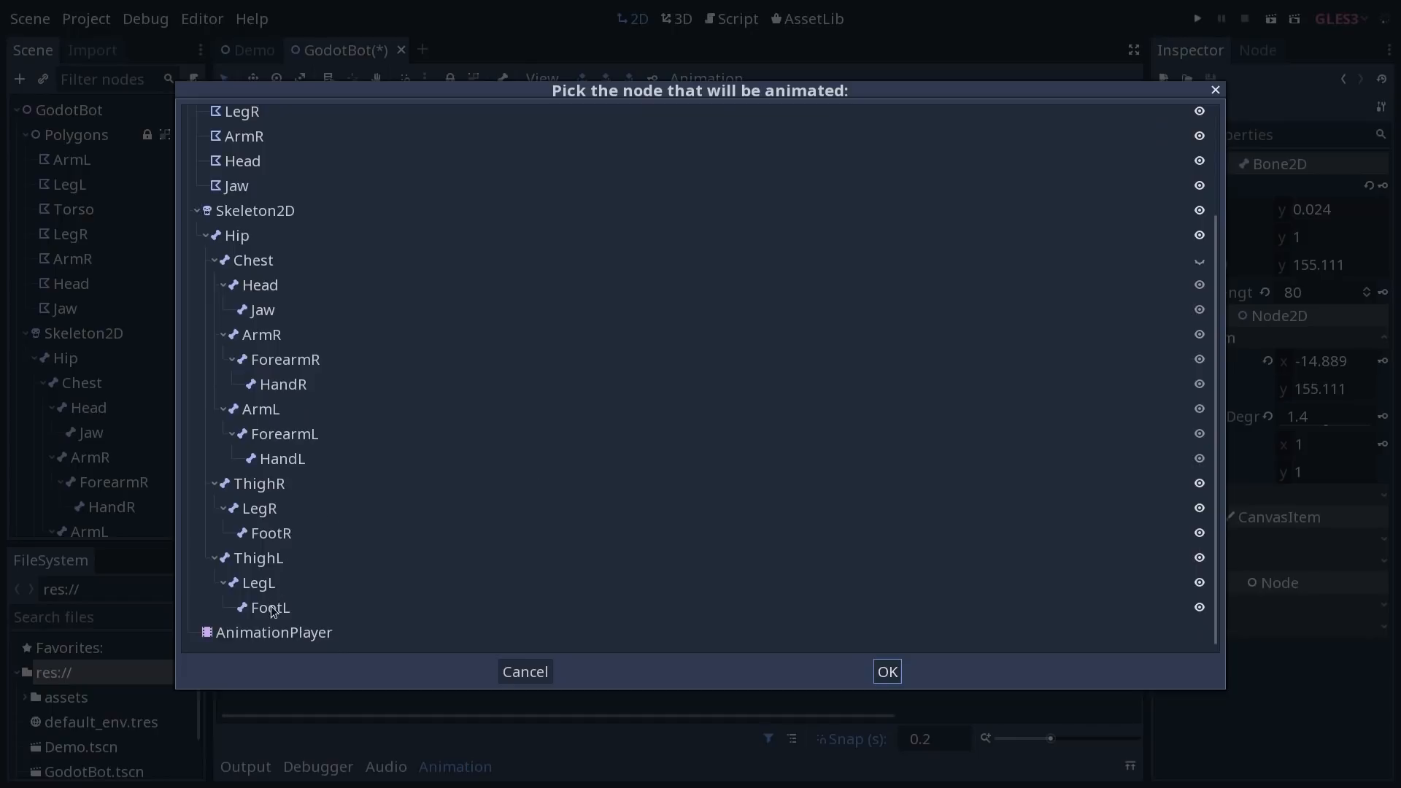
pyautogui.moveTo(288, 540)
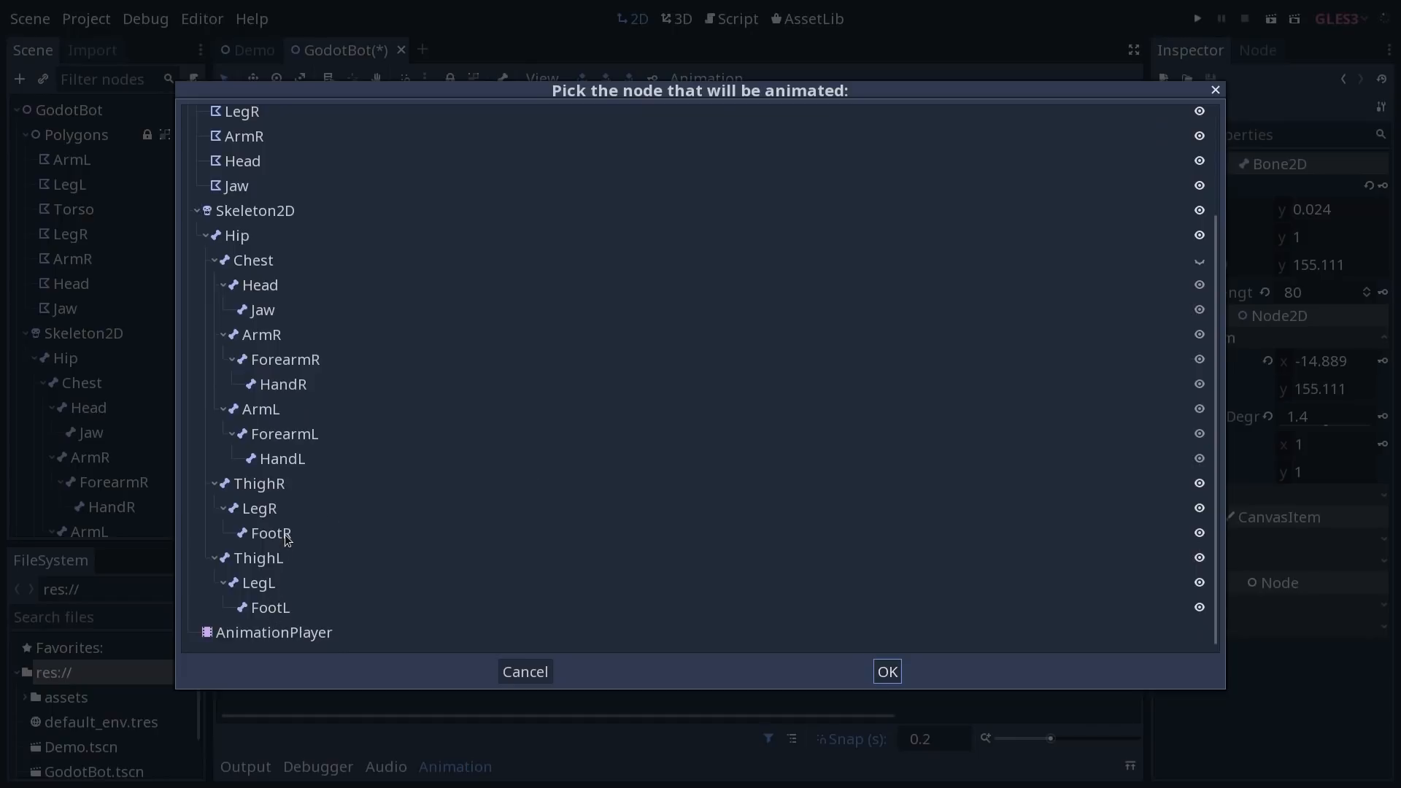
pyautogui.click(886, 671)
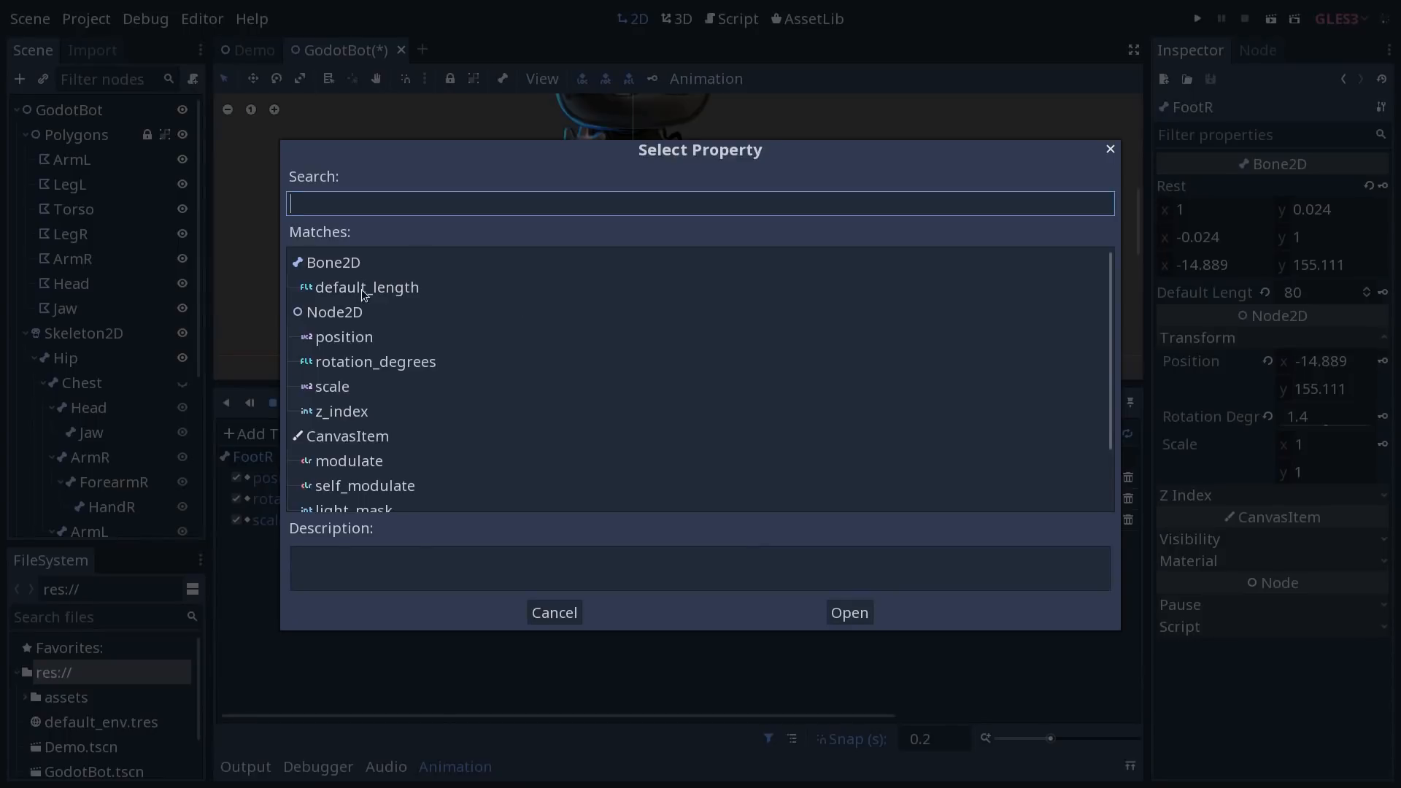
pyautogui.click(343, 337)
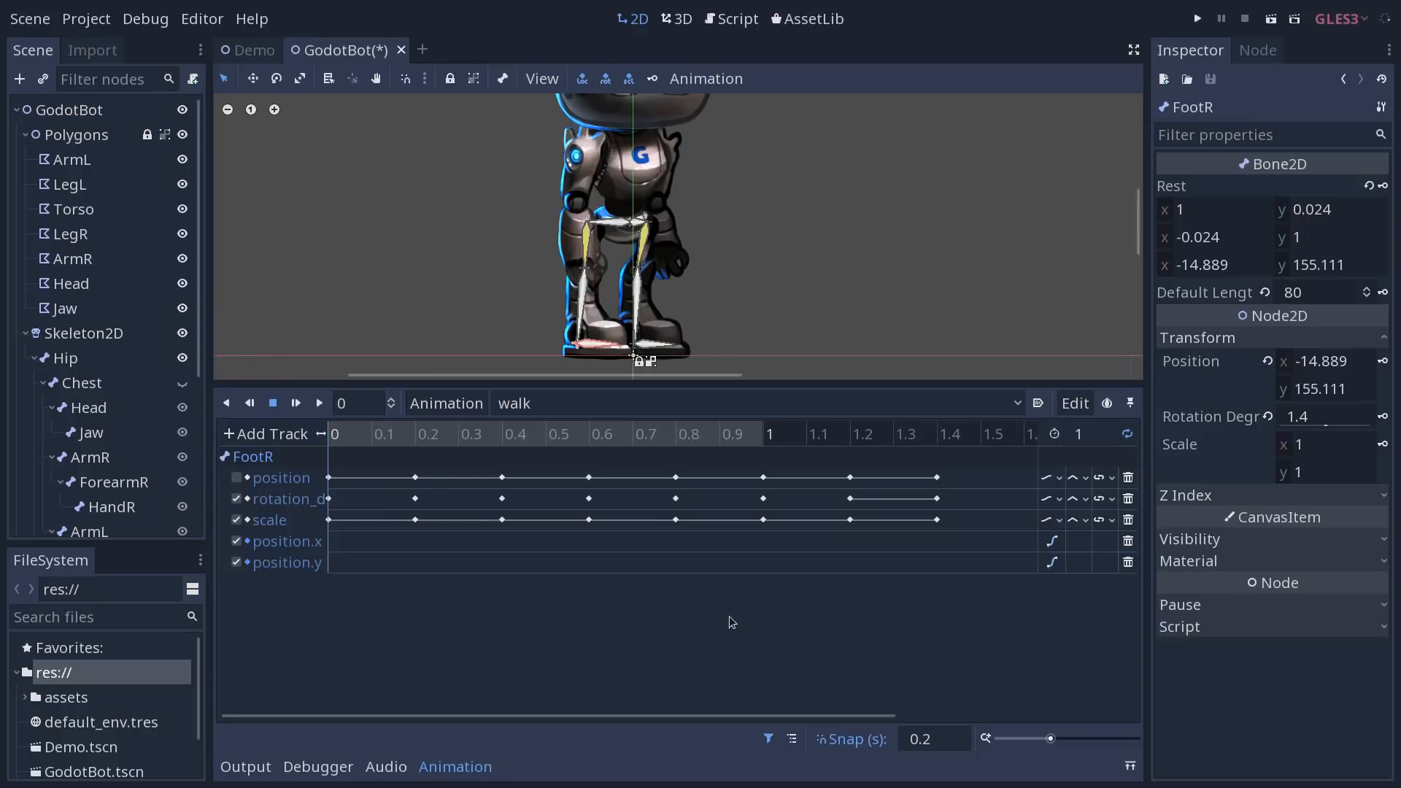
pyautogui.moveTo(1004, 559)
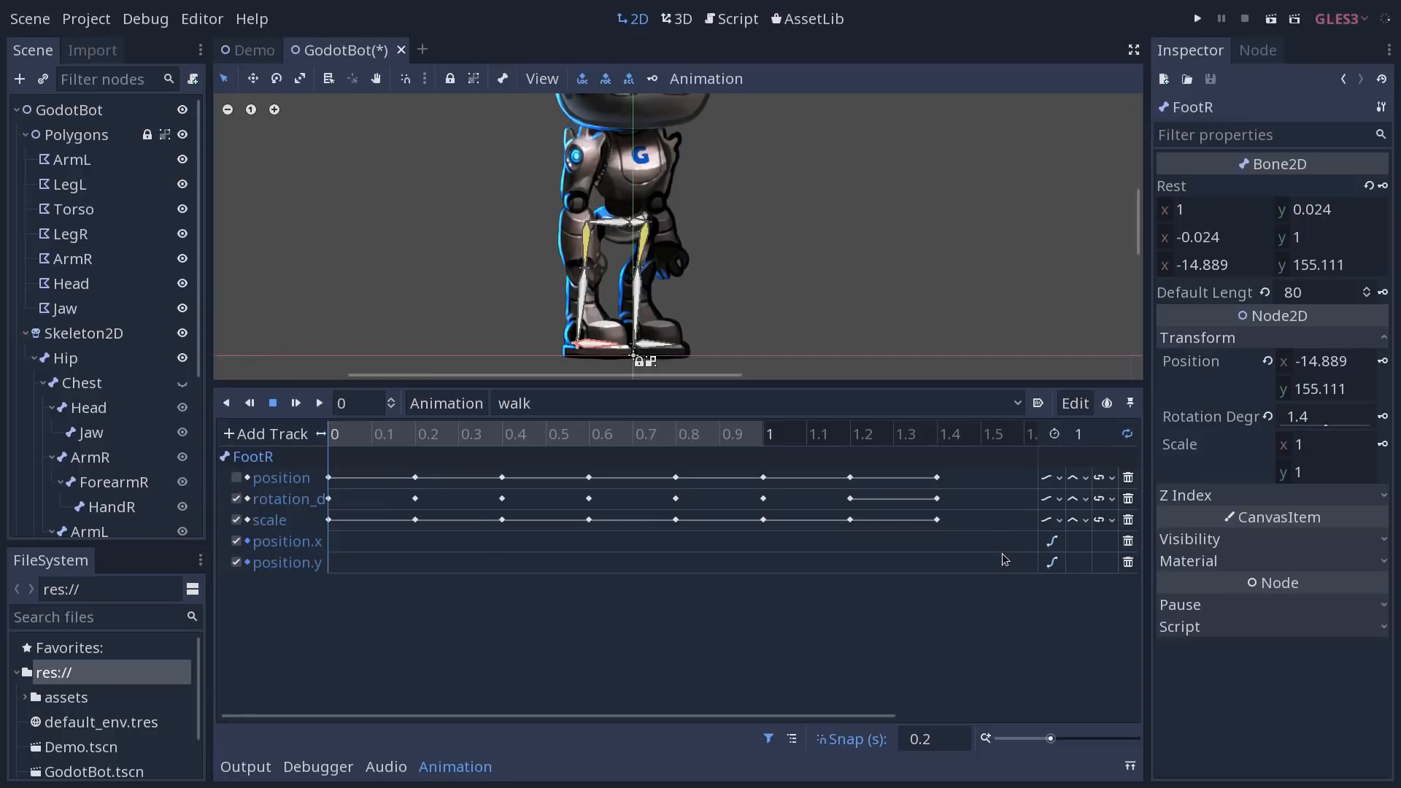
# Scrub to 0.4 s and show FootR's position tracks in the bezier curve editor.
pyautogui.click(502, 434)
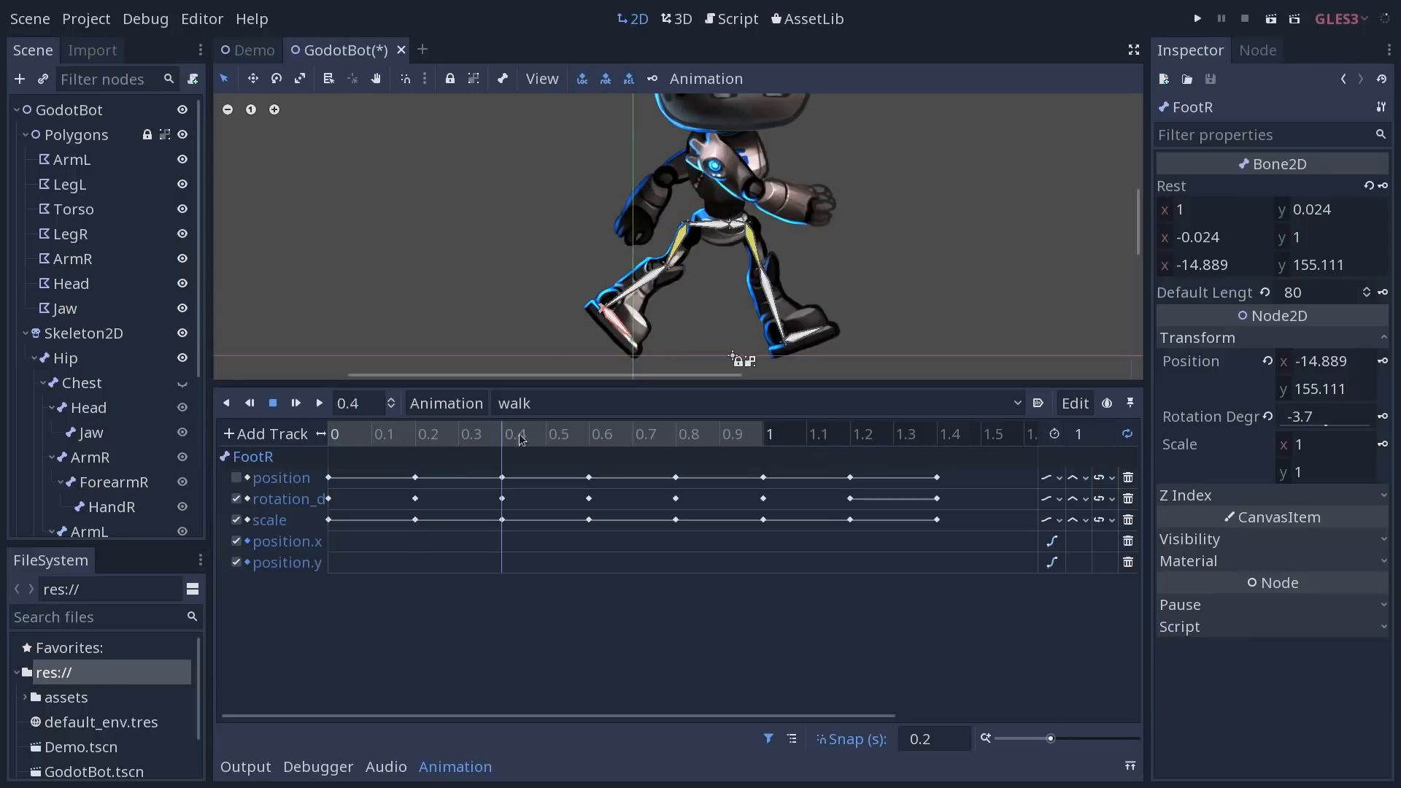
pyautogui.click(766, 433)
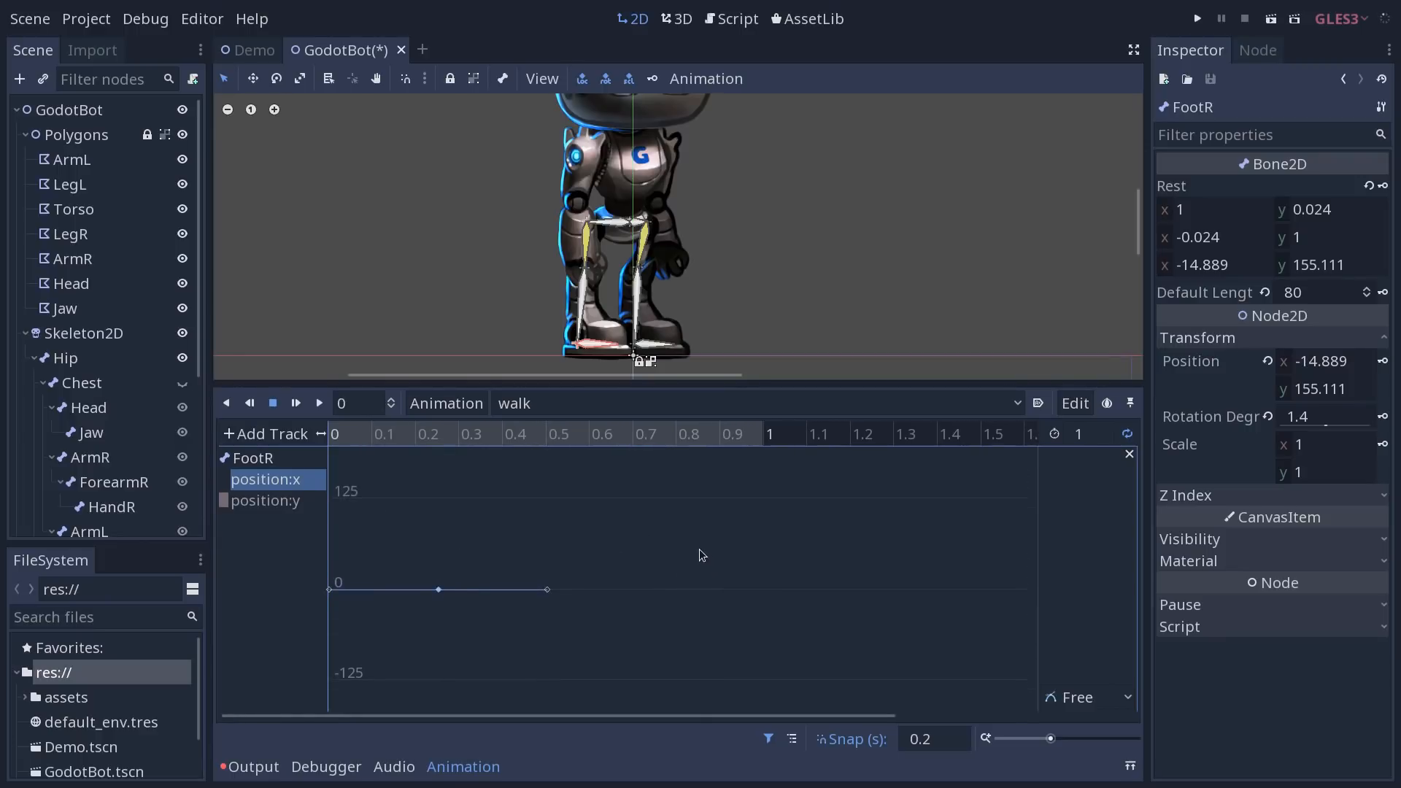
pyautogui.rightClick(603, 537)
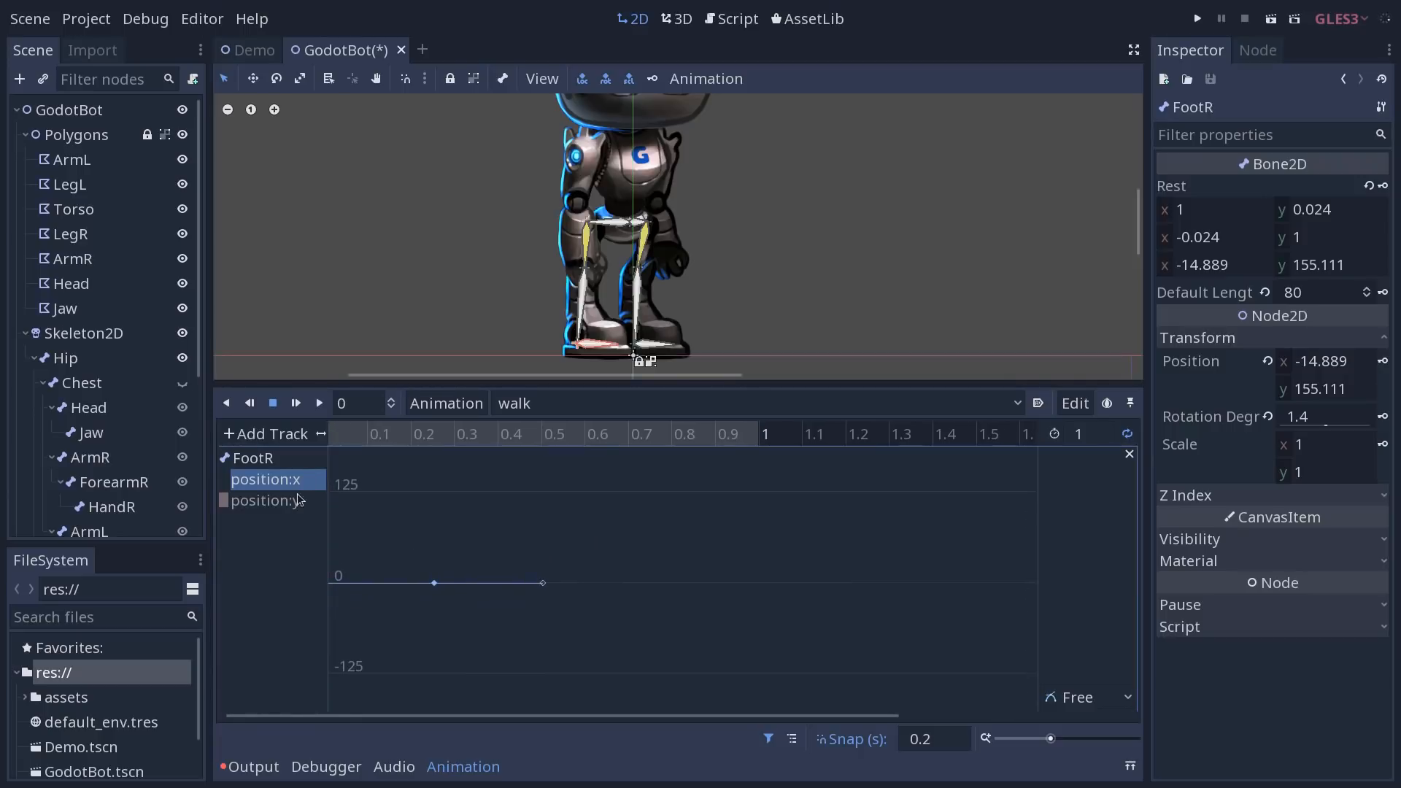
pyautogui.click(266, 500)
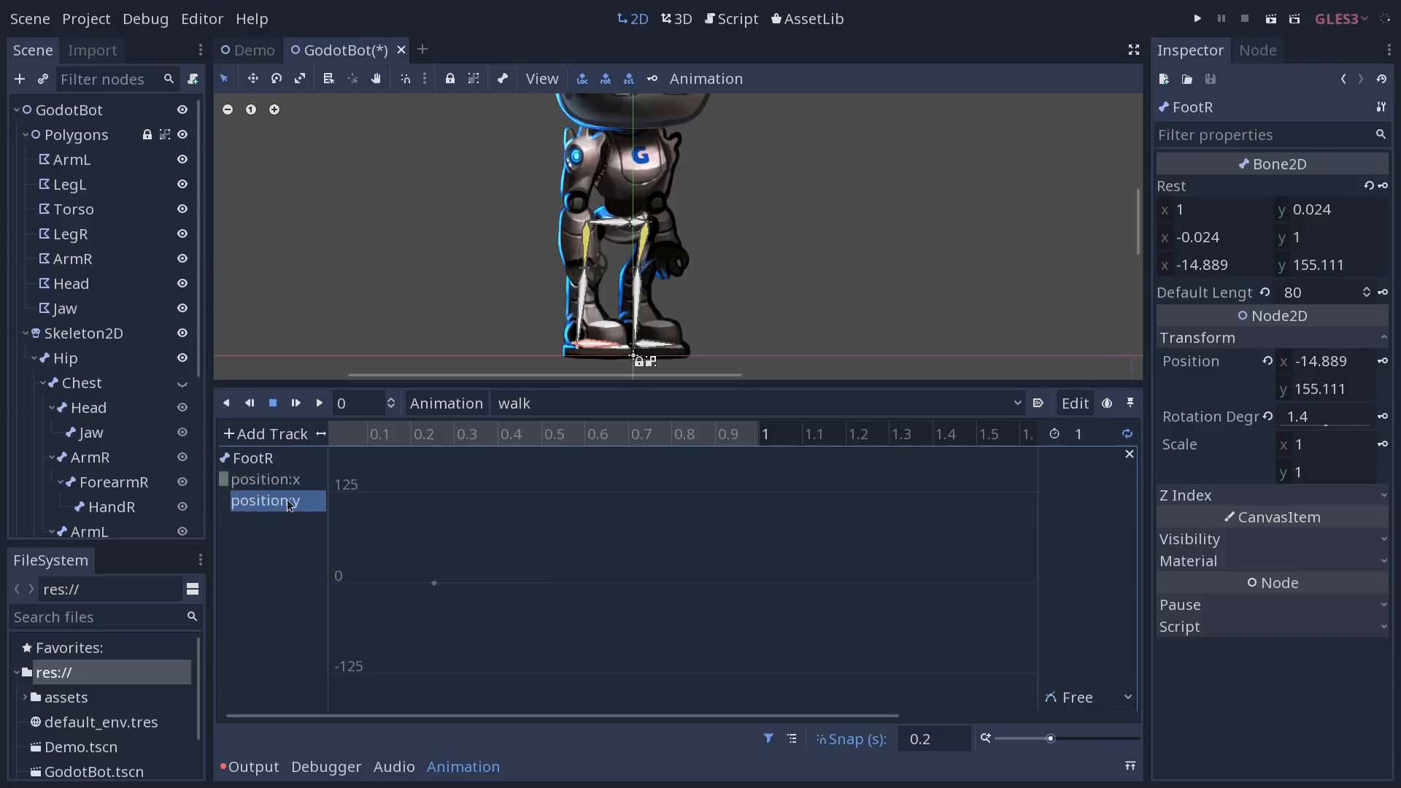
# Switch between the position:x and position:y curves and select a key on position:x.
pyautogui.click(263, 479)
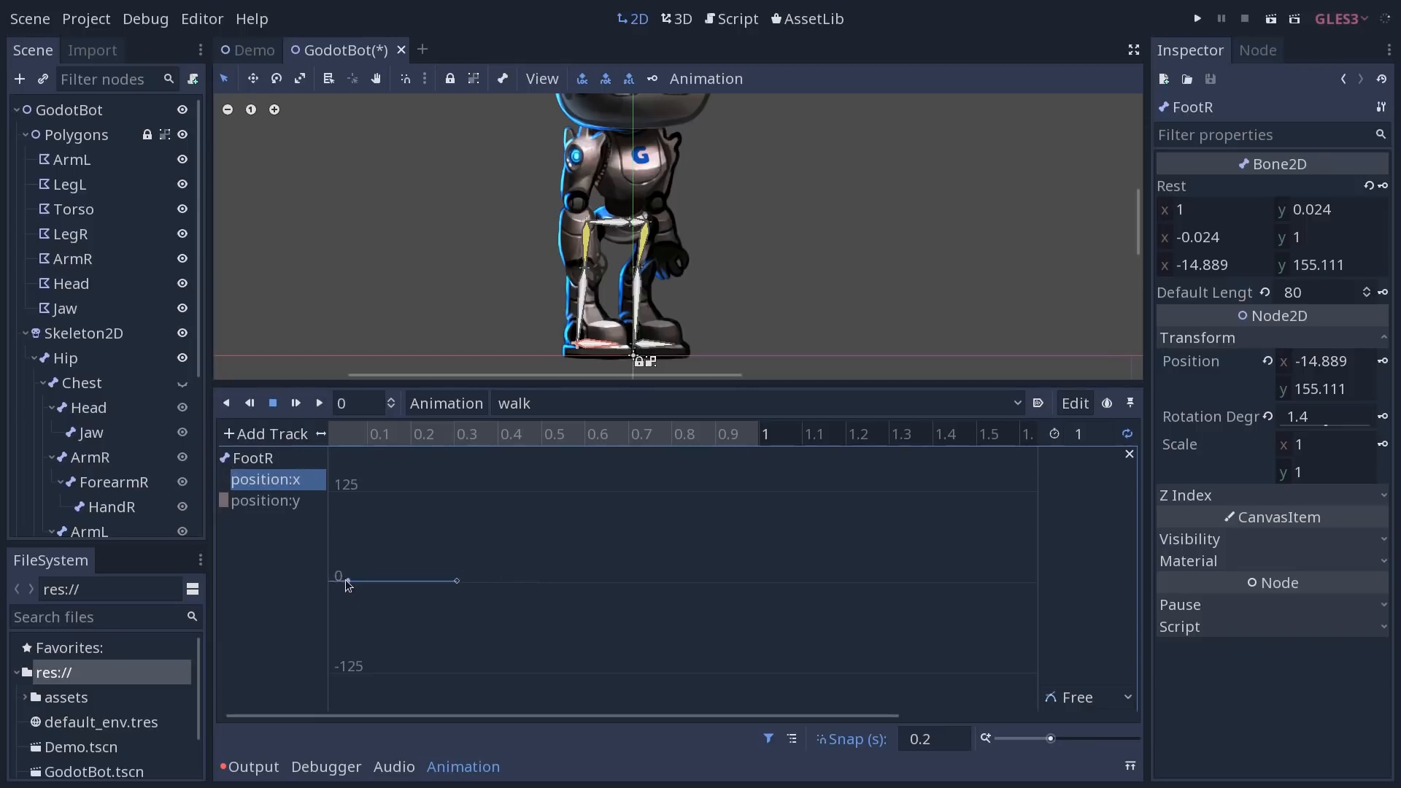
pyautogui.click(264, 501)
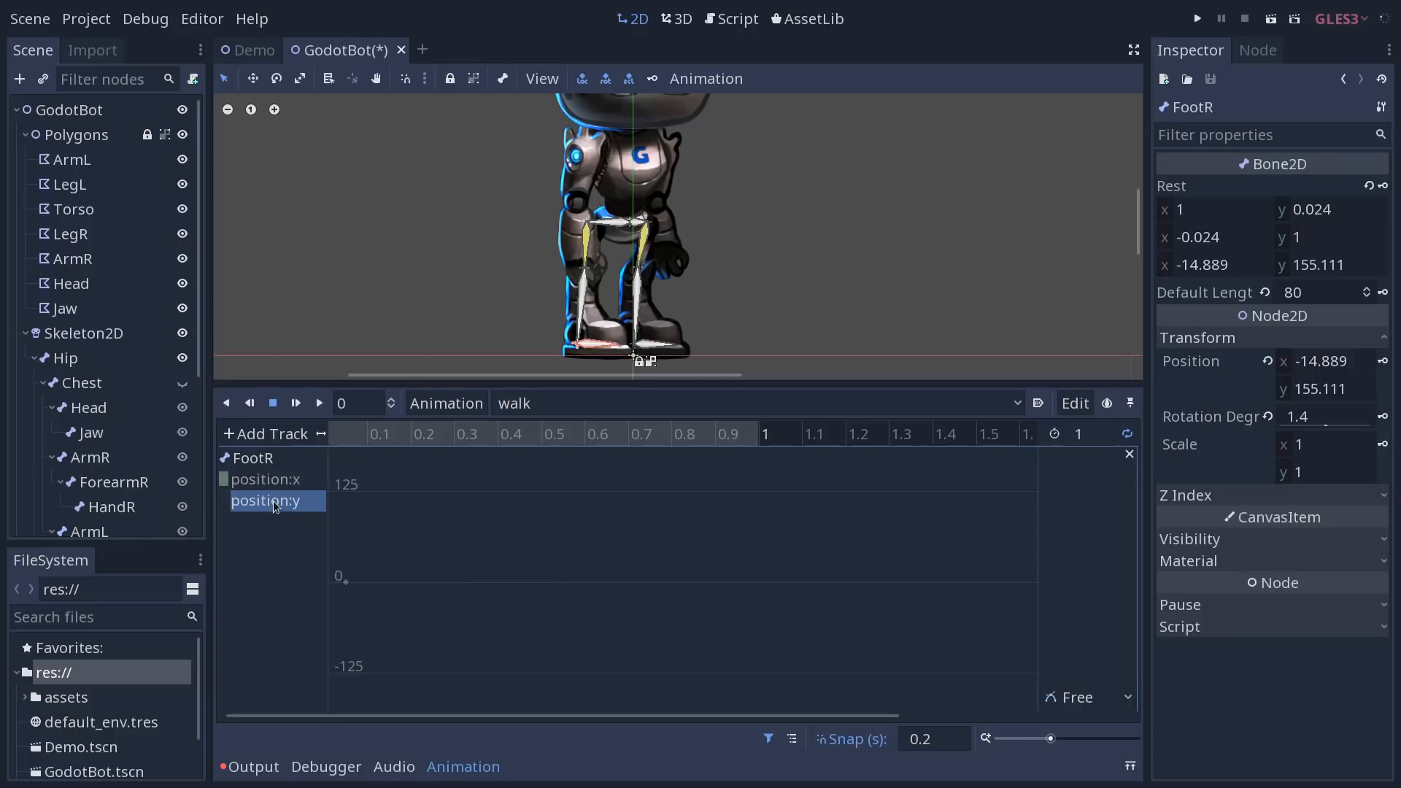
pyautogui.moveTo(318, 572)
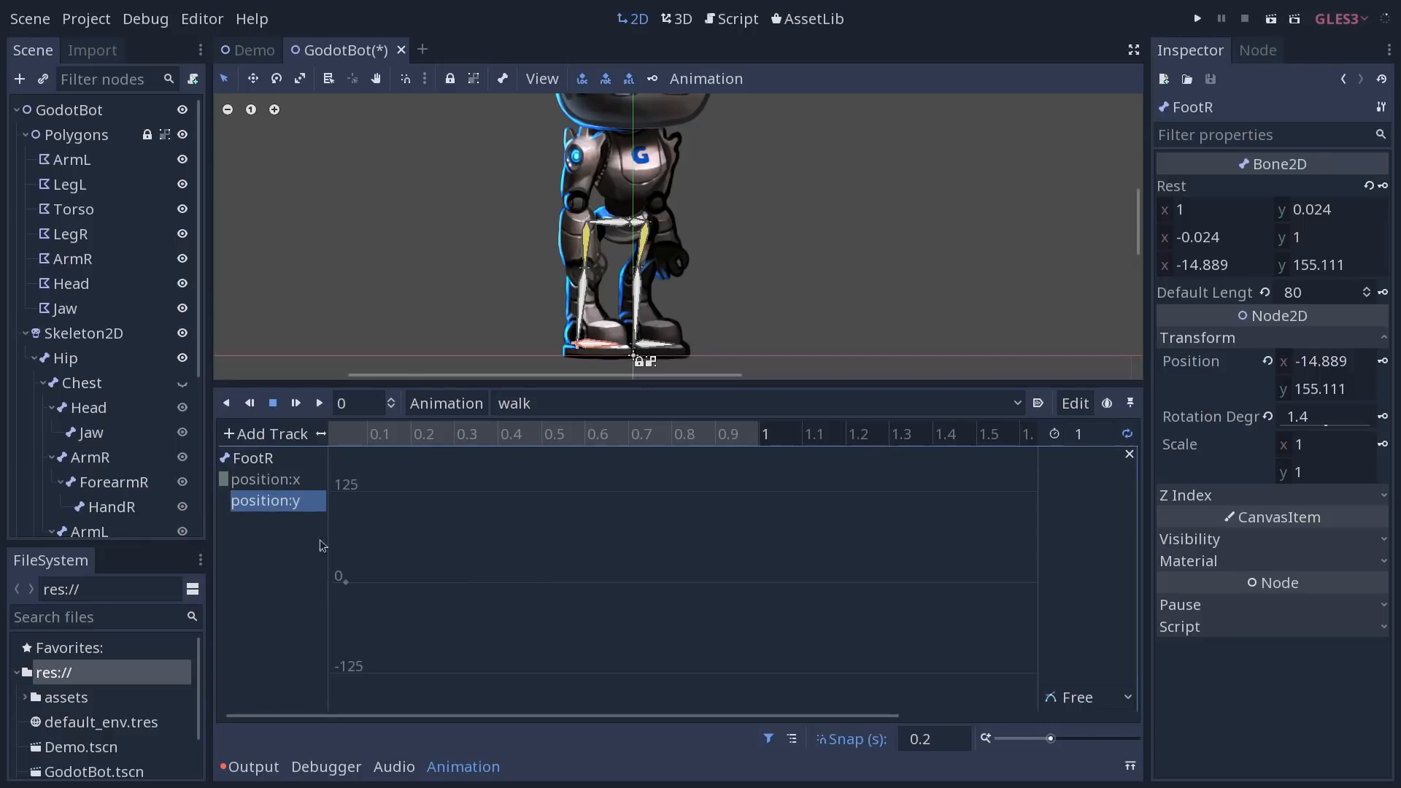
pyautogui.click(273, 479)
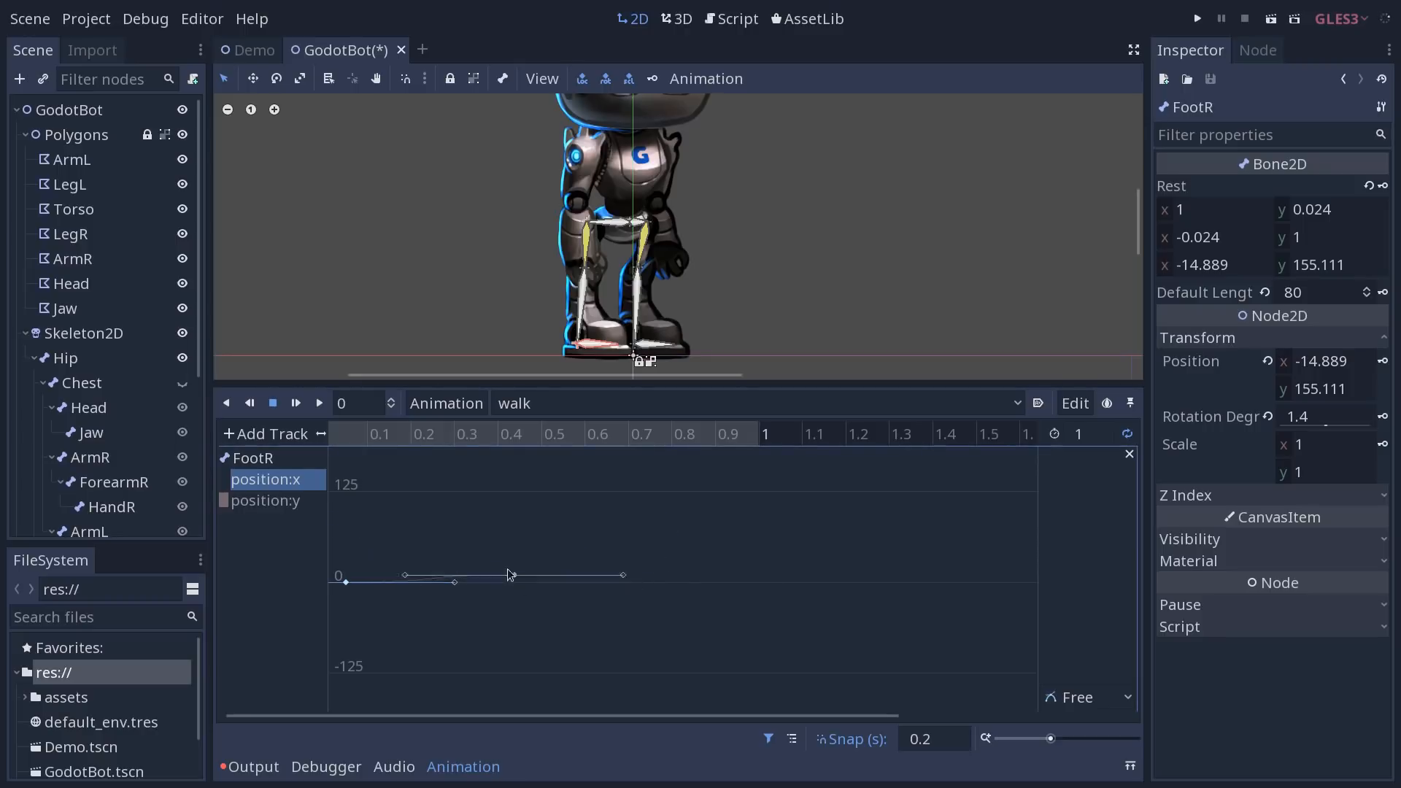
pyautogui.click(474, 435)
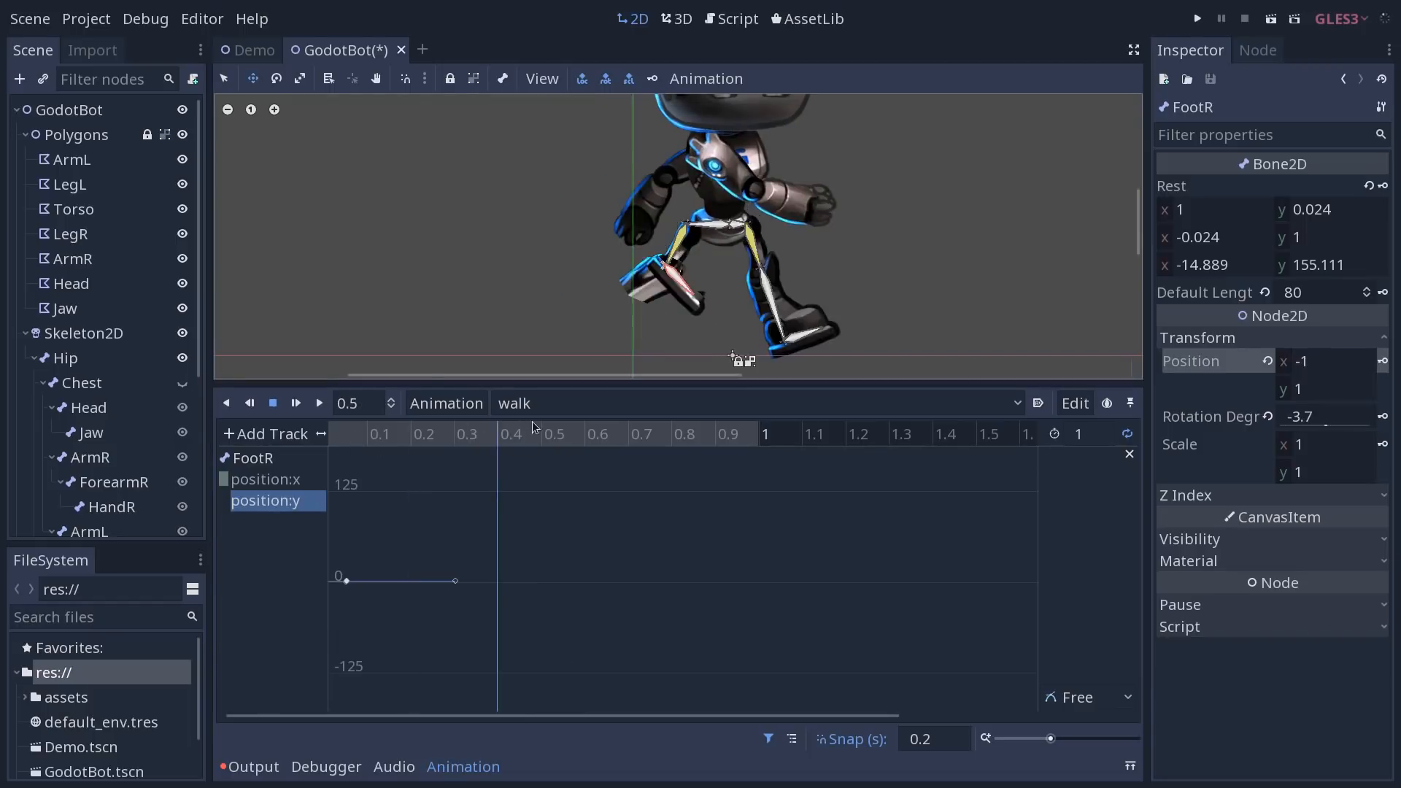
# Shape FootR's position:y curve so it climbs from 0 to a key above 125 near 0.7 s.
pyautogui.click(479, 434)
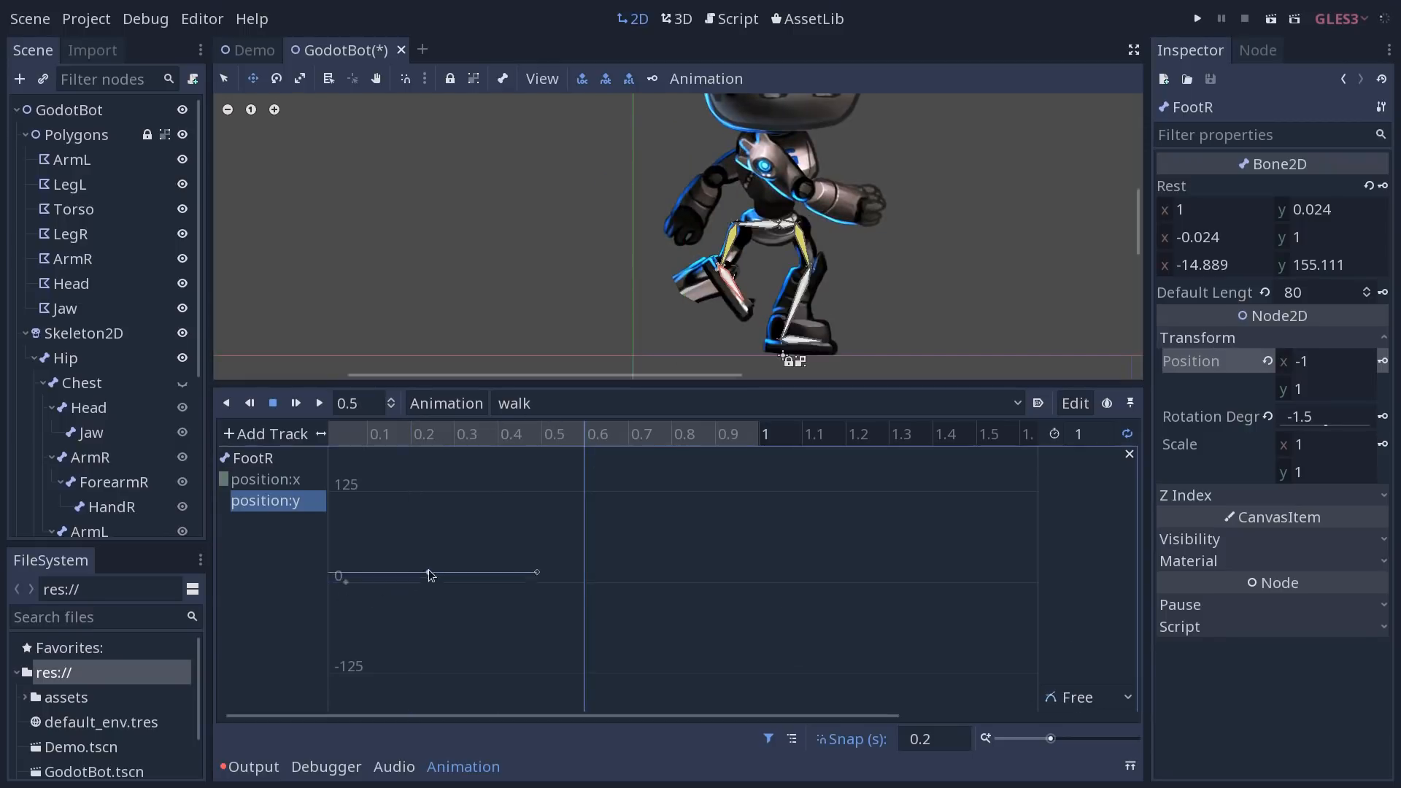
pyautogui.moveTo(537, 572); pyautogui.dragTo(535, 479)
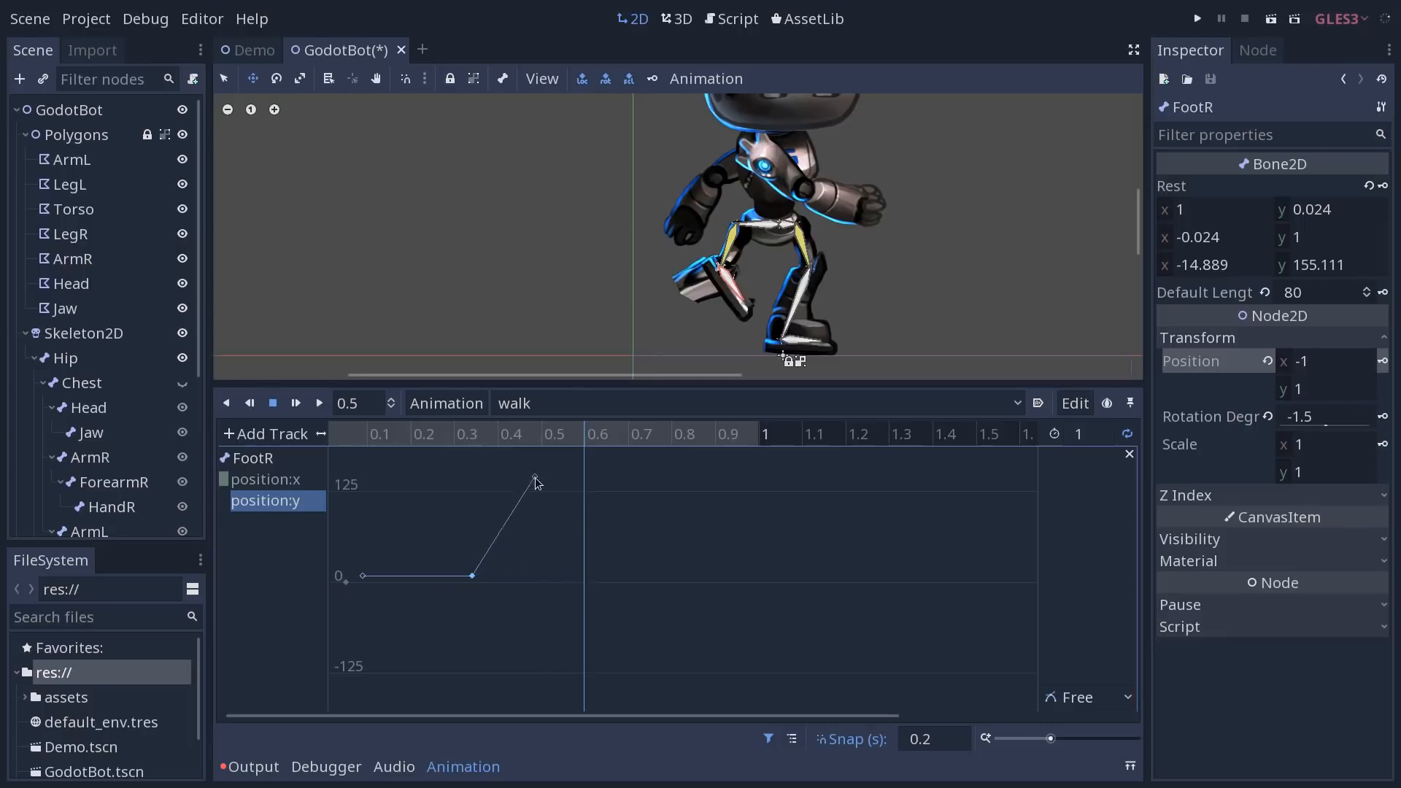
pyautogui.moveTo(536, 479); pyautogui.dragTo(555, 575)
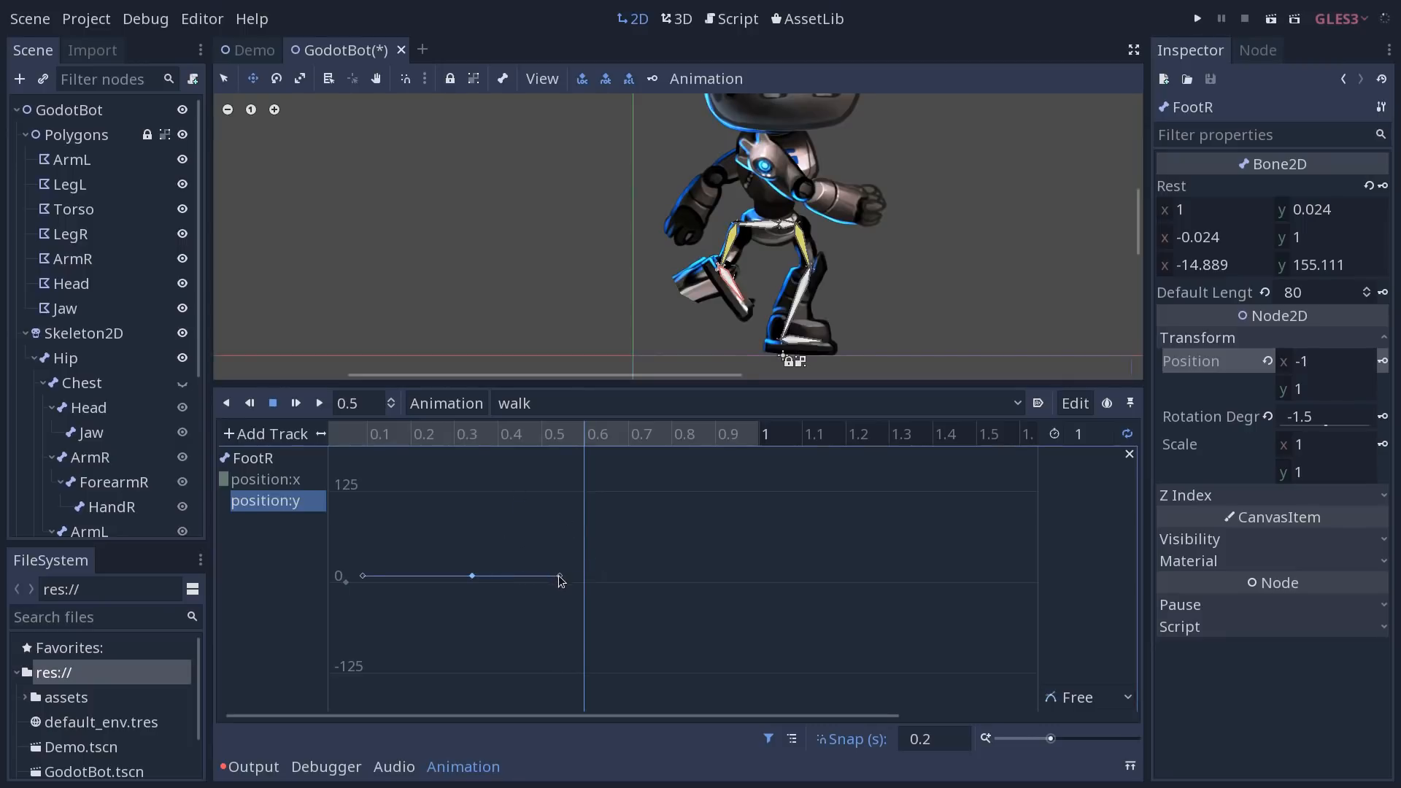
pyautogui.moveTo(561, 576); pyautogui.dragTo(515, 482)
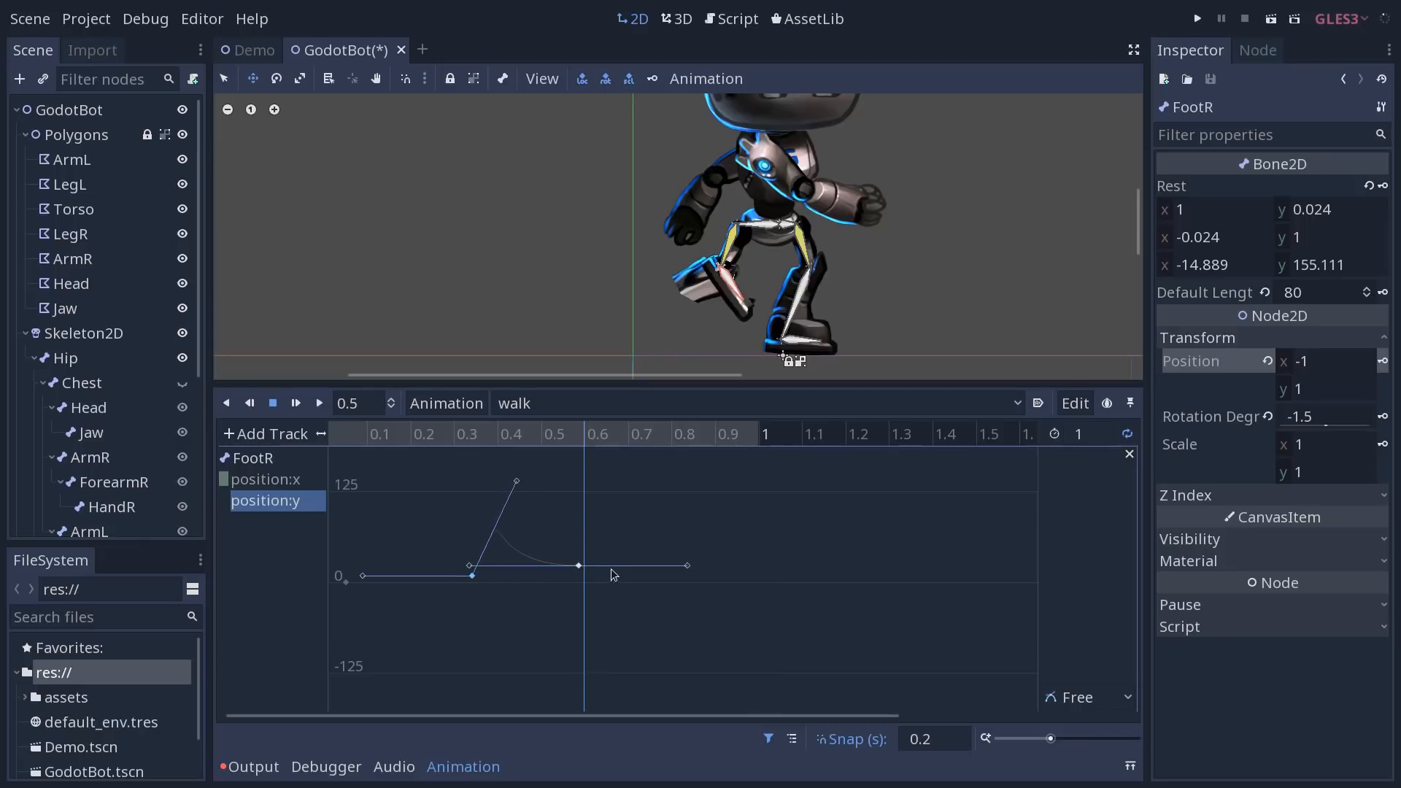
pyautogui.moveTo(579, 564); pyautogui.dragTo(635, 472)
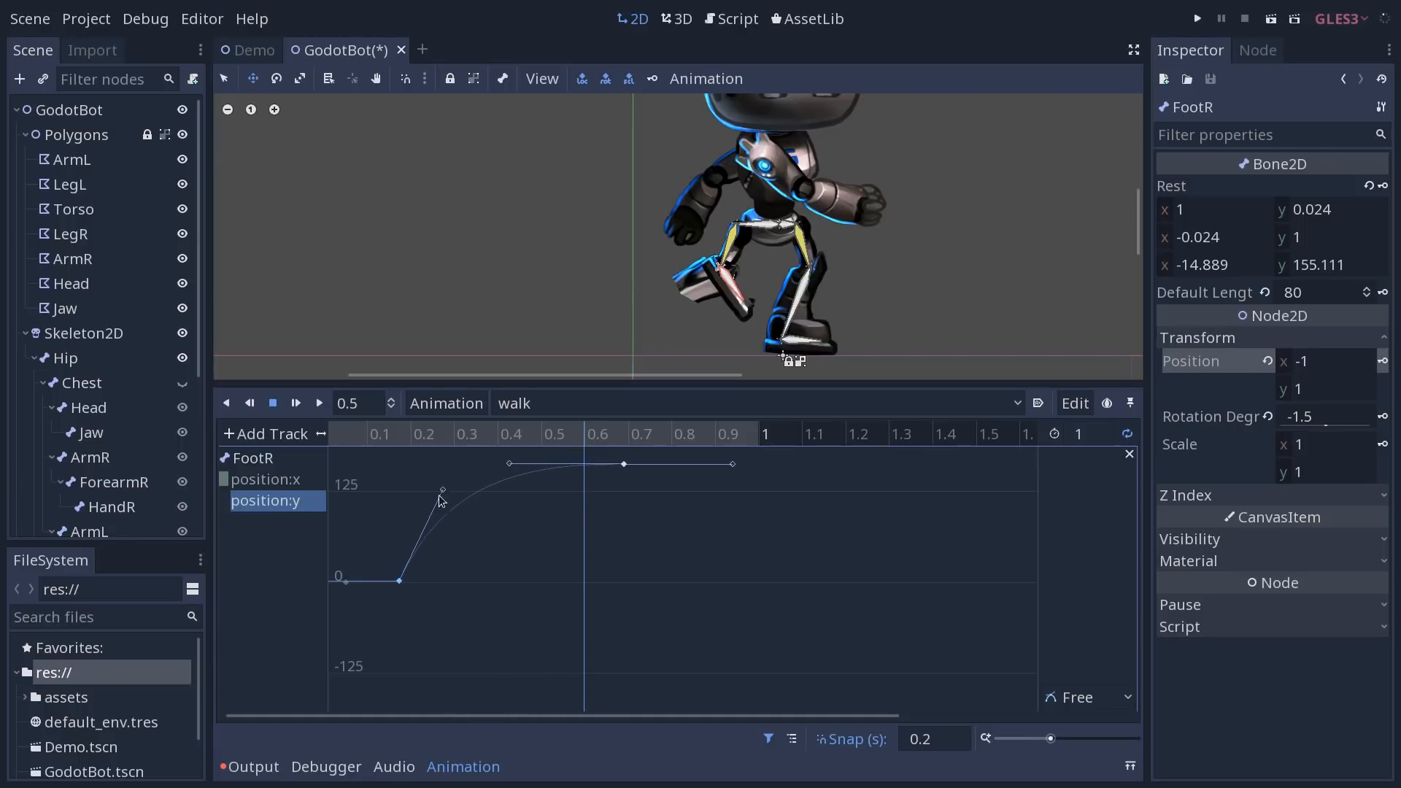
pyautogui.click(1086, 697)
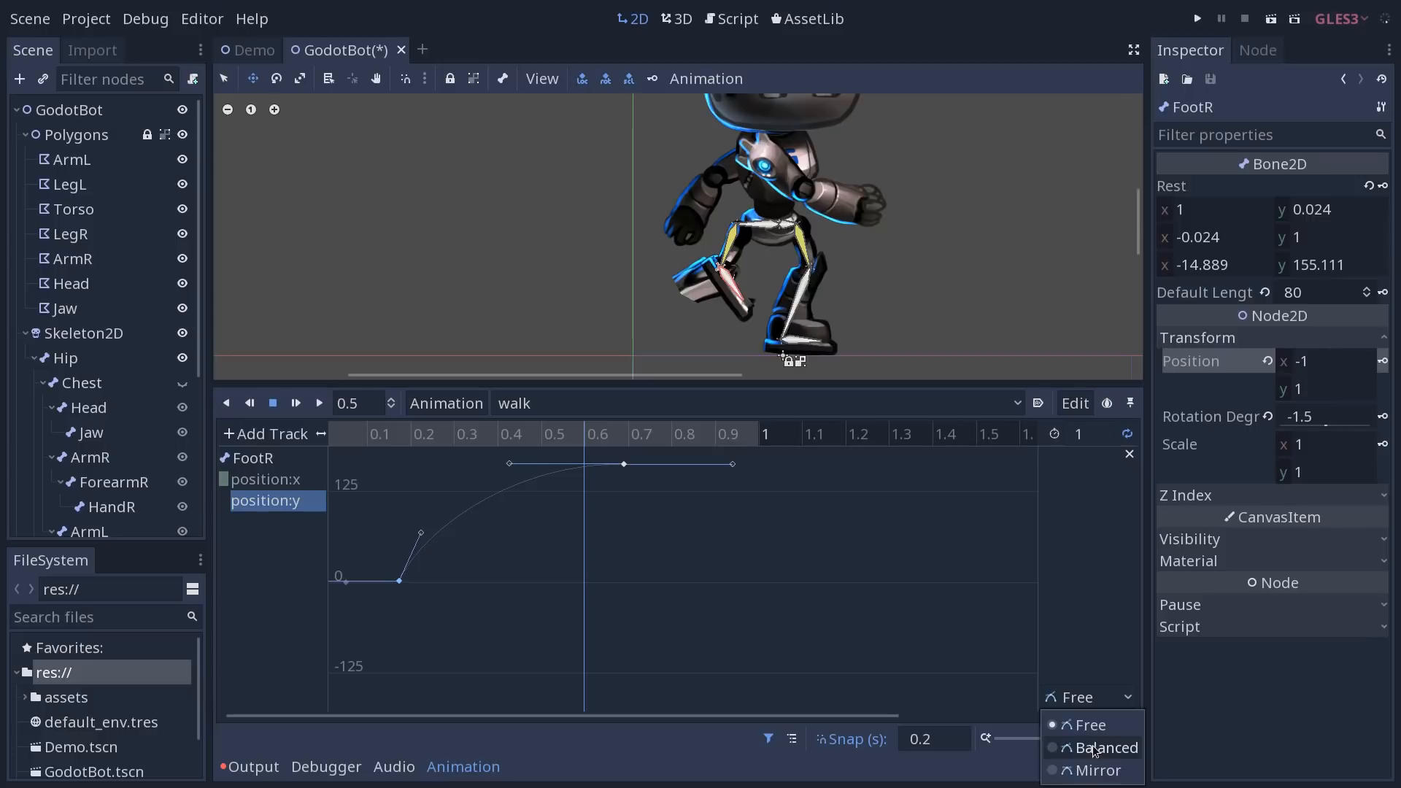
# Try Balanced then Free handle mode, insert a key and round the dip to 0 near 0.6 s.
pyautogui.click(1110, 747)
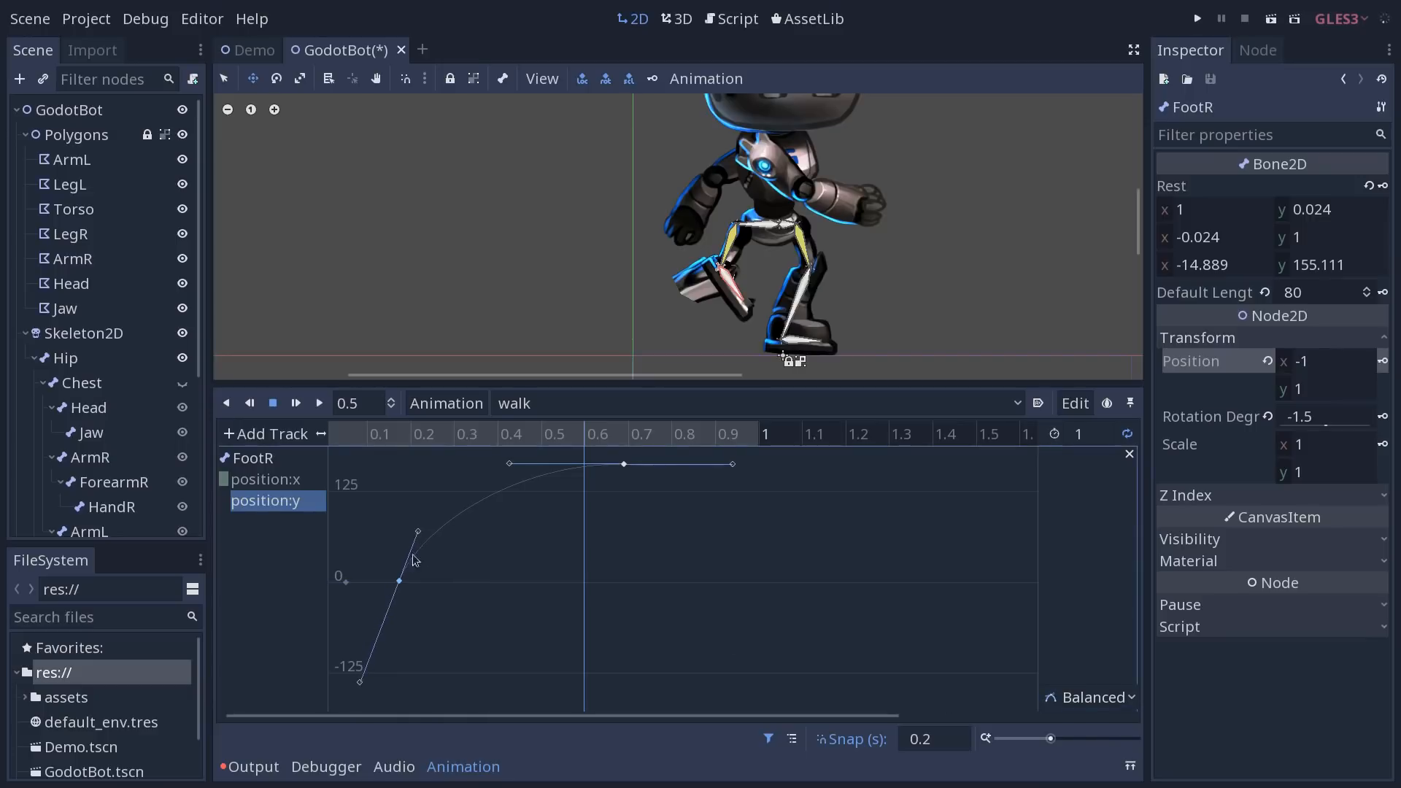
pyautogui.moveTo(508, 458)
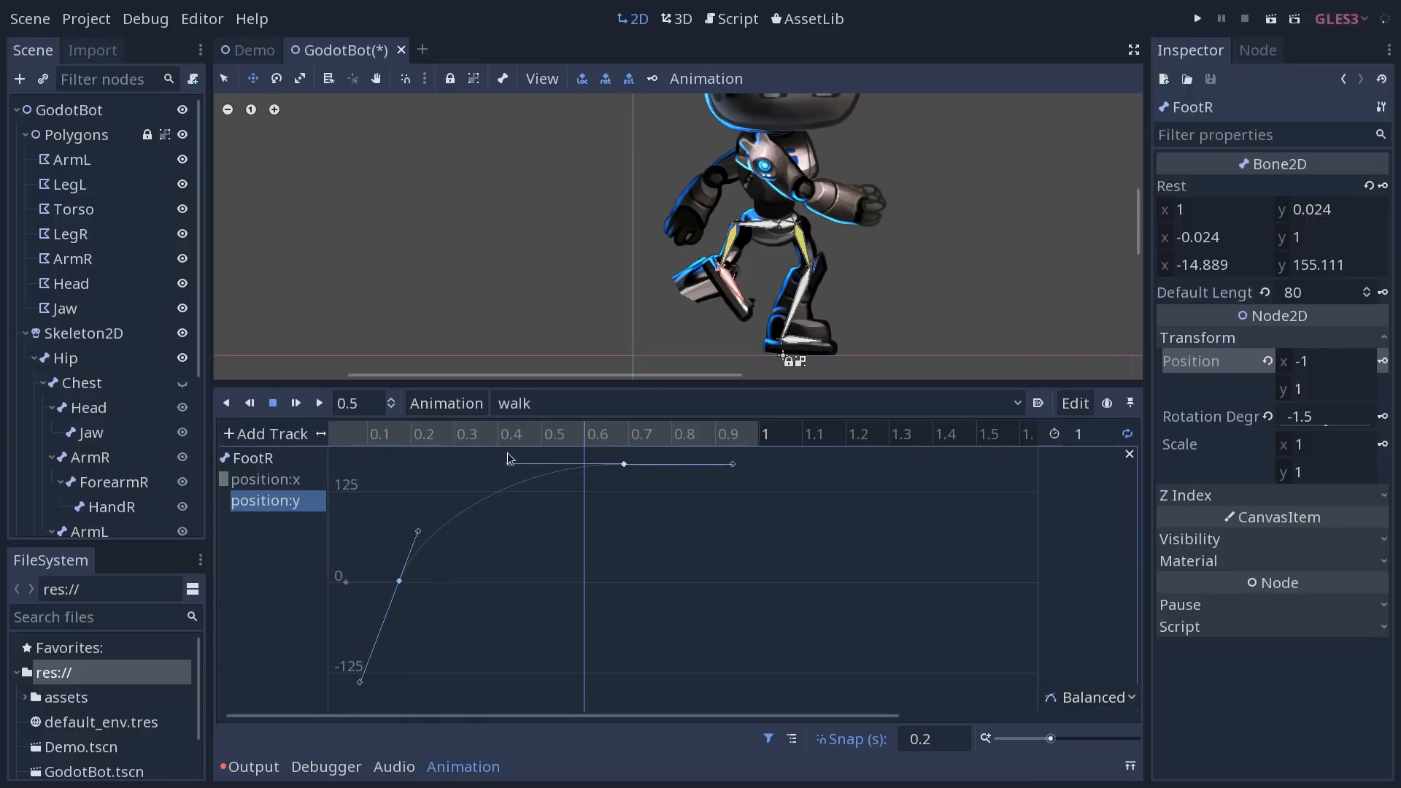
pyautogui.click(1089, 697)
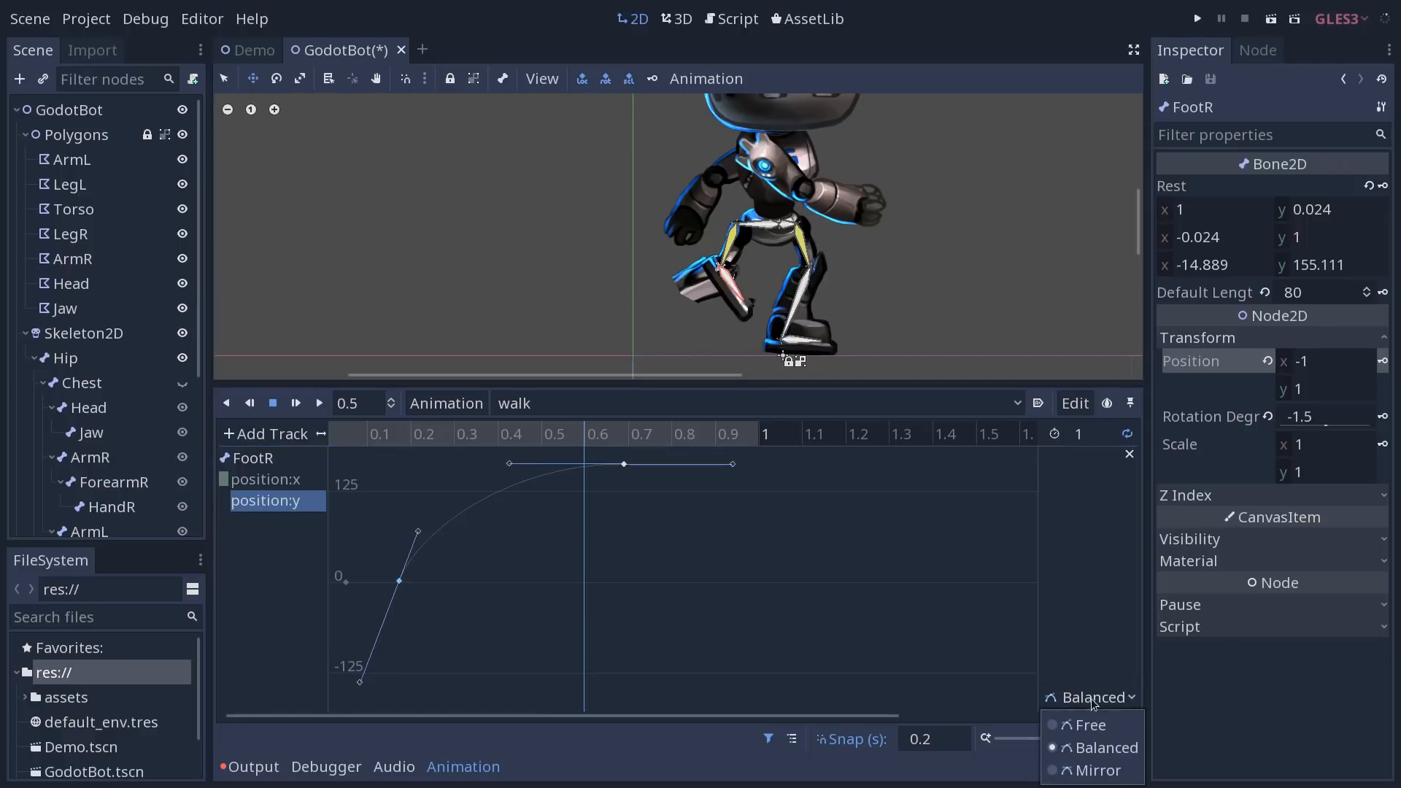
pyautogui.click(1085, 725)
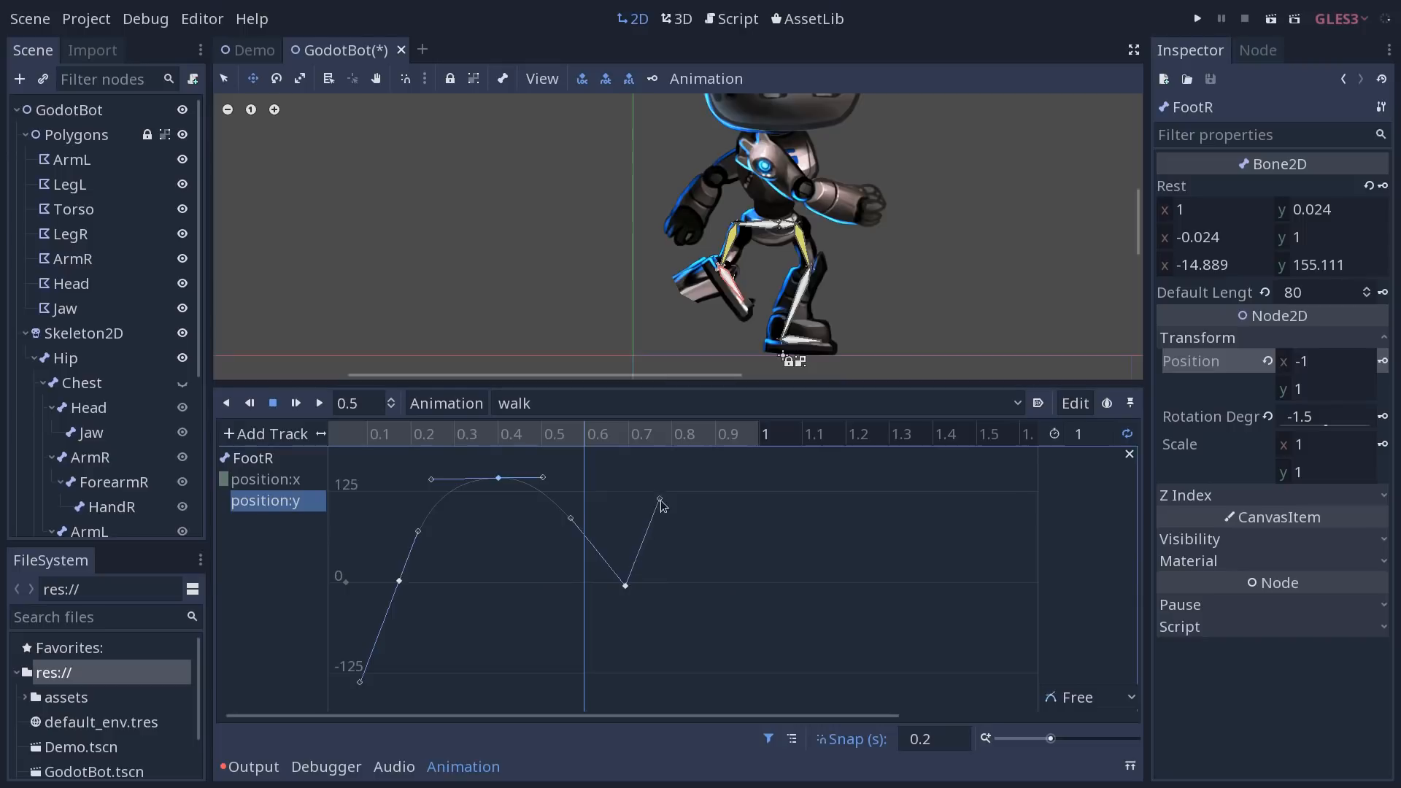
pyautogui.rightClick(661, 501)
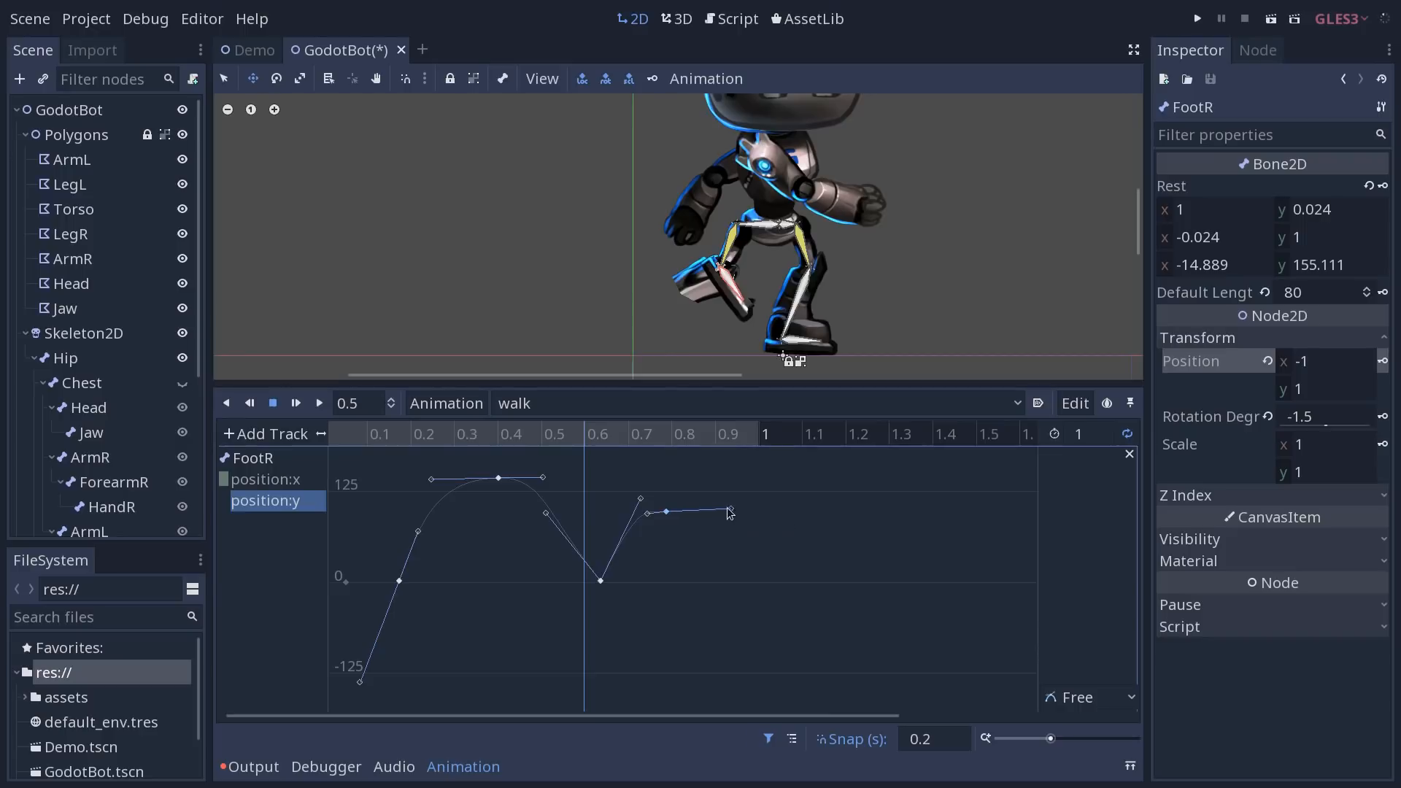
pyautogui.moveTo(729, 514); pyautogui.dragTo(583, 585)
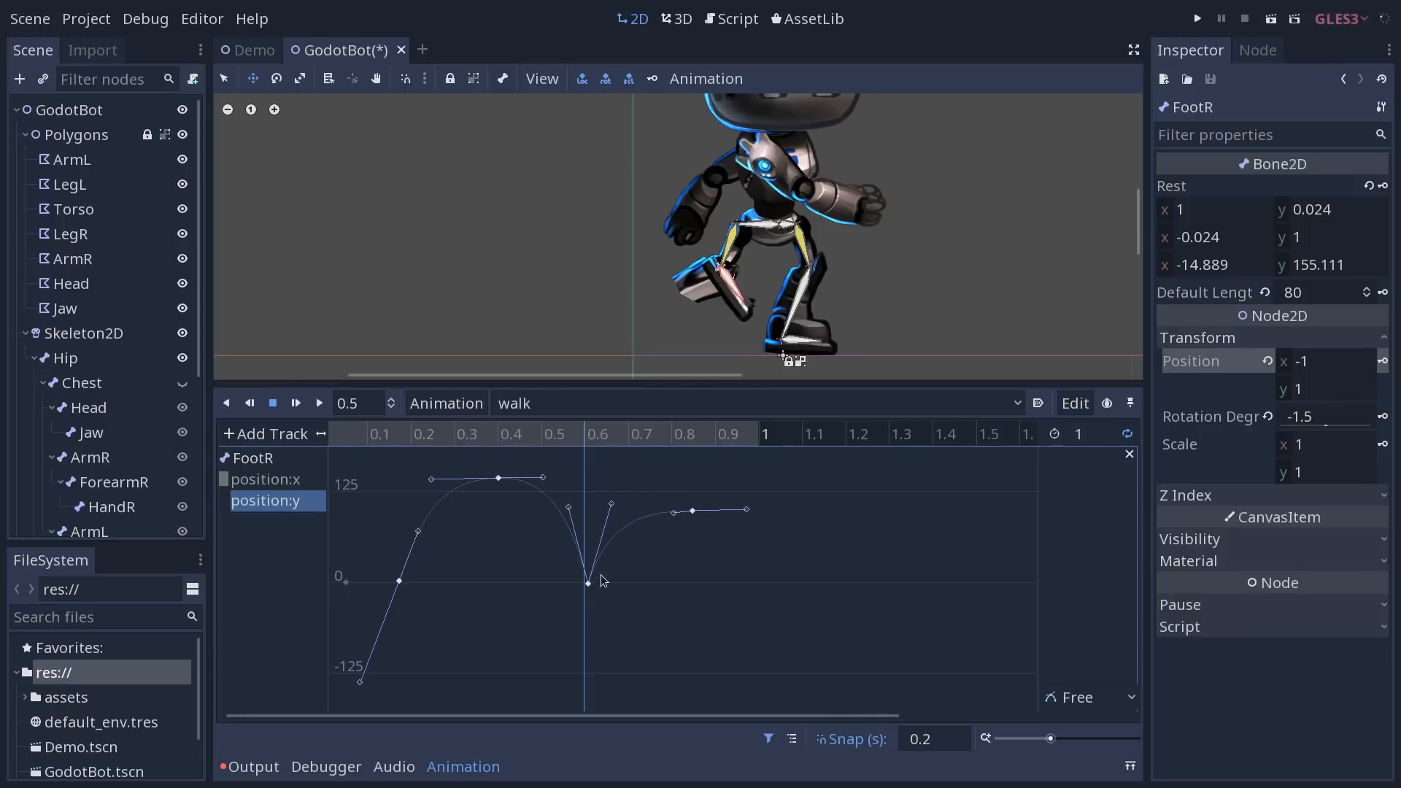
# Change a key's handle mode and tweak a position:y handle before returning to the track list.
pyautogui.click(1087, 698)
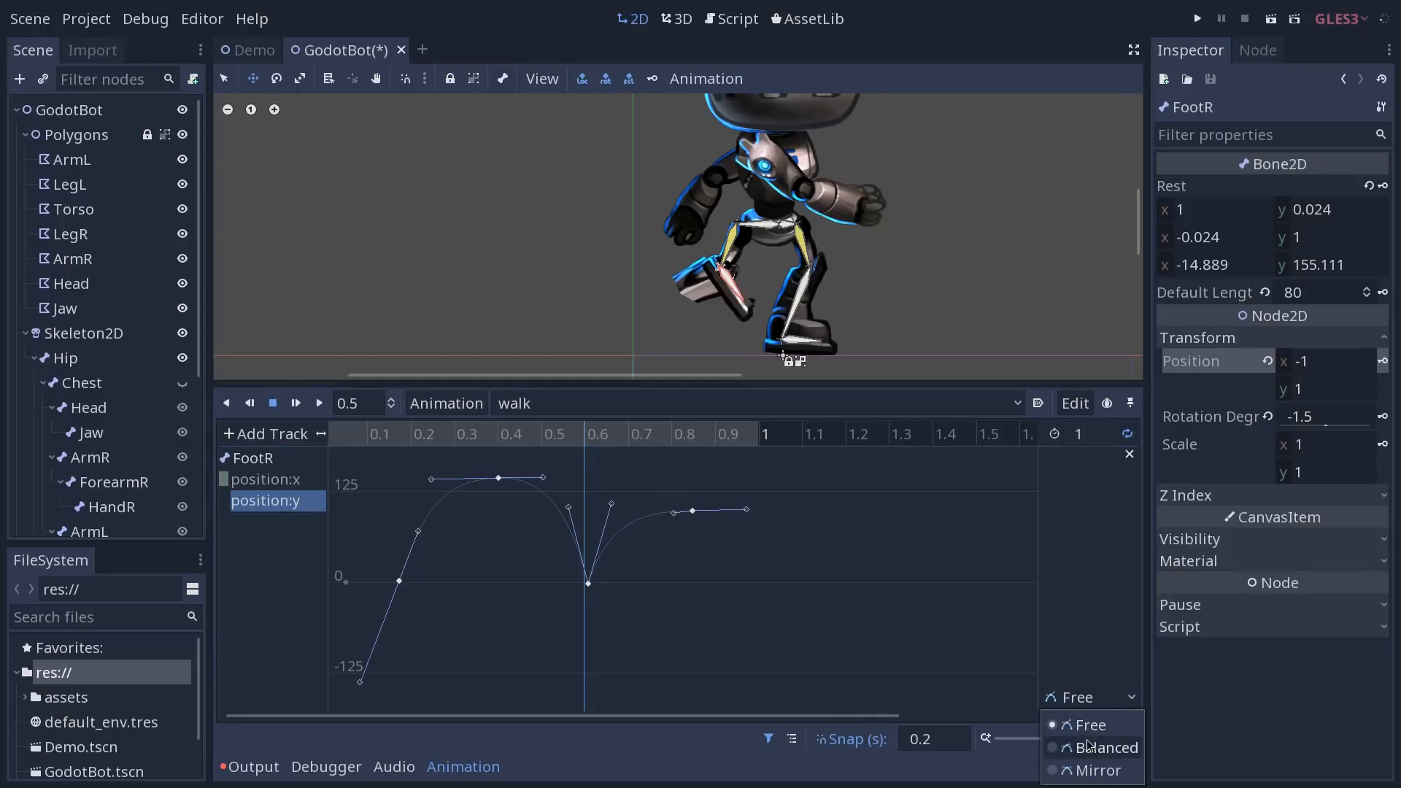
pyautogui.click(1111, 747)
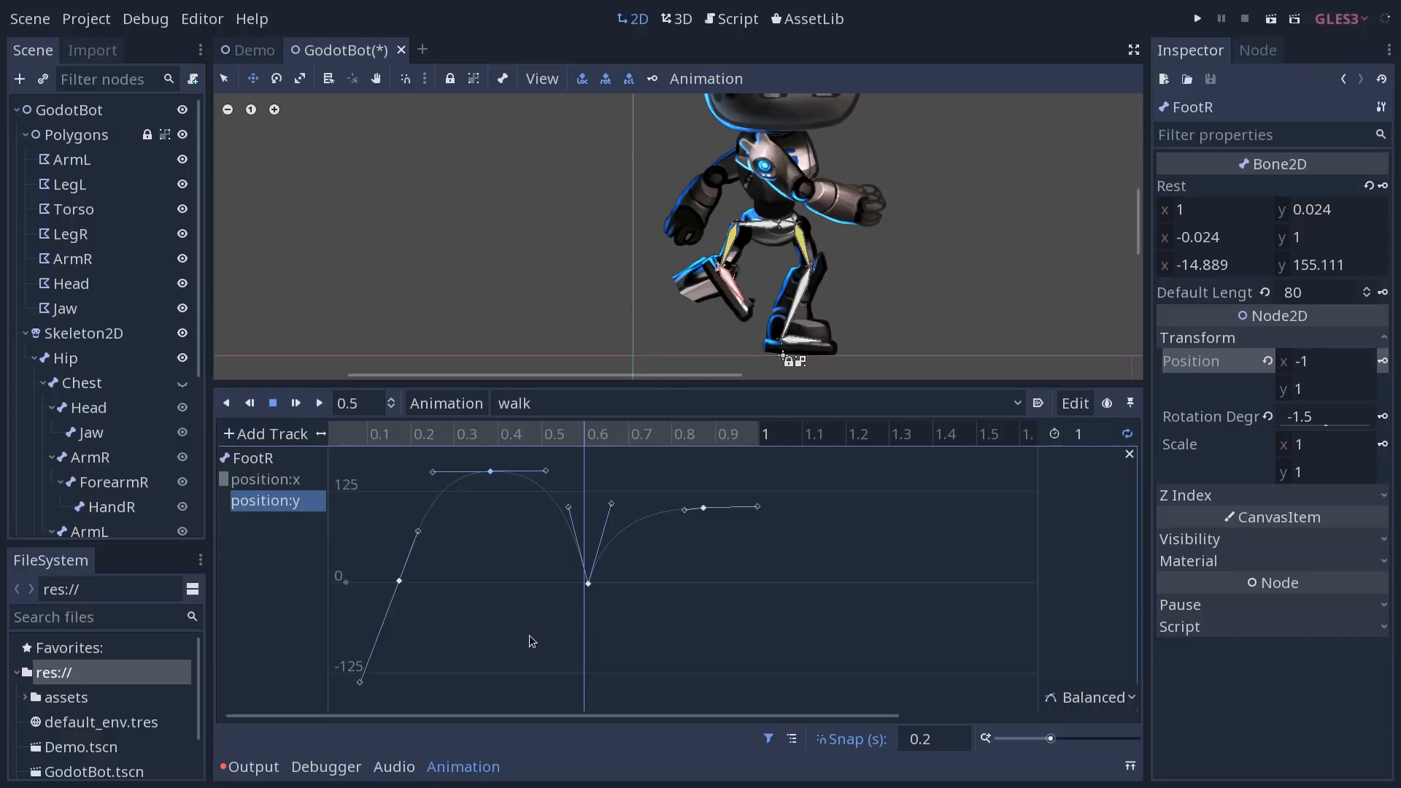
pyautogui.moveTo(510, 523)
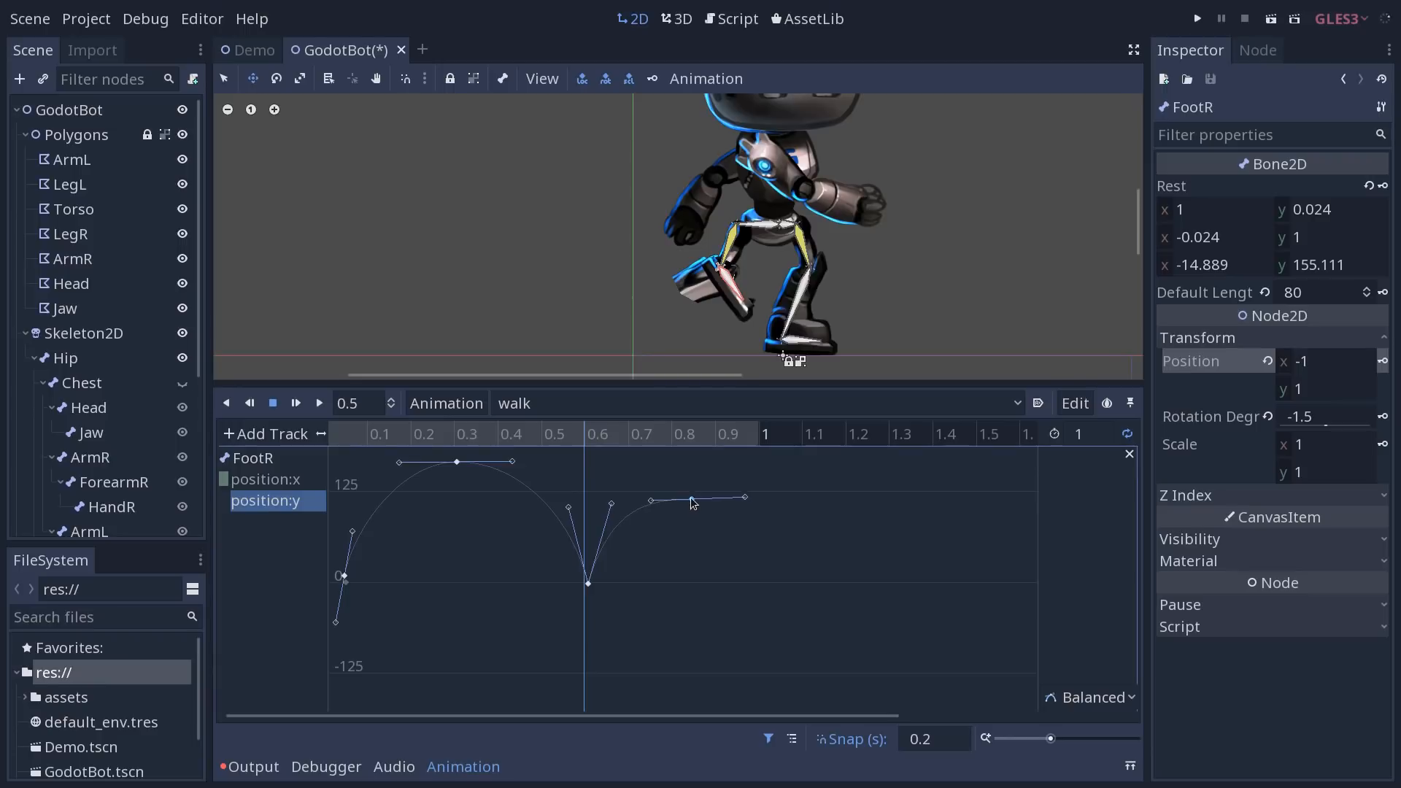
pyautogui.moveTo(692, 501); pyautogui.dragTo(721, 506)
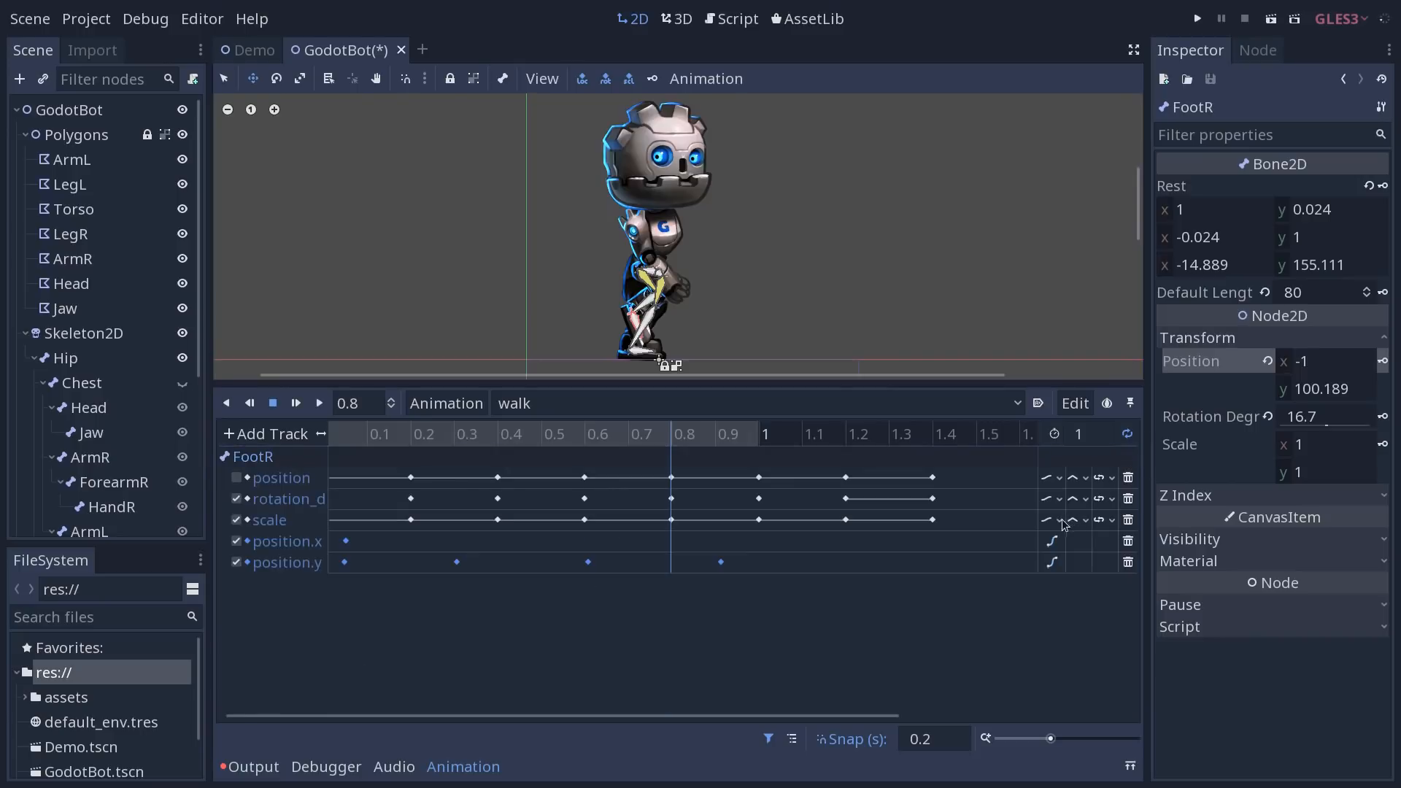
pyautogui.moveTo(473, 639)
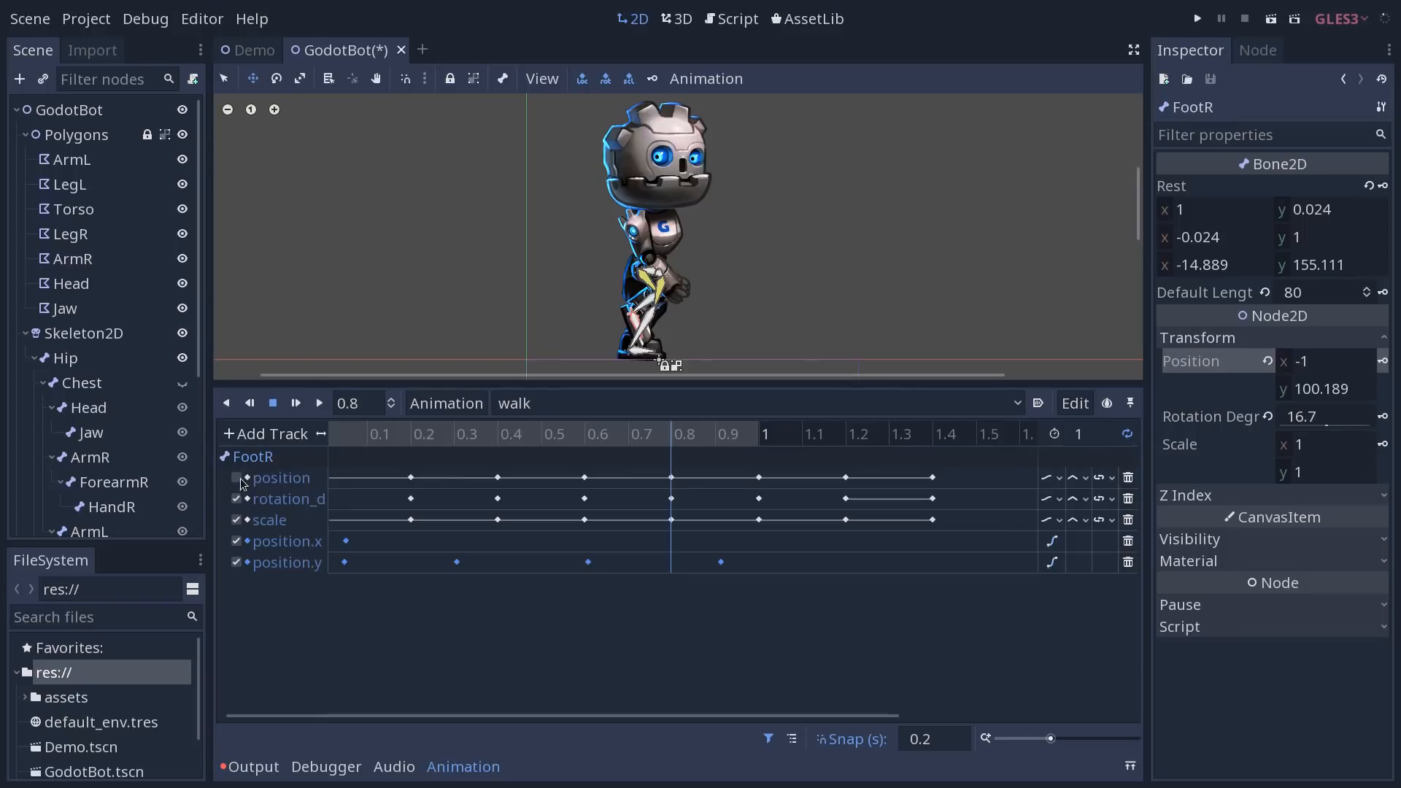
# Re-enable FootR's position track and snap the position.y keys onto 0.2-second times.
pyautogui.click(237, 478)
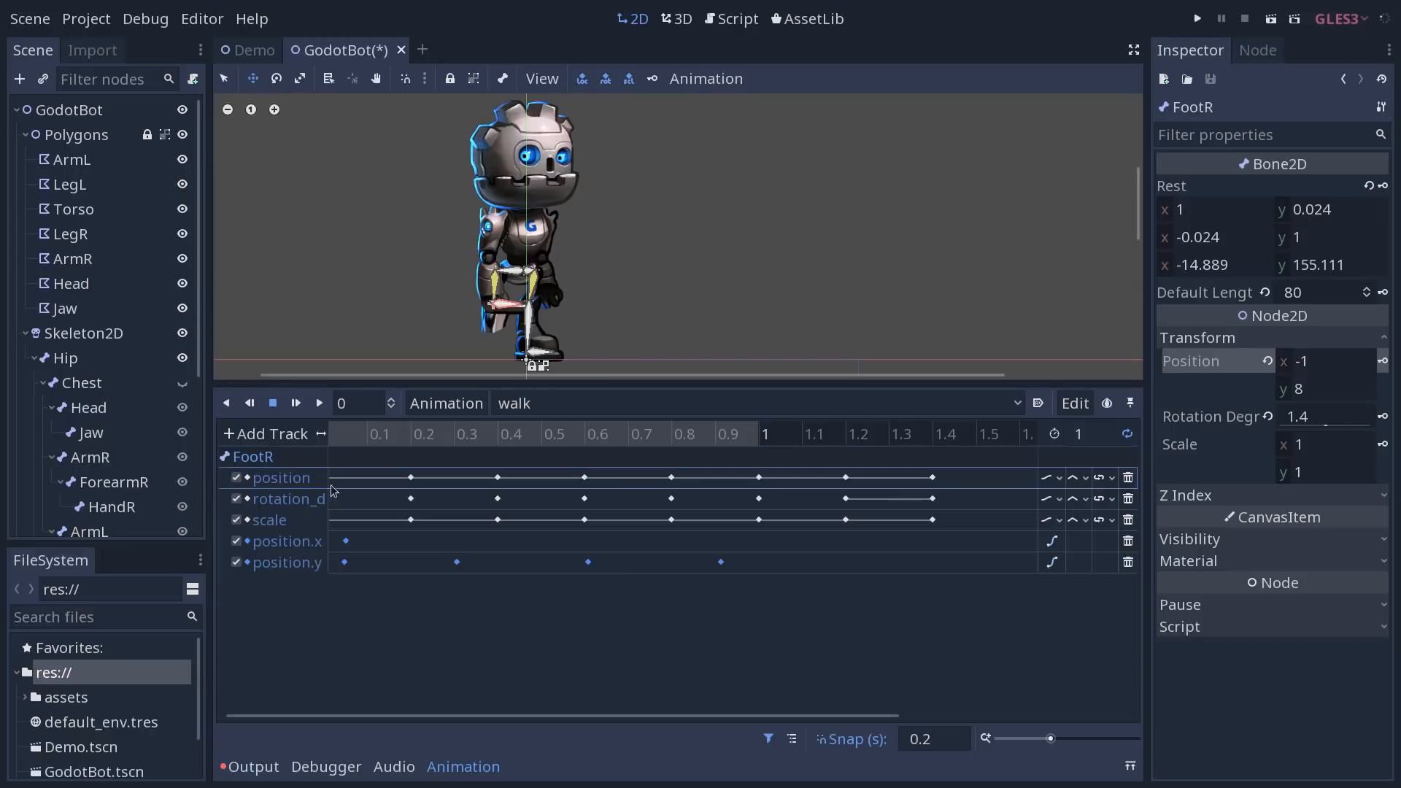
pyautogui.moveTo(409, 483)
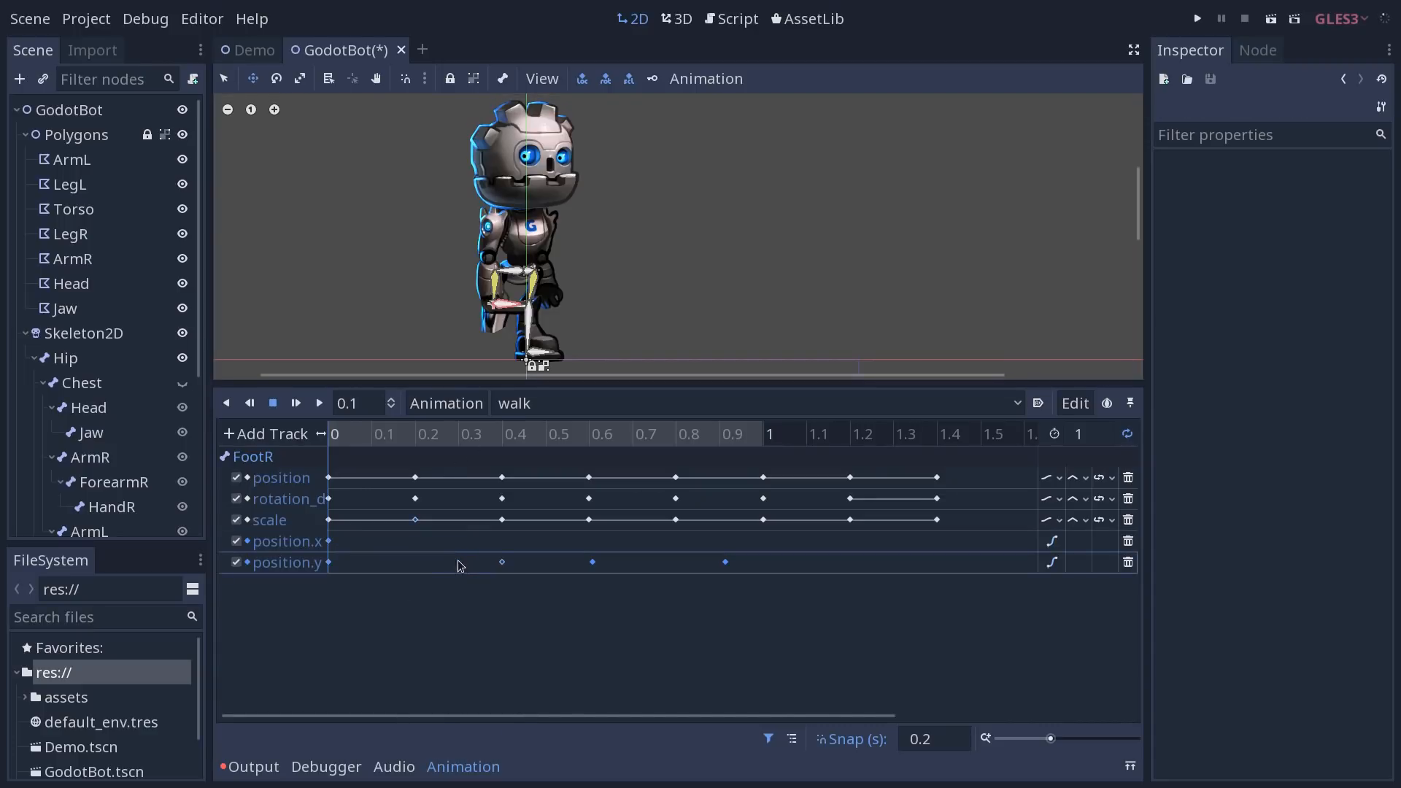
pyautogui.click(413, 562)
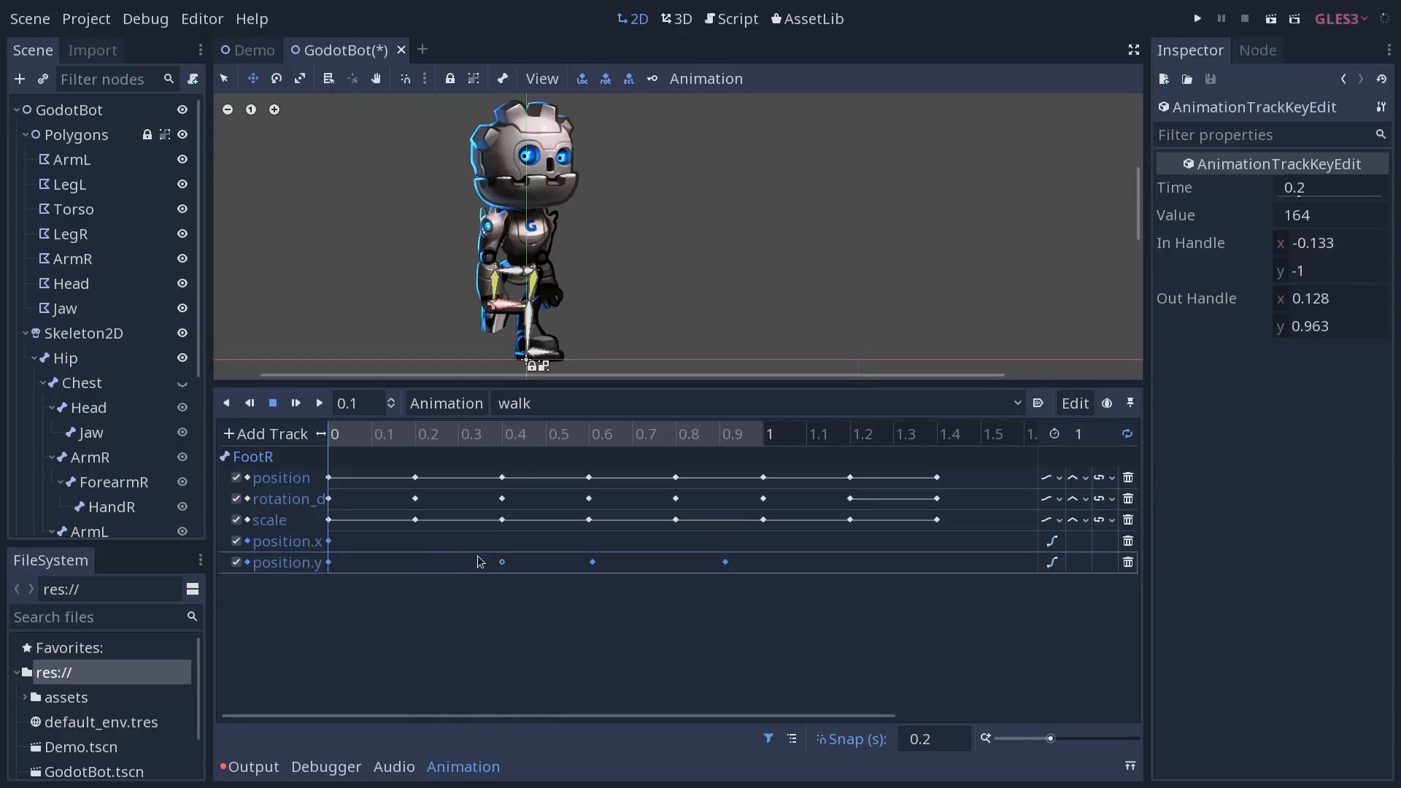
pyautogui.click(588, 561)
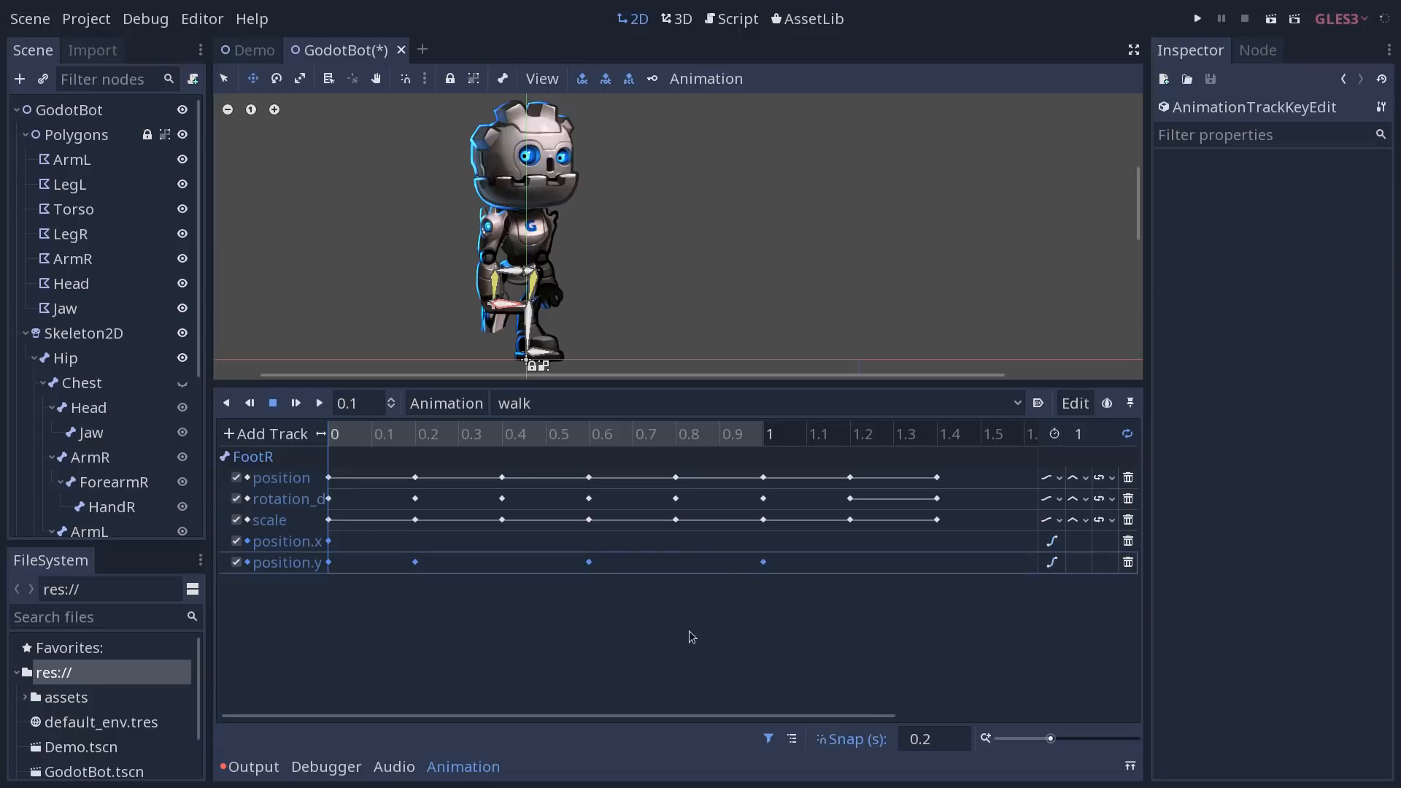
pyautogui.moveTo(409, 446)
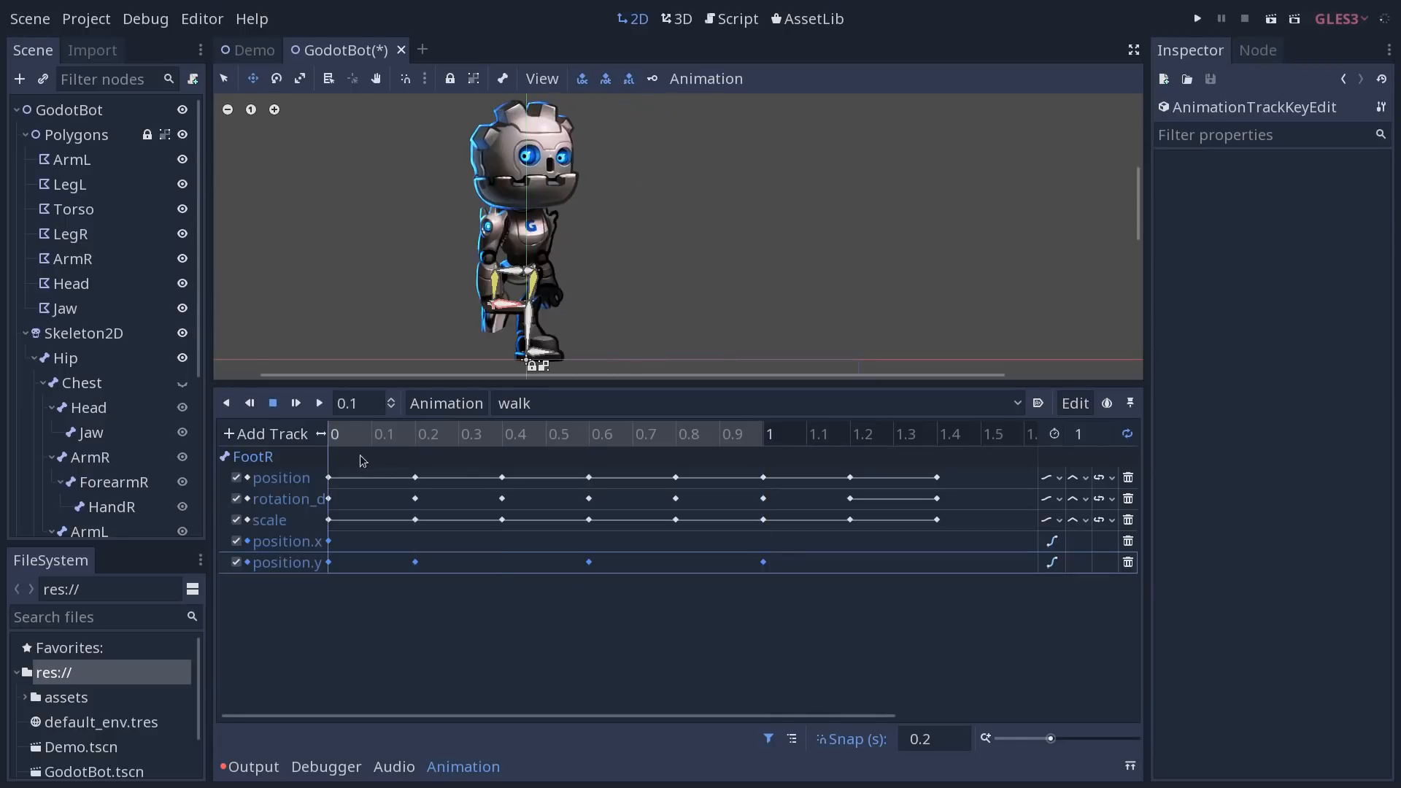
pyautogui.click(645, 433)
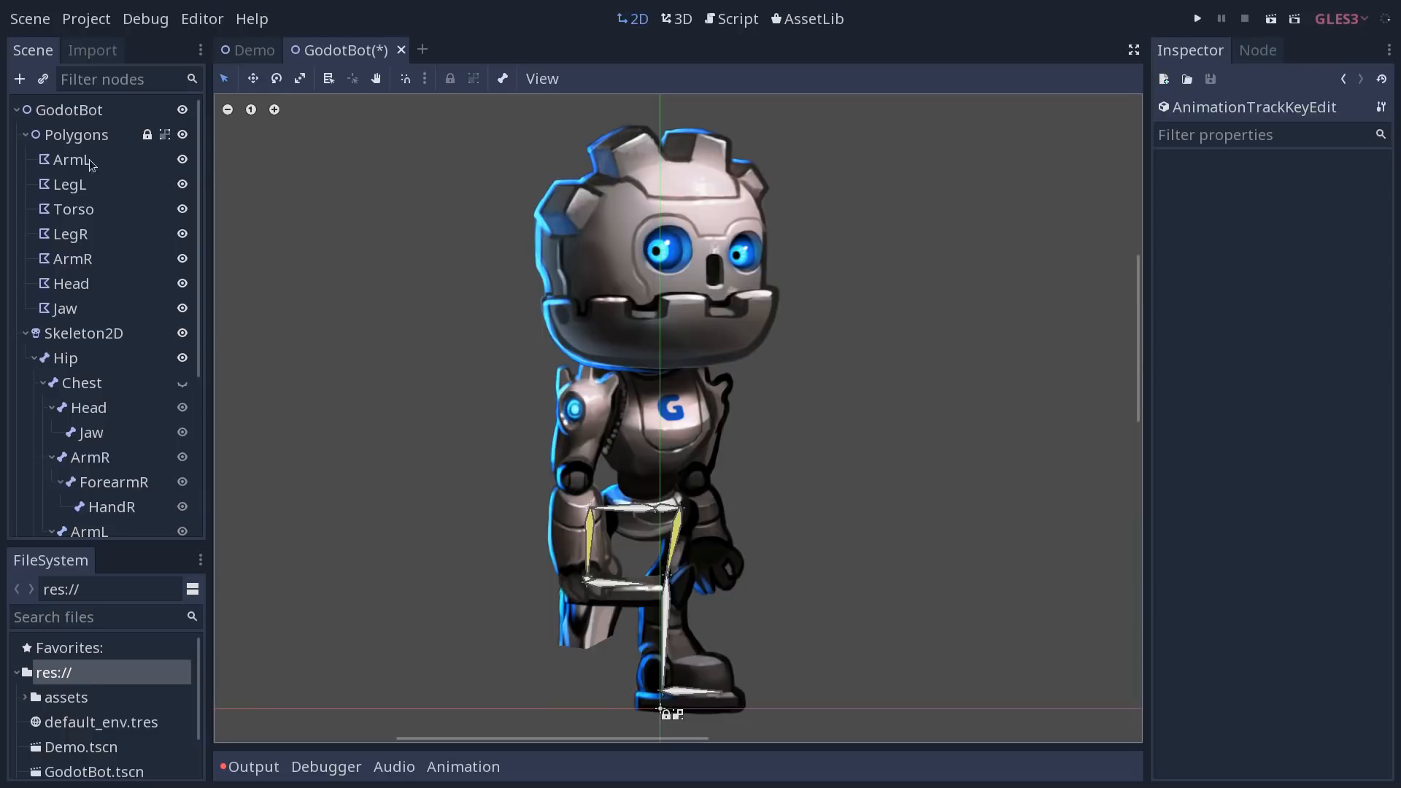
# Select the ArmL polygon and switch the Polygon 2D UV editor to Points mode.
pyautogui.click(71, 159)
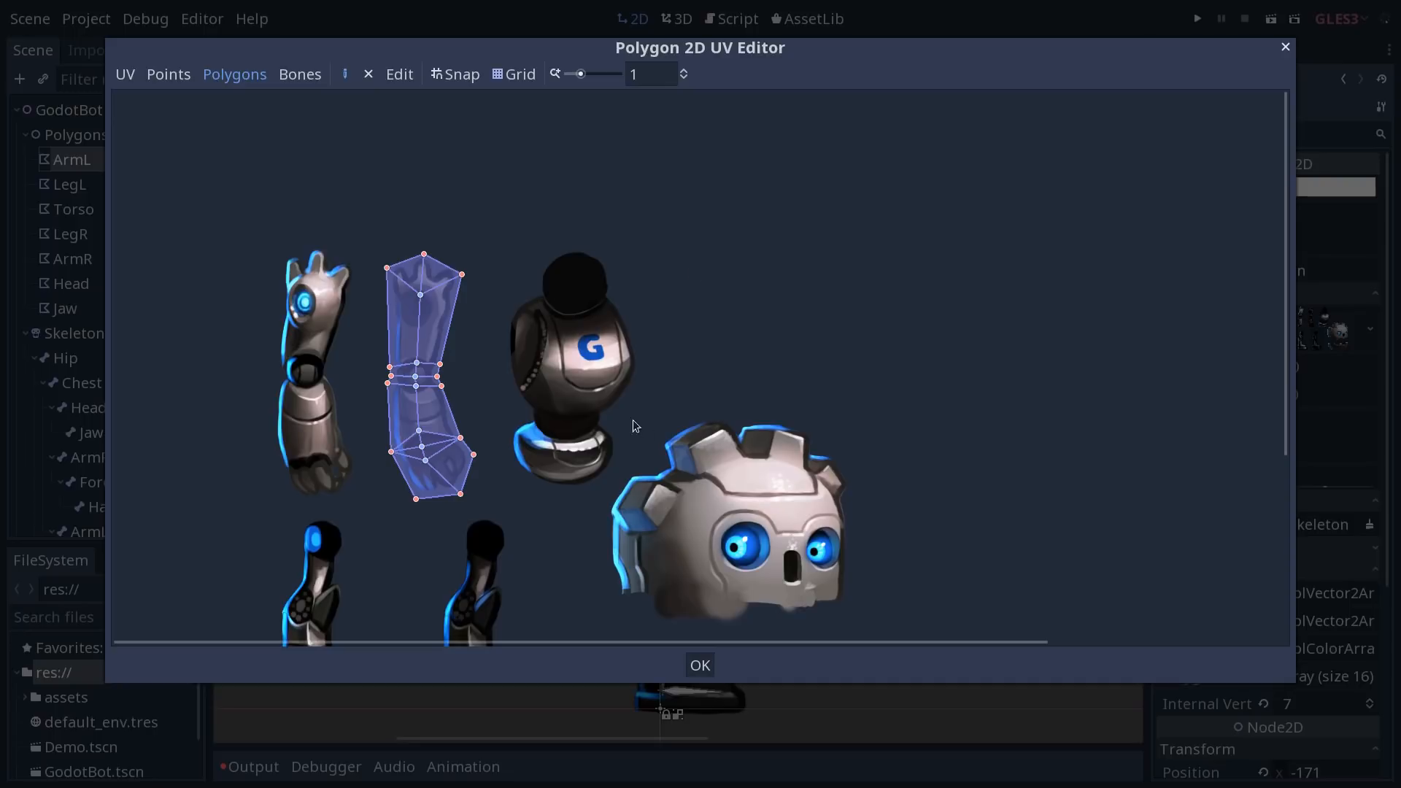
pyautogui.moveTo(616, 308)
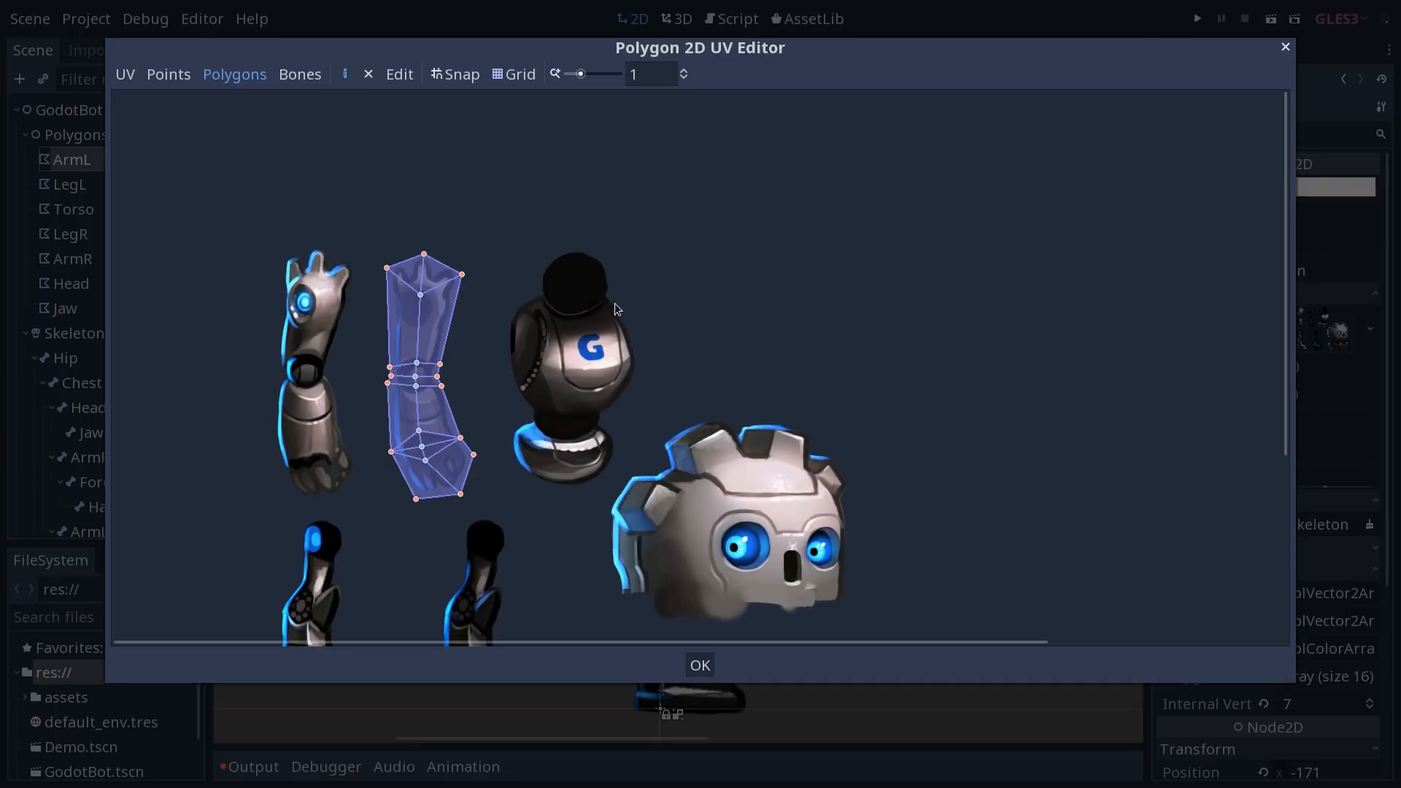
pyautogui.moveTo(416, 338)
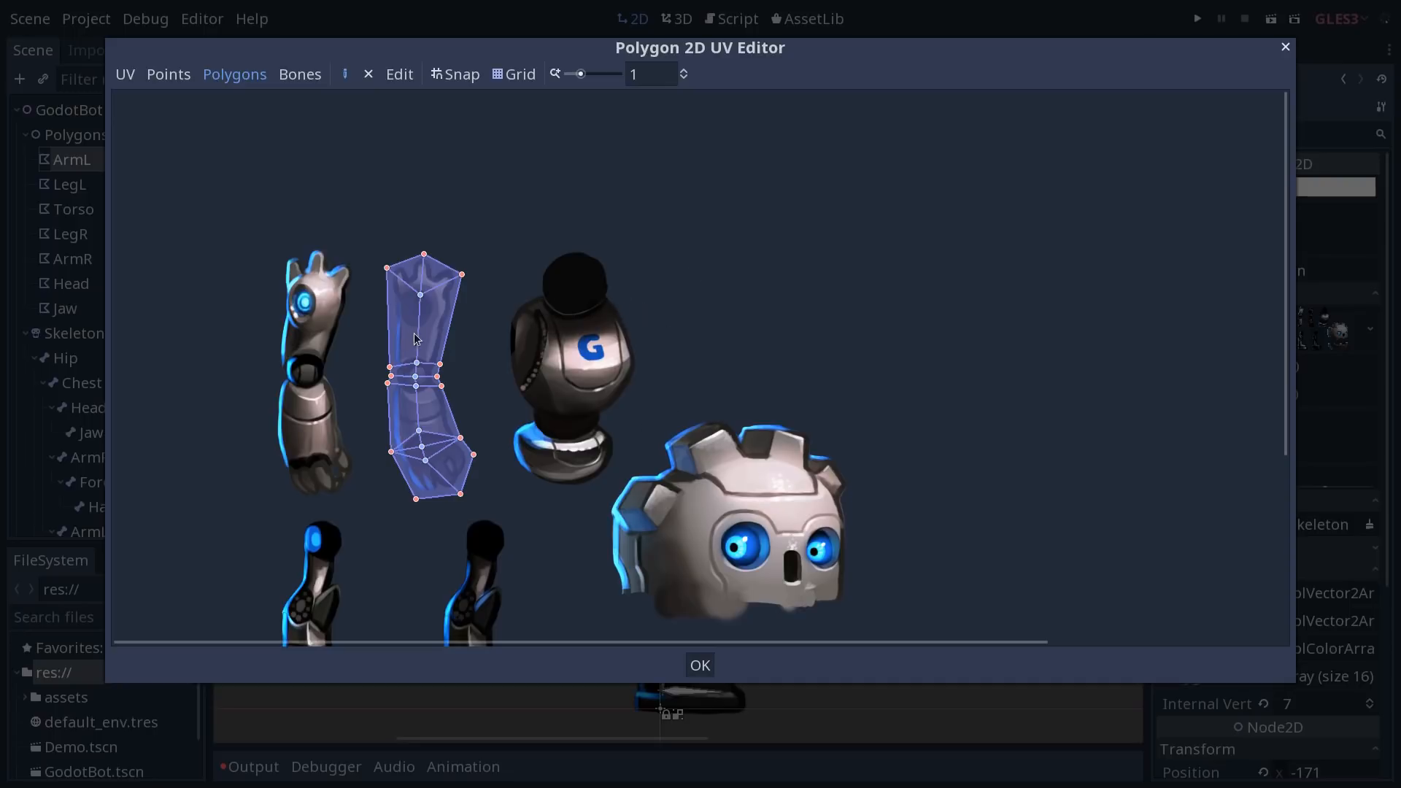
pyautogui.moveTo(447, 360)
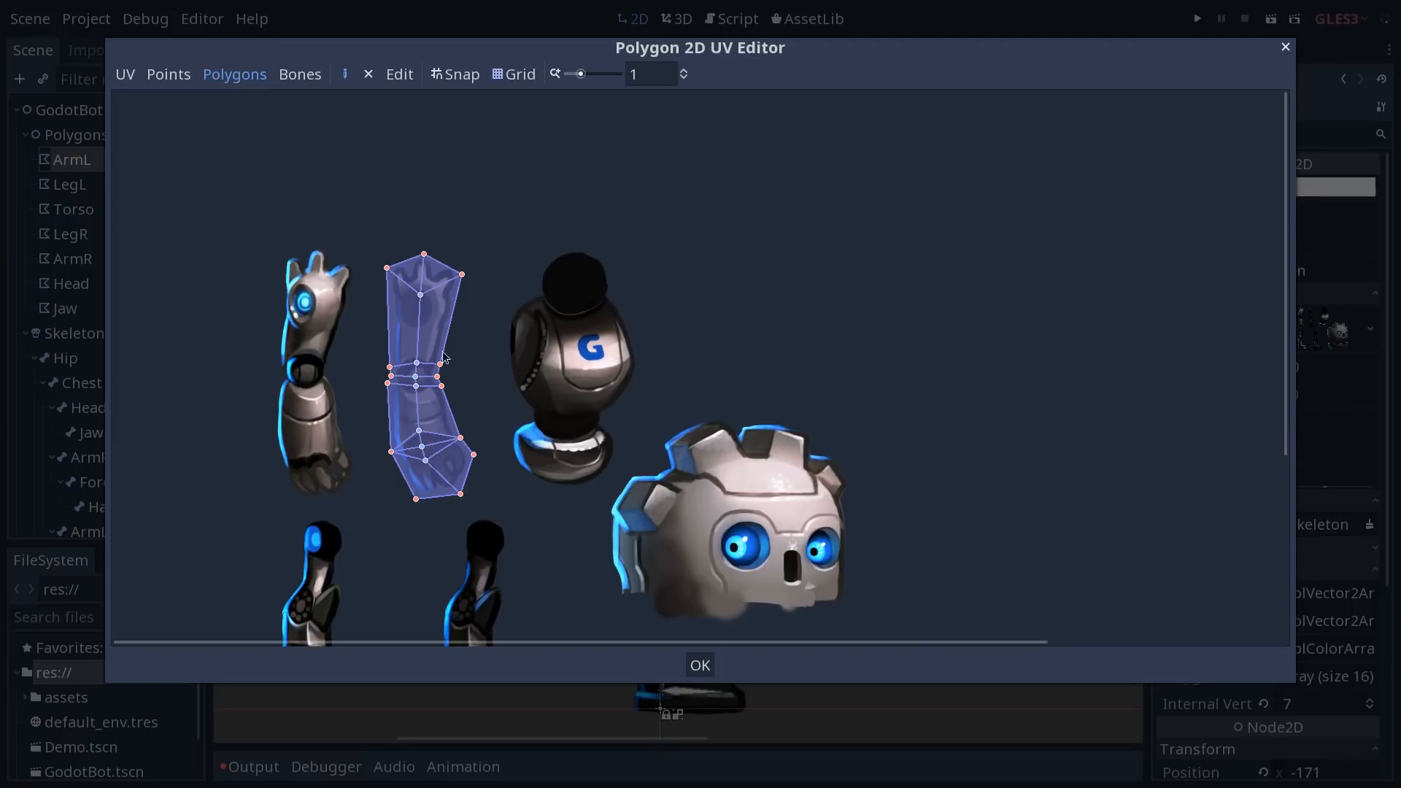
pyautogui.click(168, 74)
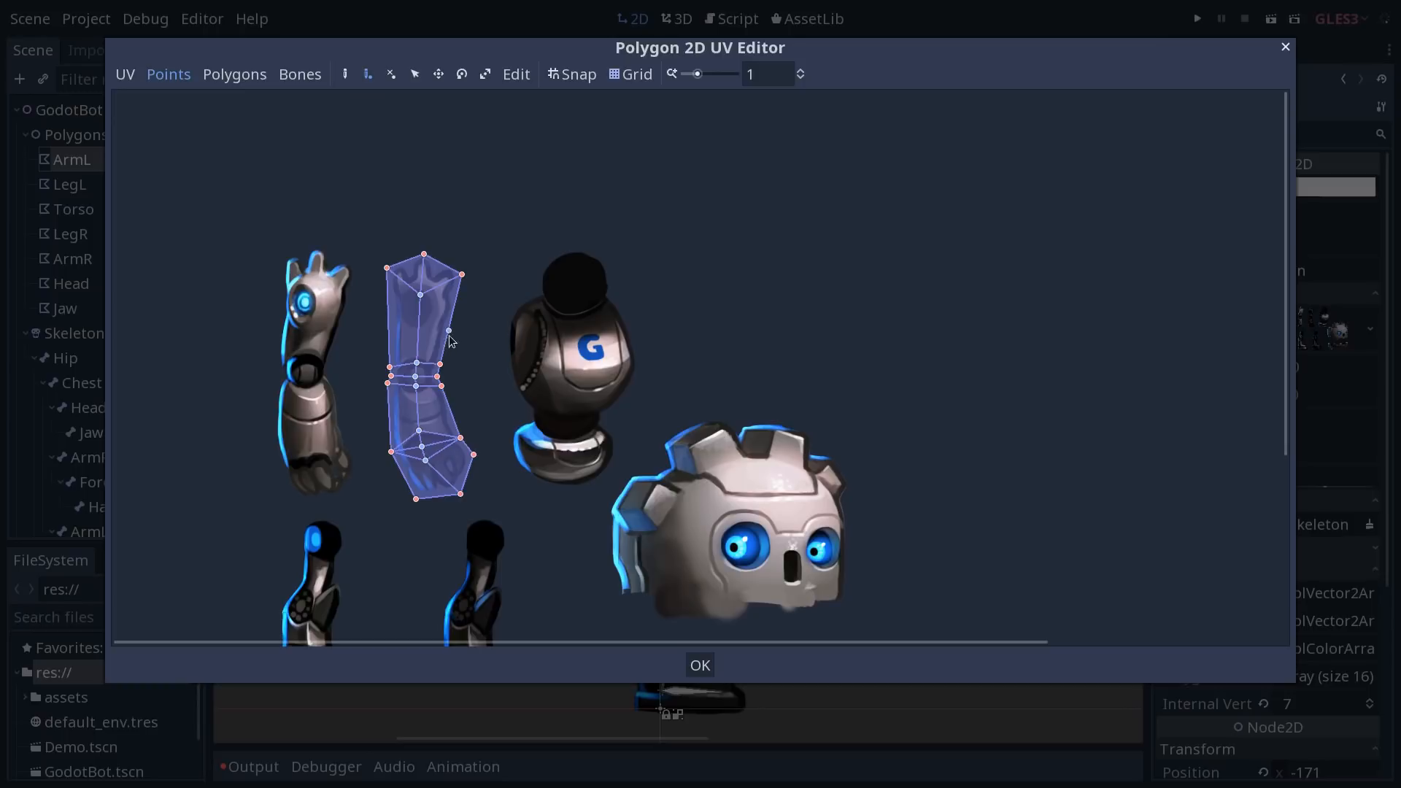
pyautogui.moveTo(465, 364)
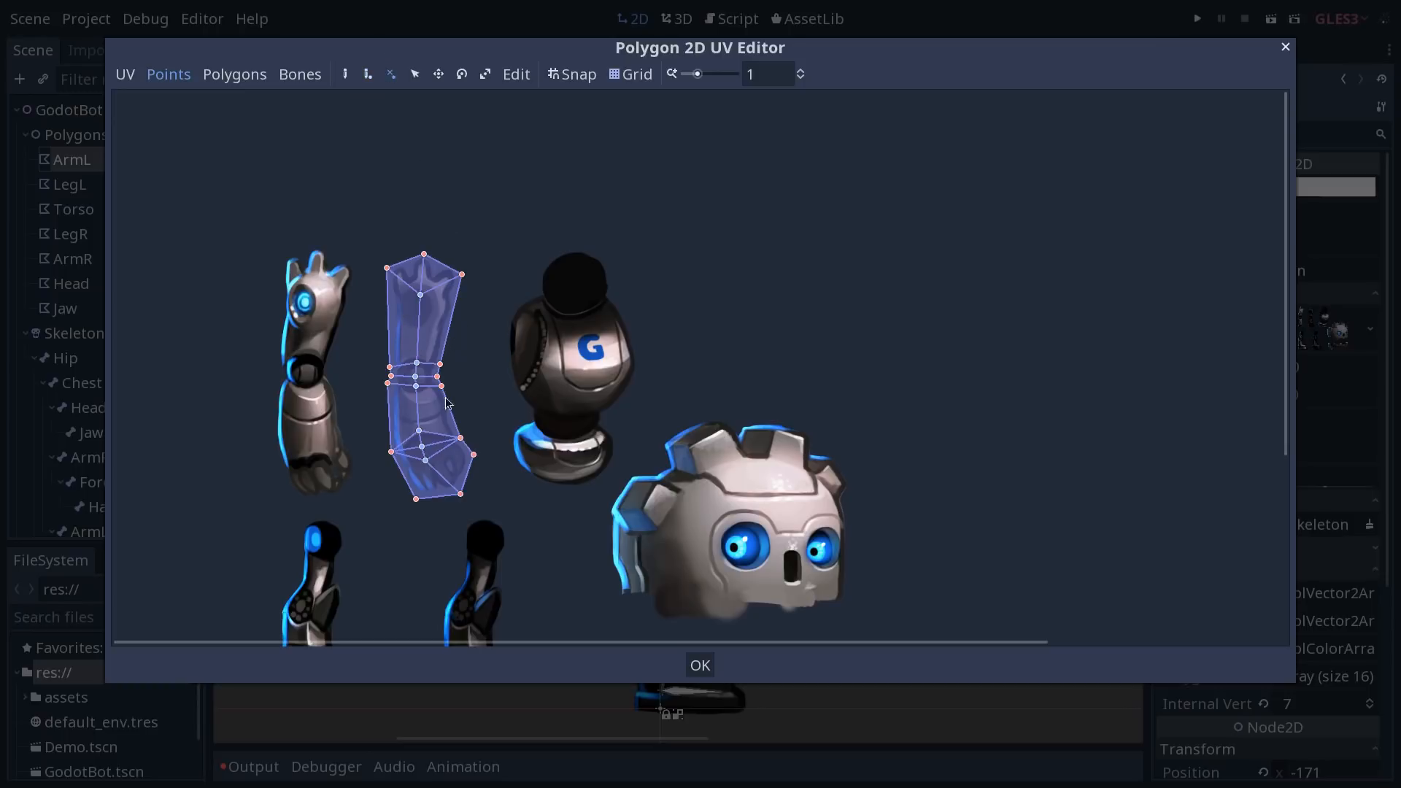
# Pick a point-editing tool and inspect the ArmL polygon's points over the arm artwork.
pyautogui.click(699, 666)
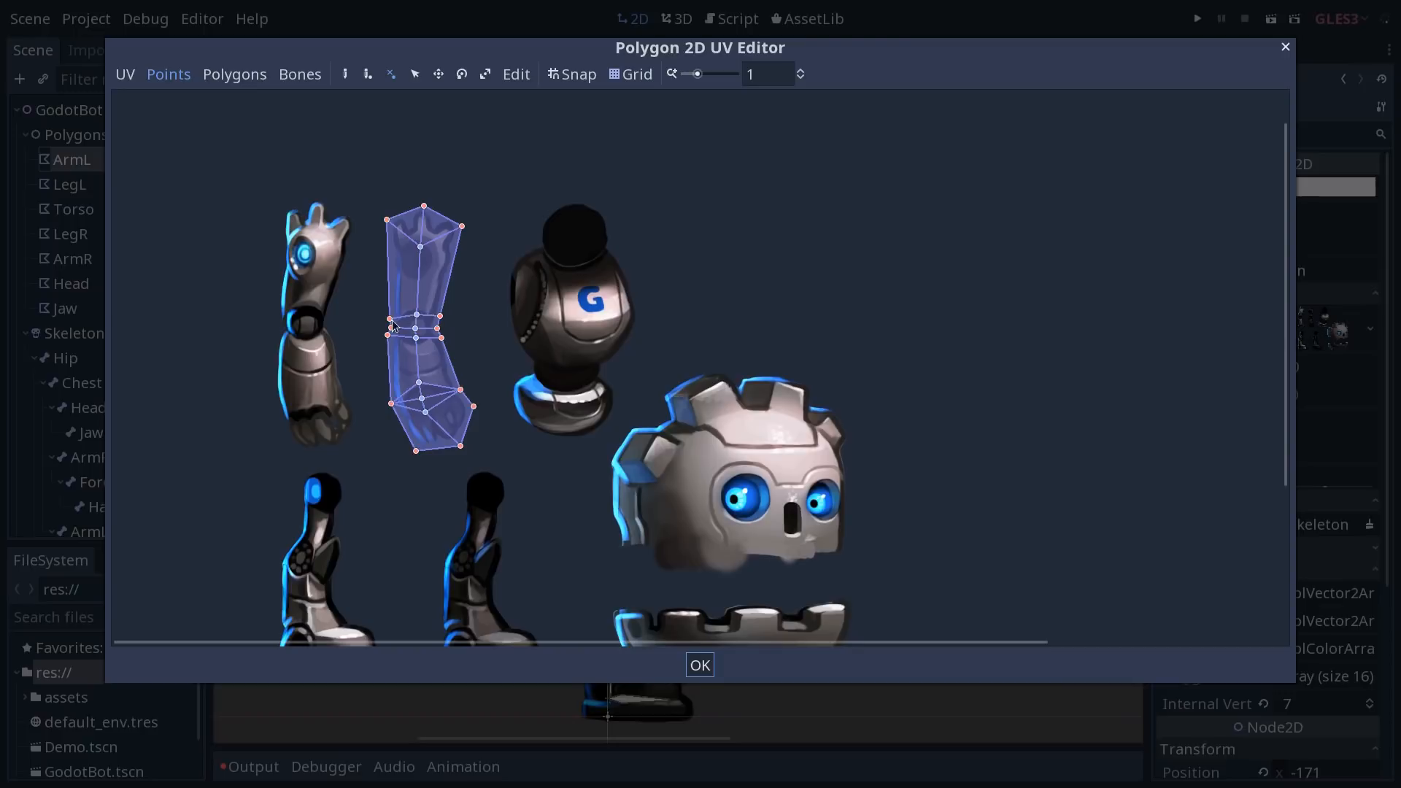
pyautogui.moveTo(404, 324)
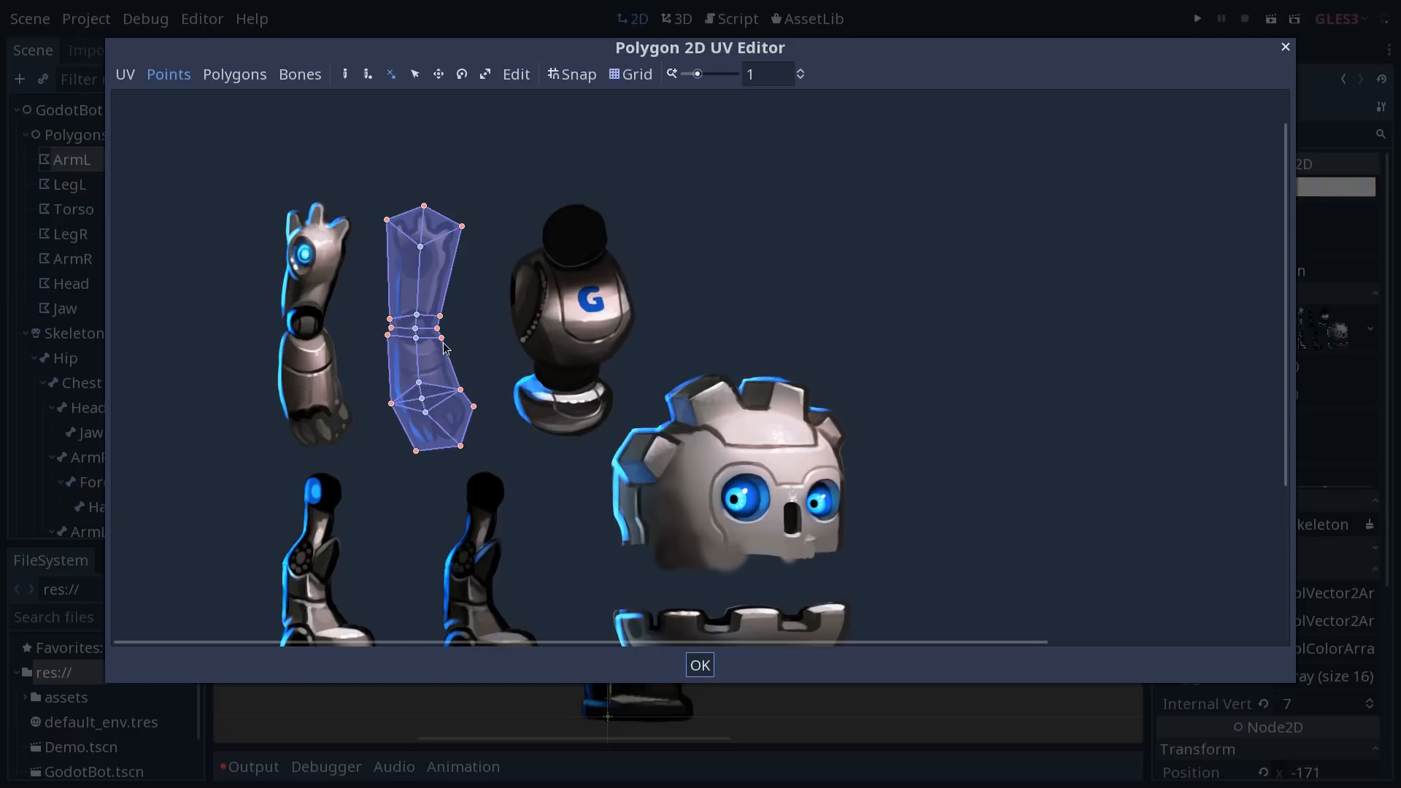
pyautogui.click(699, 665)
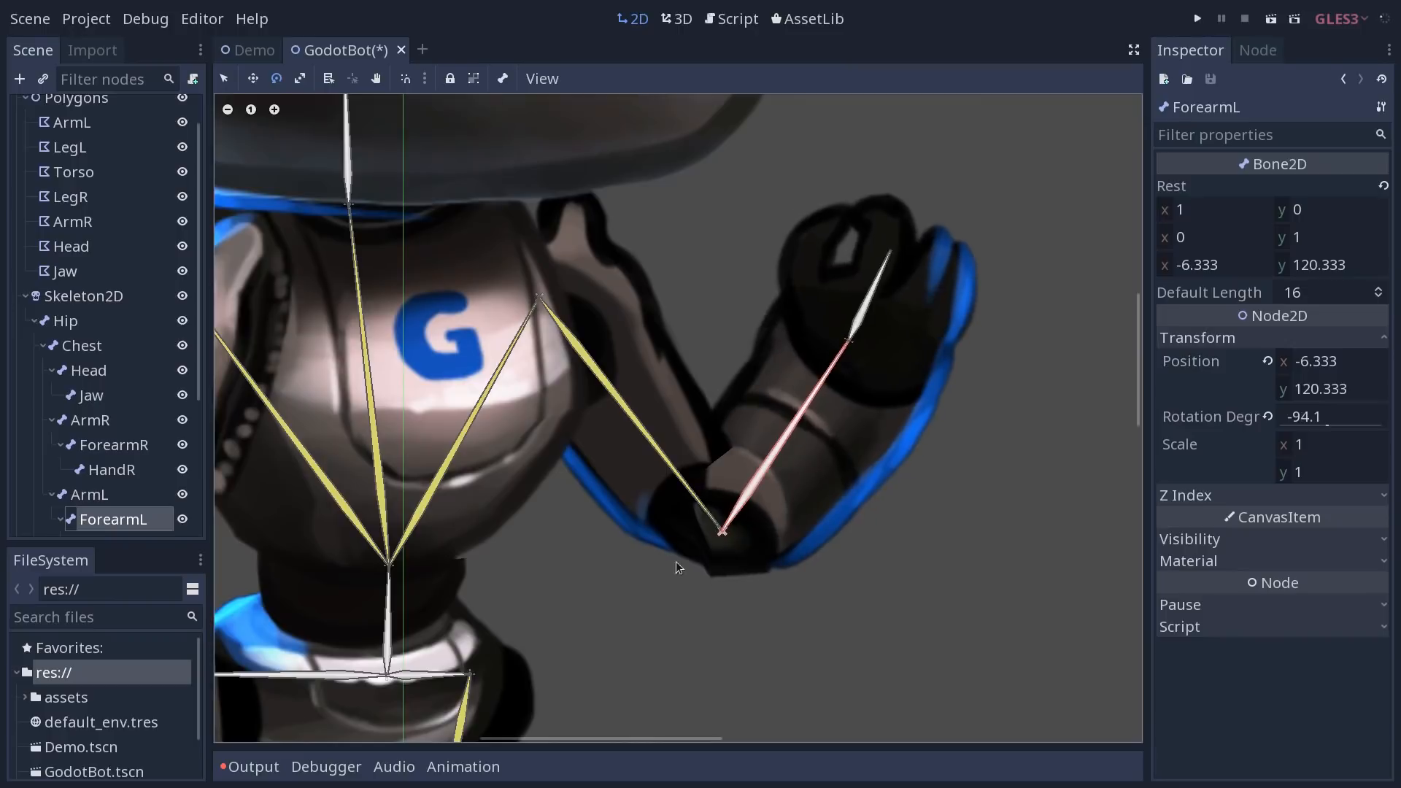
pyautogui.moveTo(881, 614)
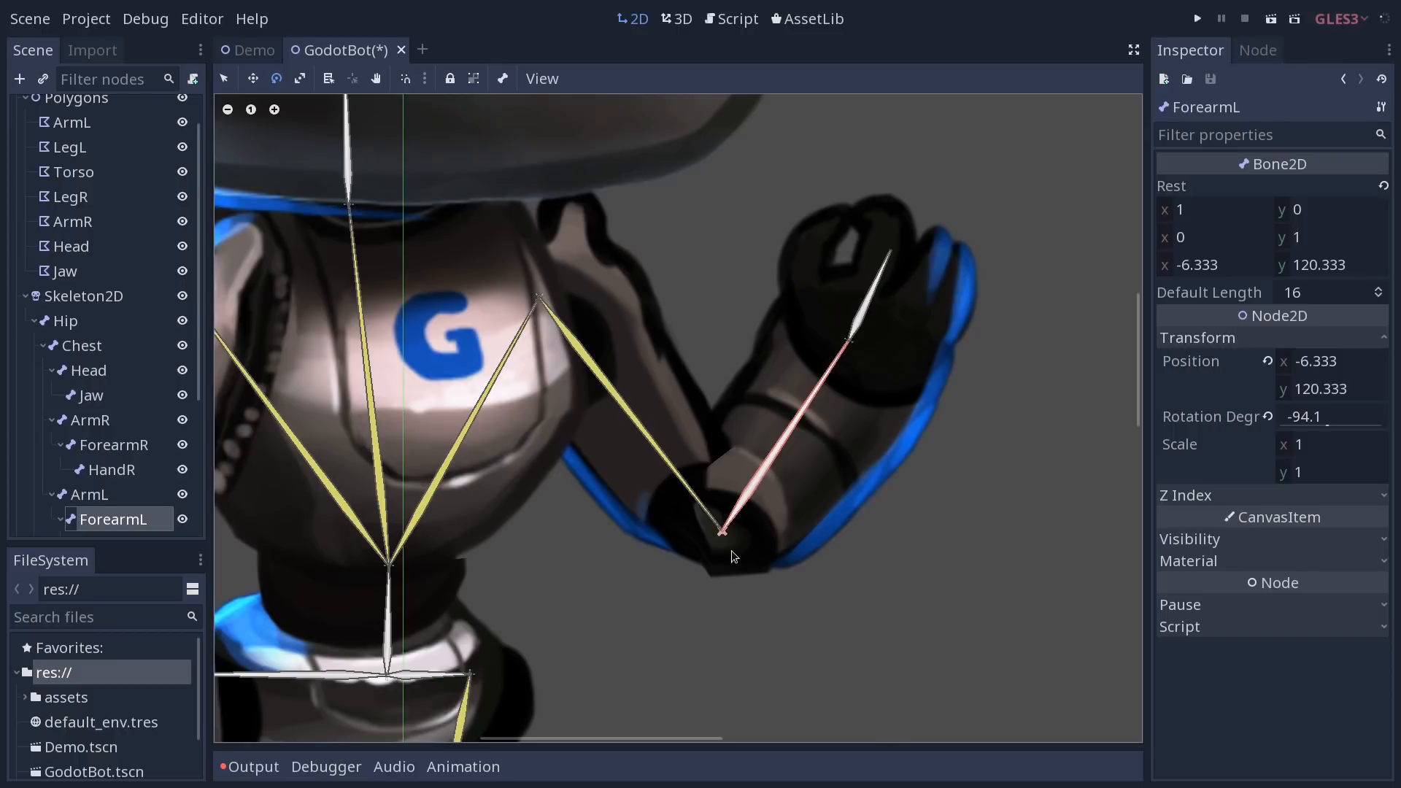
pyautogui.moveTo(682, 556)
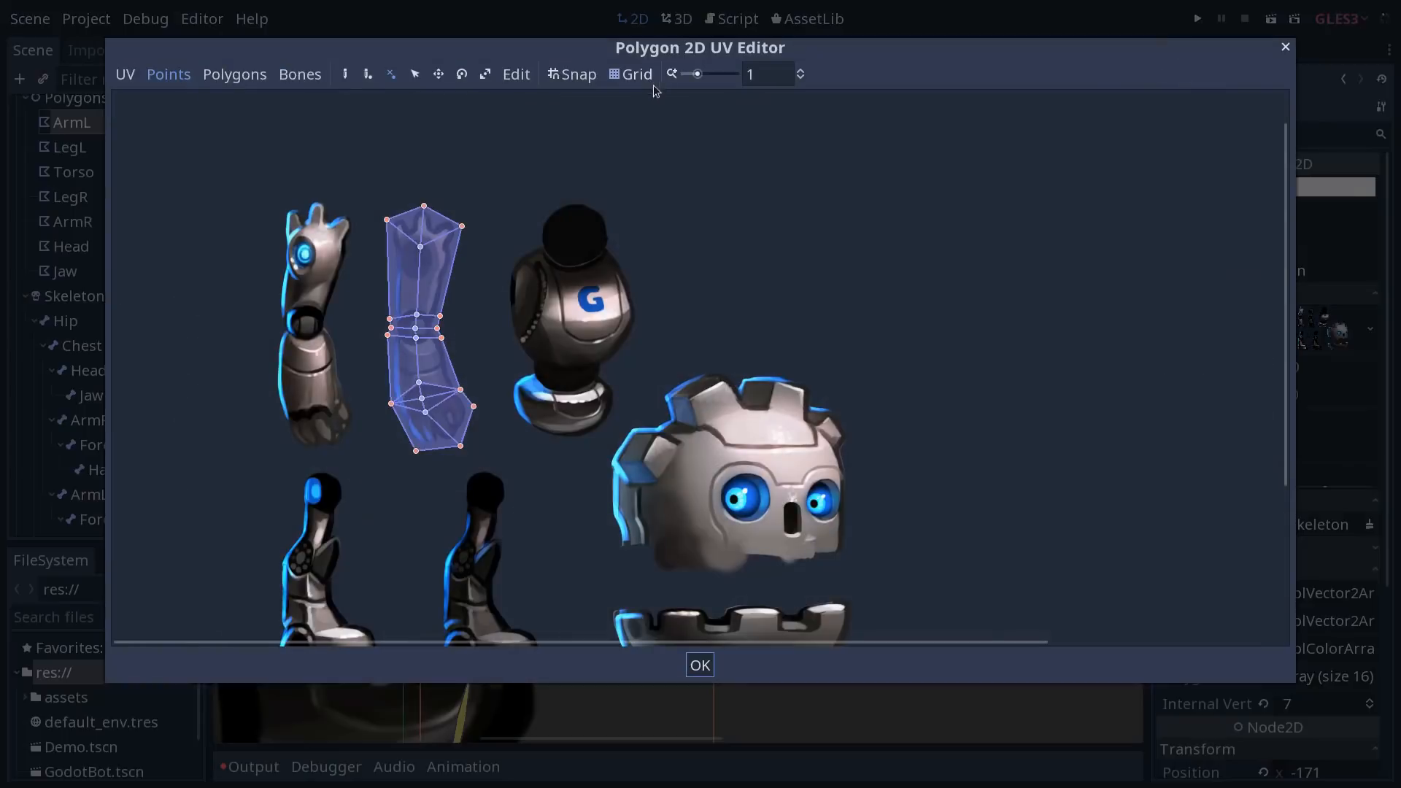
pyautogui.moveTo(383, 349)
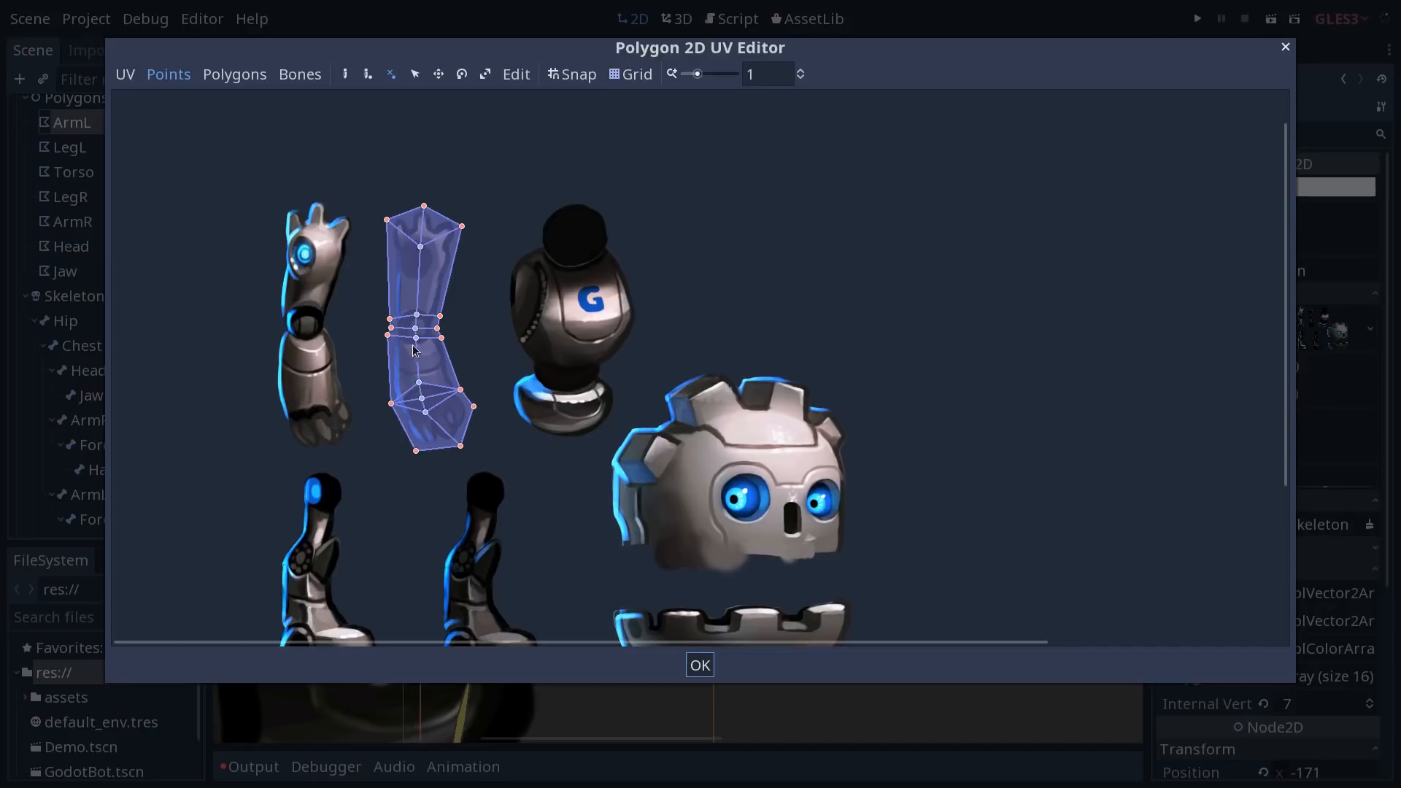
# Pick a point of the ArmL polygon in the Polygon 2D UV Editor's Points mode.
pyautogui.click(699, 664)
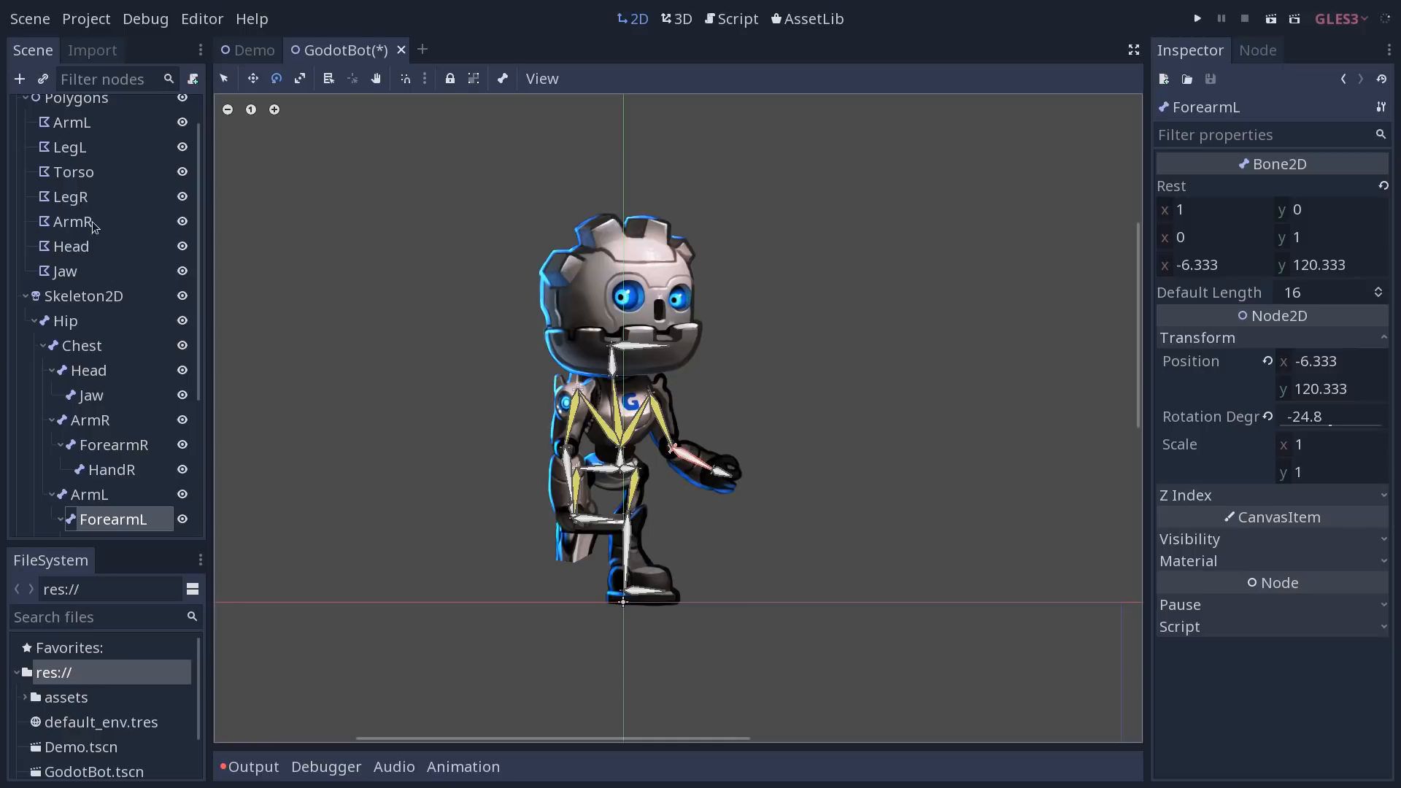
# Select the LegL polygon, then the Jaw polygon to read its empty Polygons array in the Inspector.
pyautogui.click(68, 146)
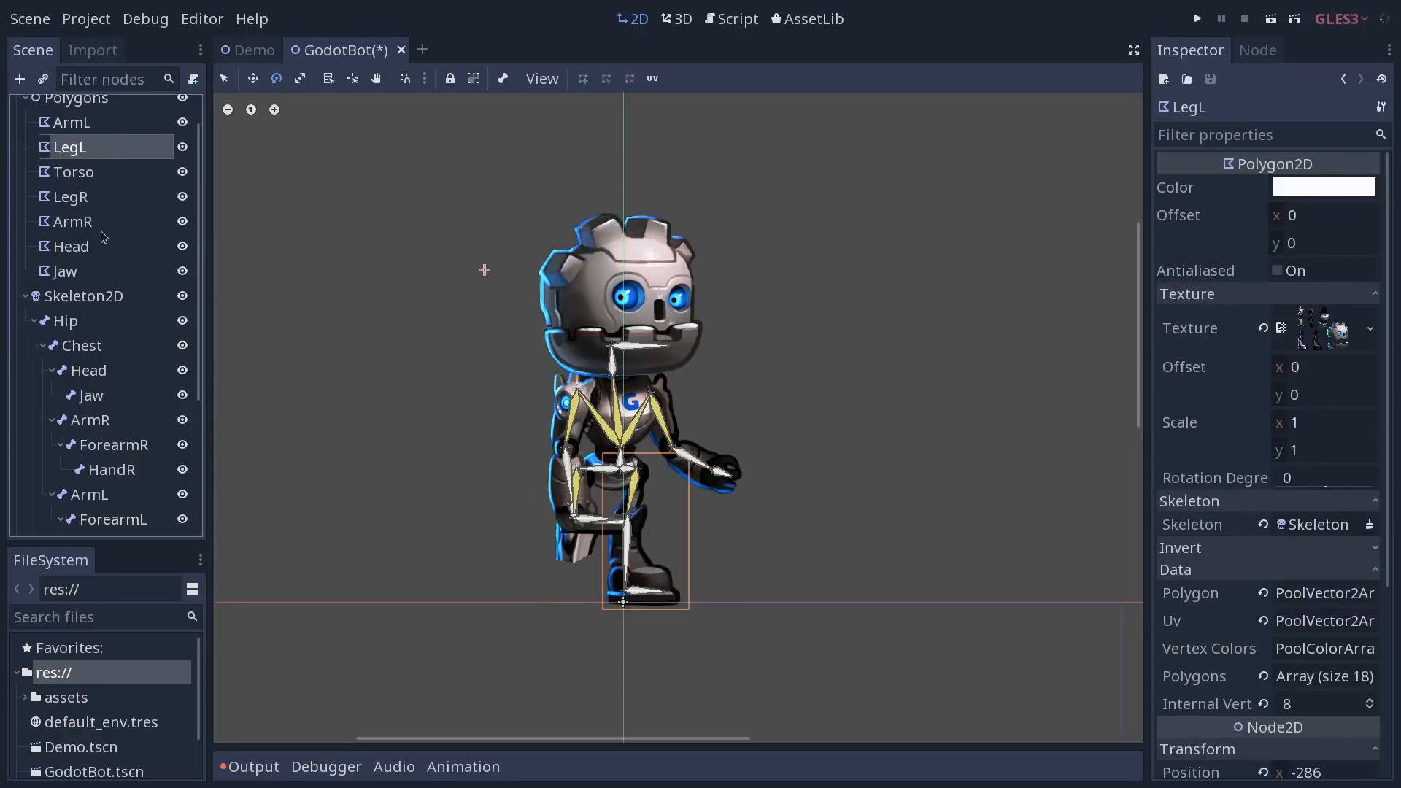
pyautogui.click(64, 272)
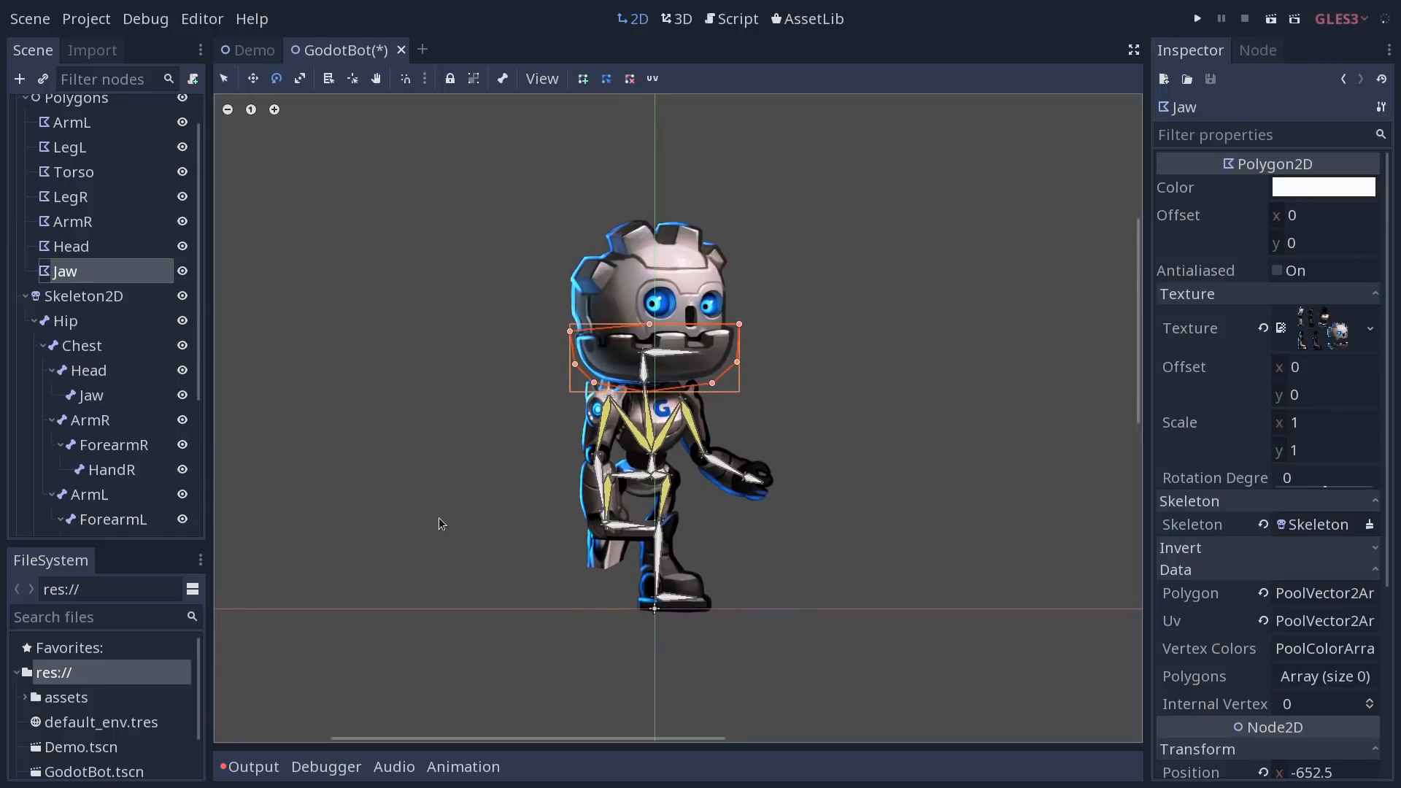
pyautogui.moveTo(431, 543)
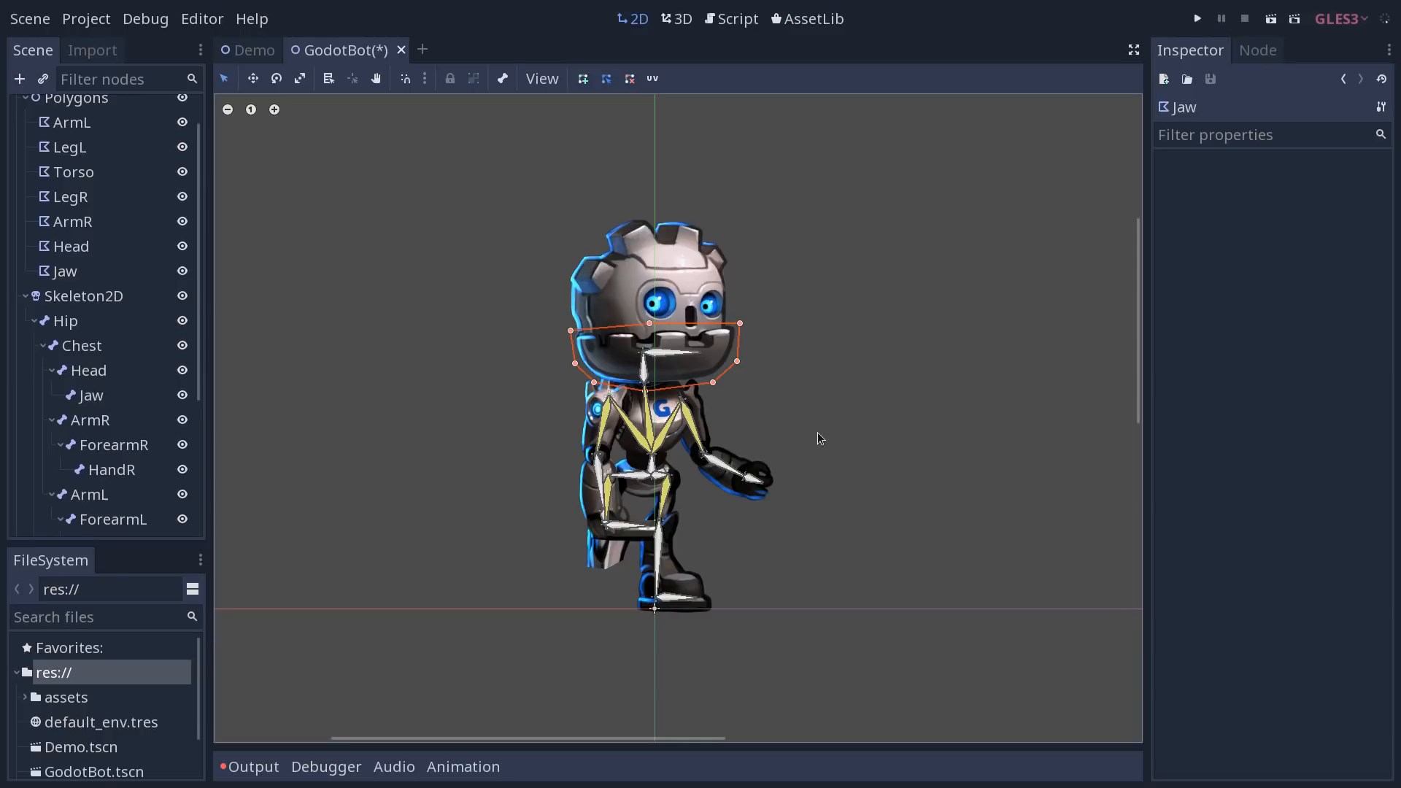
pyautogui.moveTo(790, 432)
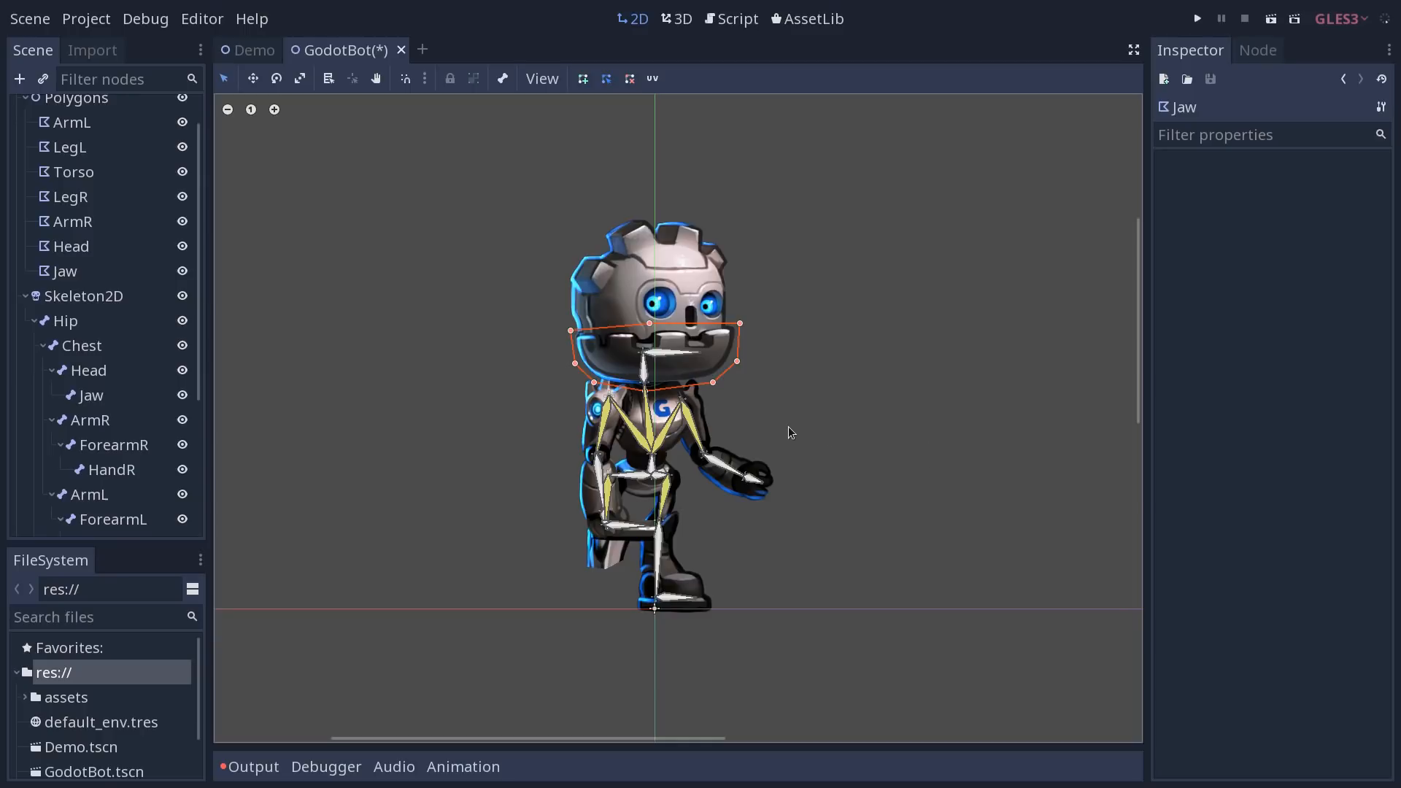